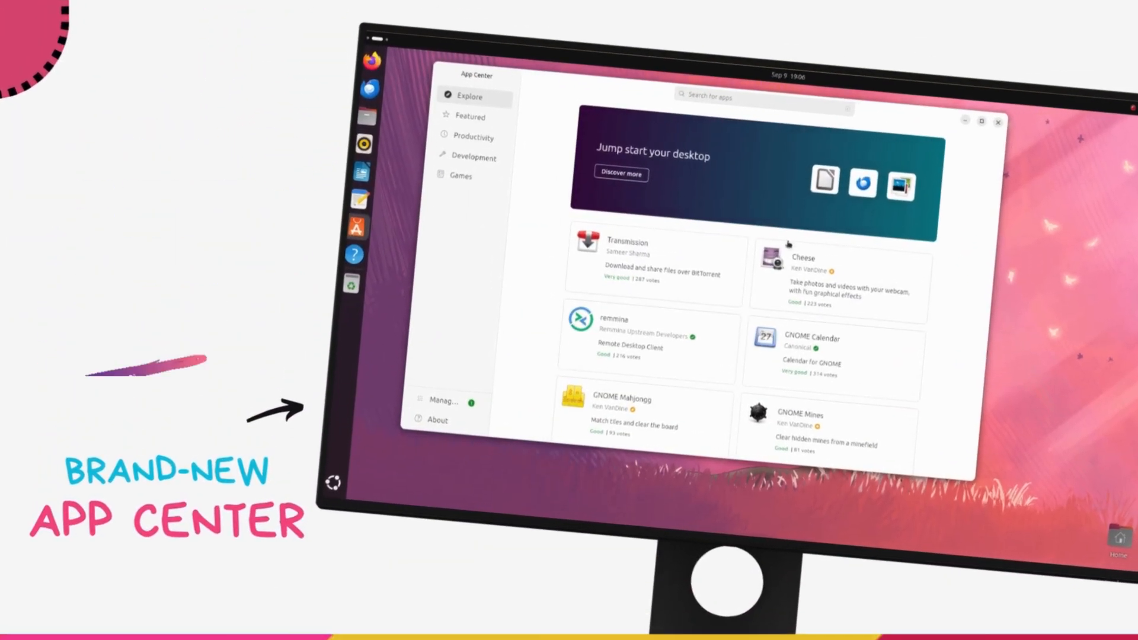
Step: Browse the Internet and Accessories categories in the Mint applications menu
scroll(down, 3)
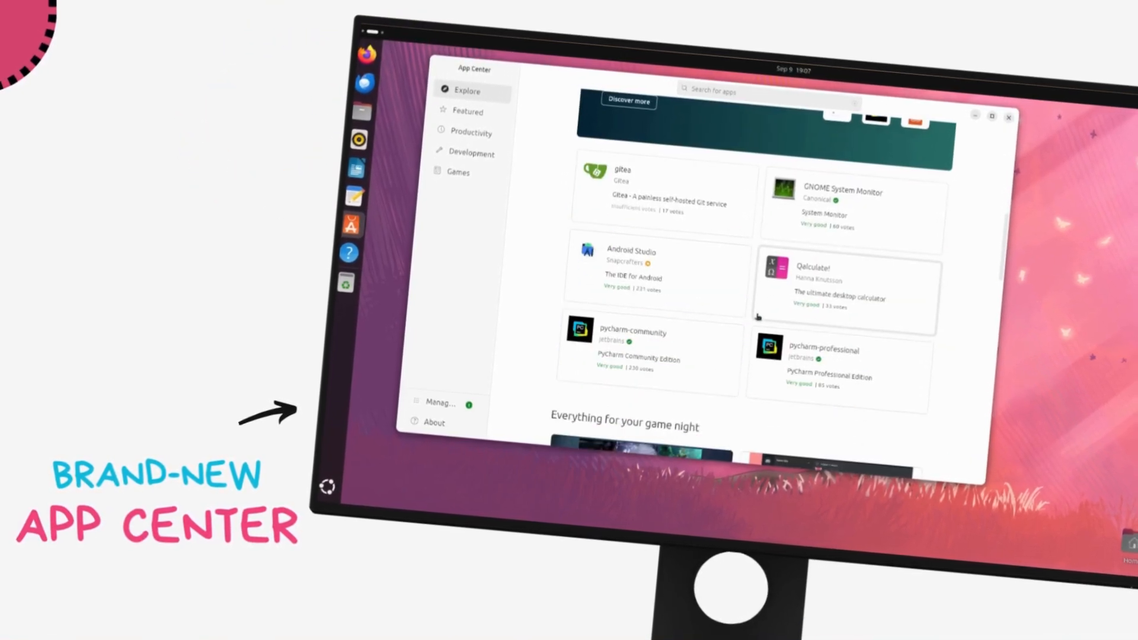
scroll(down, 3)
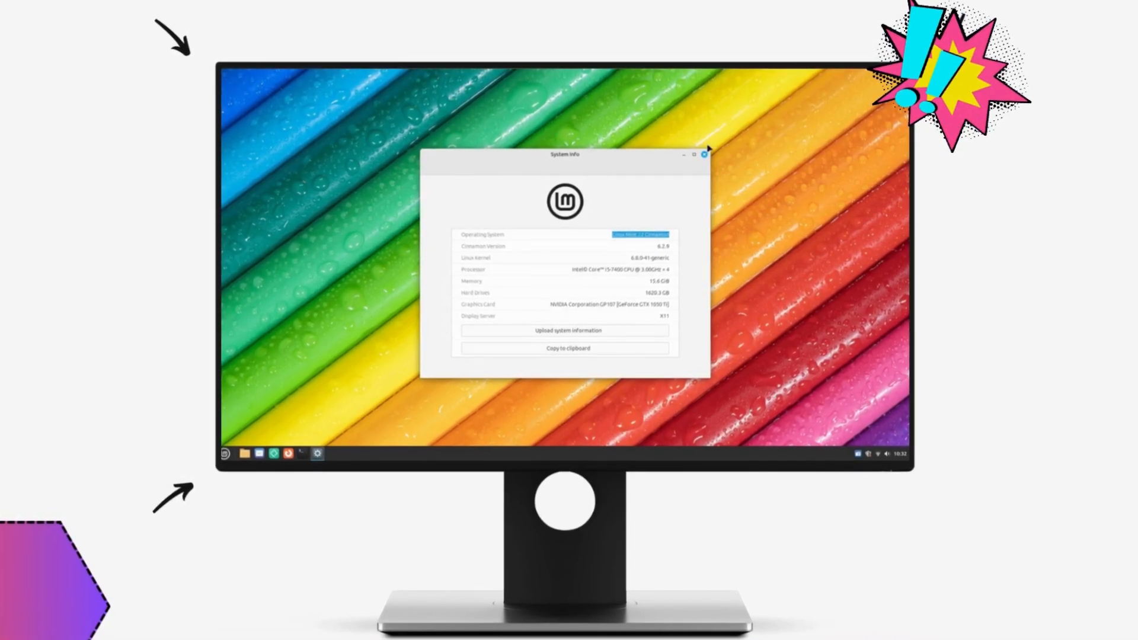
click(227, 453)
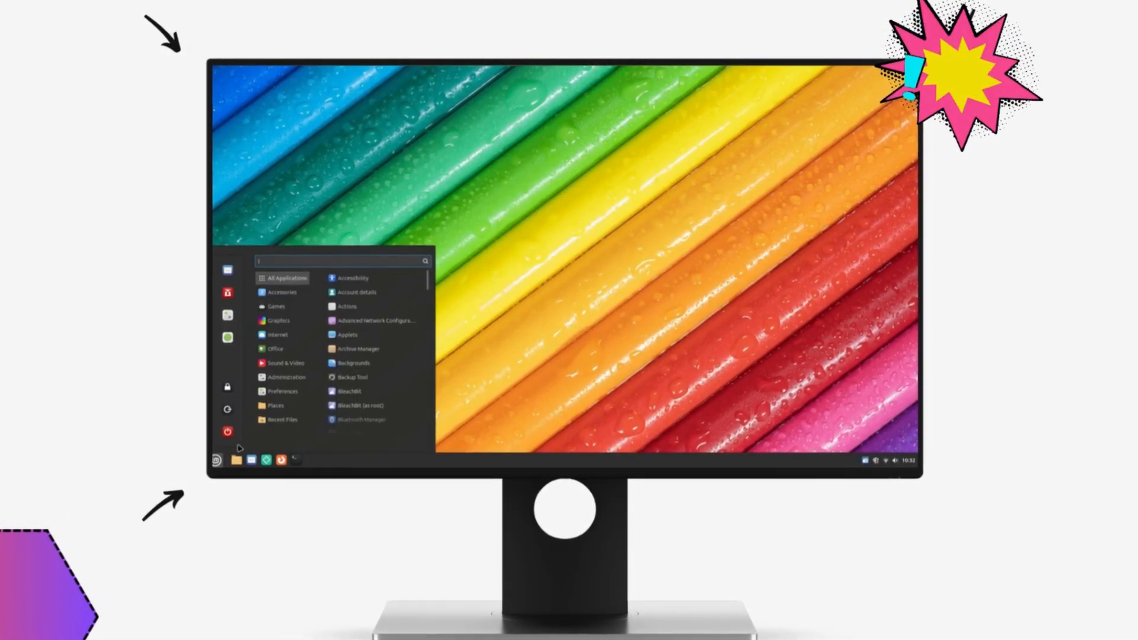
click(282, 291)
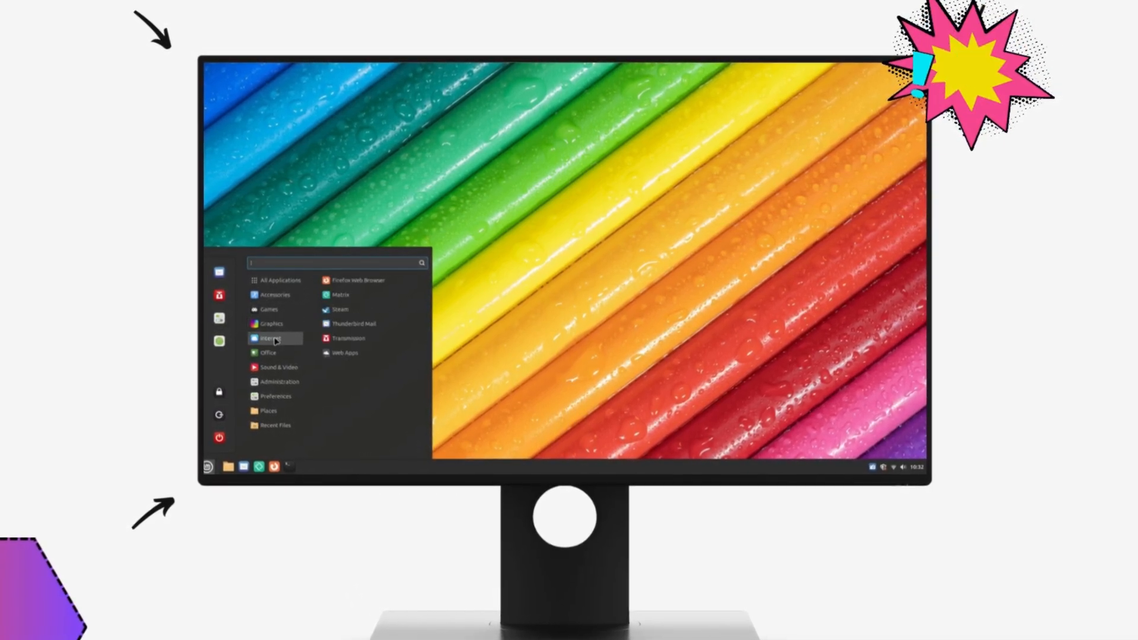
click(278, 292)
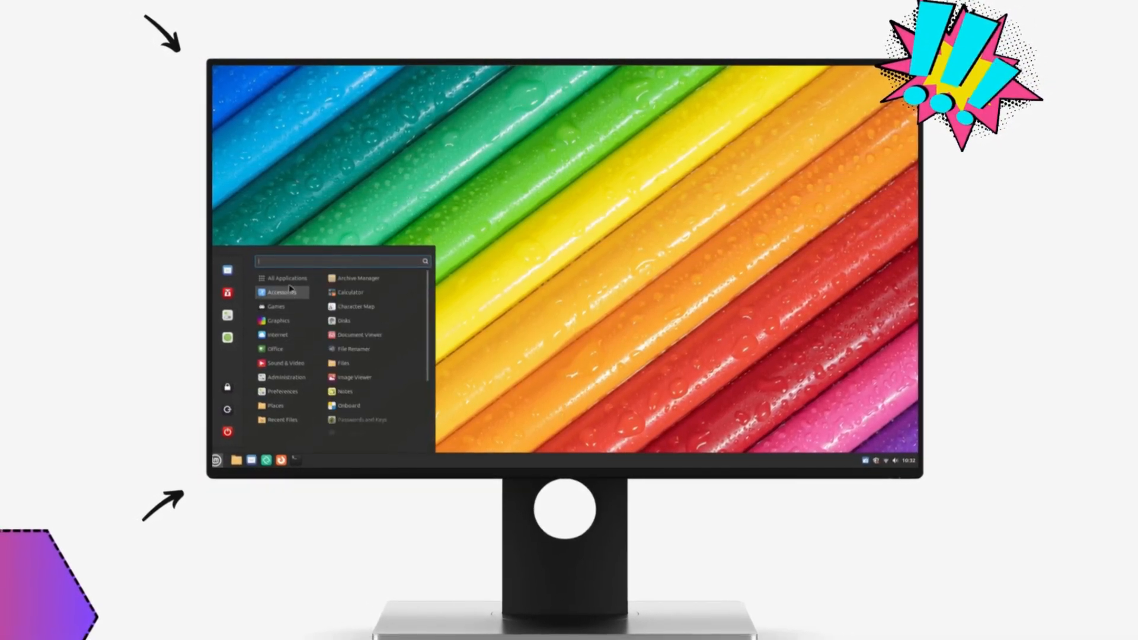
click(288, 277)
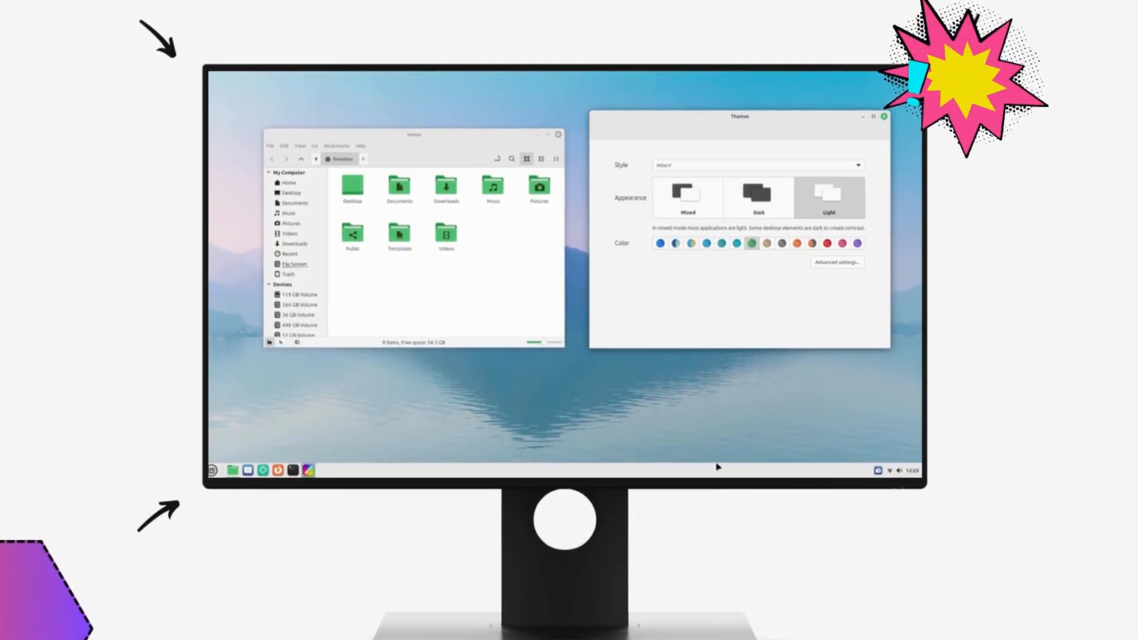
Step: Switch the Themes appearance from light to Mixed, then to Dark
click(211, 478)
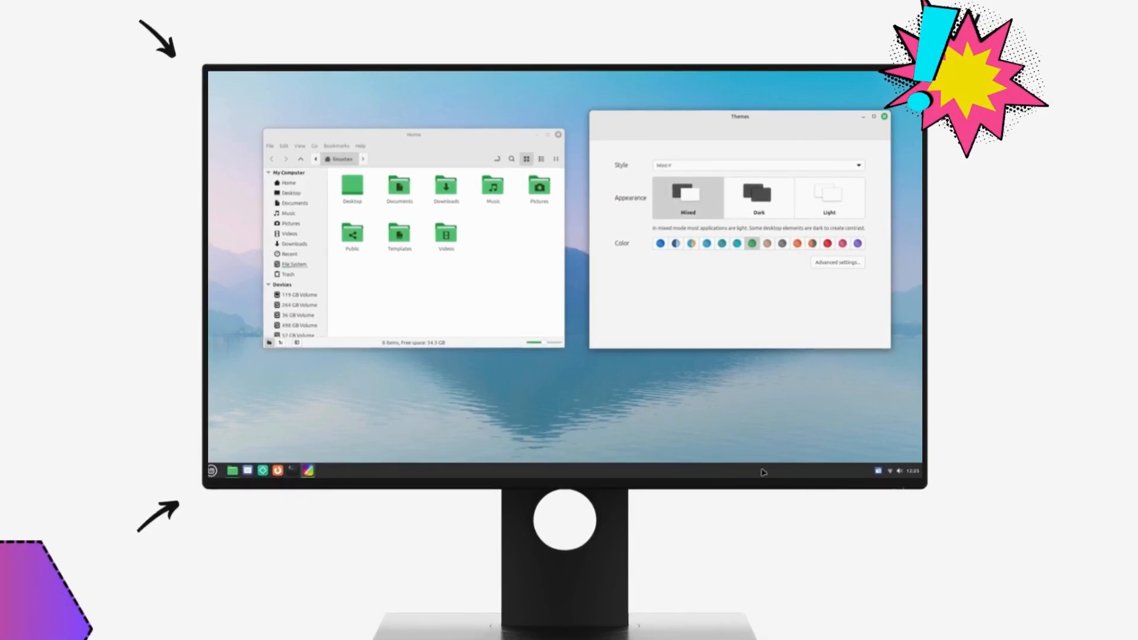
click(758, 198)
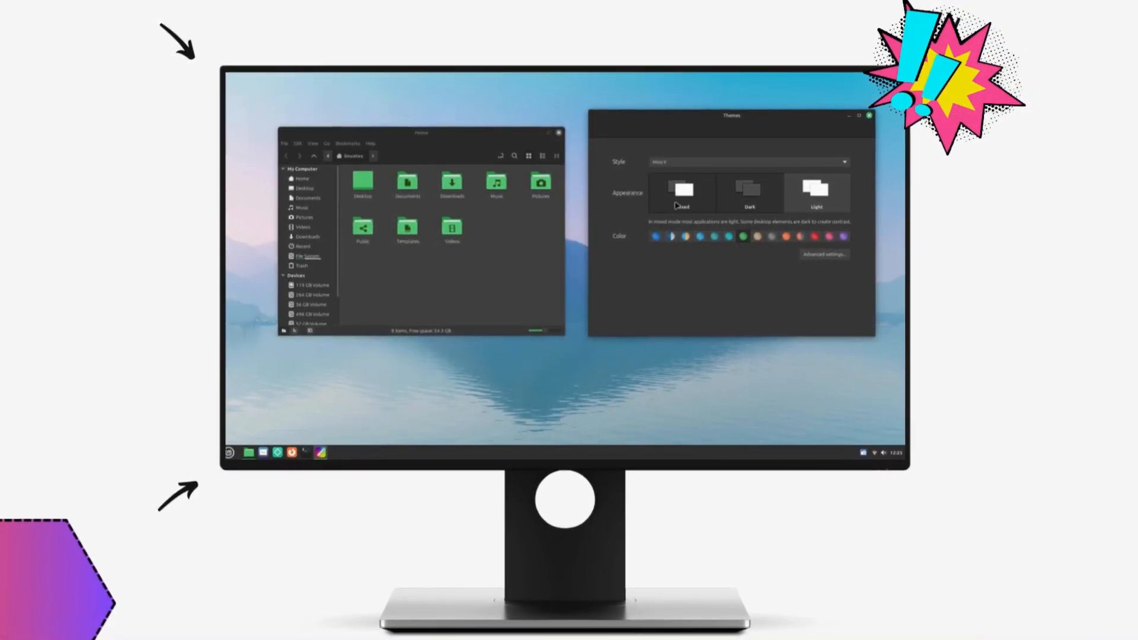
click(679, 191)
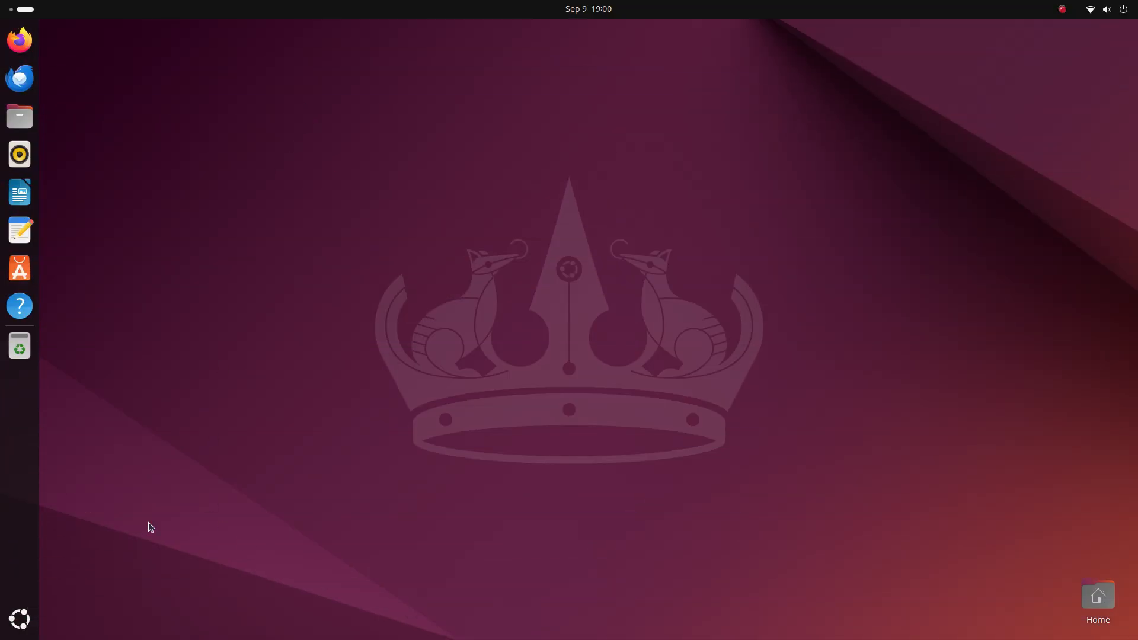
click(587, 9)
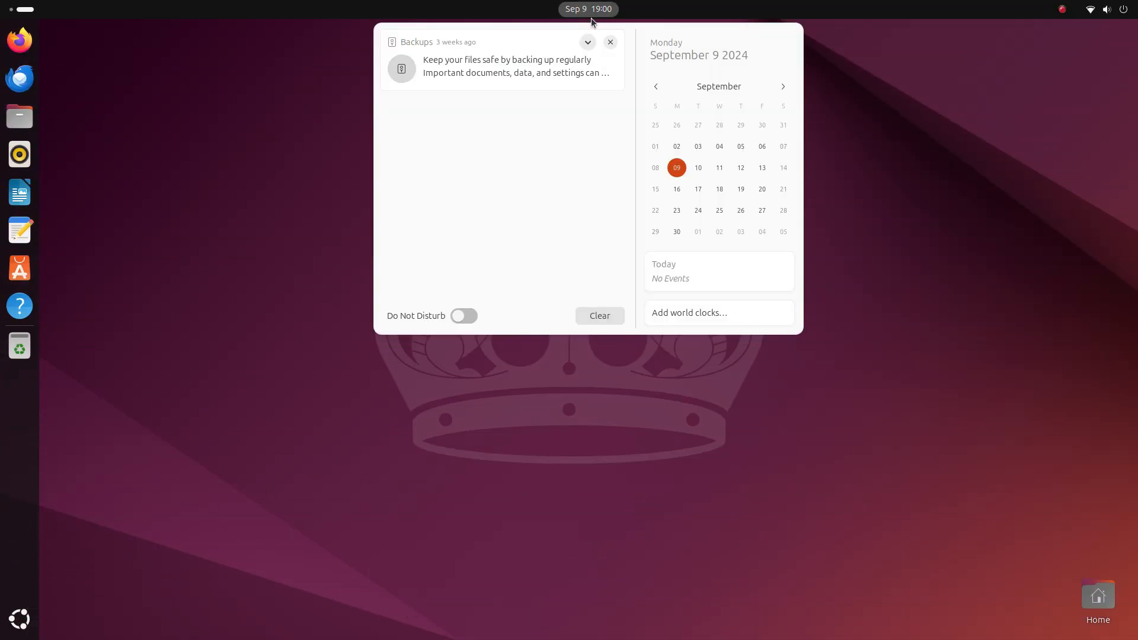
right_click(594, 426)
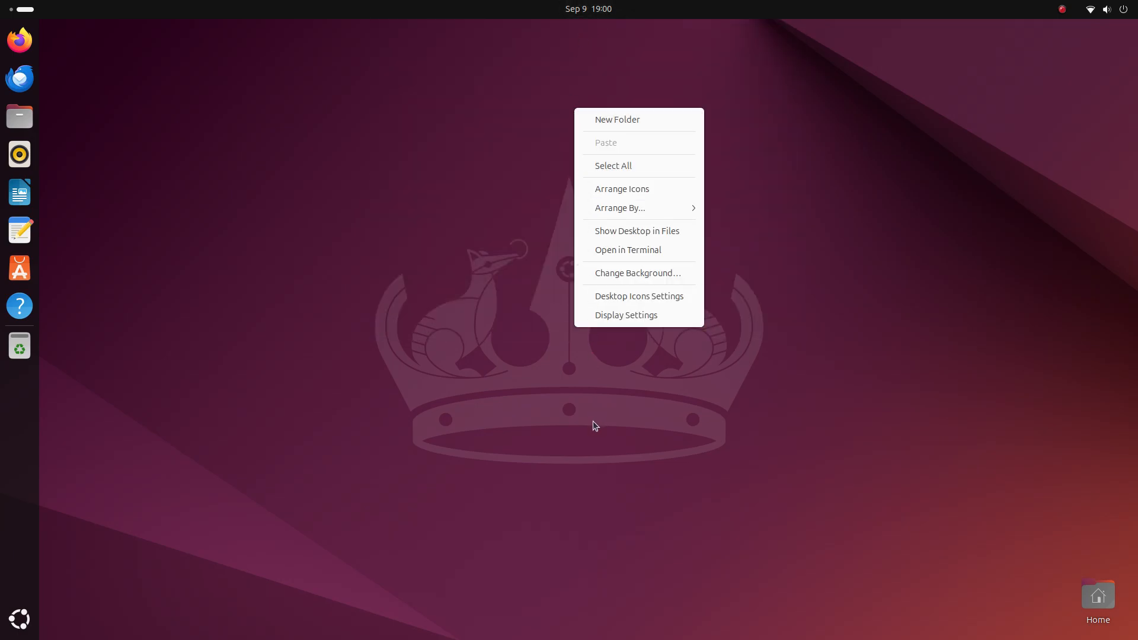
click(19, 617)
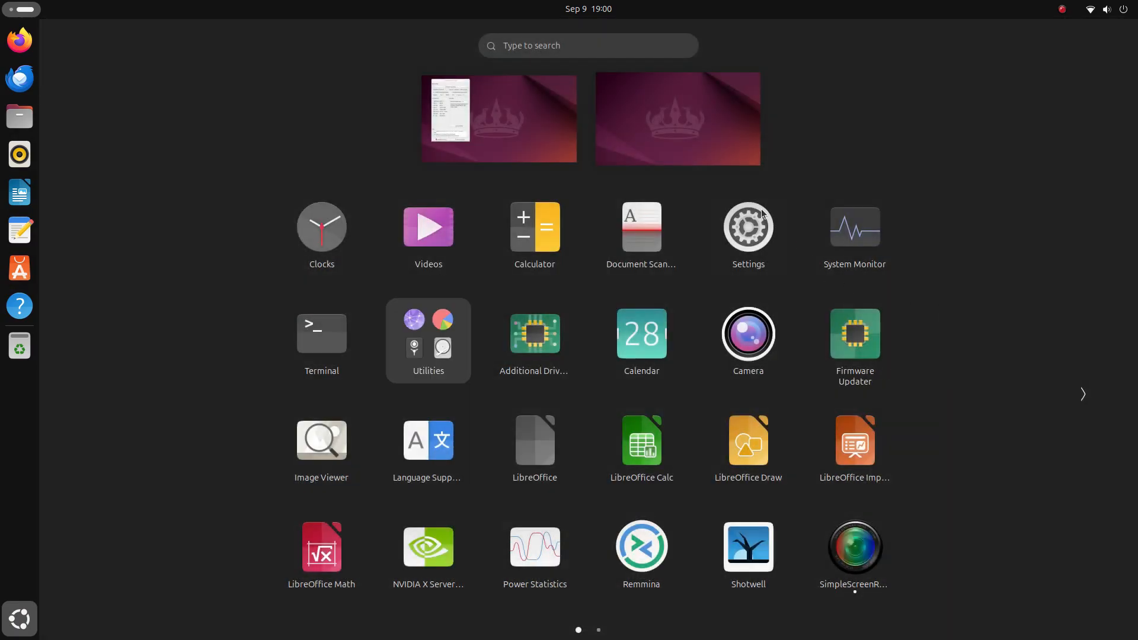
click(1105, 9)
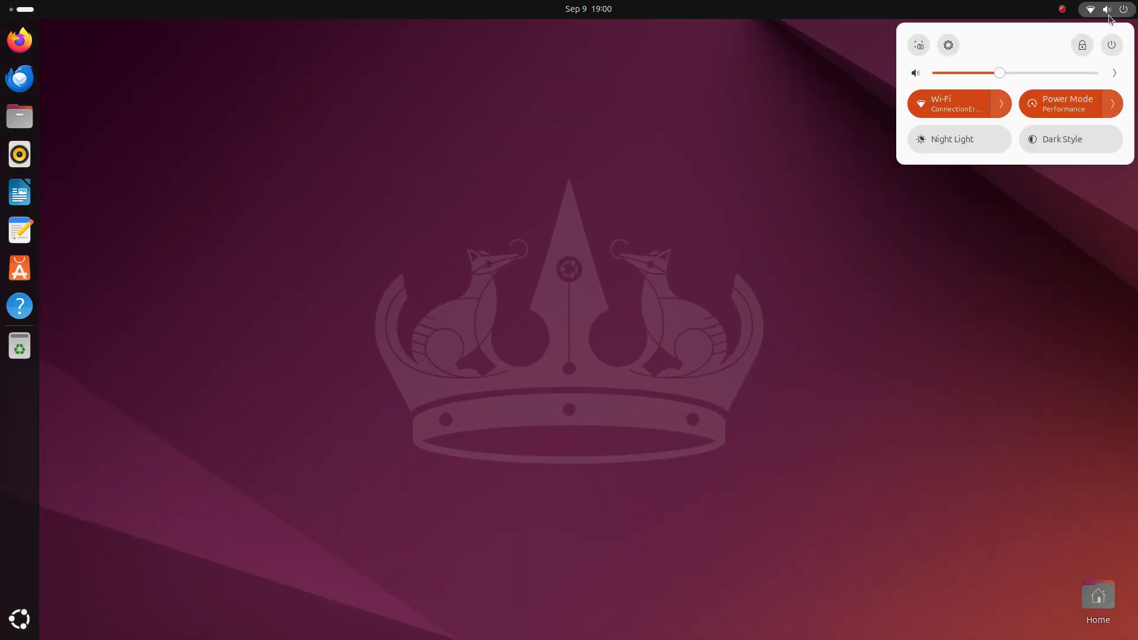
mouse_move(1056, 121)
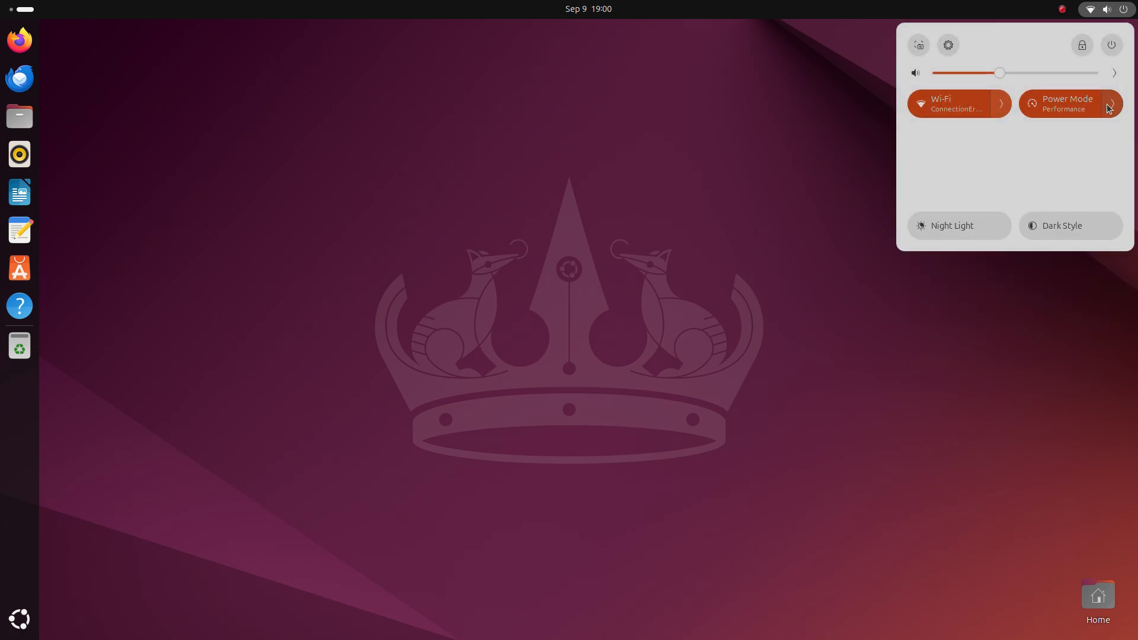
click(735, 281)
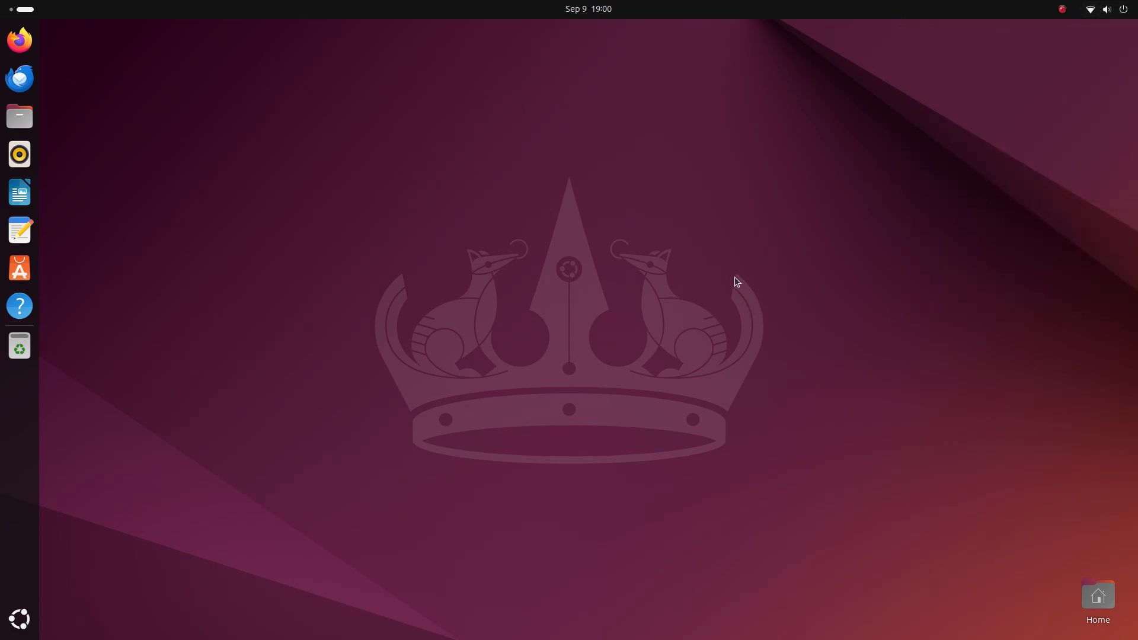
mouse_move(10, 33)
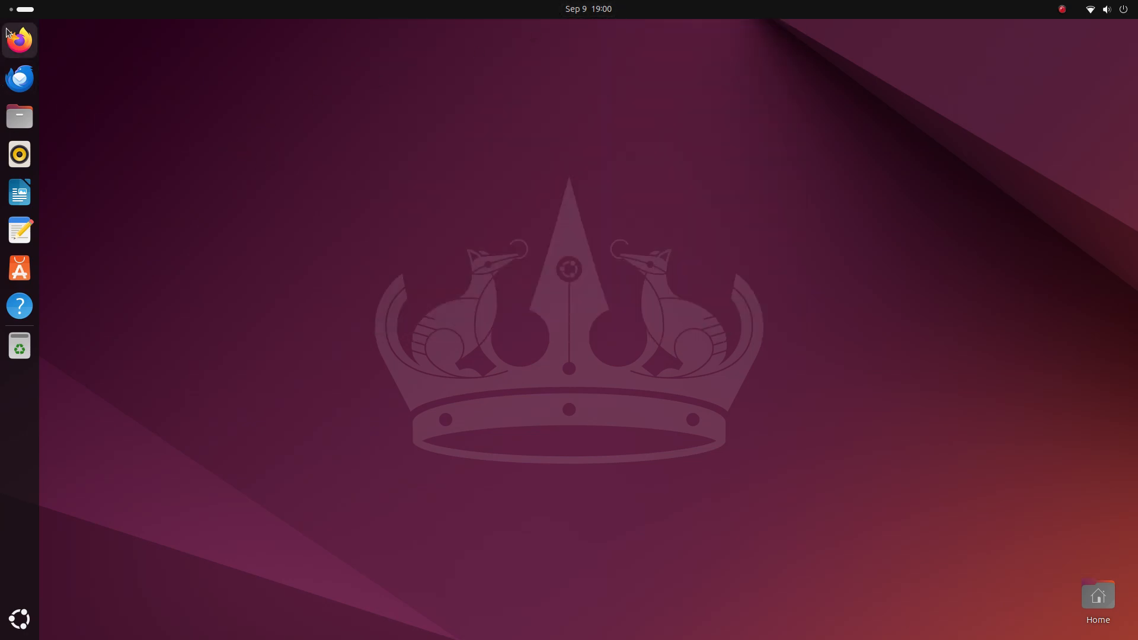
mouse_move(19, 346)
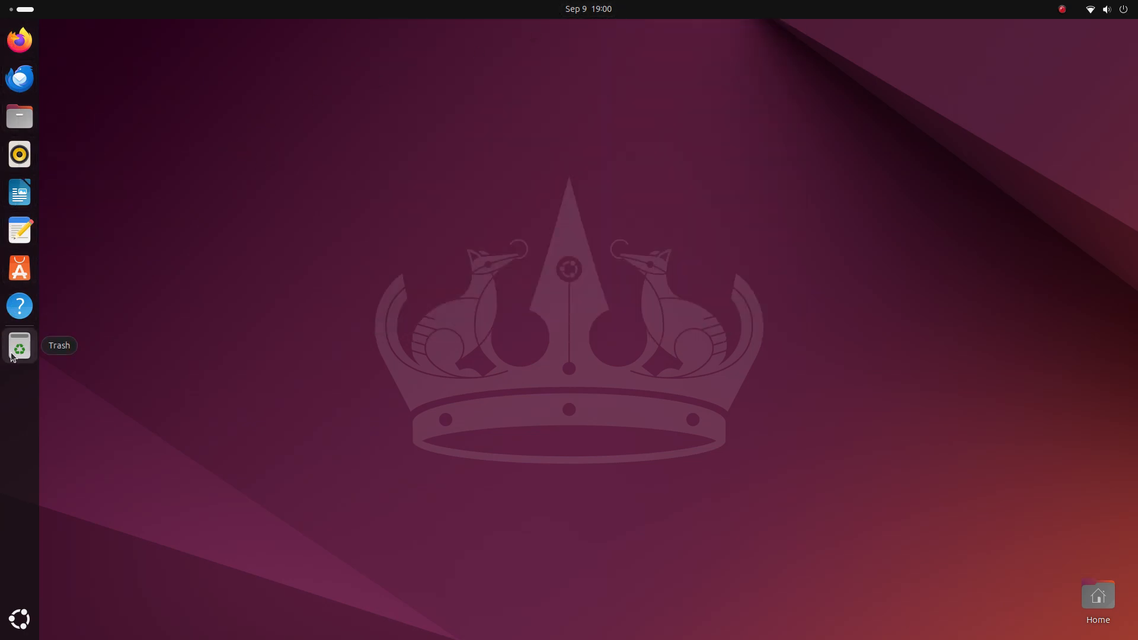
Step: Open Files at Home, minimize and restore it, and select the Desktop folder
click(19, 117)
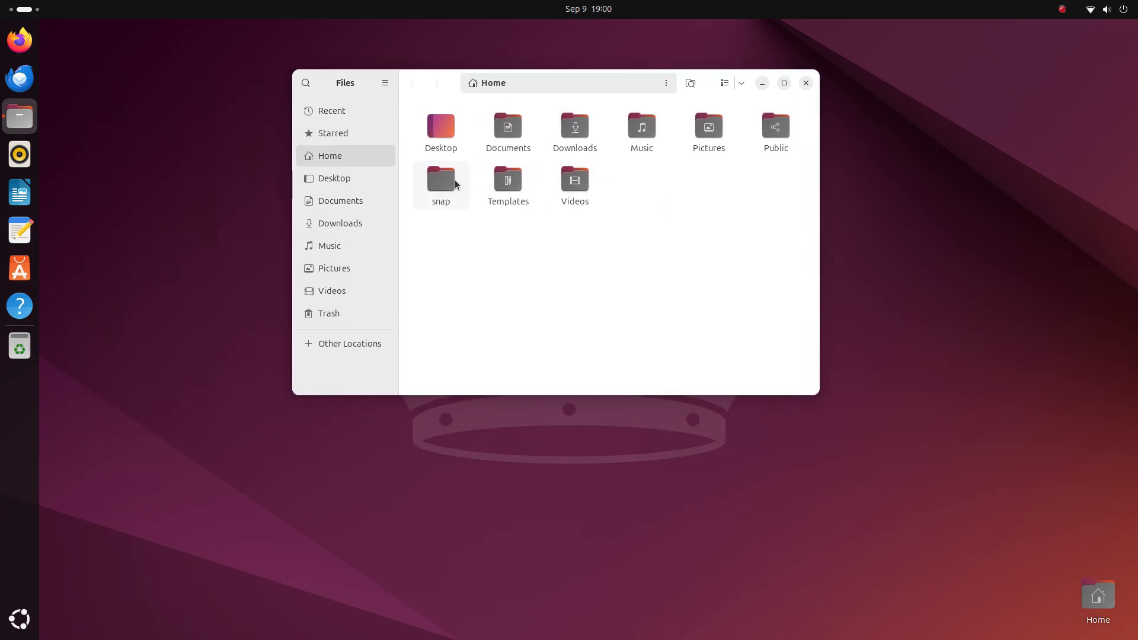
click(805, 83)
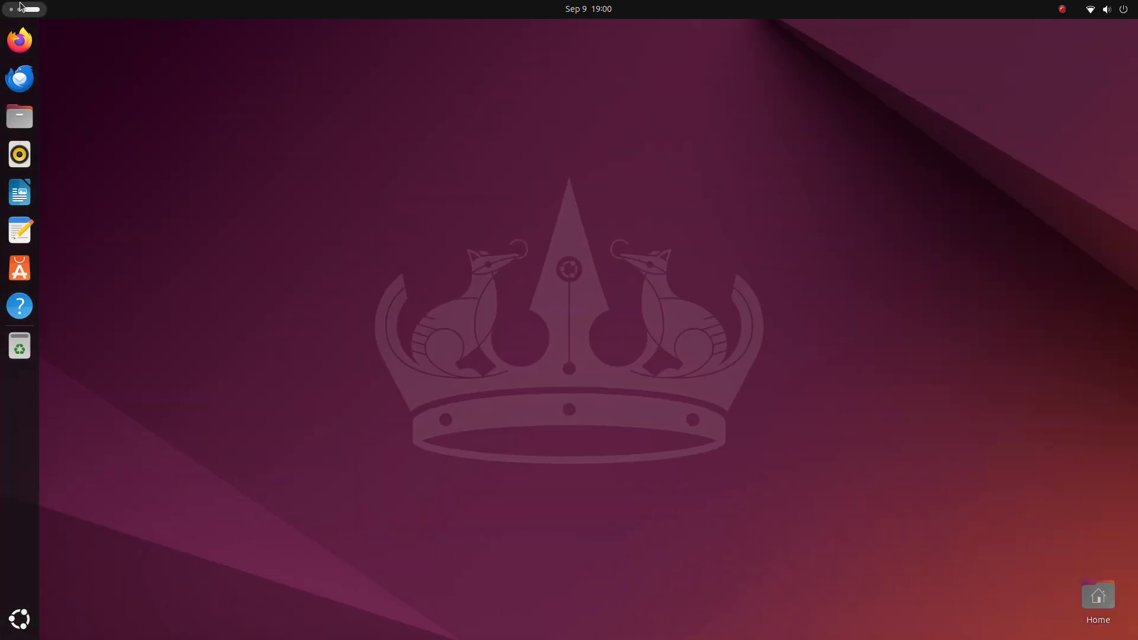
click(19, 116)
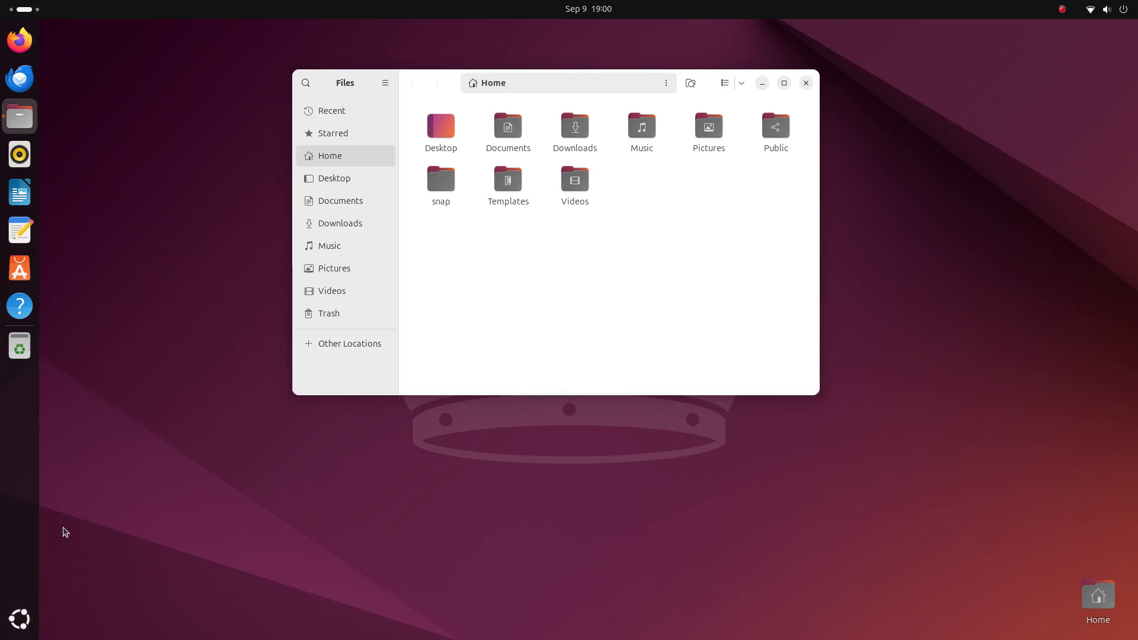
click(805, 83)
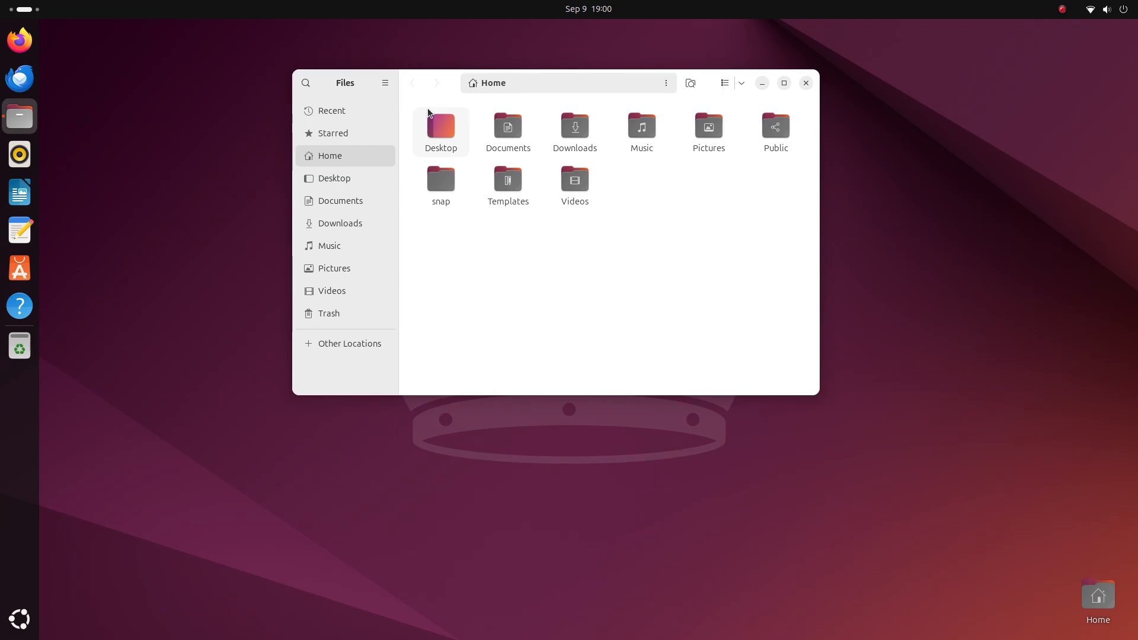
click(440, 129)
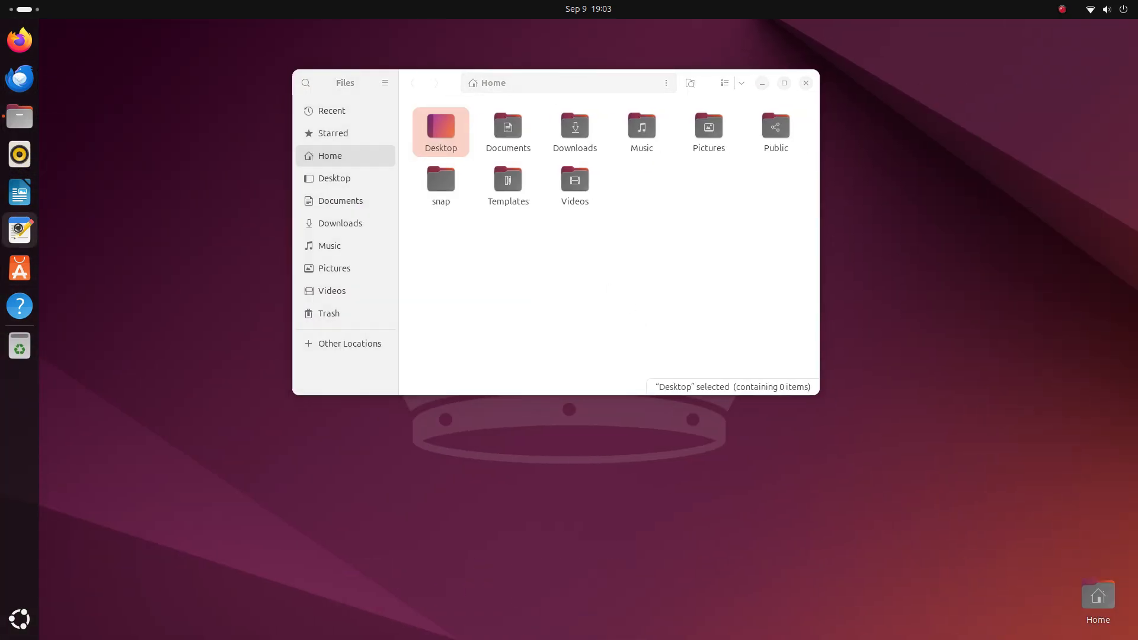
Step: Raise the Rhythmbox and Text Editor windows and reposition Files alongside the editor
click(19, 155)
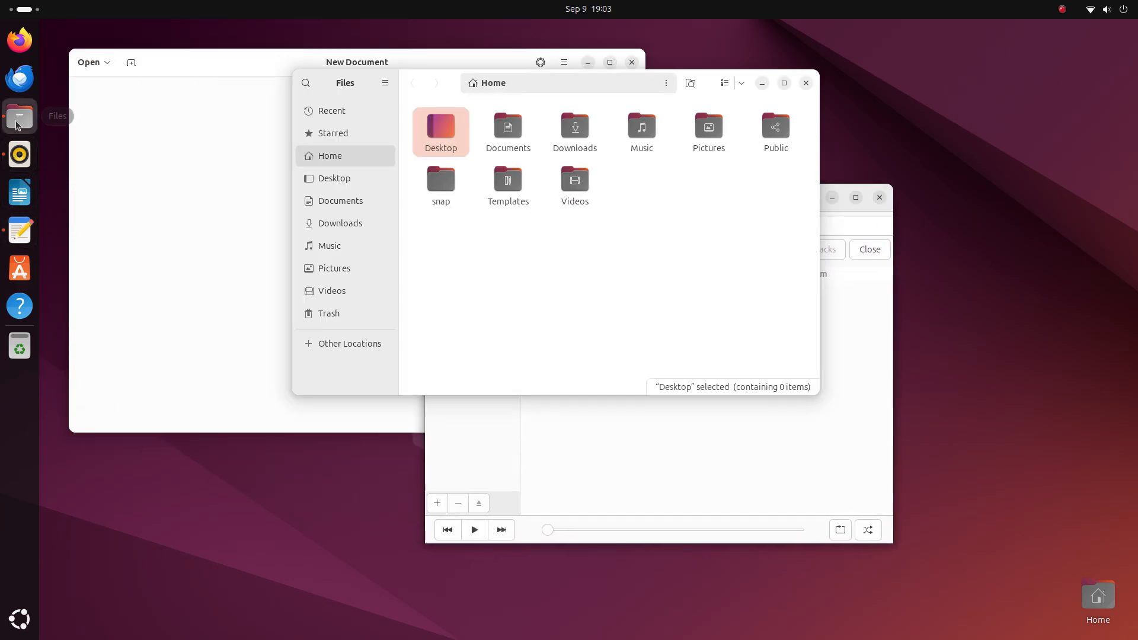
click(783, 83)
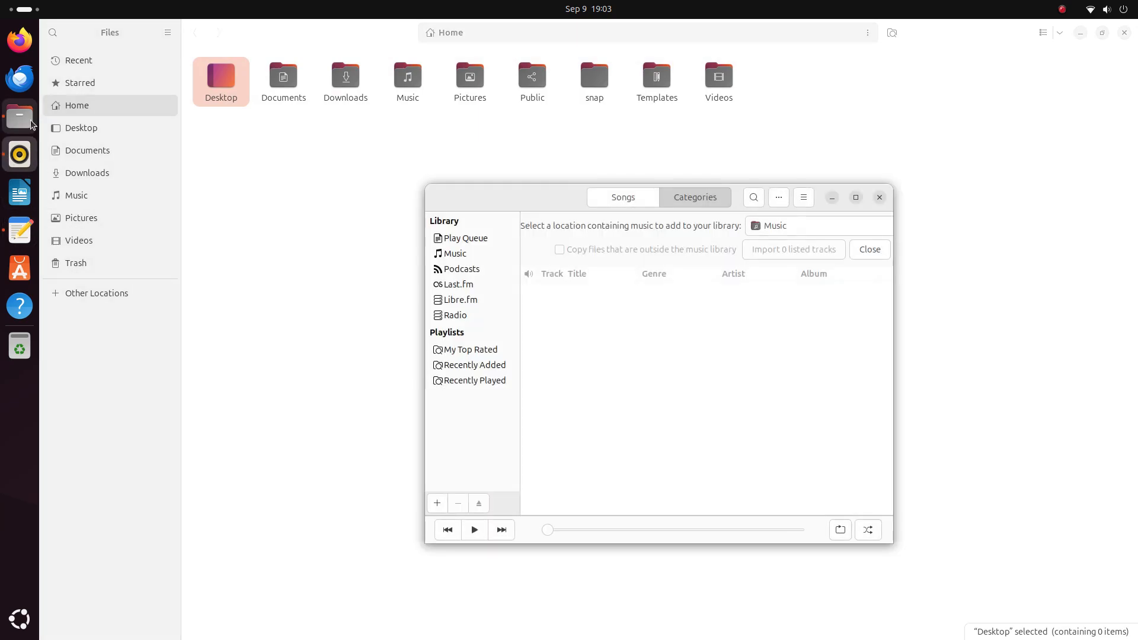
click(19, 191)
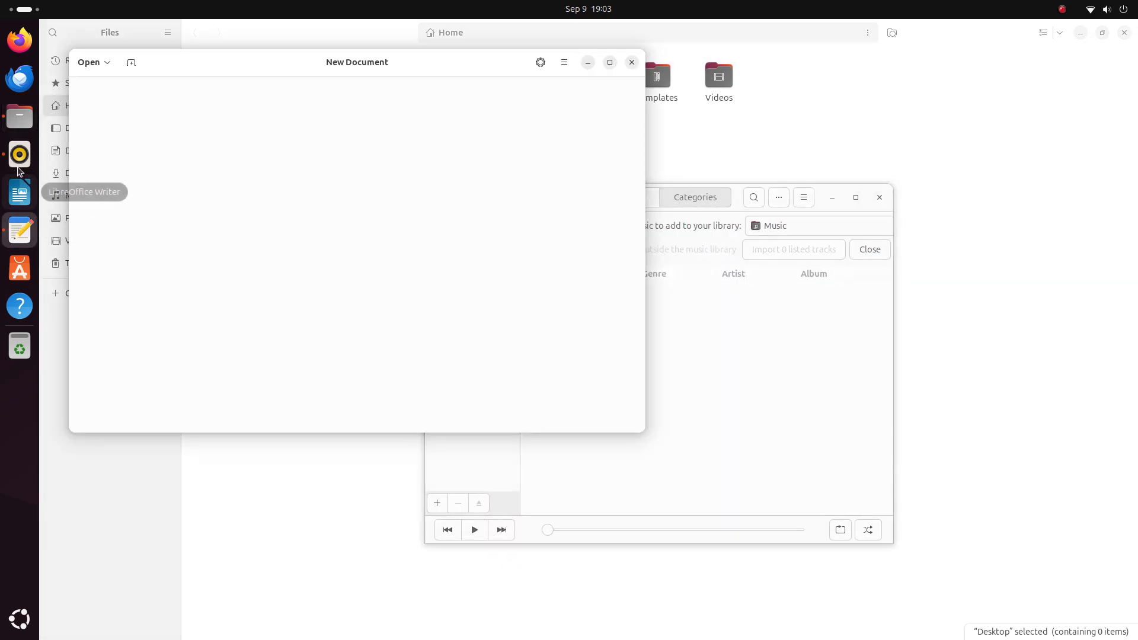
click(630, 62)
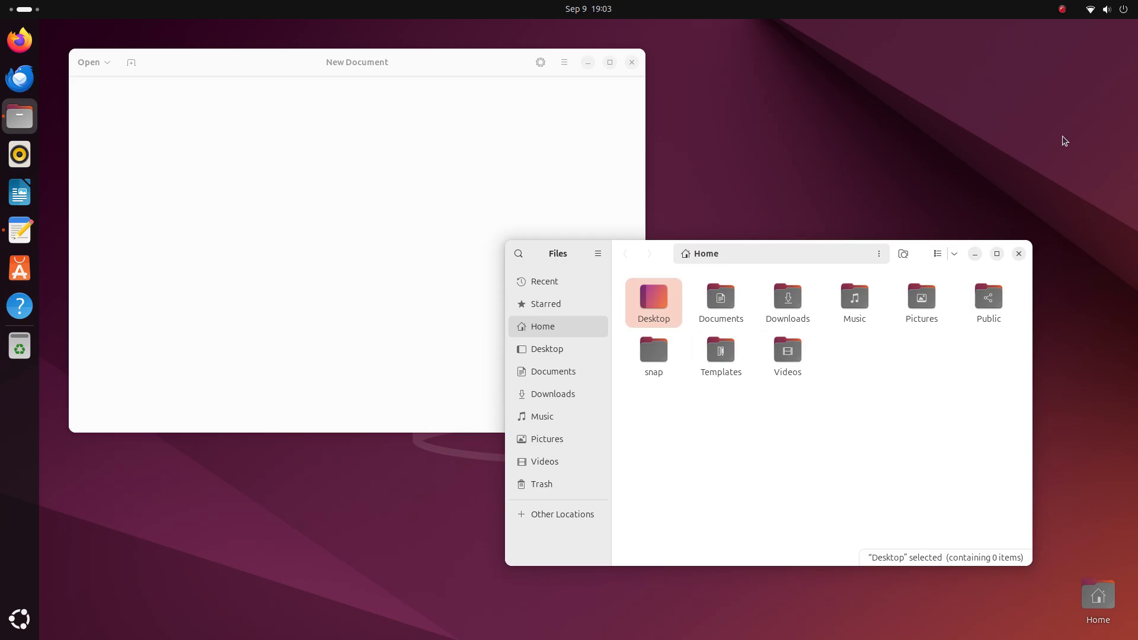
Step: Toggle Dark Style on and off in Quick Settings, then hide all windows
click(1106, 9)
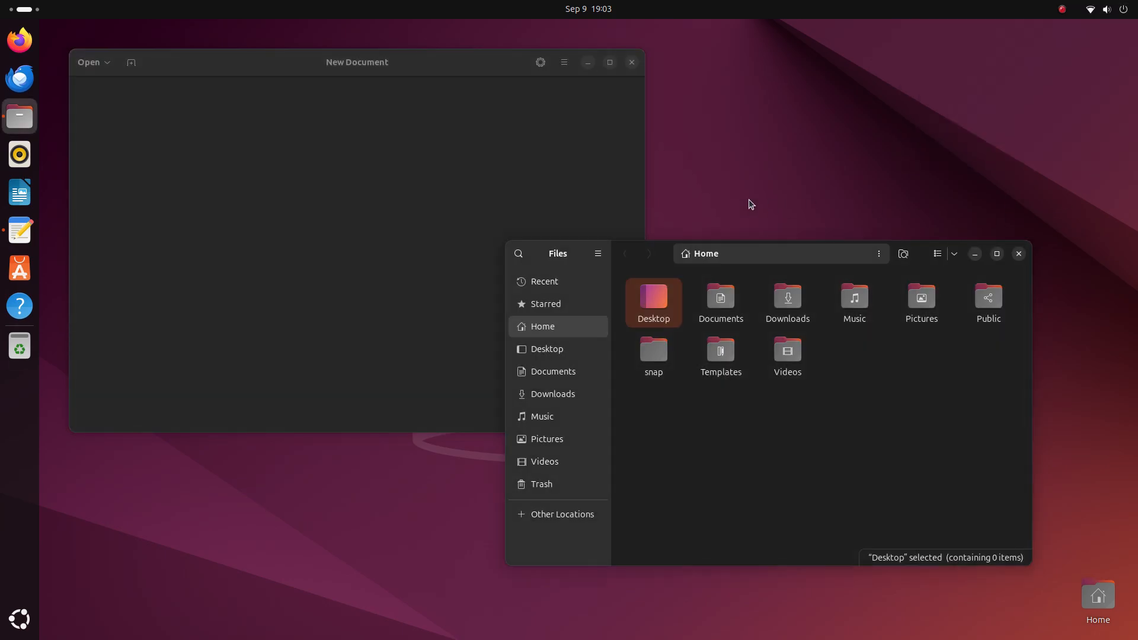
click(1103, 9)
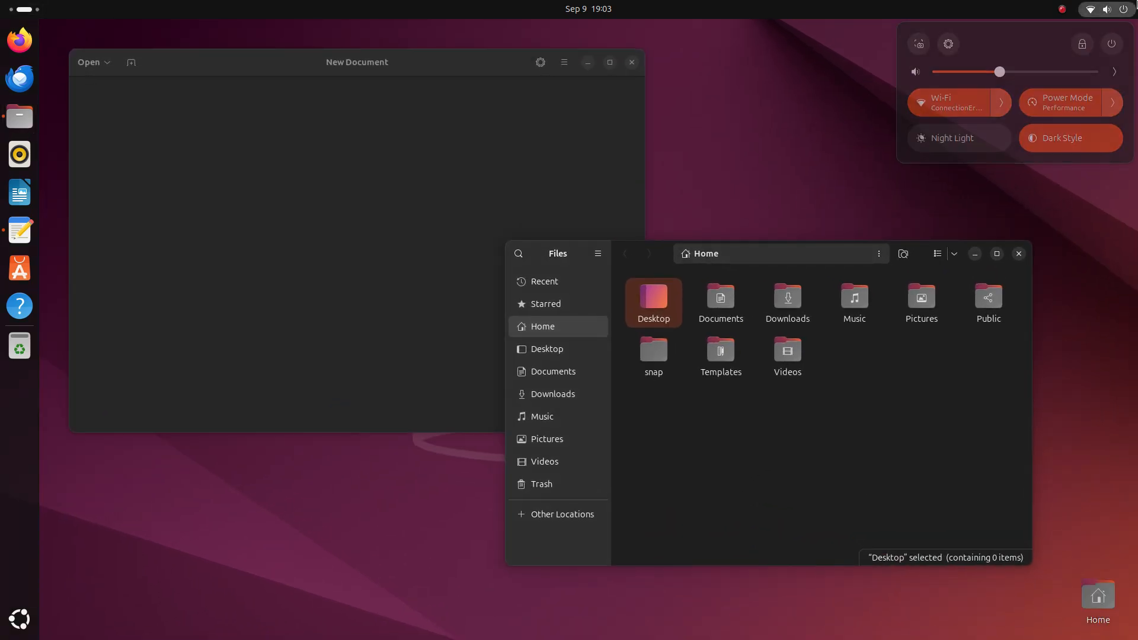
click(817, 204)
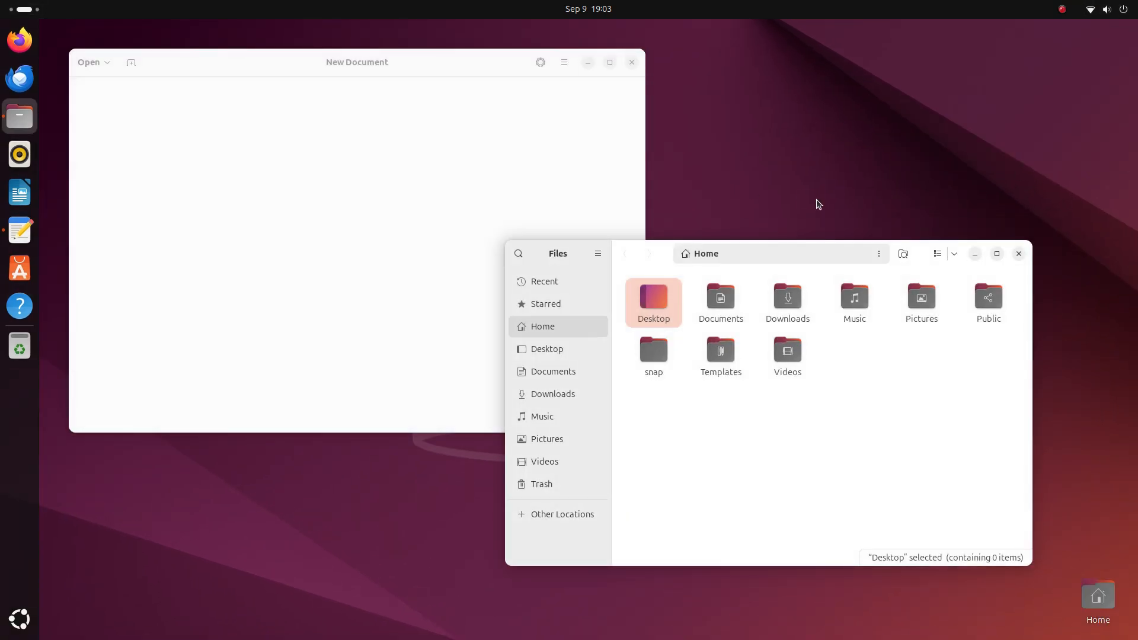
click(1103, 9)
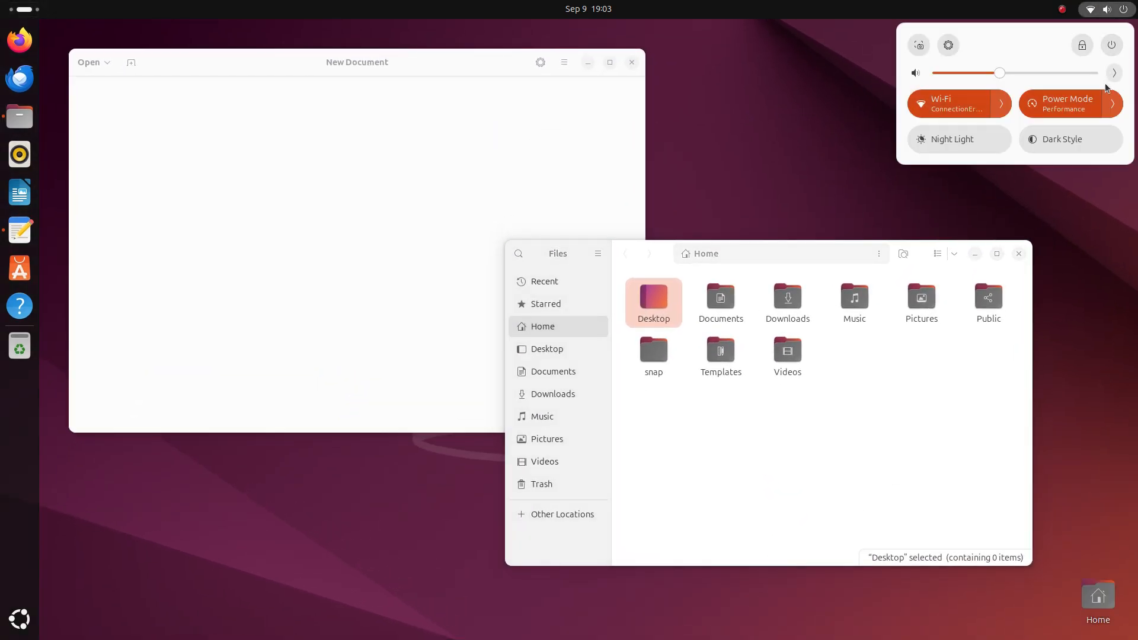
click(1061, 9)
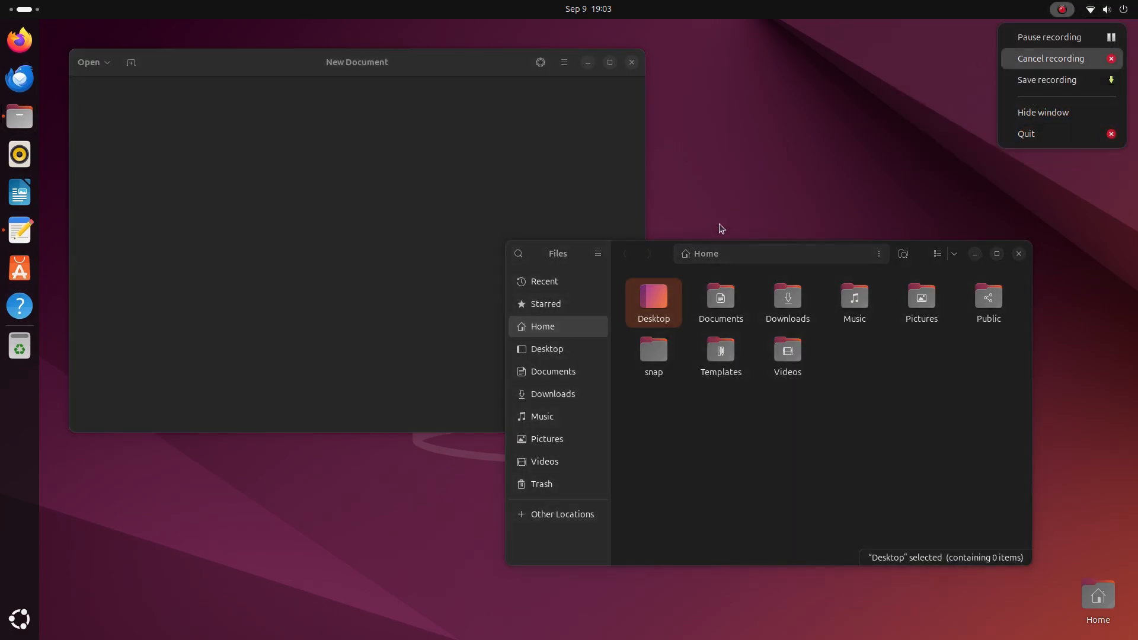
click(1106, 9)
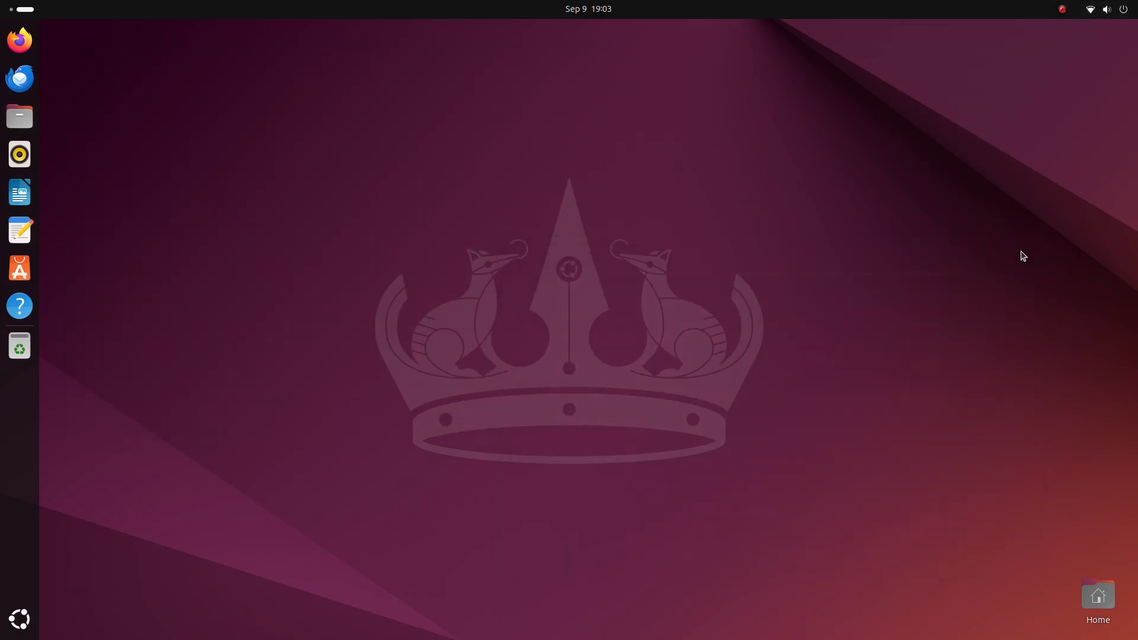
mouse_move(841, 163)
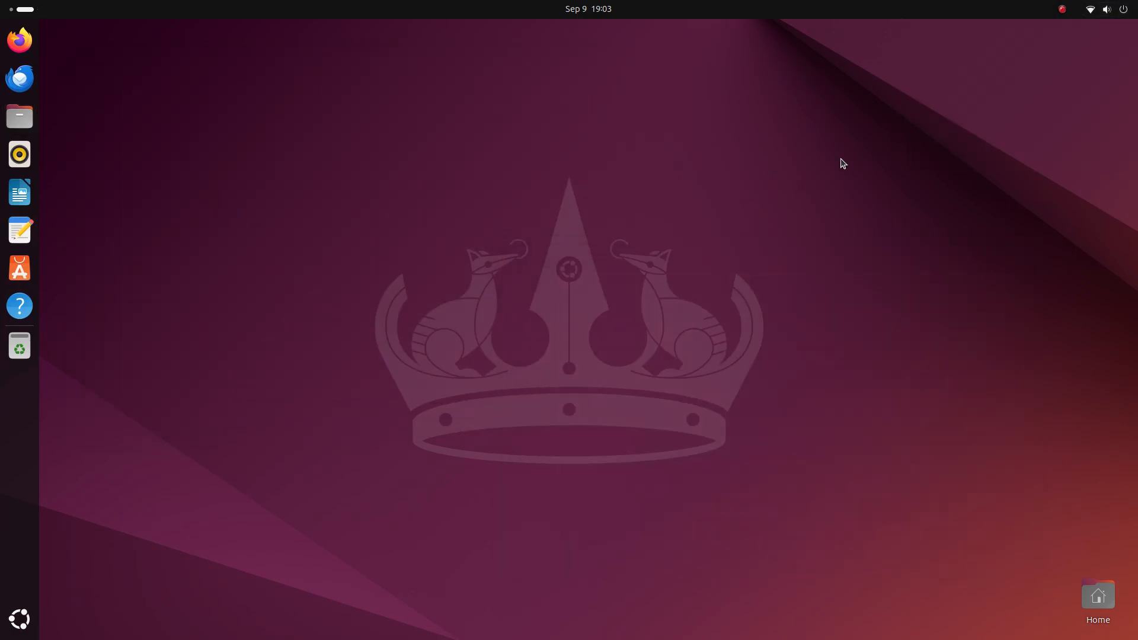
Step: Try olive, sage, green and teal accent colours, watching Files' folder icons recolour
click(19, 345)
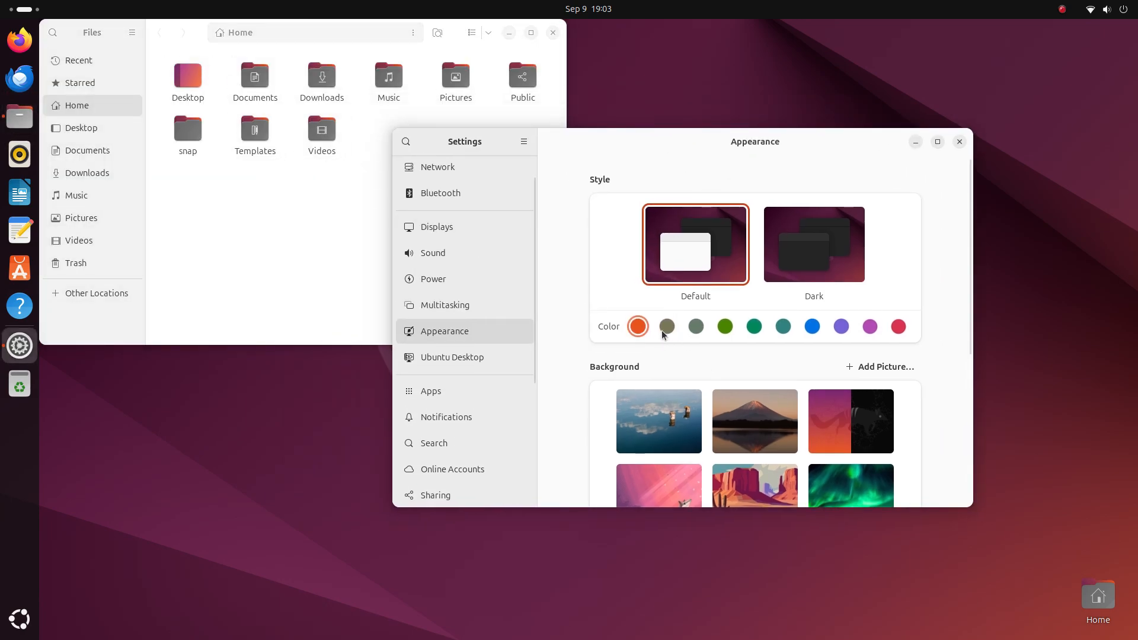
click(665, 327)
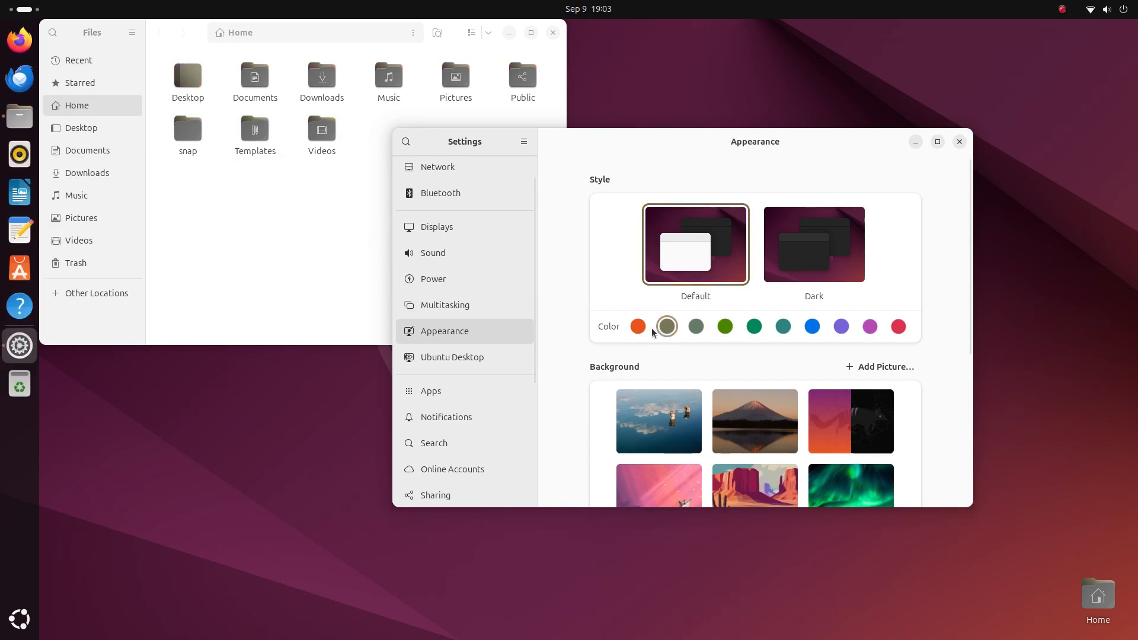
click(695, 327)
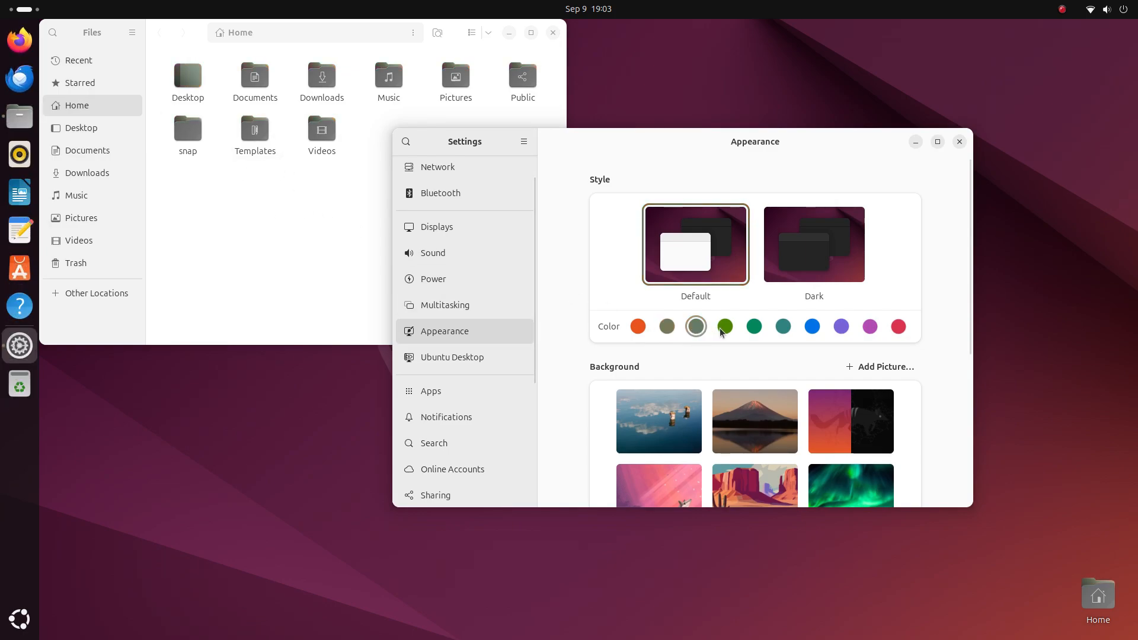
click(455, 77)
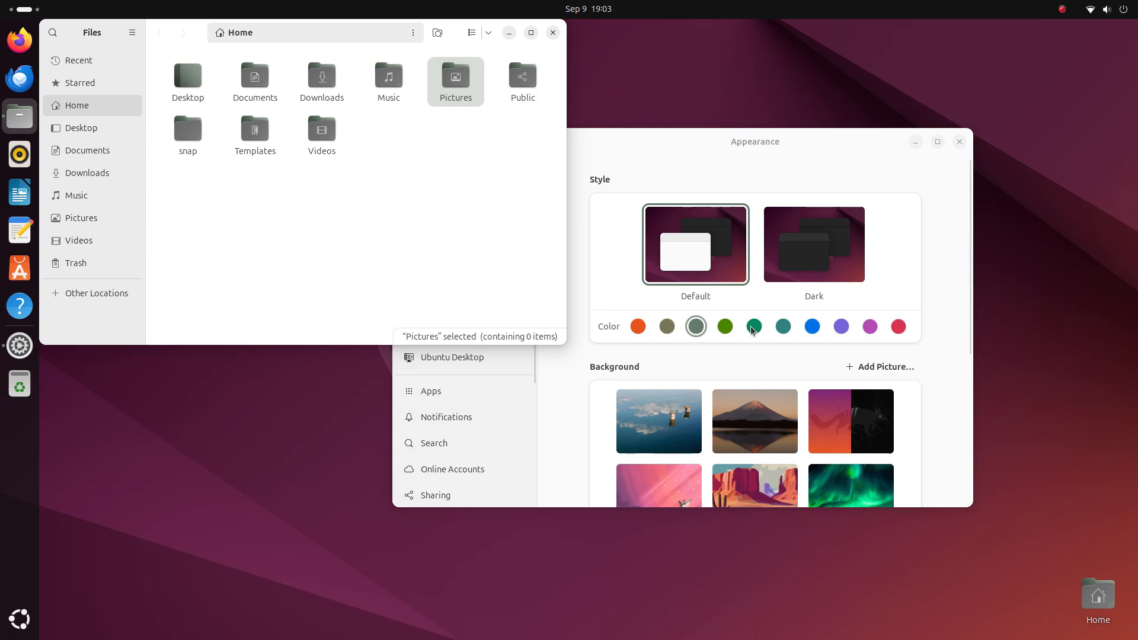
click(724, 326)
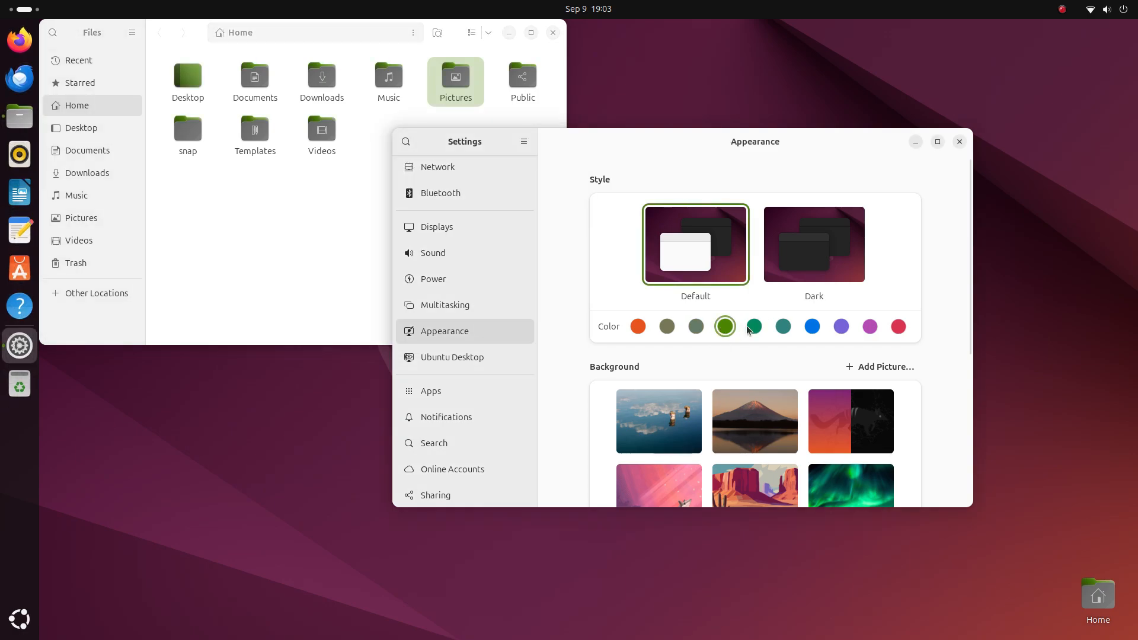
click(782, 326)
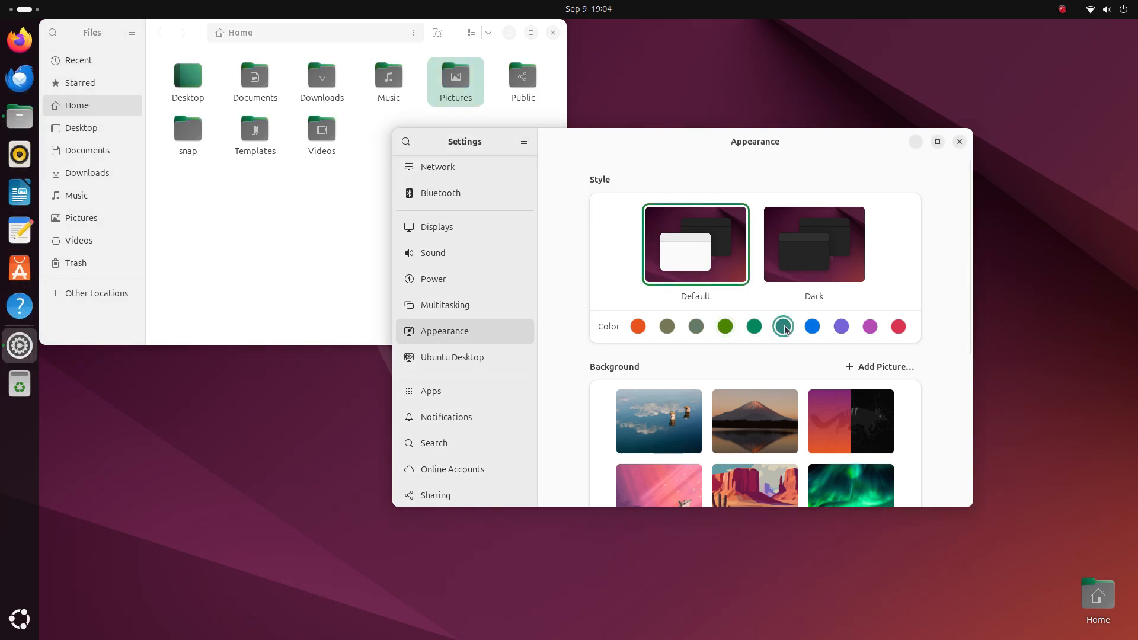
click(811, 326)
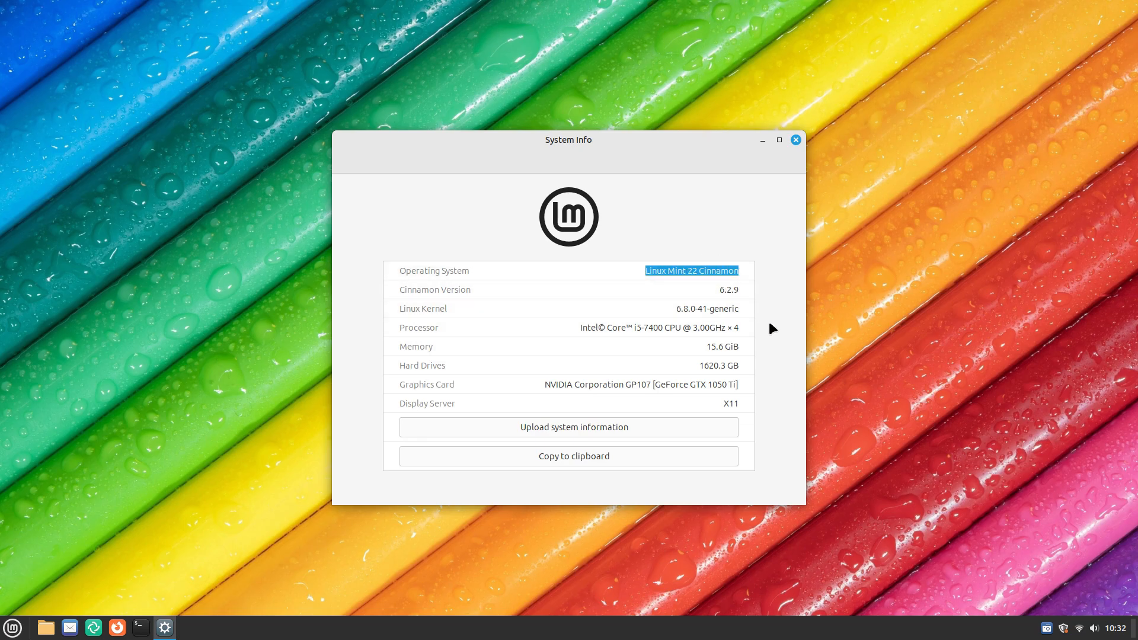
Step: Close System Info and browse Sound & Video and All Applications in the Mint menu
click(795, 140)
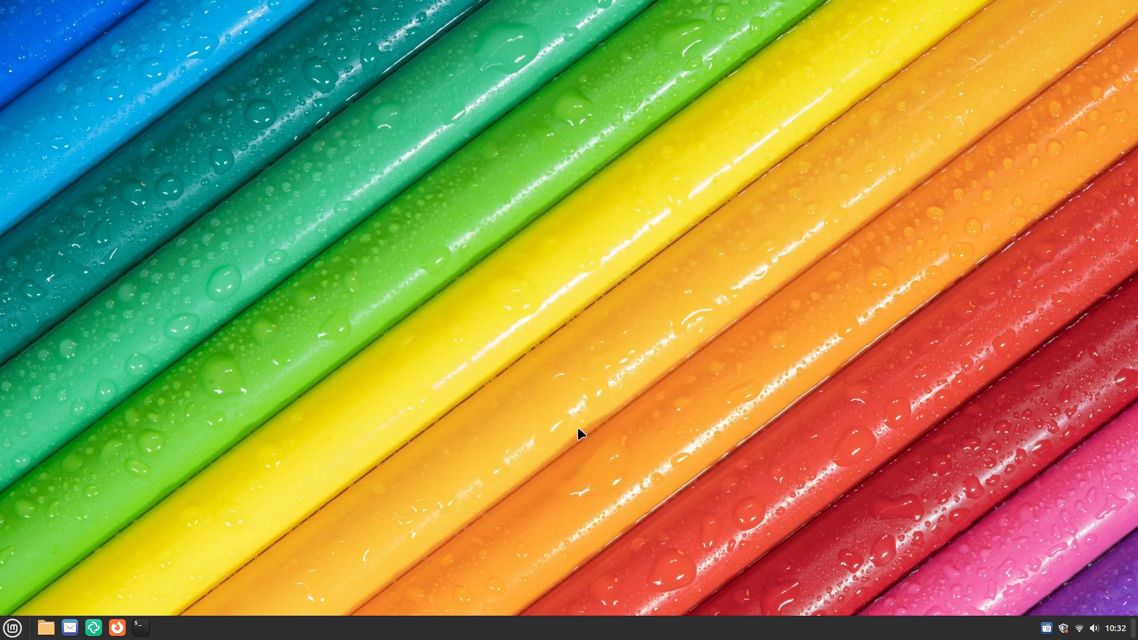
click(12, 627)
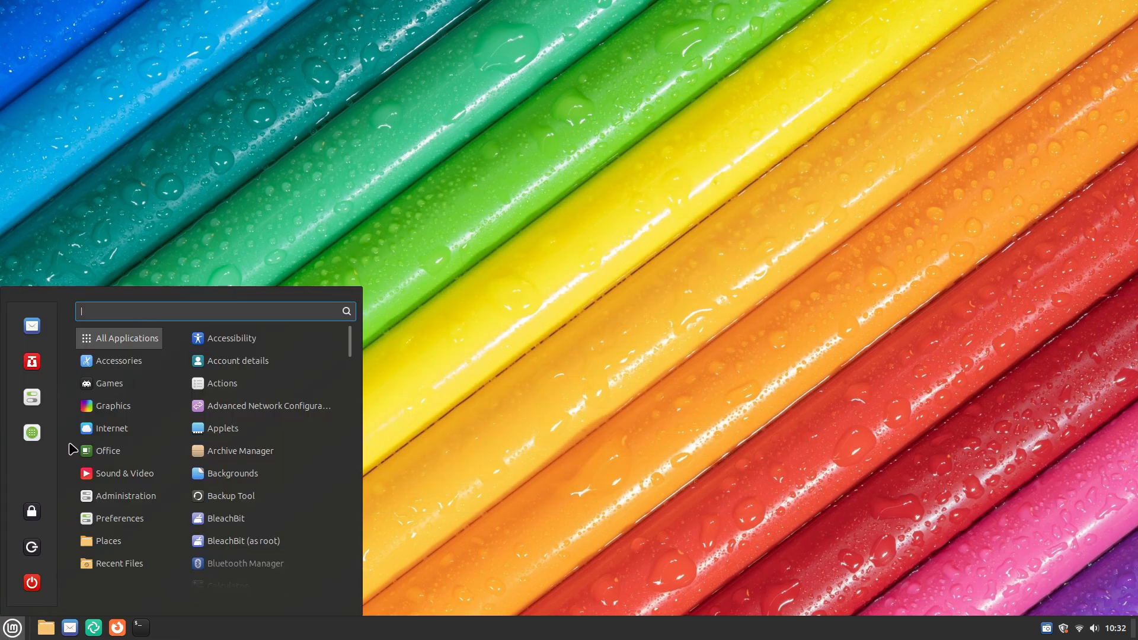
click(119, 361)
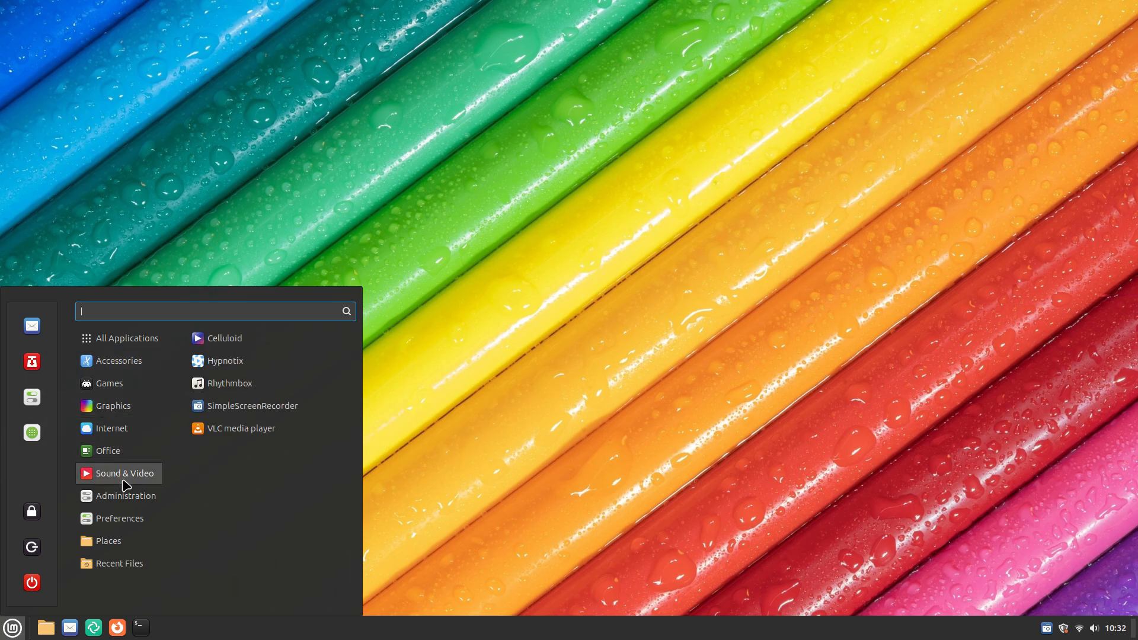
click(126, 338)
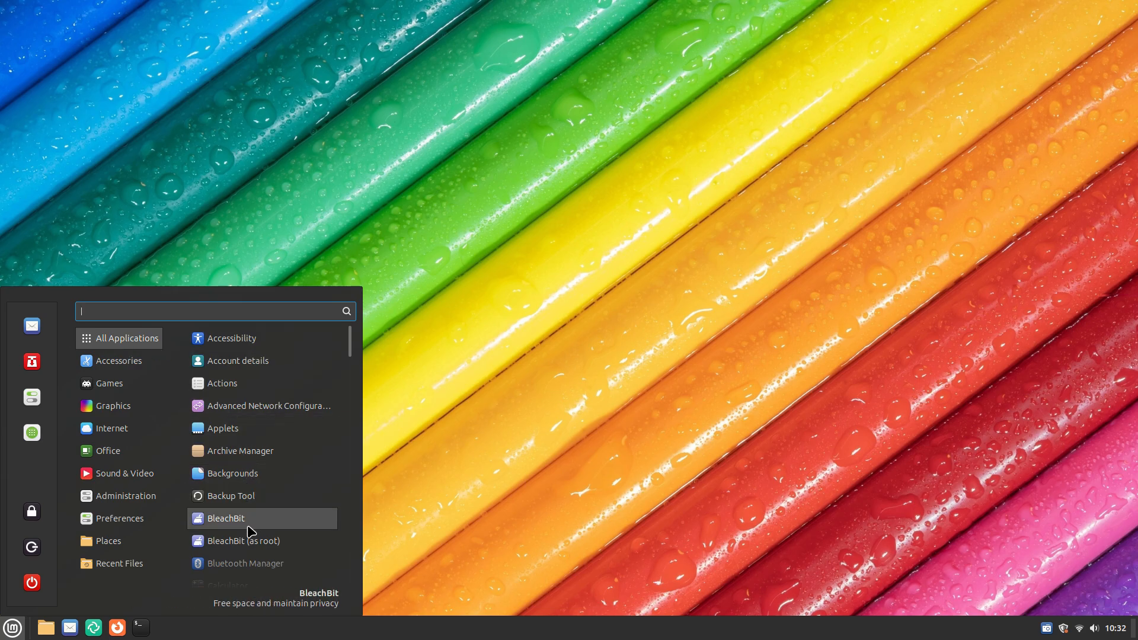
scroll(down, 3)
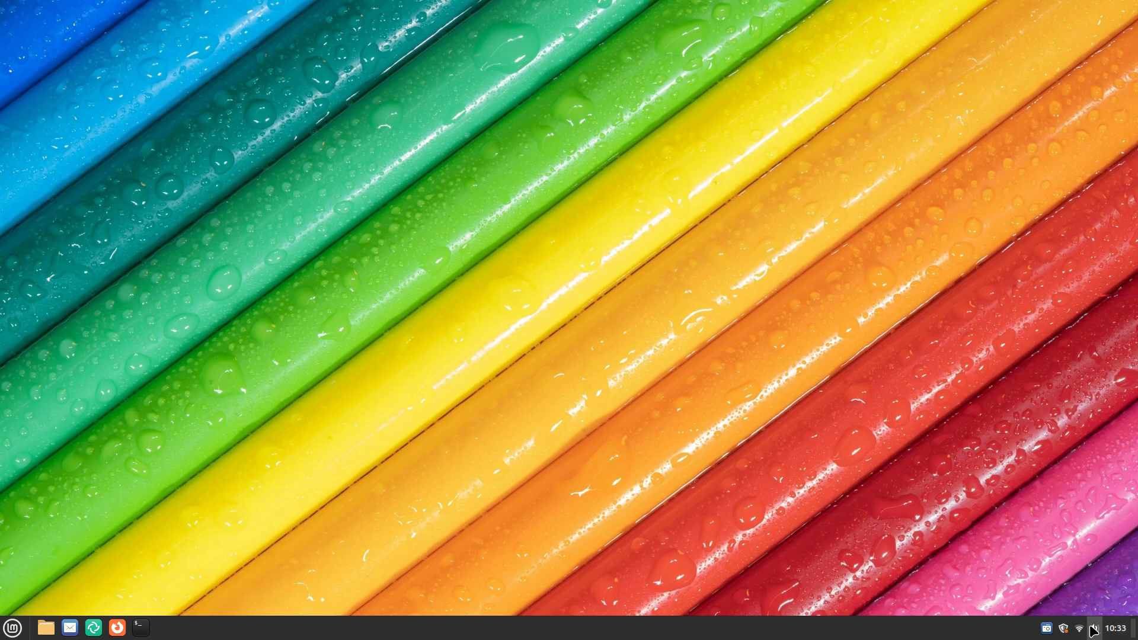
Step: View the network applet, show and dismiss the desktop context menu, then open Files
click(1080, 628)
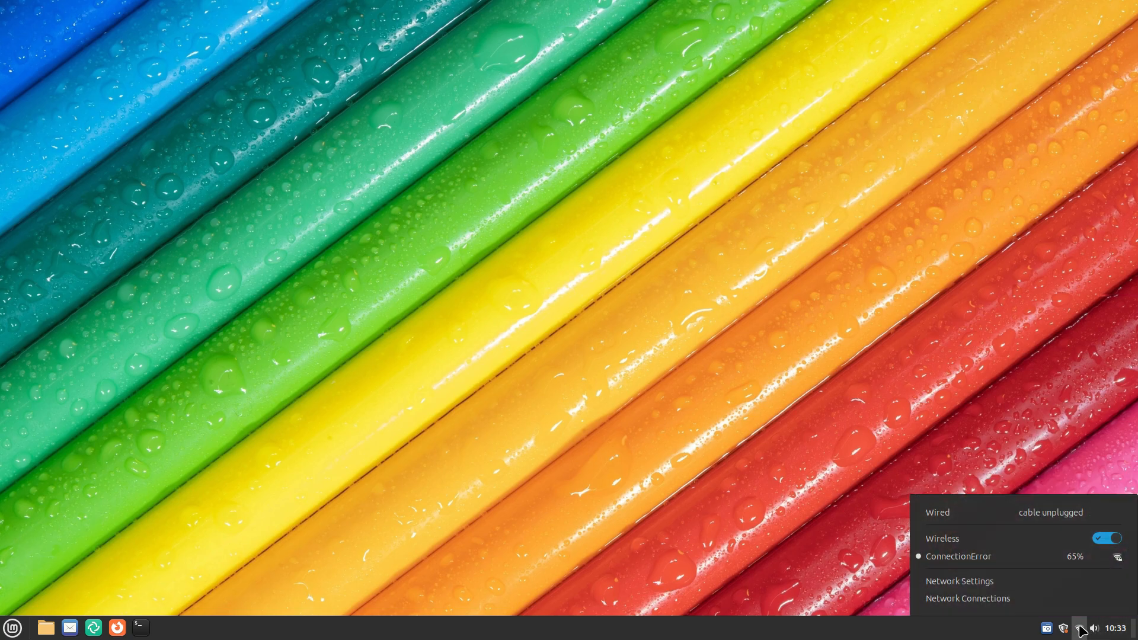
right_click(403, 291)
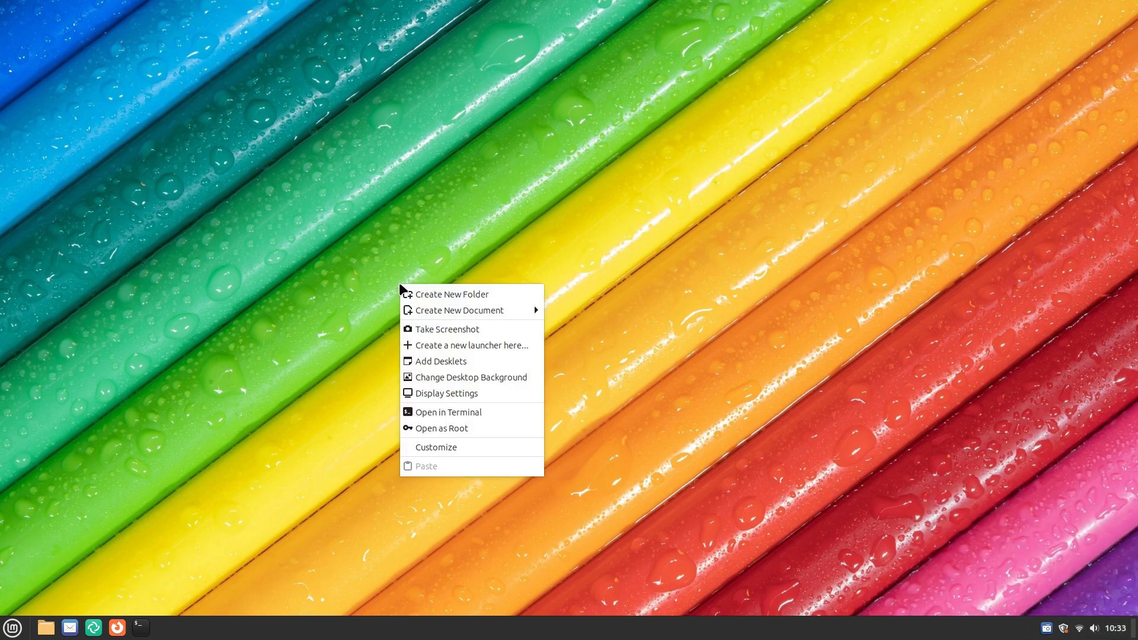
click(661, 557)
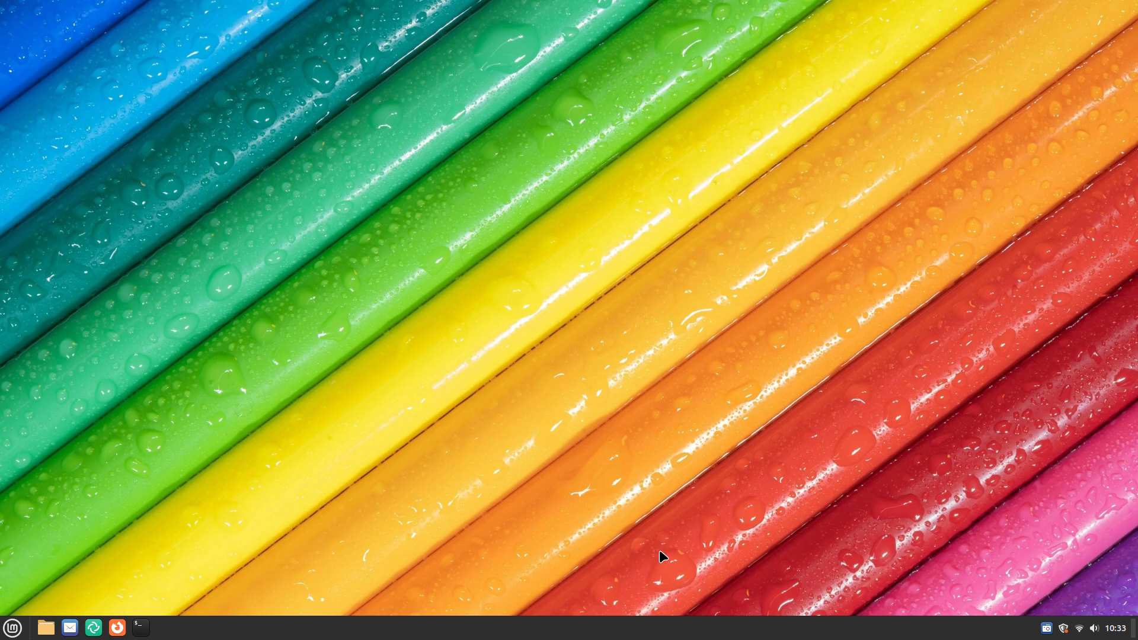
mouse_move(207, 560)
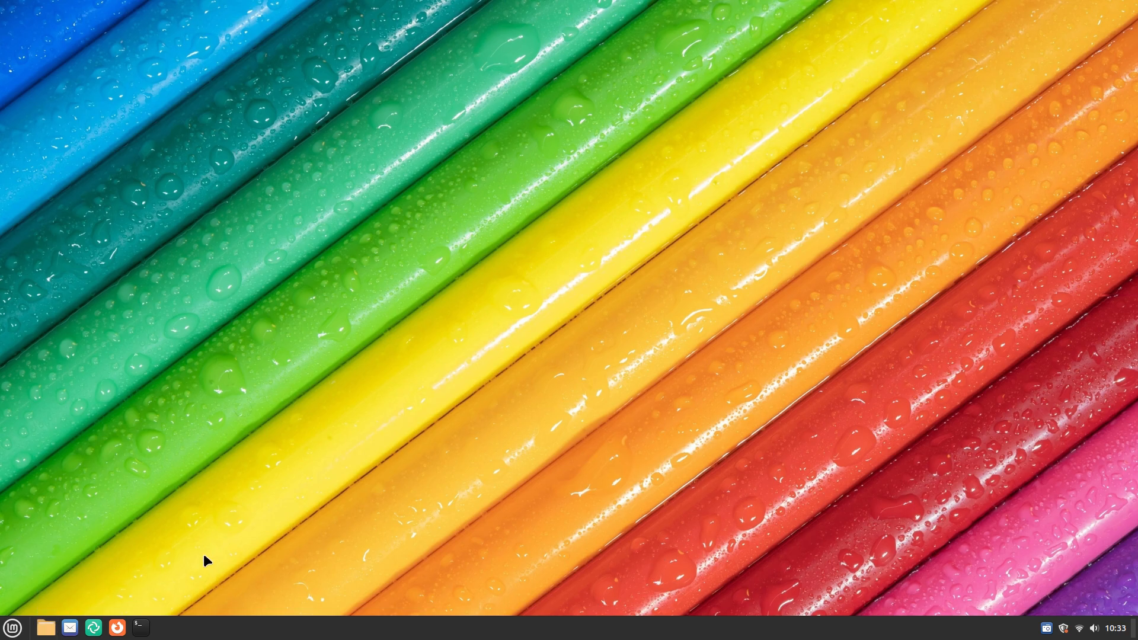
click(46, 627)
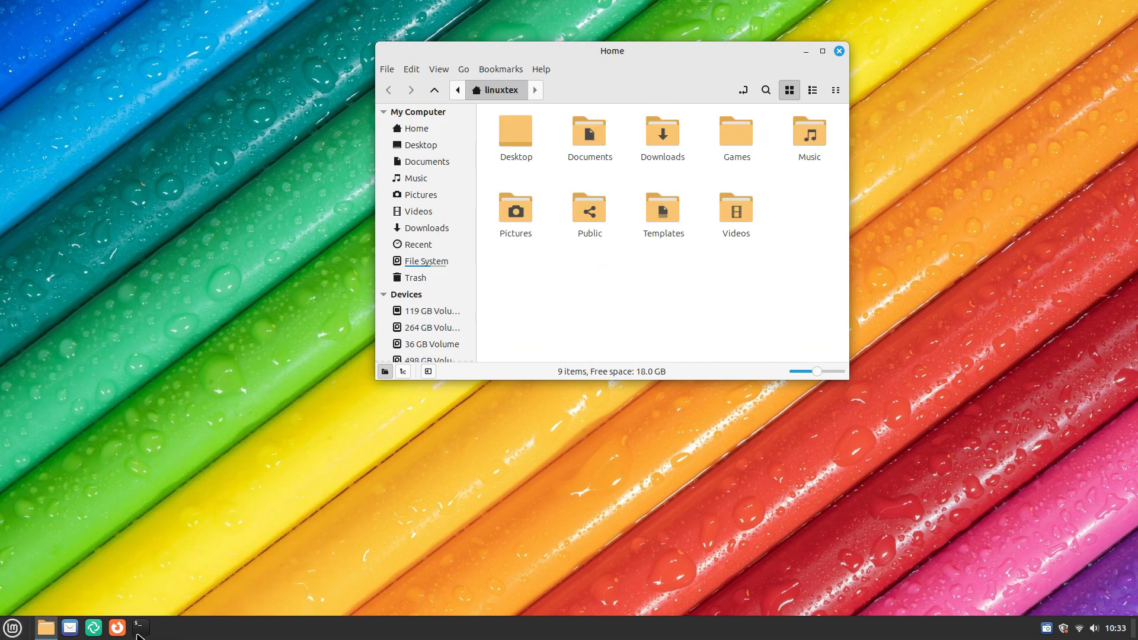
Step: Open and close a terminal and switch the theme colour to blue
click(139, 627)
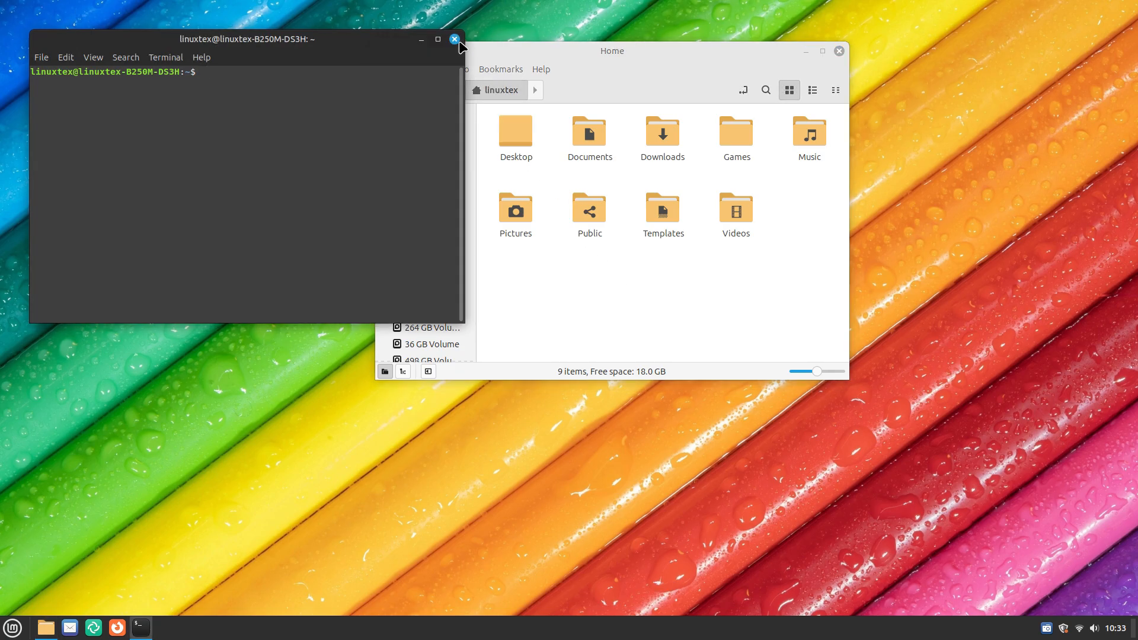
click(12, 627)
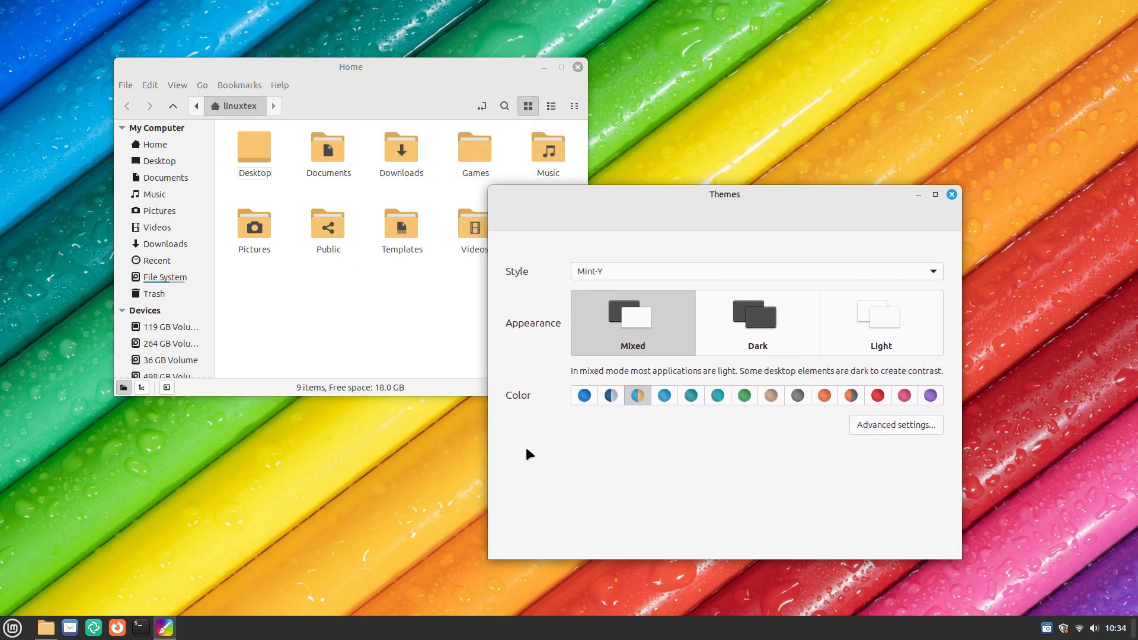
click(583, 395)
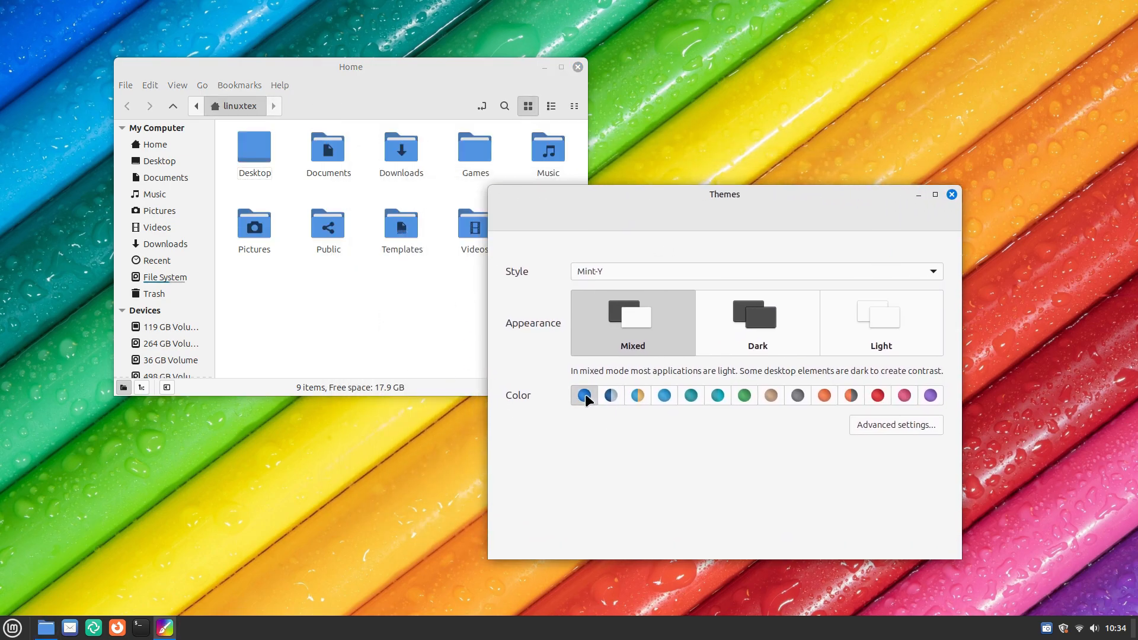
click(11, 627)
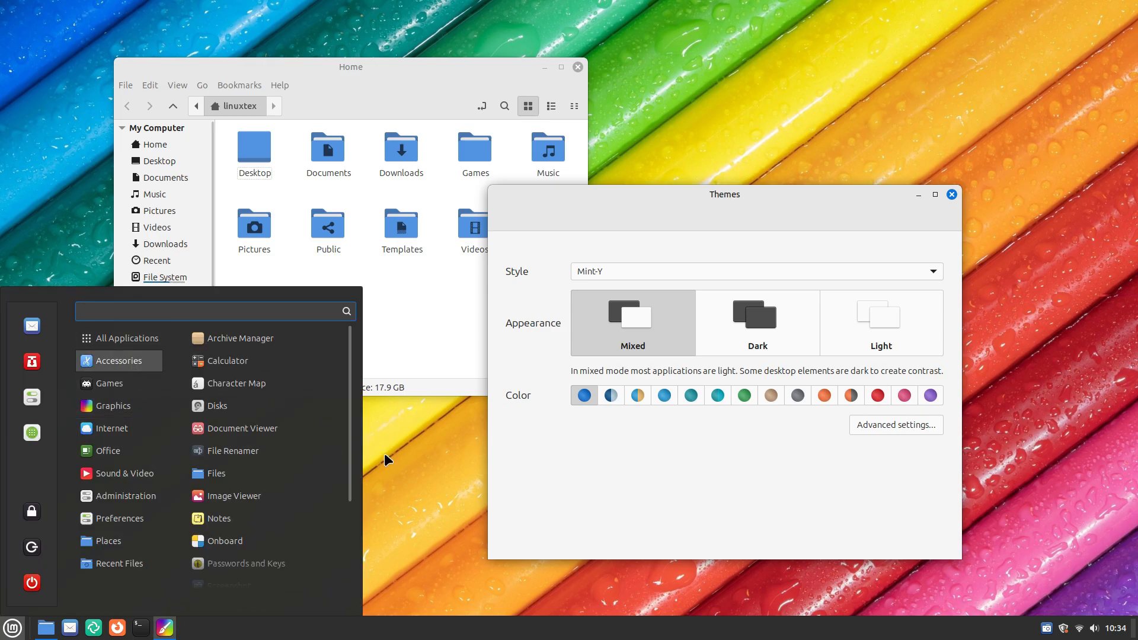
click(637, 395)
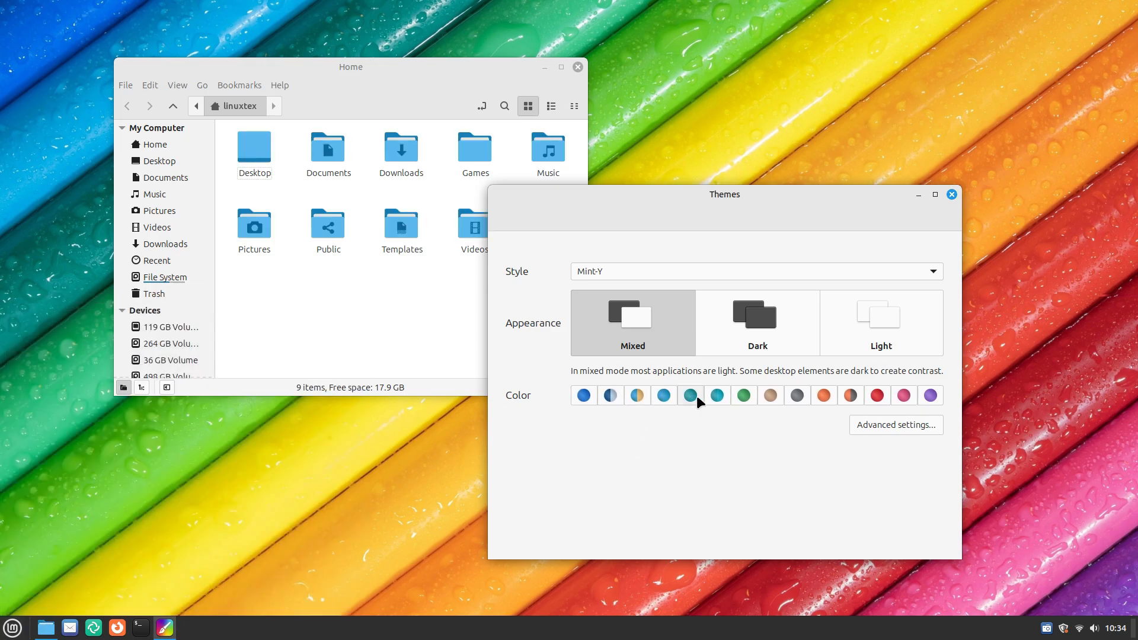
Step: Cycle the theme colour through aqua, green, grey, red and purple
click(716, 394)
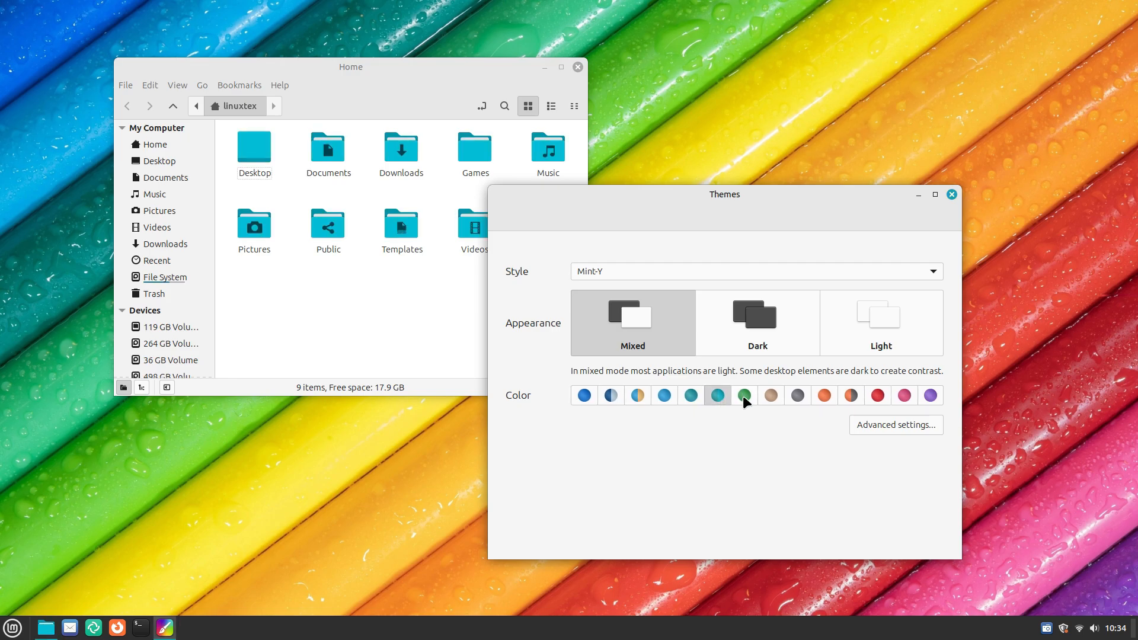
click(742, 395)
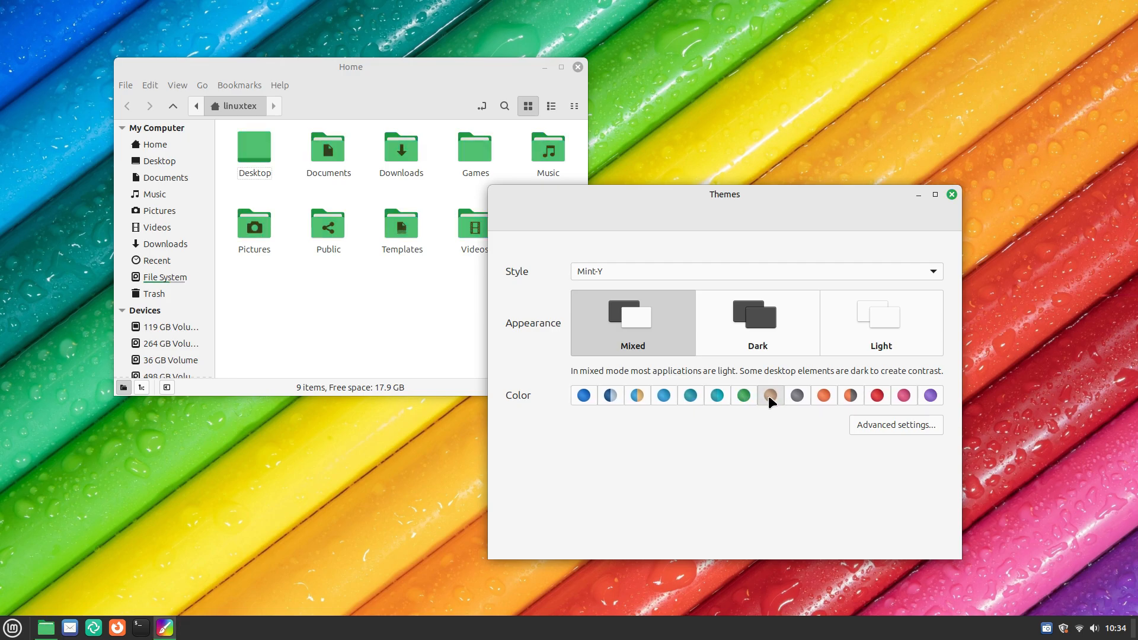
click(795, 395)
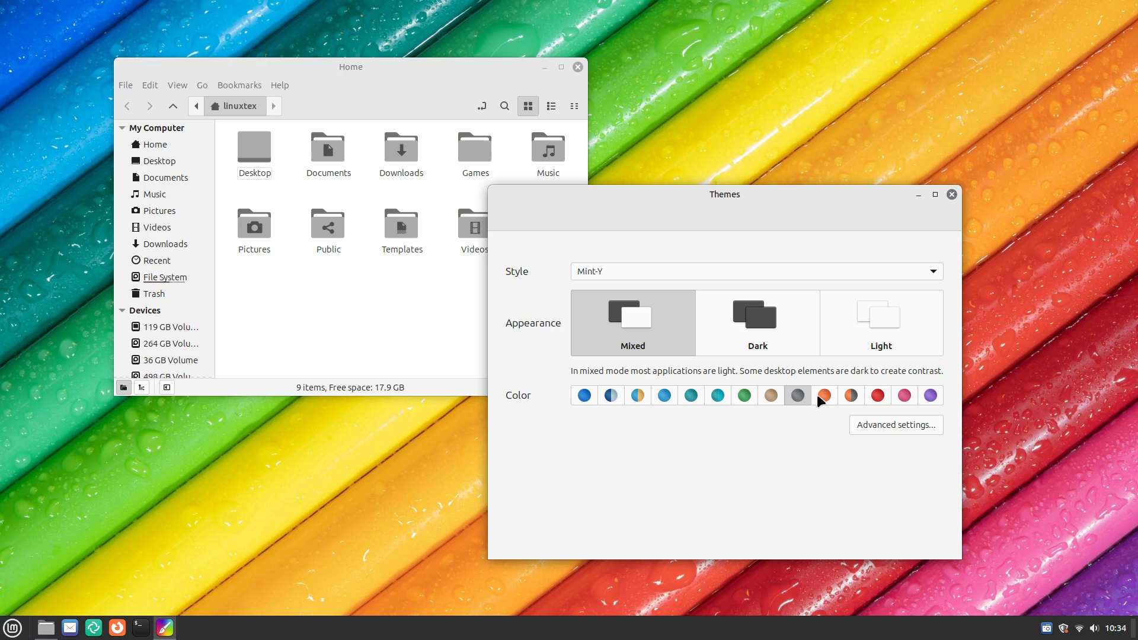
click(850, 395)
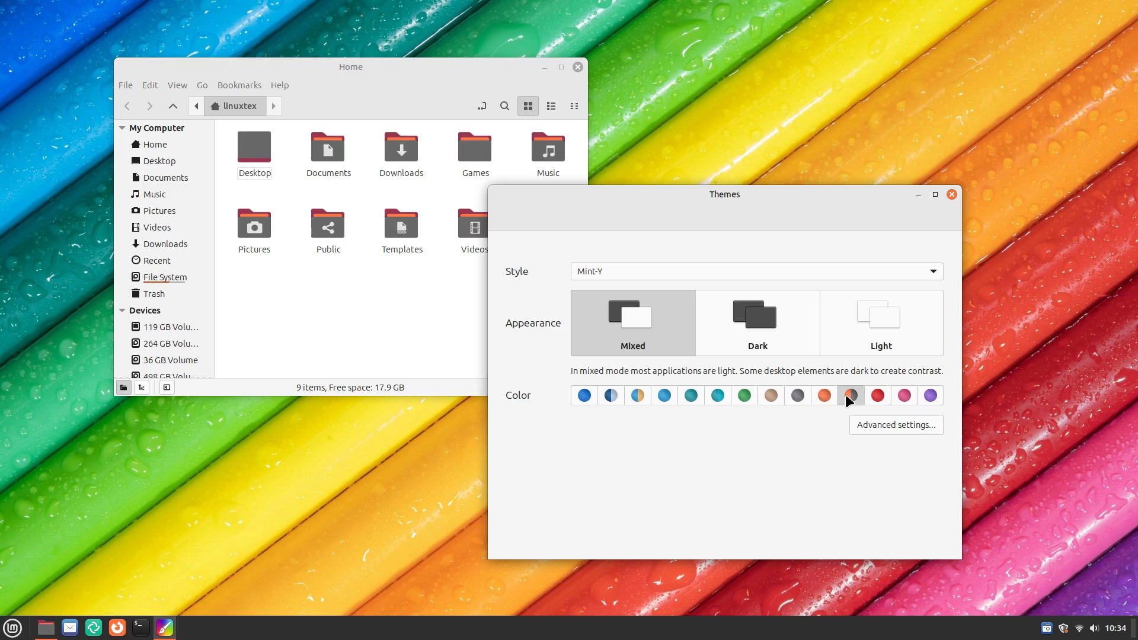
click(876, 395)
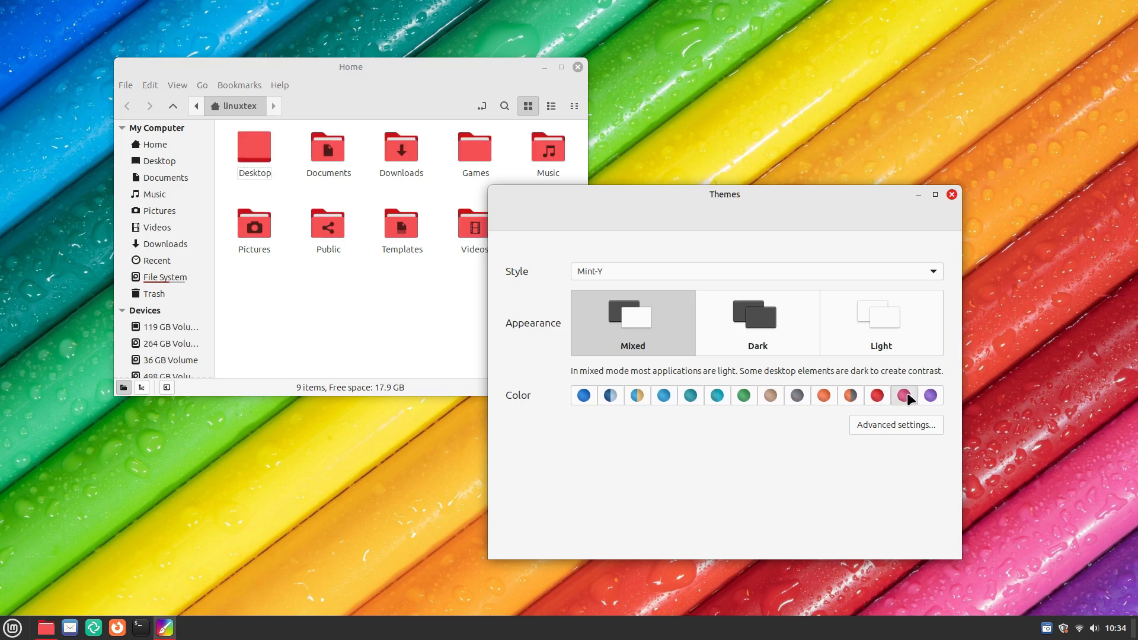
click(930, 394)
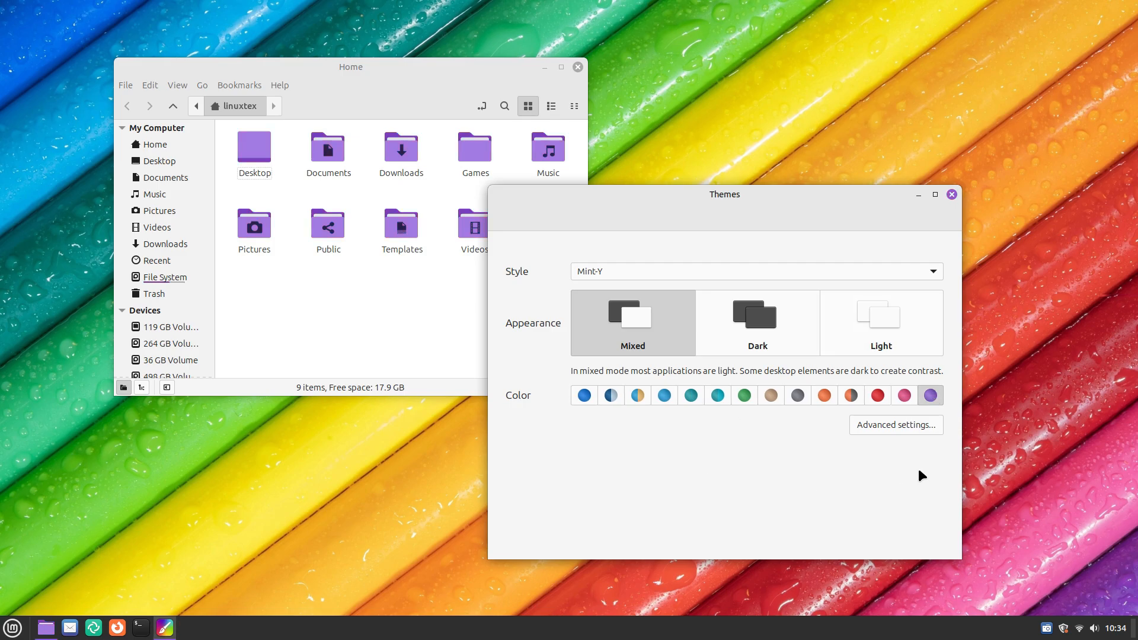
Step: Try the Dark appearance, return to Mixed, pick the sand accent and close Themes
click(756, 322)
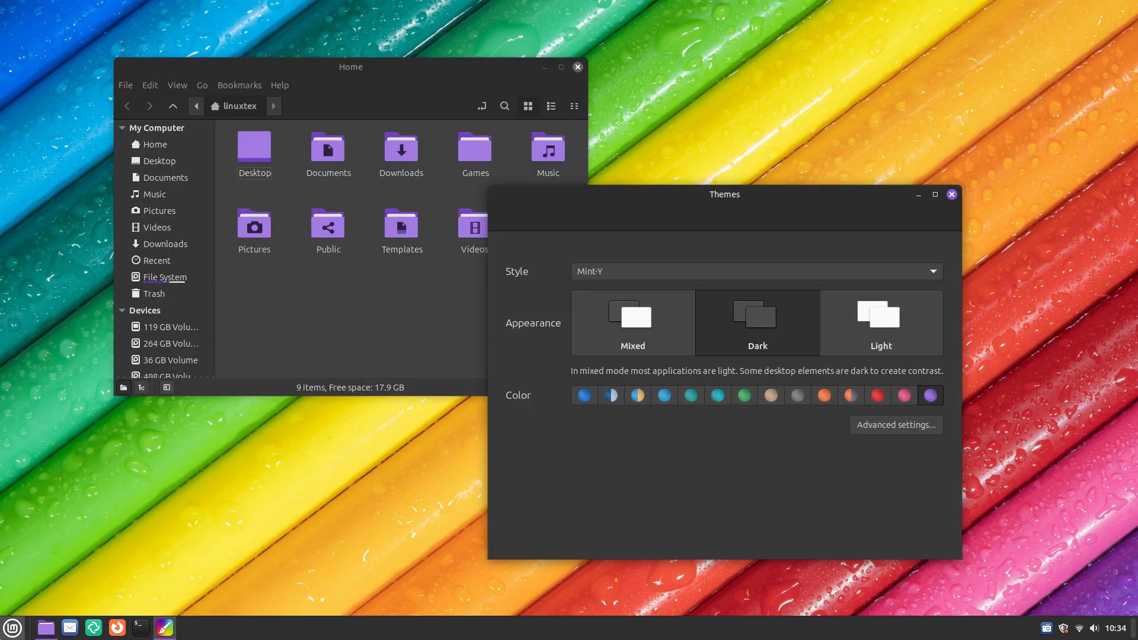
mouse_move(899, 289)
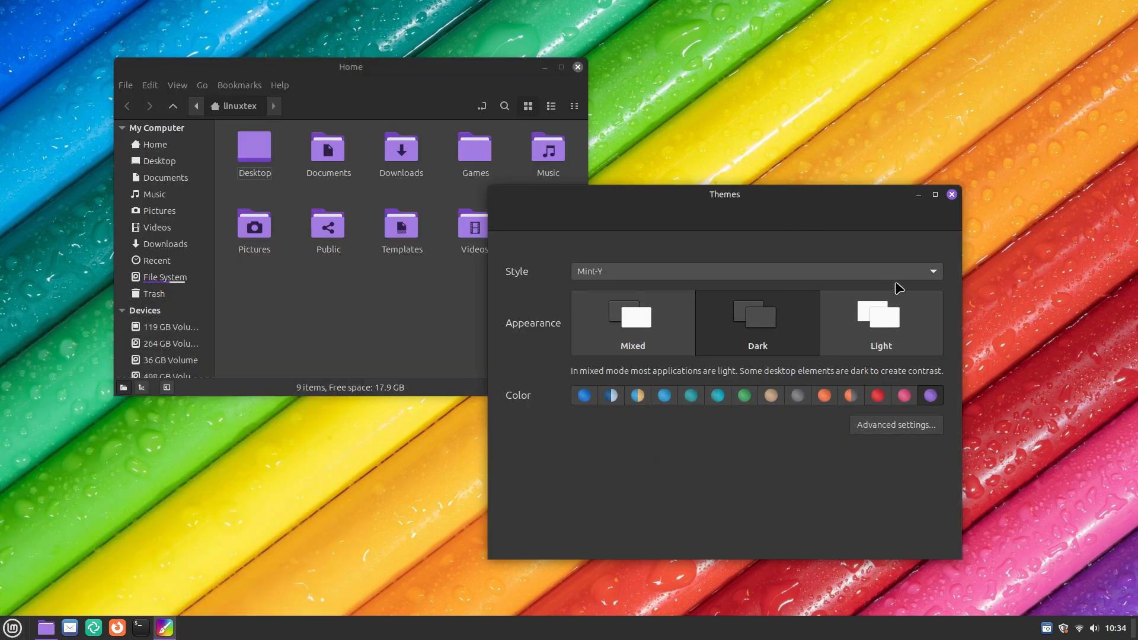
click(12, 627)
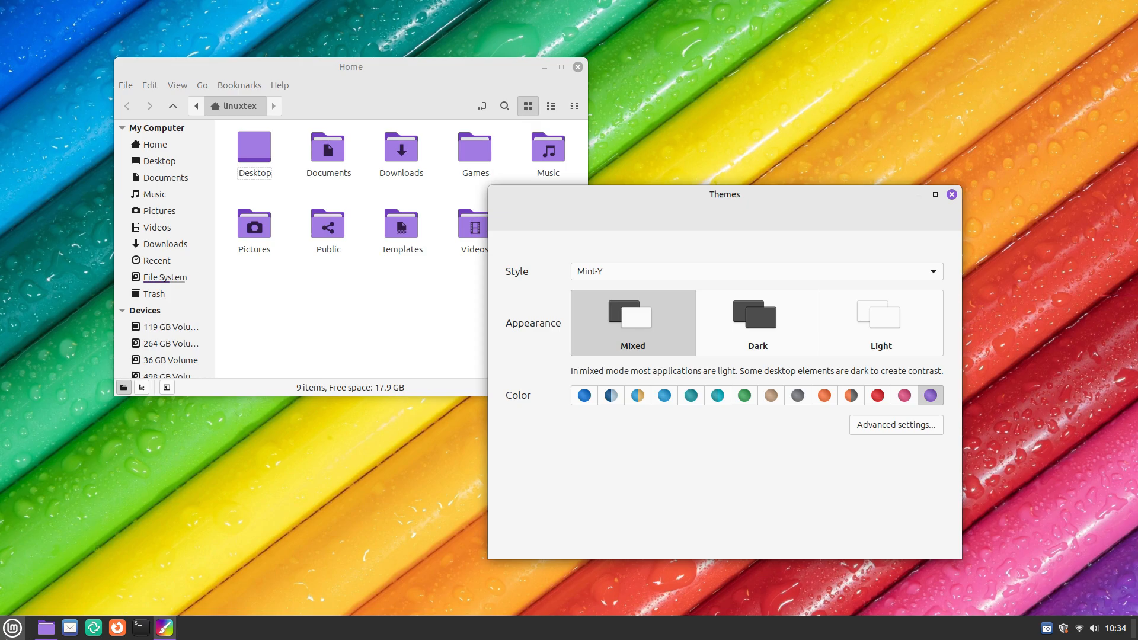
click(636, 395)
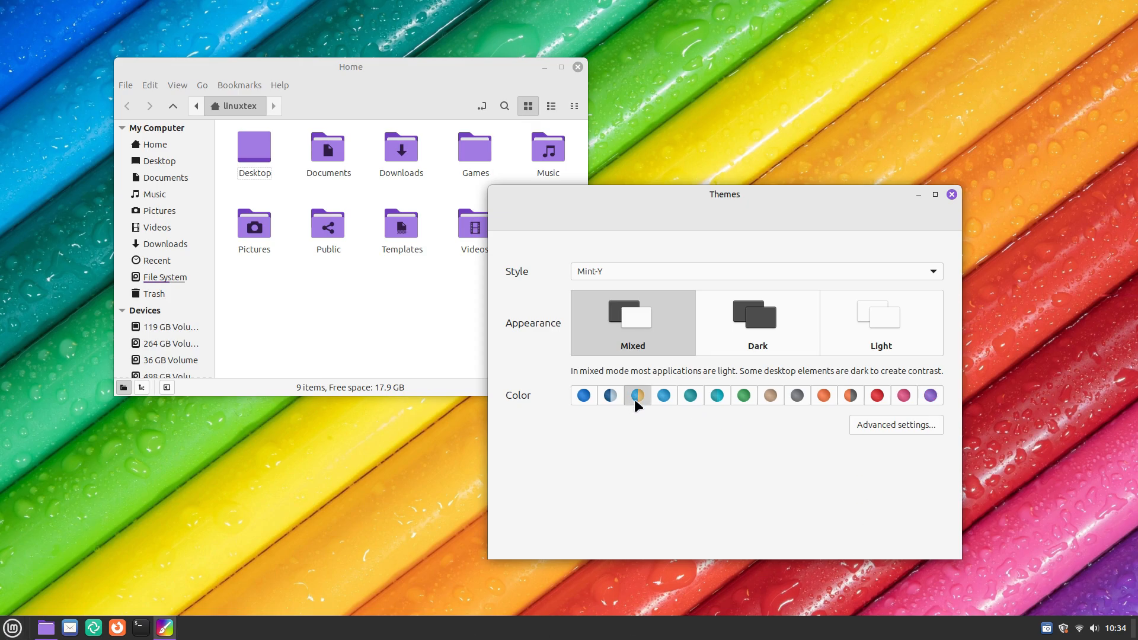
click(951, 194)
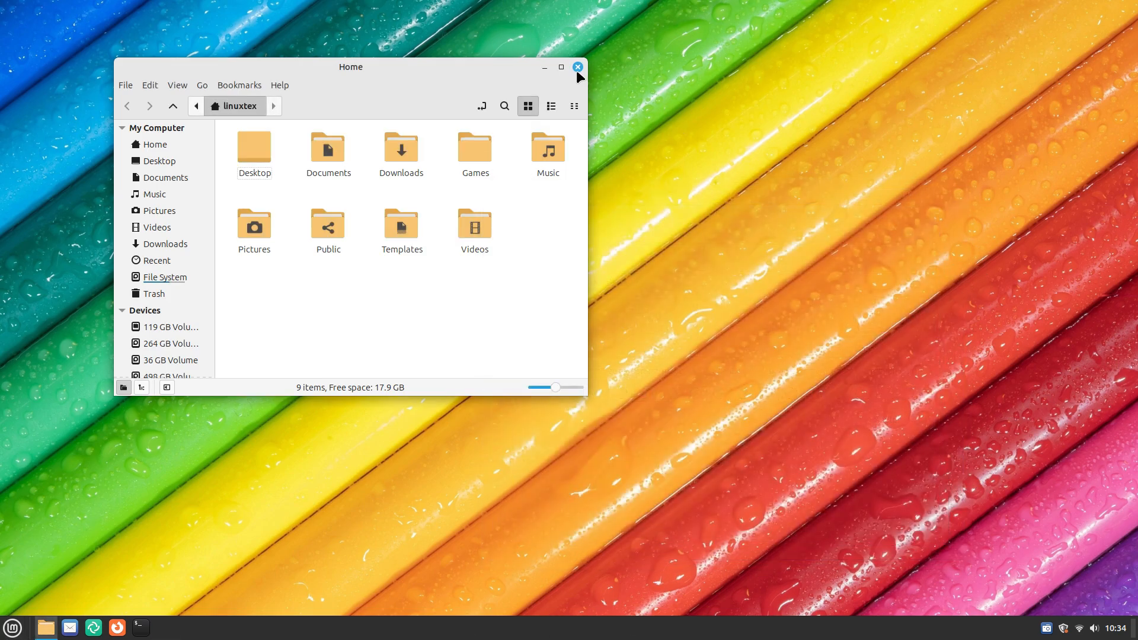
Step: Close Files, launch Calendar via a 'call' menu search, and view Year then September 2024
click(1115, 627)
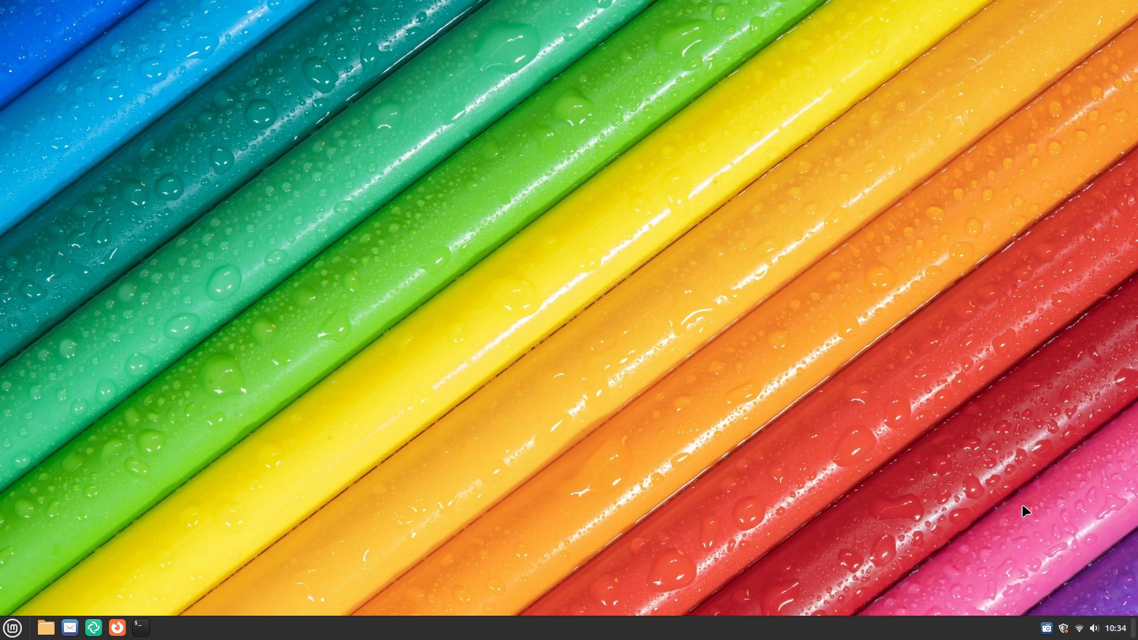
click(12, 627)
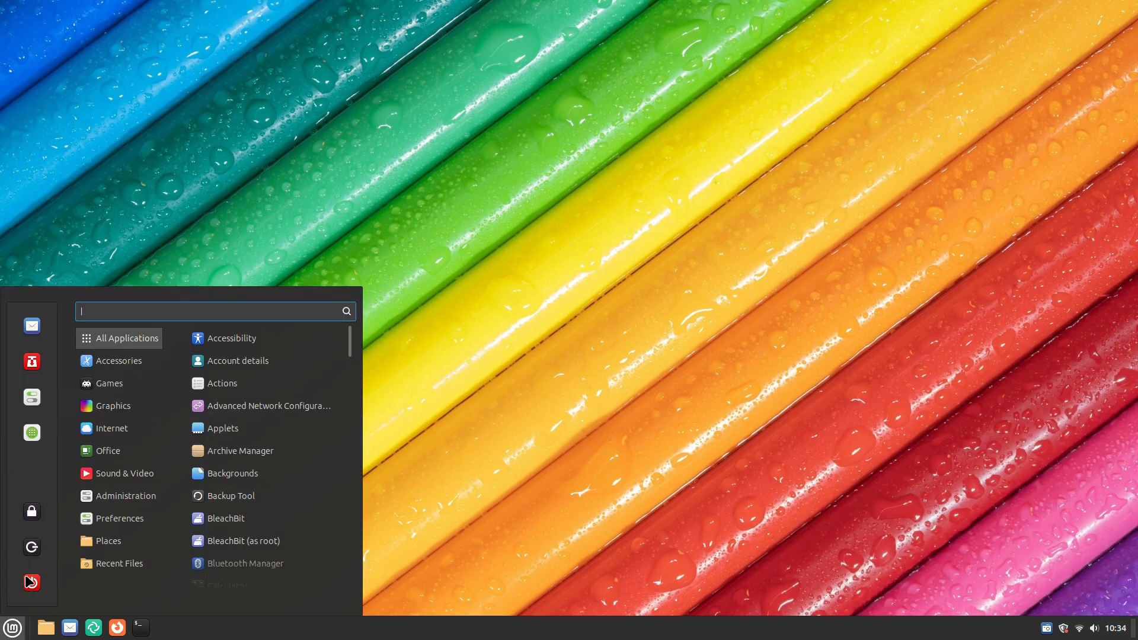
mouse_move(32, 433)
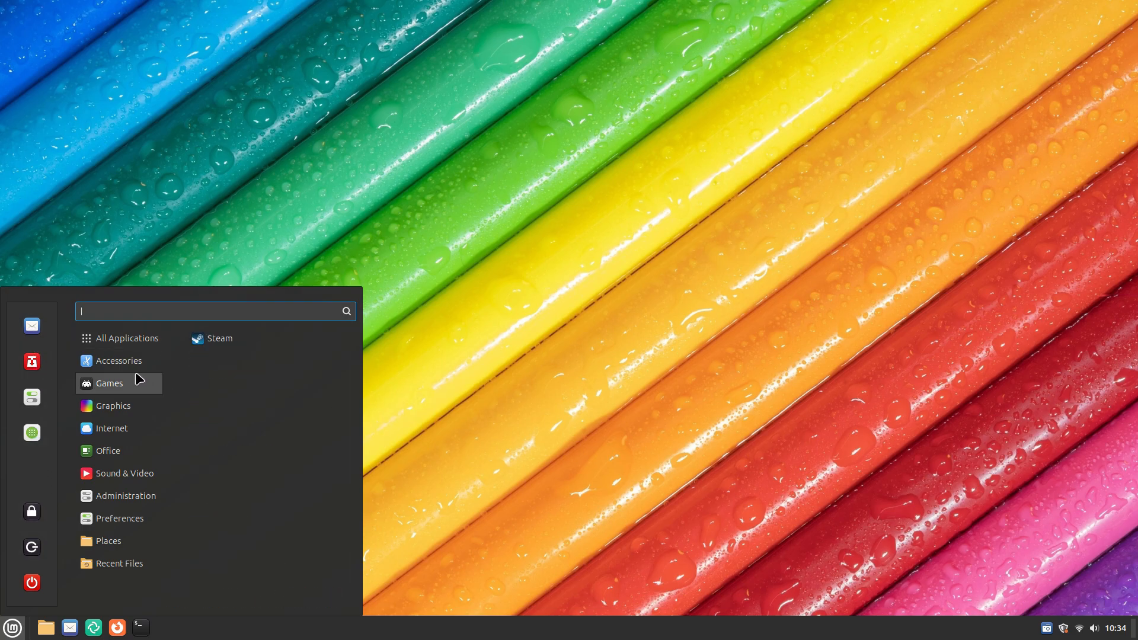
text(call)
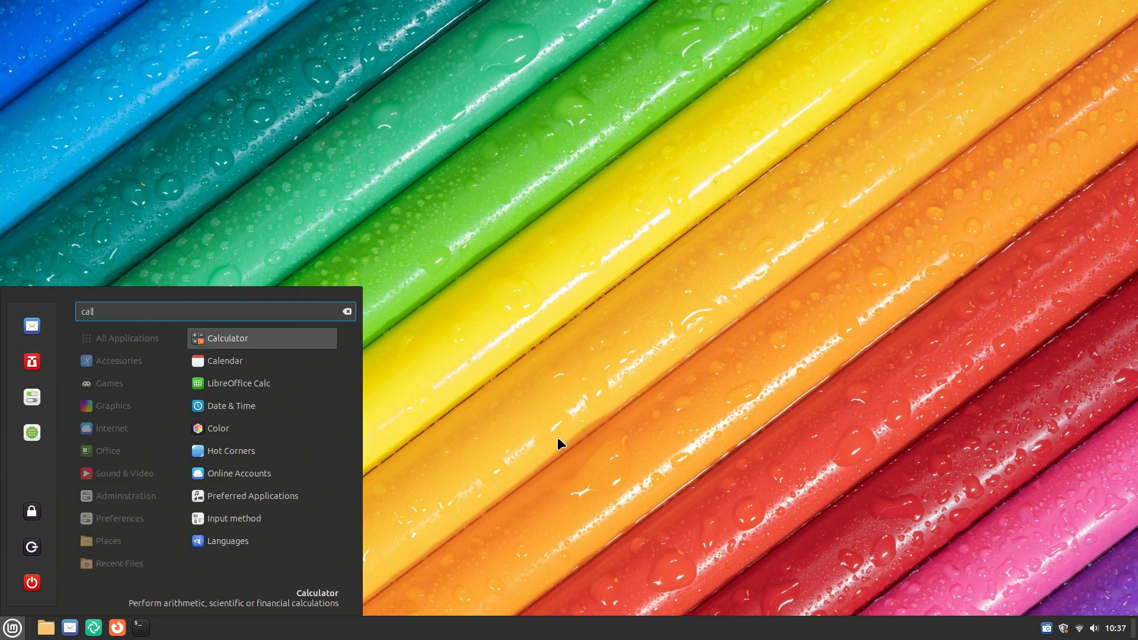
click(225, 361)
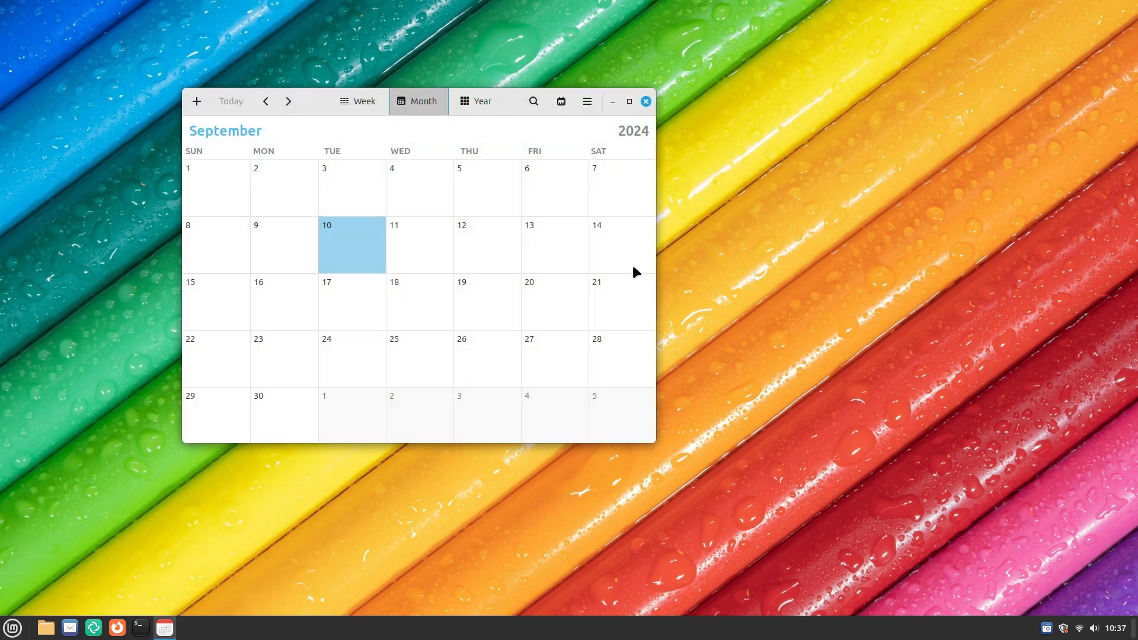
mouse_move(463, 112)
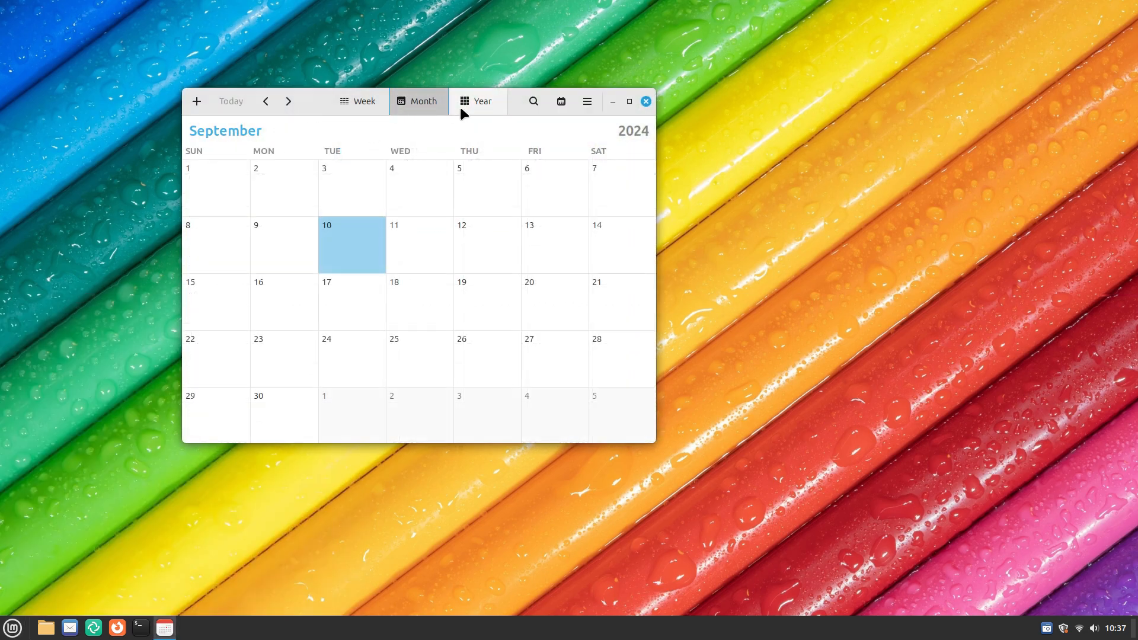
click(476, 101)
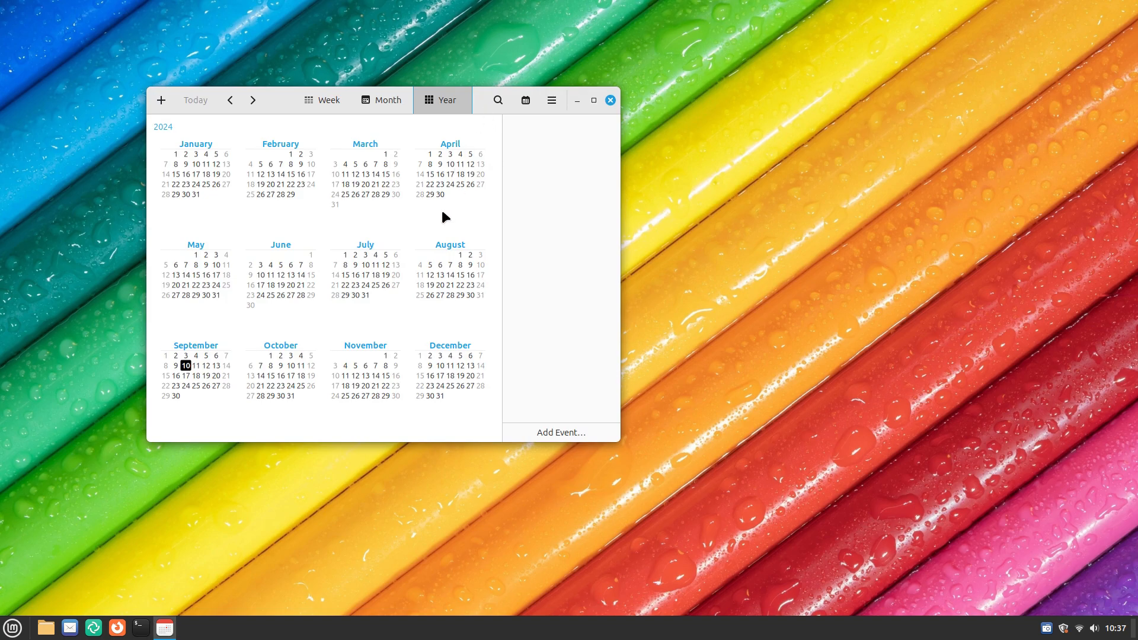
click(381, 100)
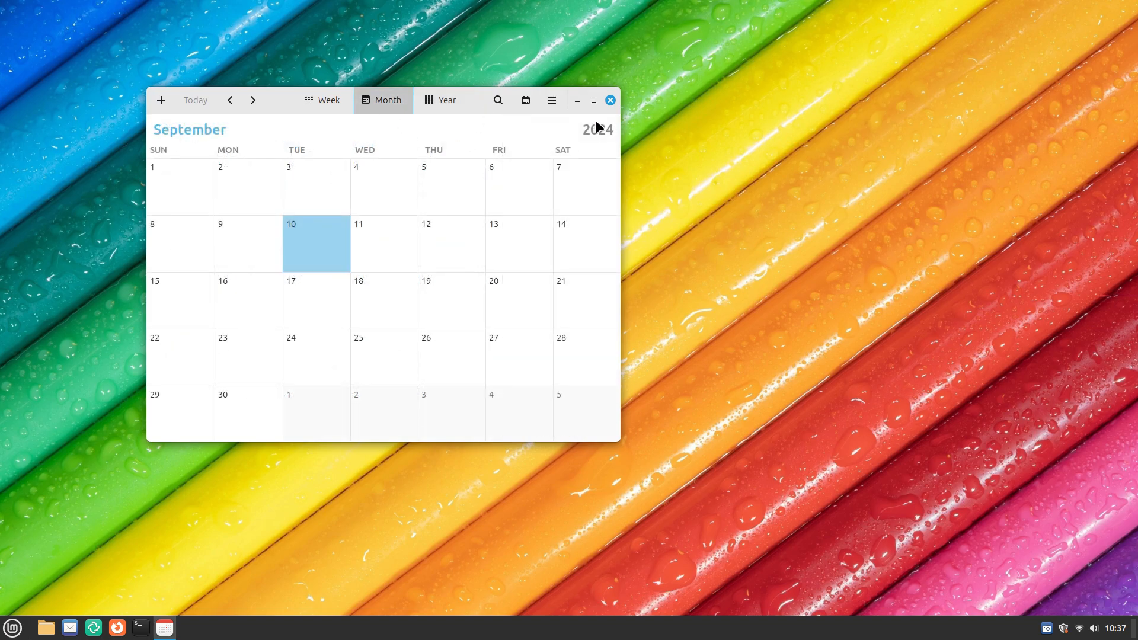
mouse_move(689, 339)
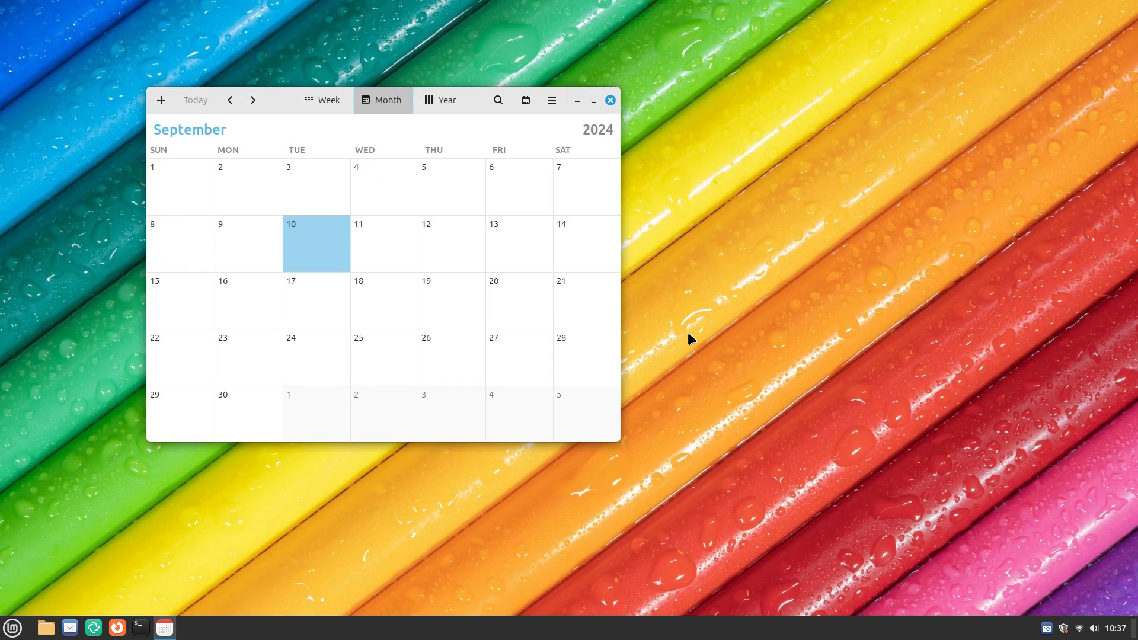
Step: Start a blank LibreOffice Writer document from Menu > Office and bring it forward
click(13, 627)
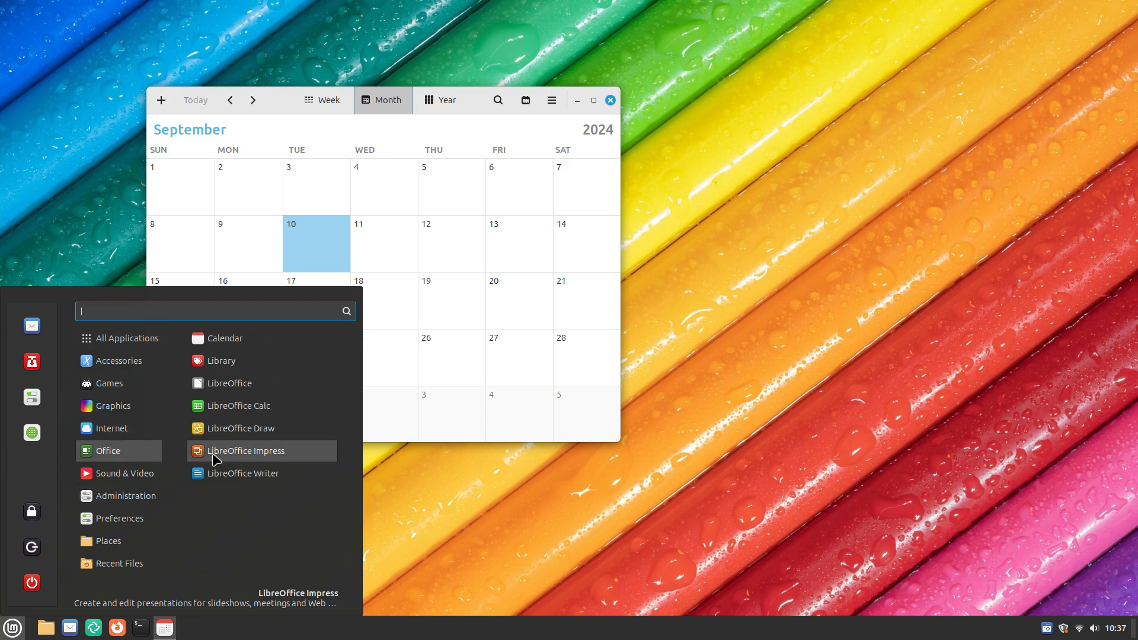
click(242, 473)
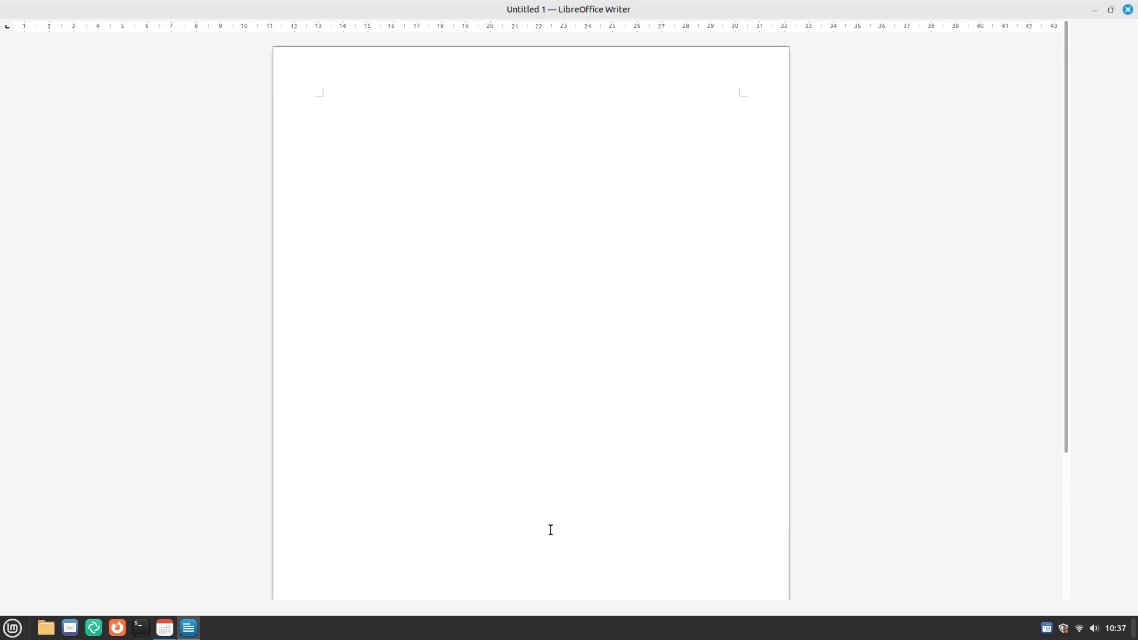
click(35, 28)
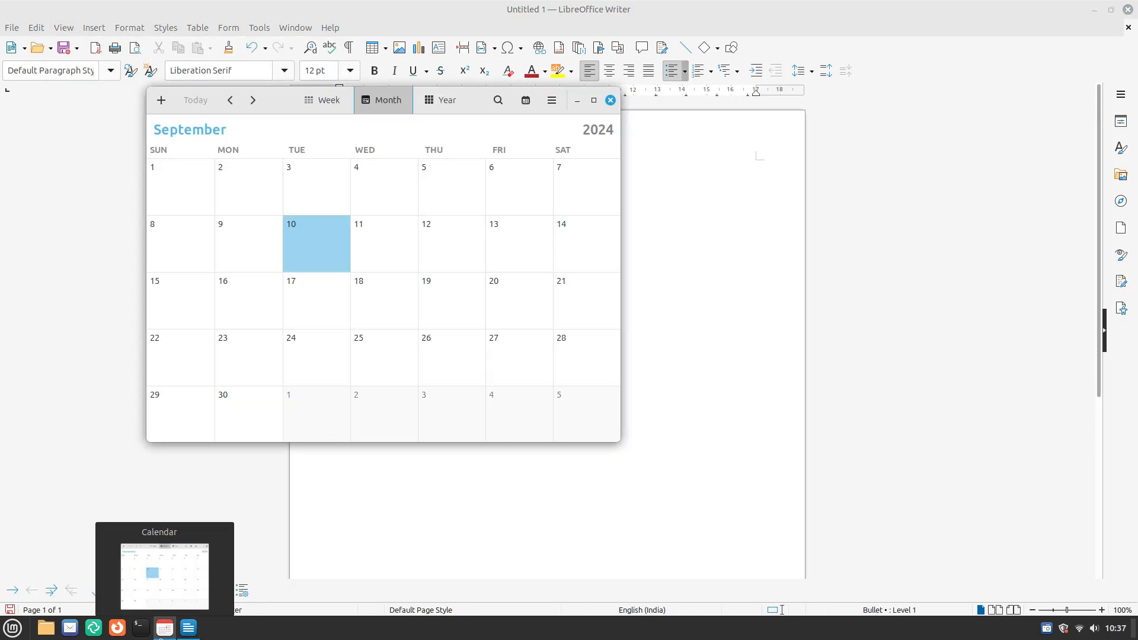
click(609, 101)
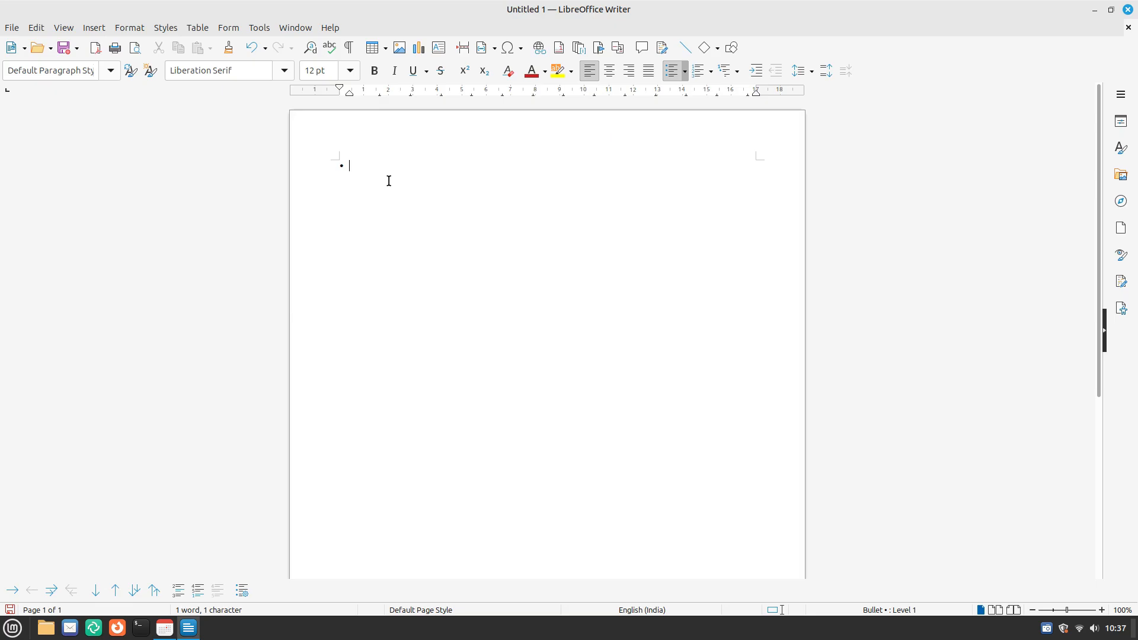
click(1129, 8)
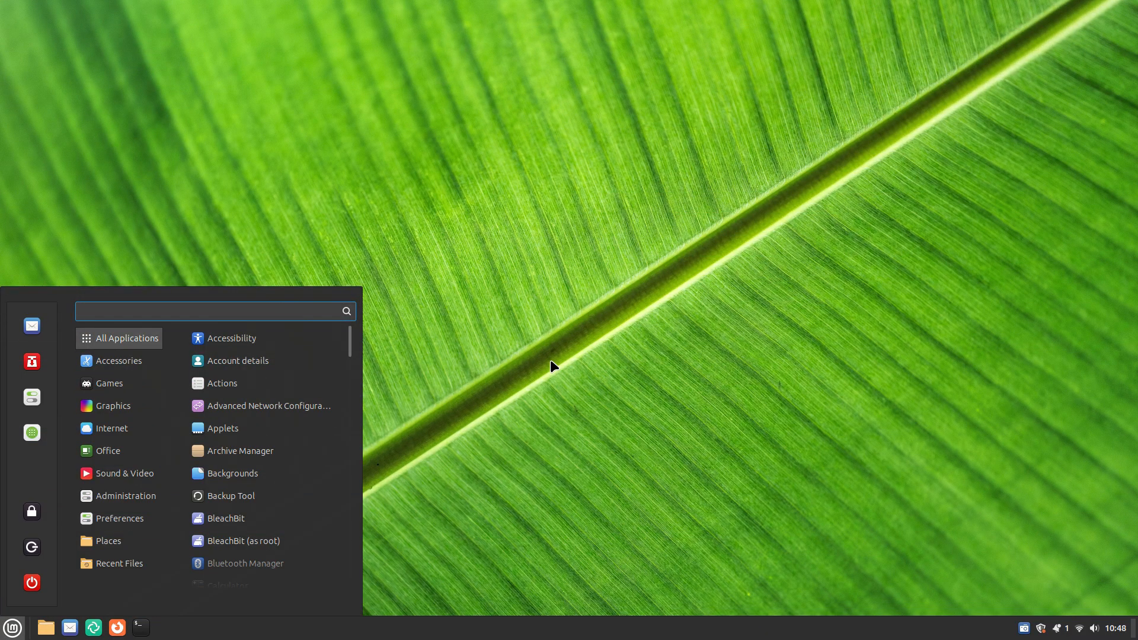
Step: Launch Mint's System Monitor, view CPU, memory and network usage, then close it
click(551, 367)
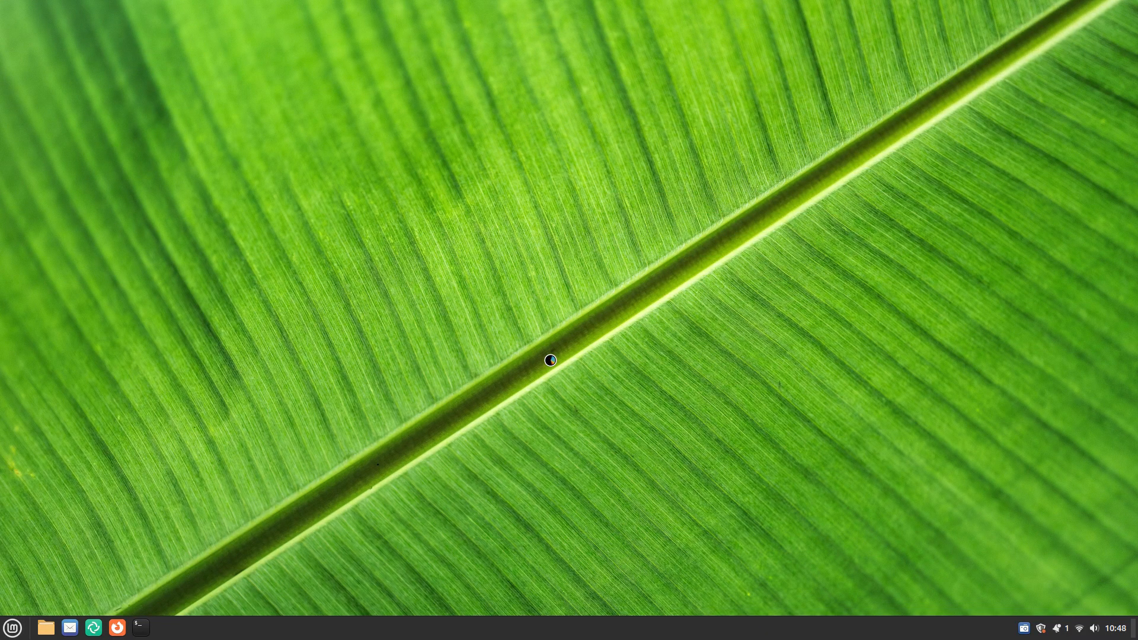
click(164, 626)
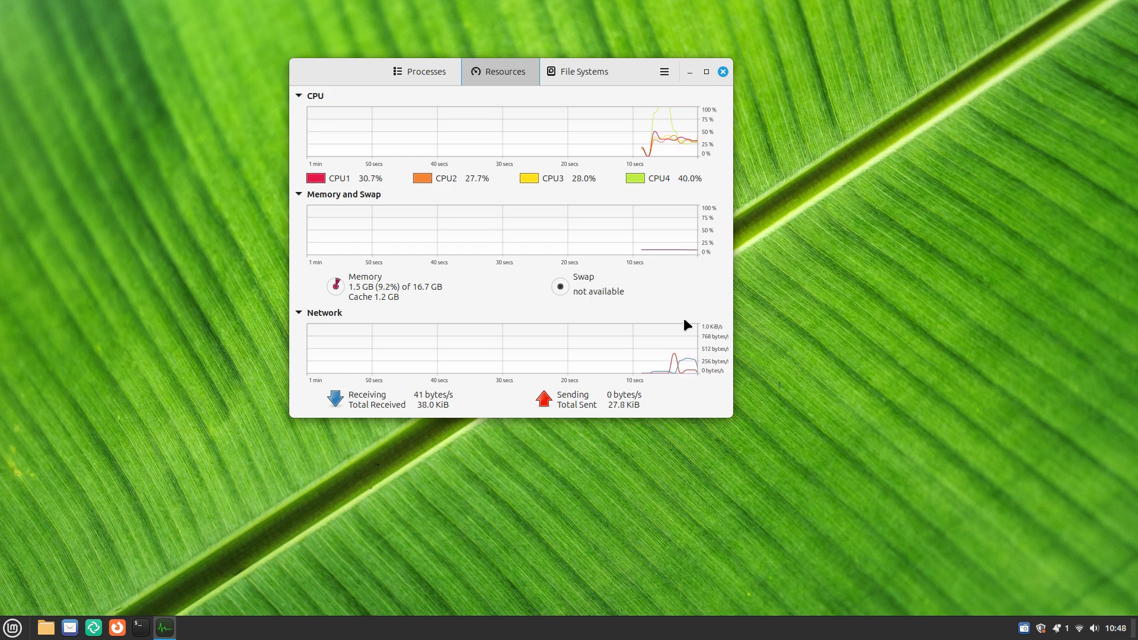
click(721, 71)
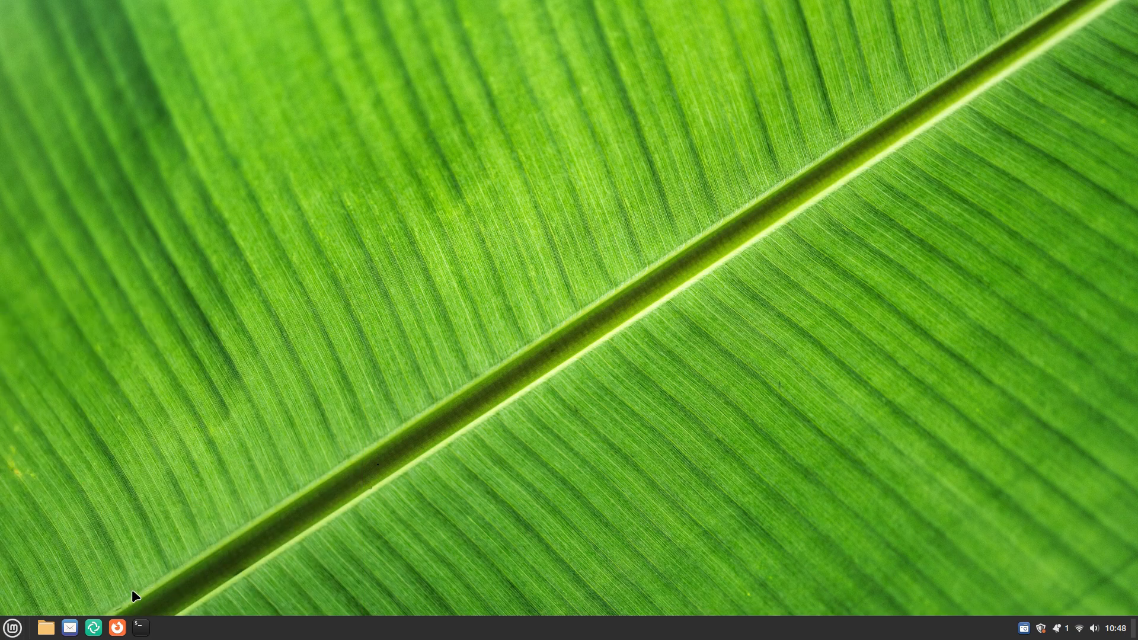
Step: From the Mint menu, launch Archive Manager, Calculator, Disks and another app
click(46, 627)
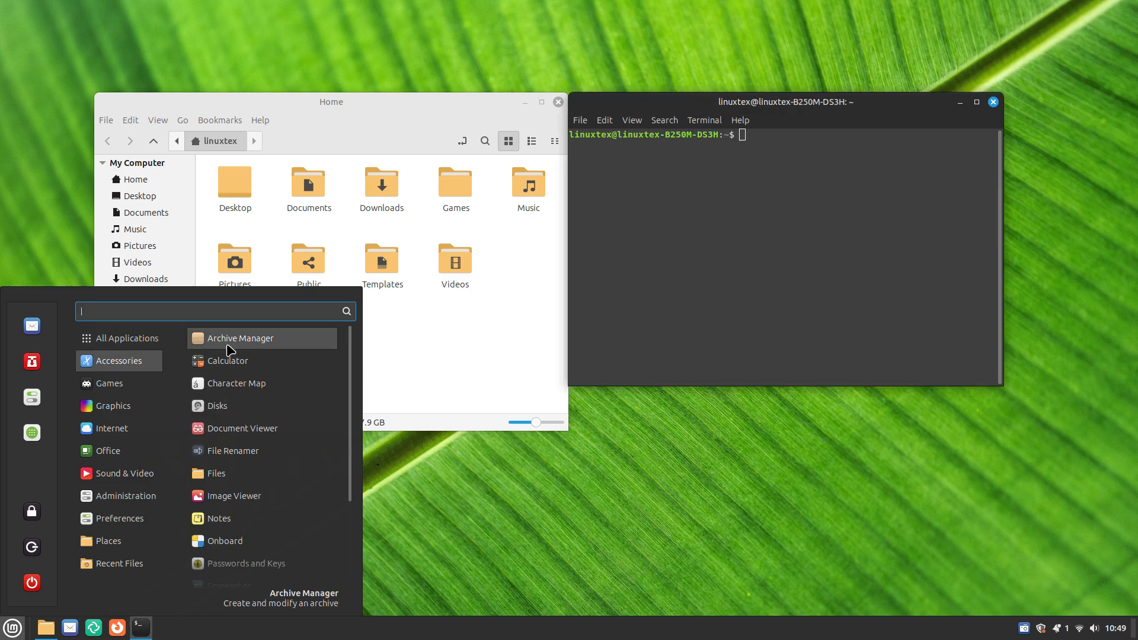
click(240, 337)
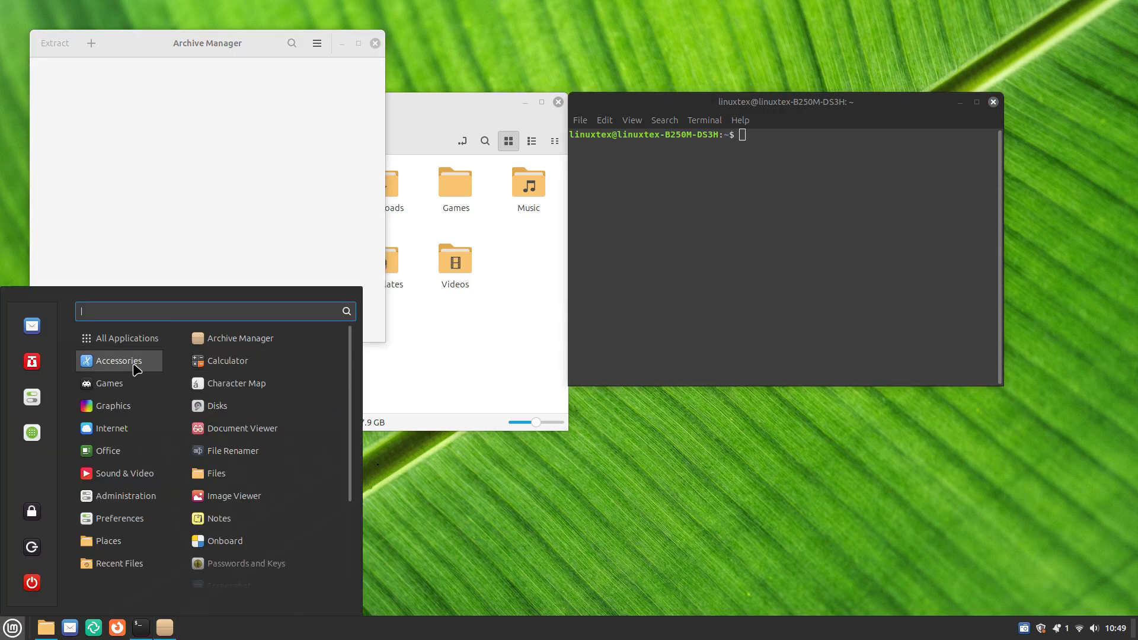
click(227, 360)
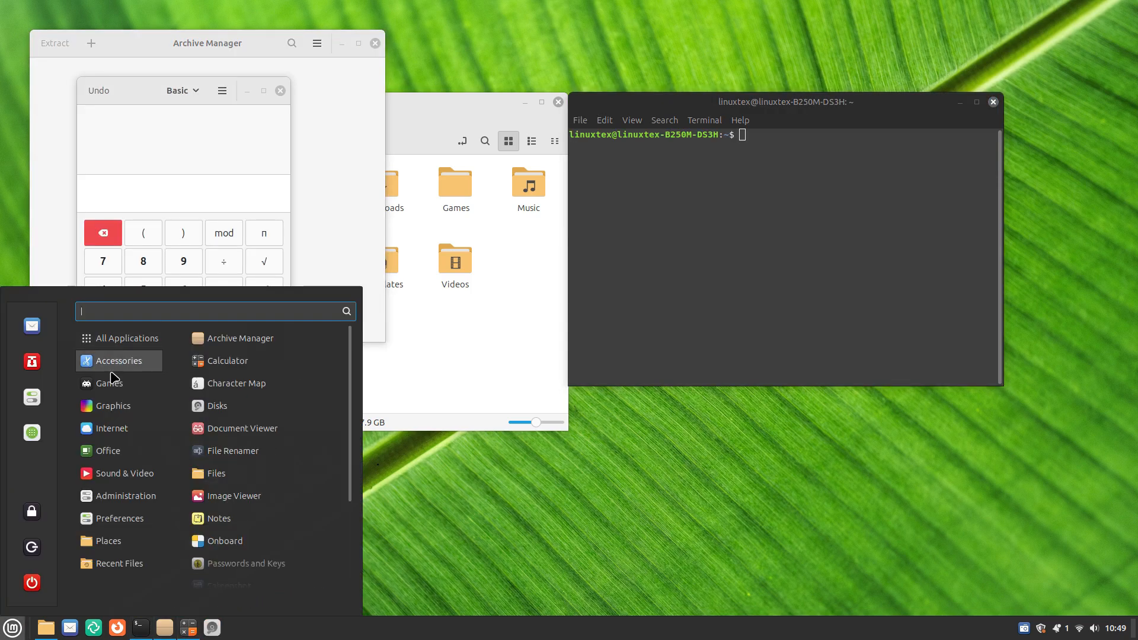
click(216, 405)
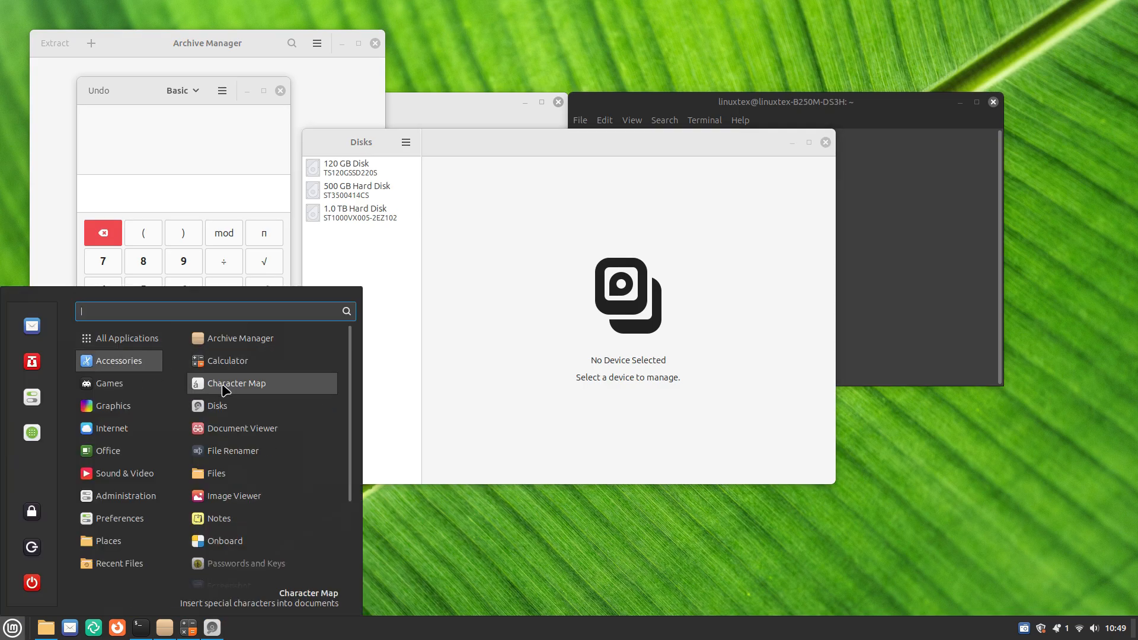
mouse_move(121, 361)
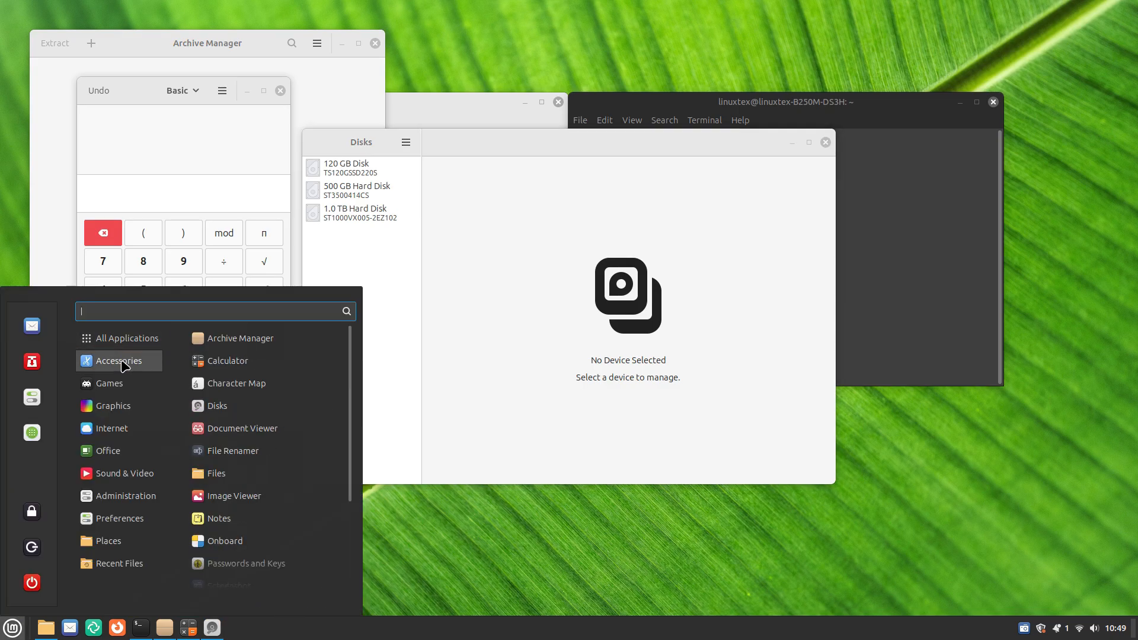
click(218, 518)
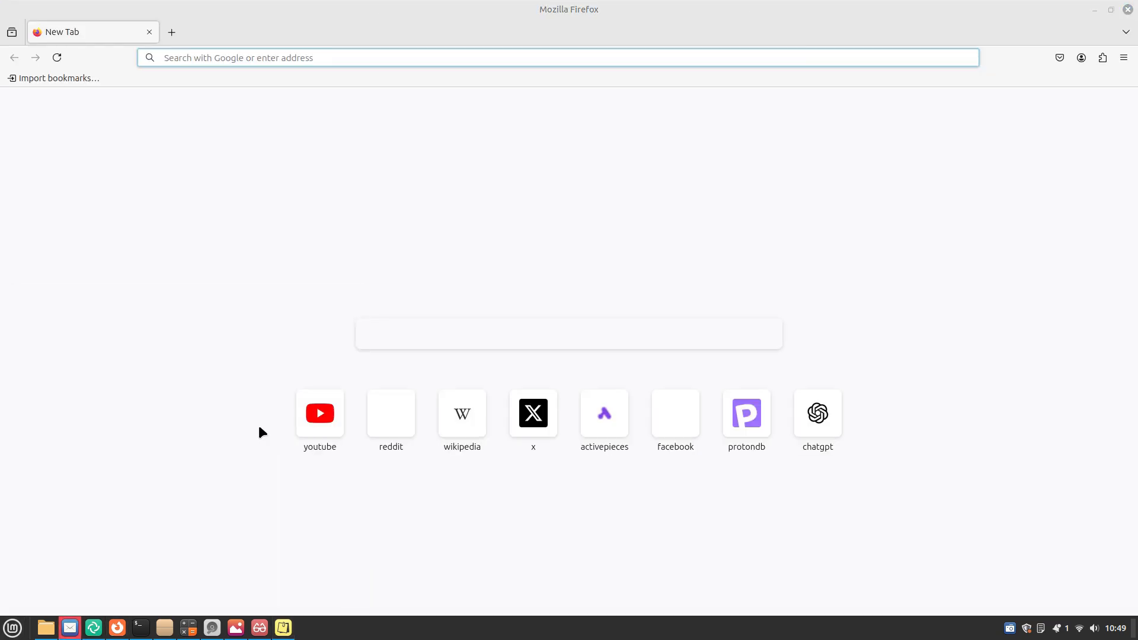
Step: Launch the Text Editor and a LibreOffice application from the Mint menu
click(11, 627)
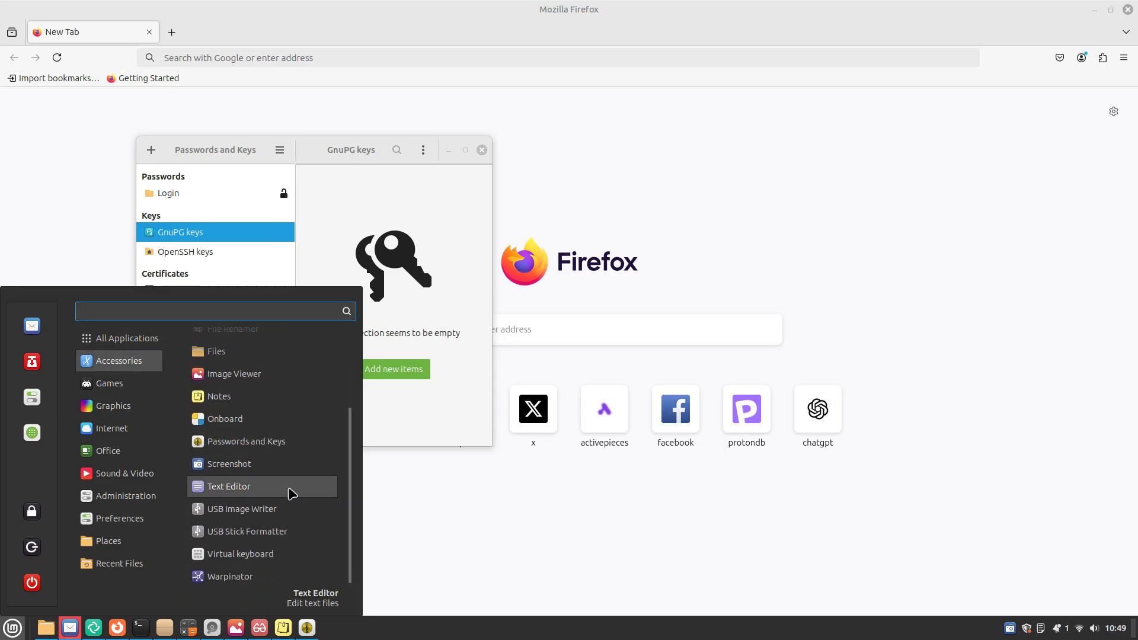
click(241, 508)
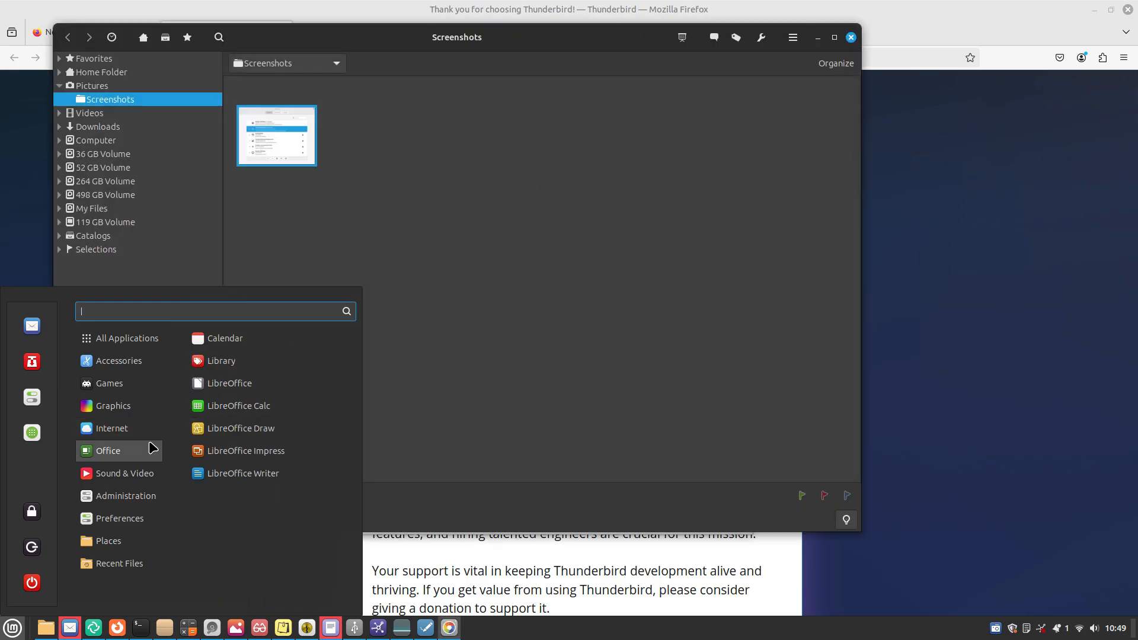
click(229, 383)
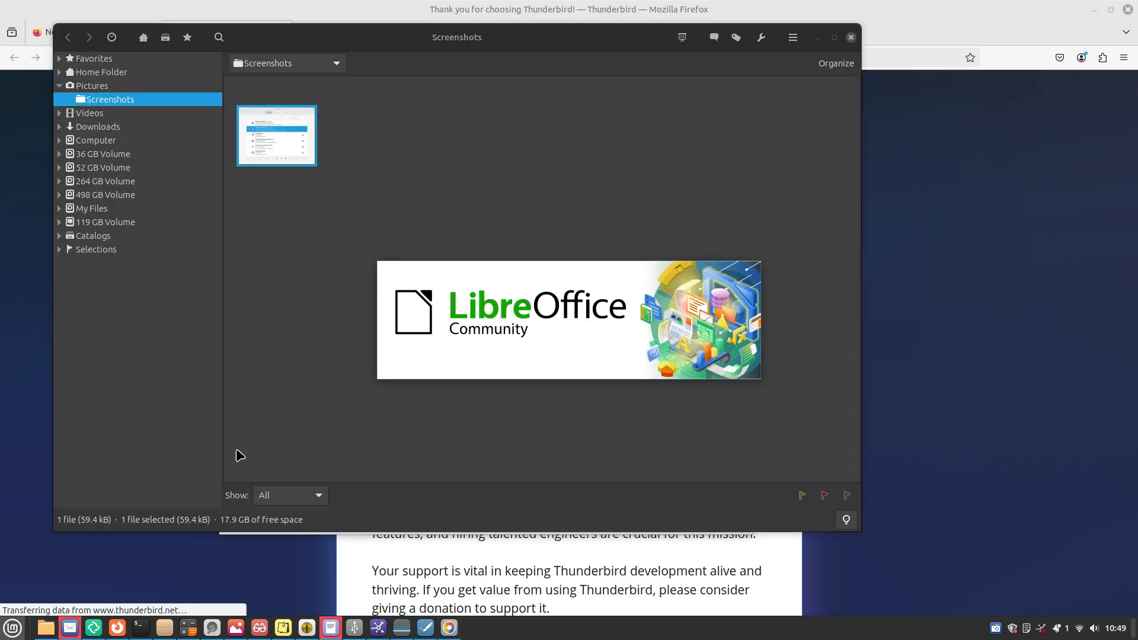
click(12, 627)
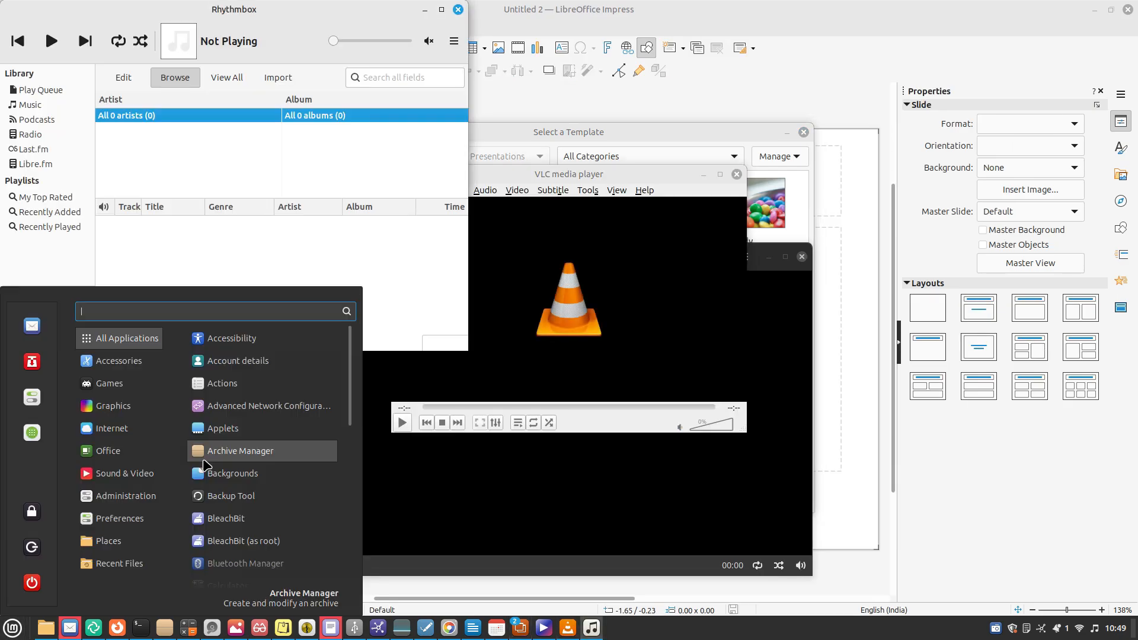
mouse_move(179, 465)
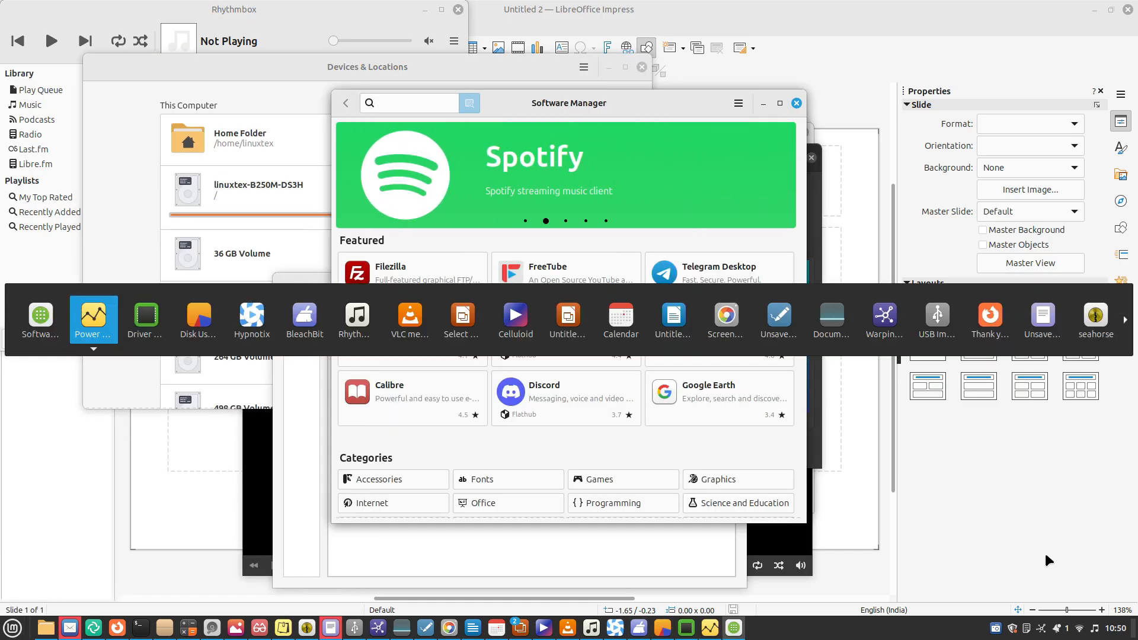
mouse_move(831, 318)
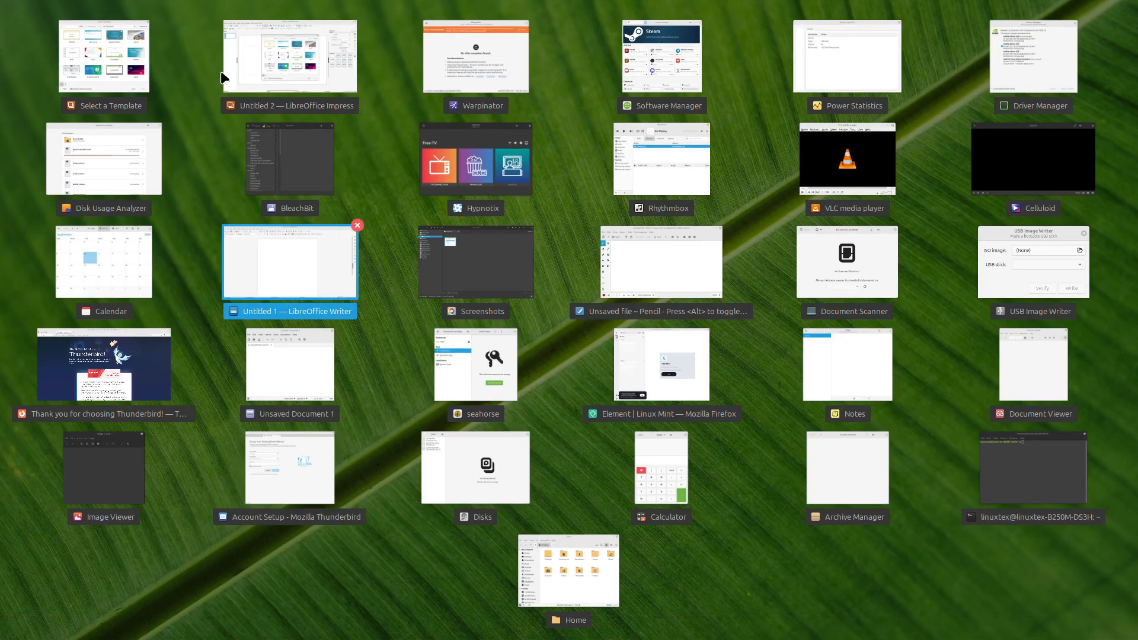
mouse_move(660, 261)
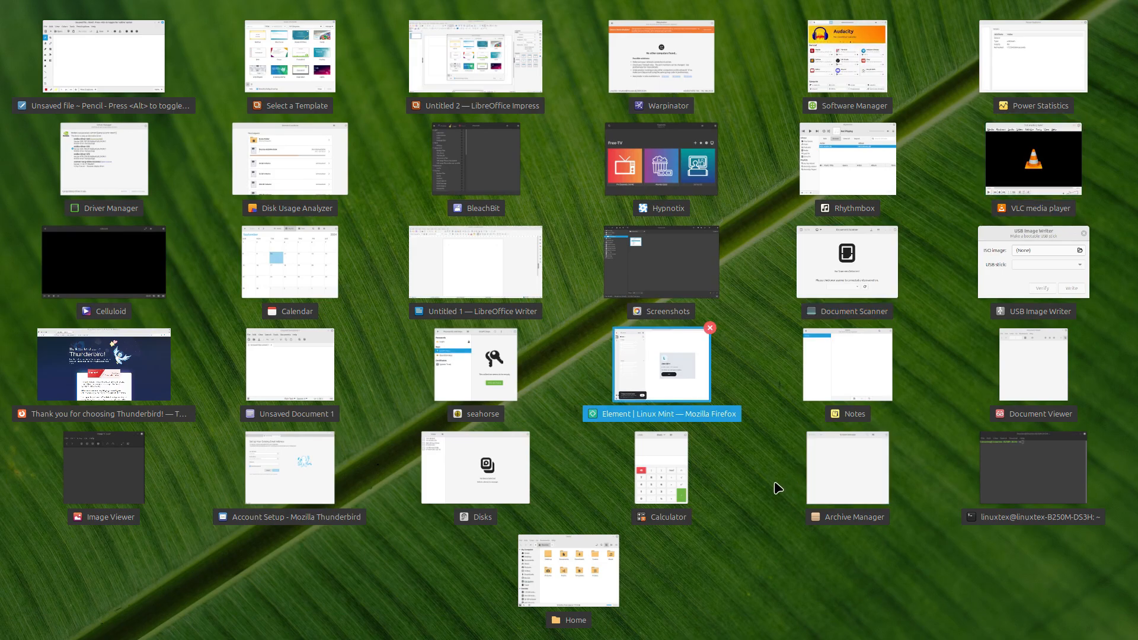
Step: Dismiss the Scale overview of all open windows by clicking empty space
click(475, 55)
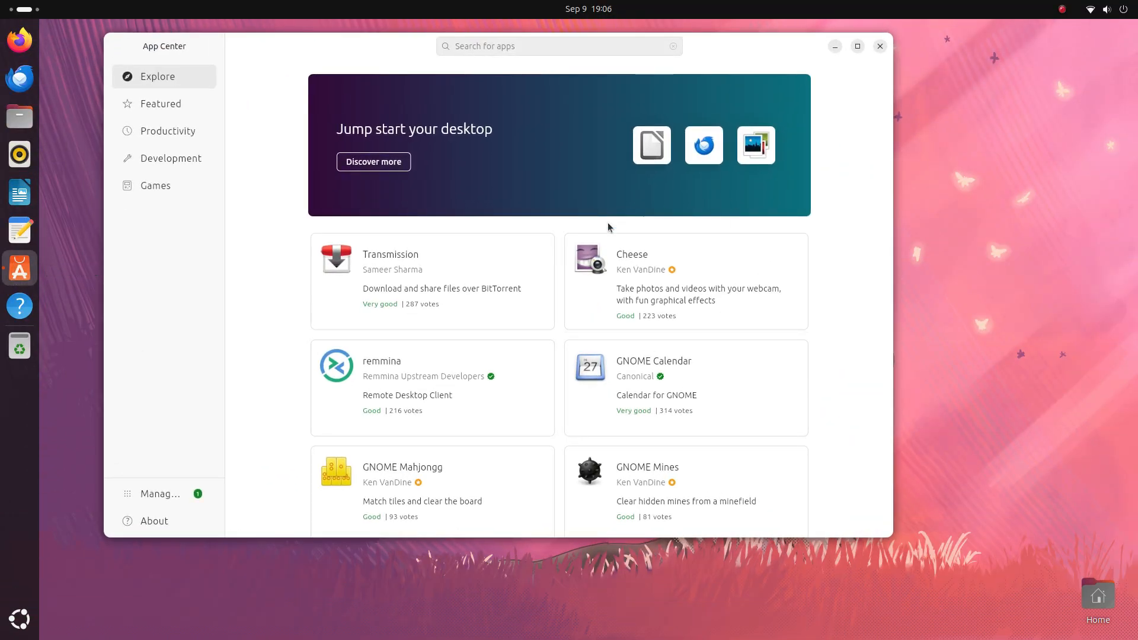
Step: Scroll App Center's Explore page, view the Transmission app page, and return
scroll(down, 3)
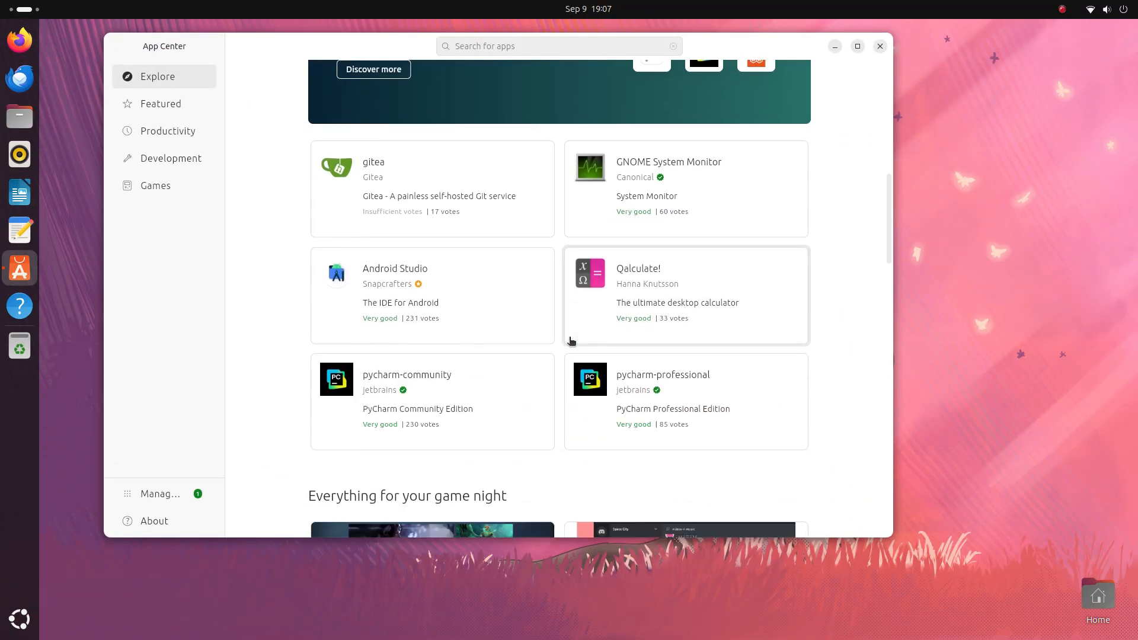
scroll(down, 3)
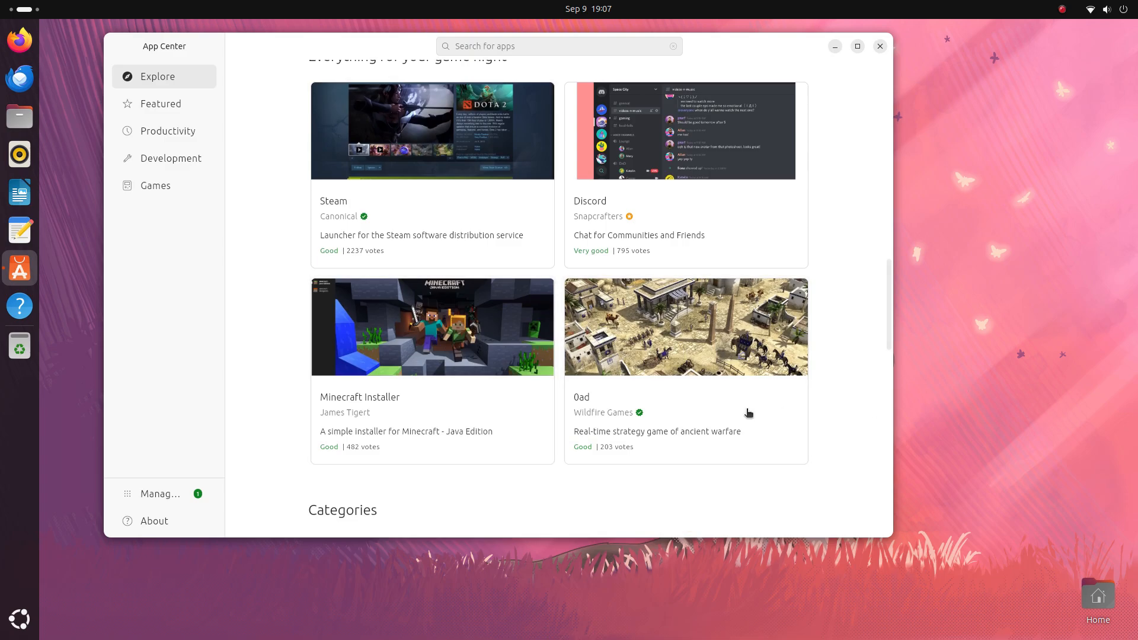
scroll(down, 3)
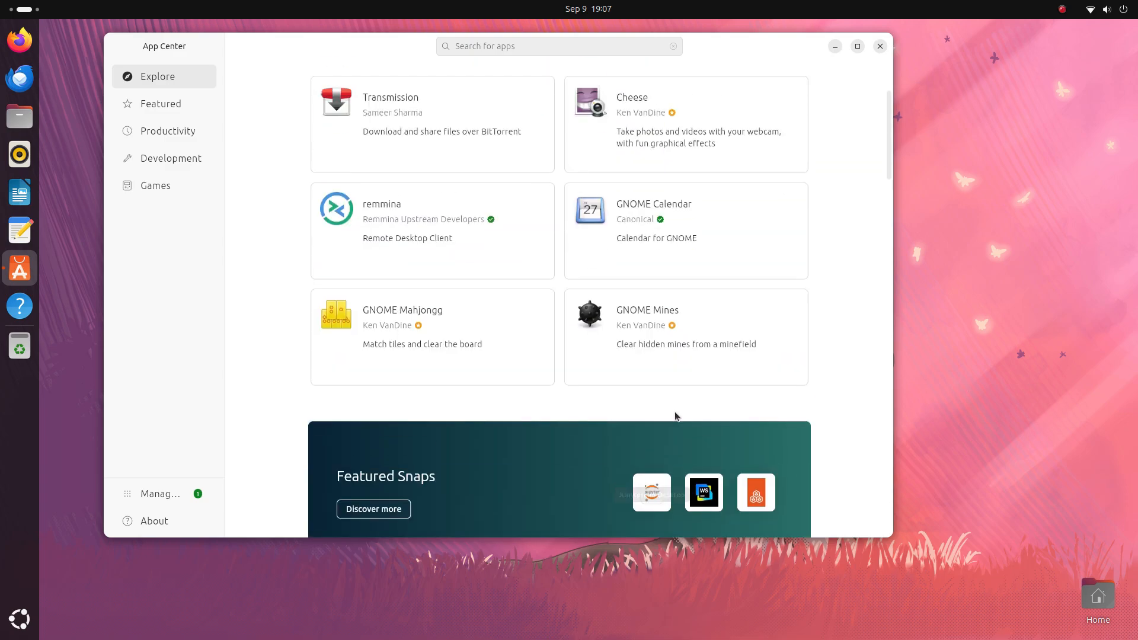
click(432, 114)
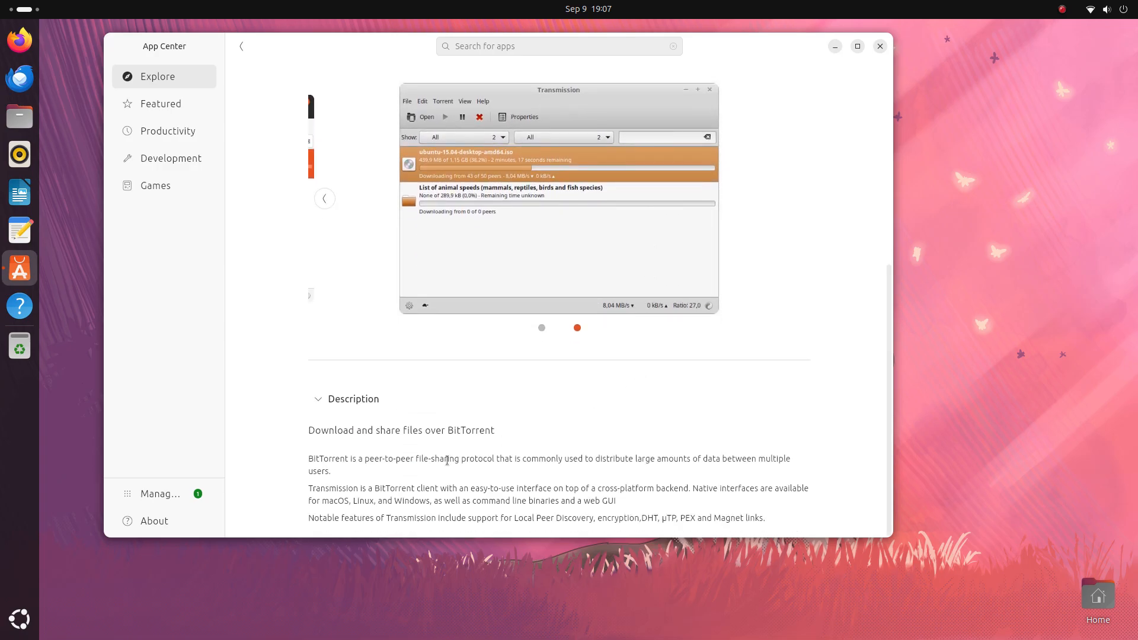
click(412, 174)
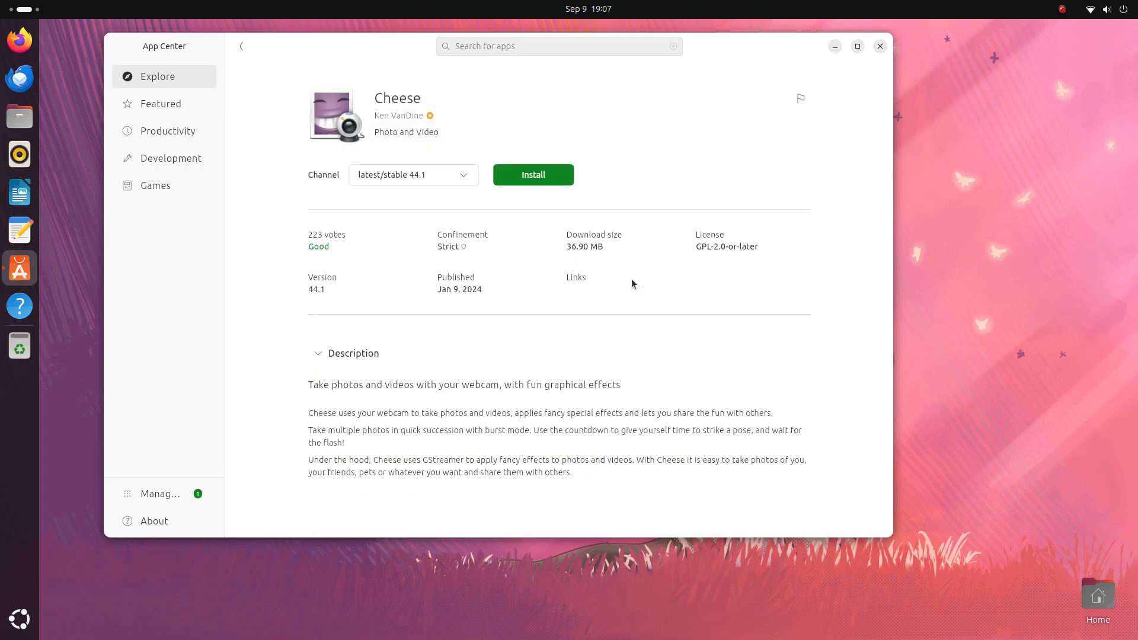
mouse_move(228, 119)
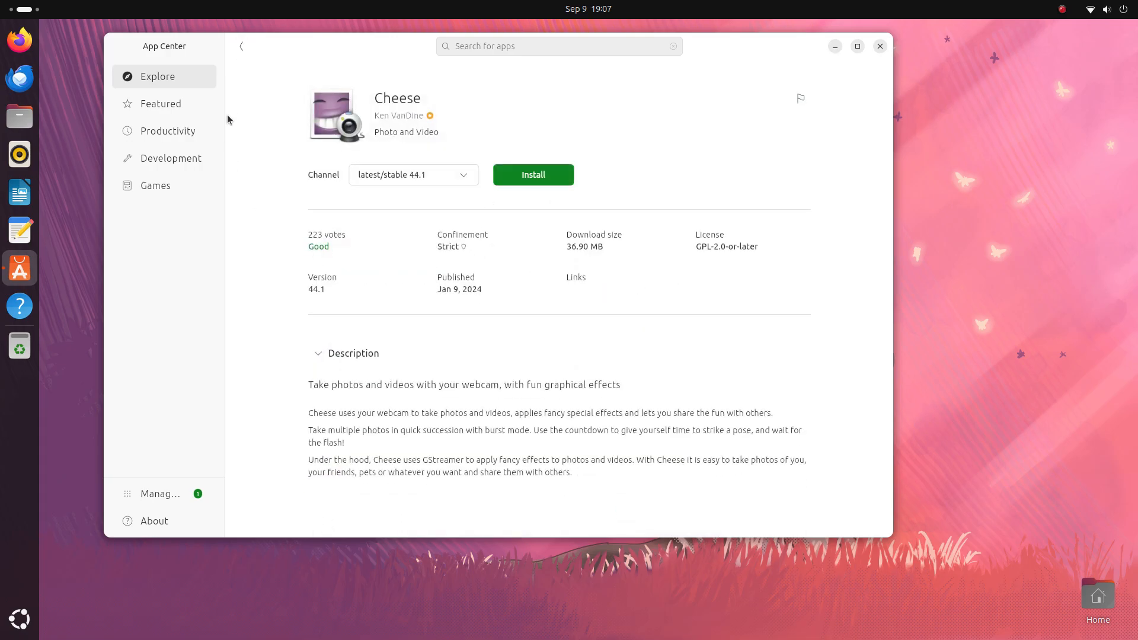
click(241, 46)
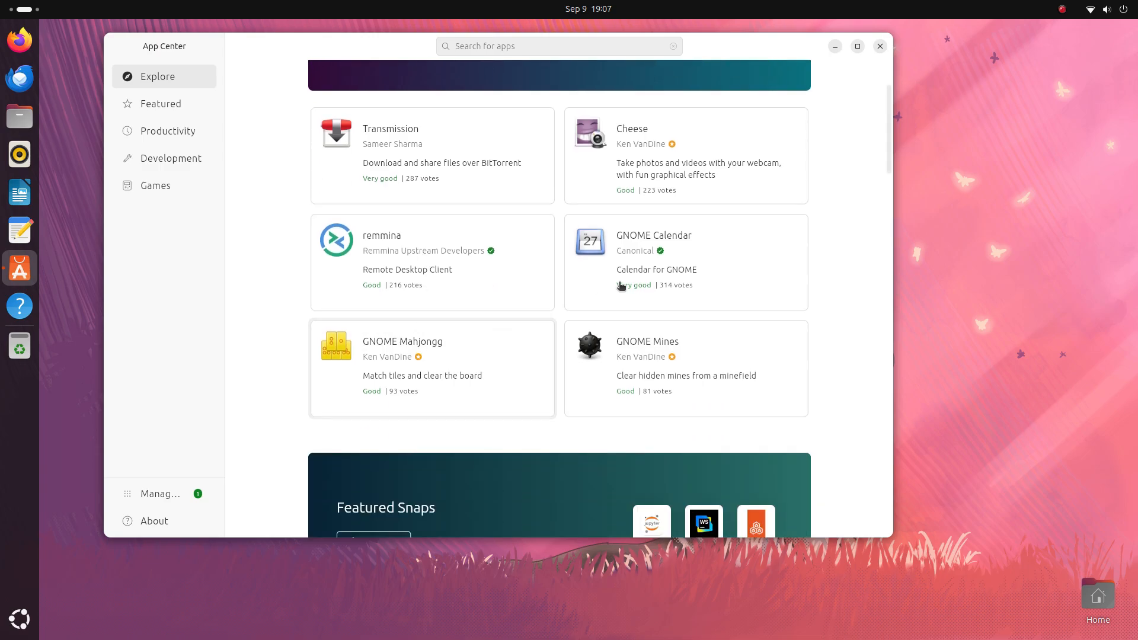
Step: View GNOME Calendar's page, toggling its Gallery, then open Featured Snaps
click(685, 261)
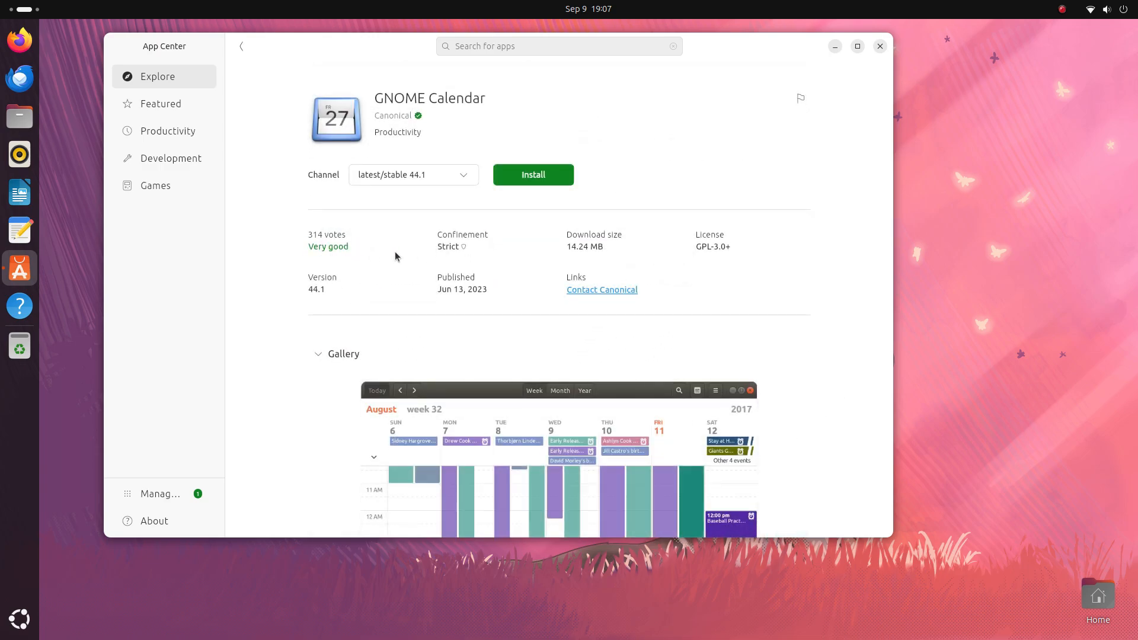
scroll(down, 3)
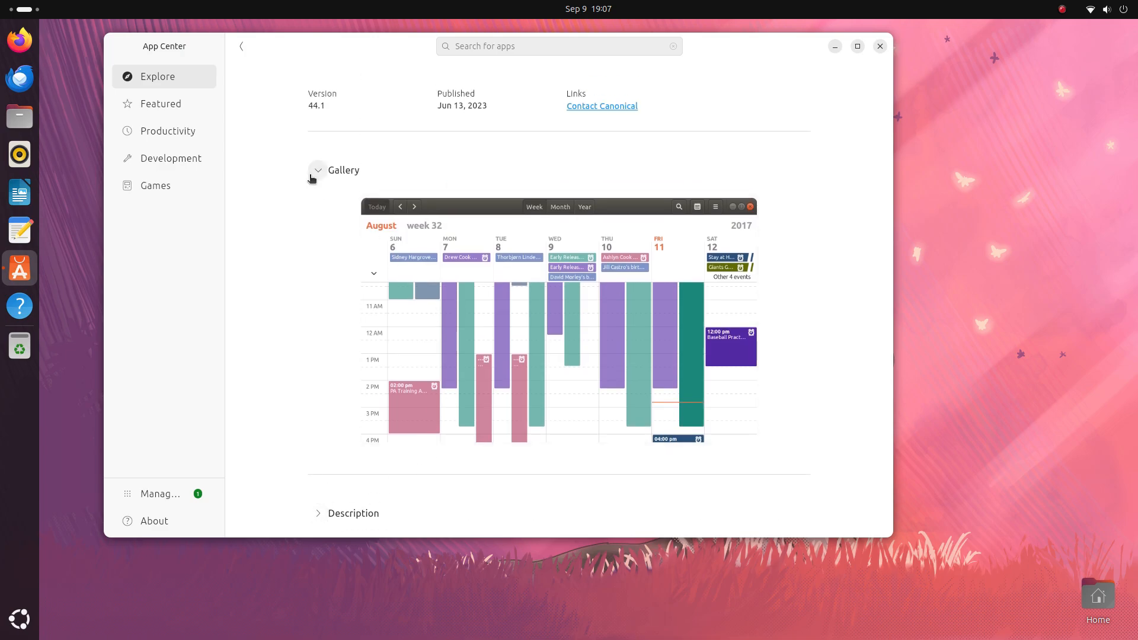
click(317, 170)
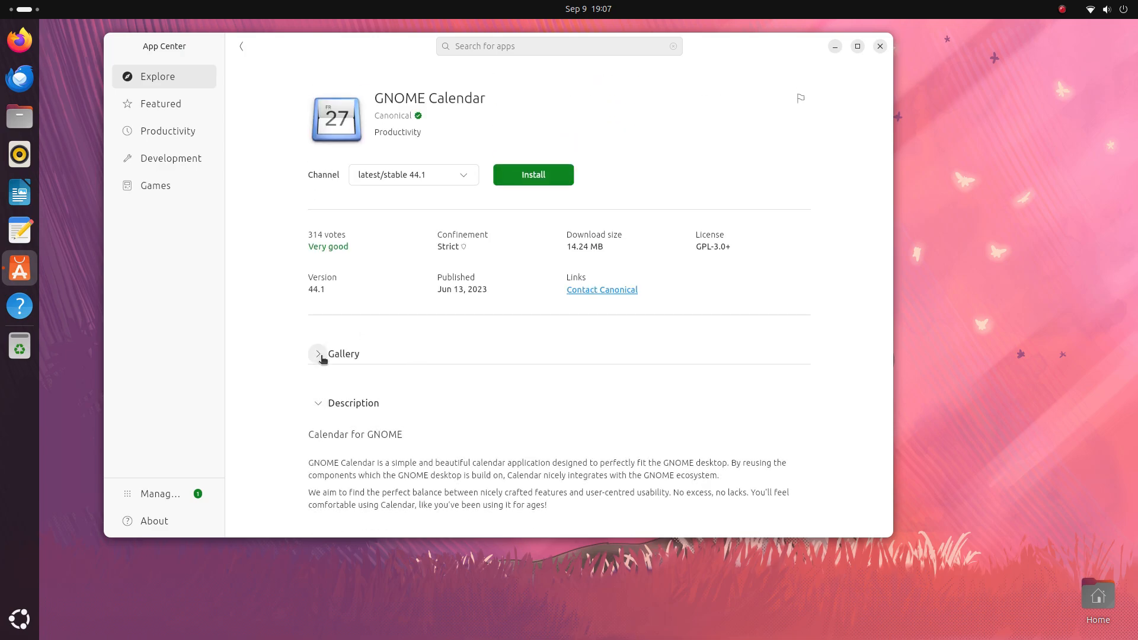
click(317, 354)
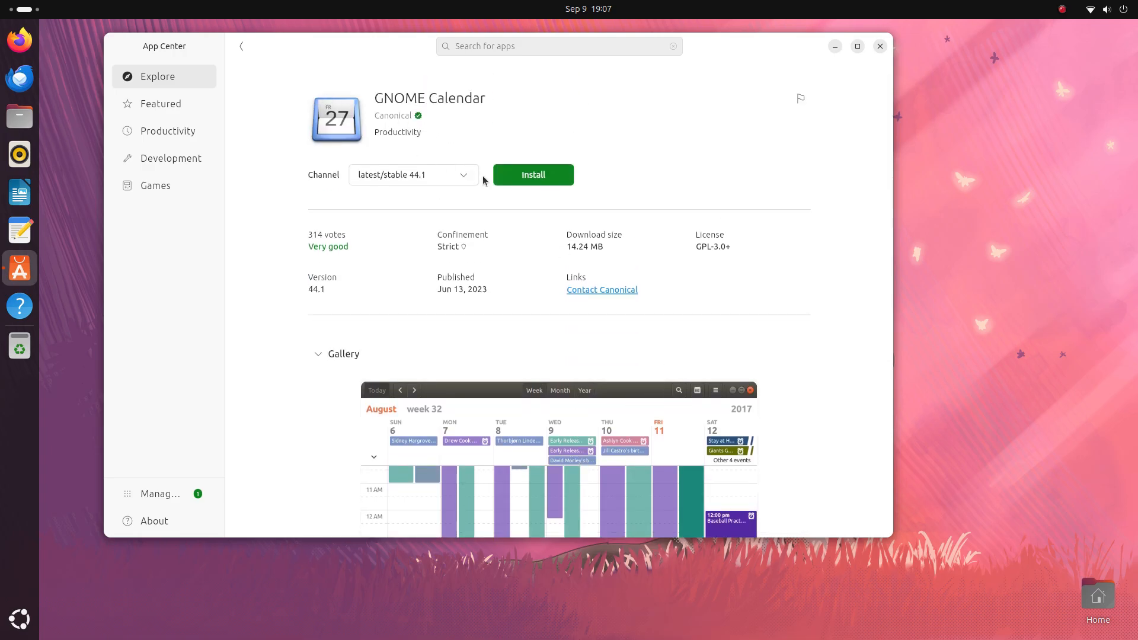
mouse_move(258, 44)
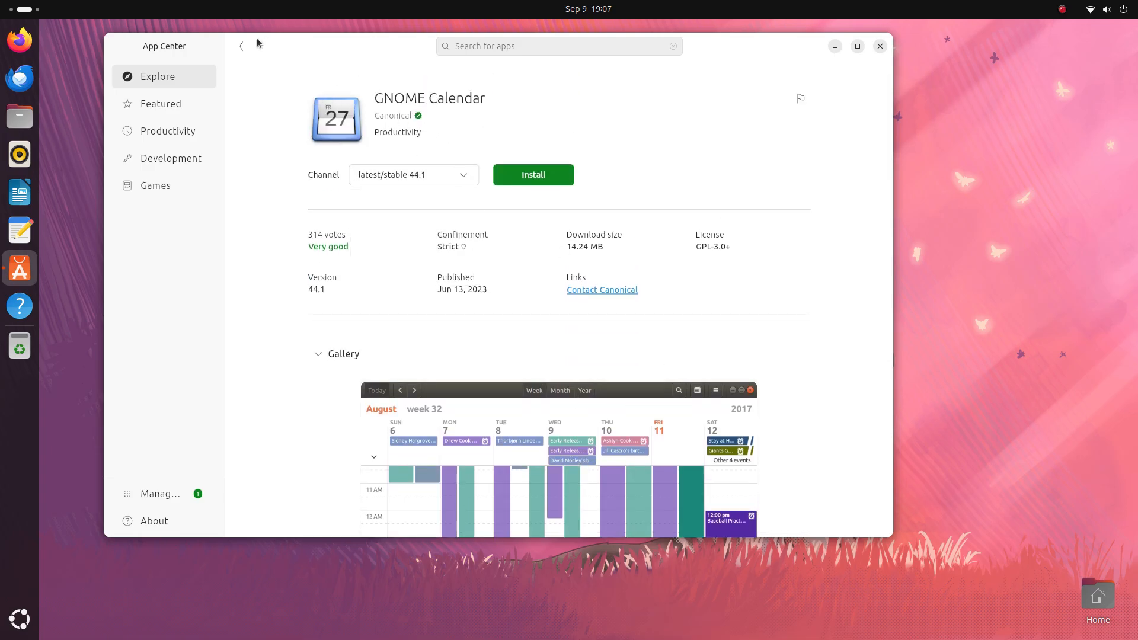
click(241, 45)
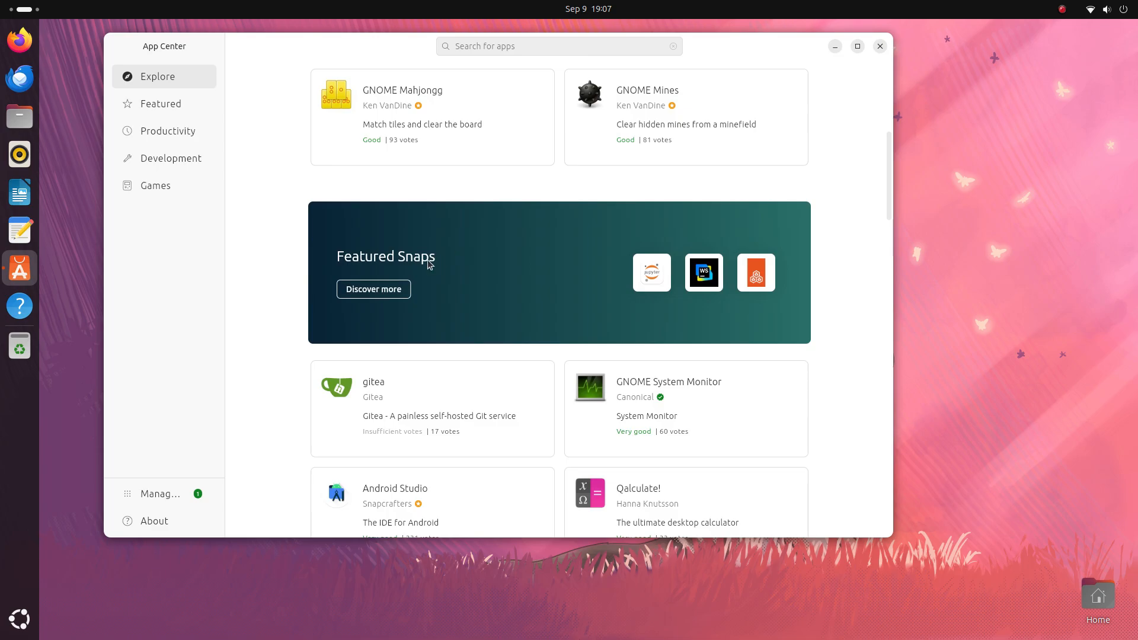
click(159, 103)
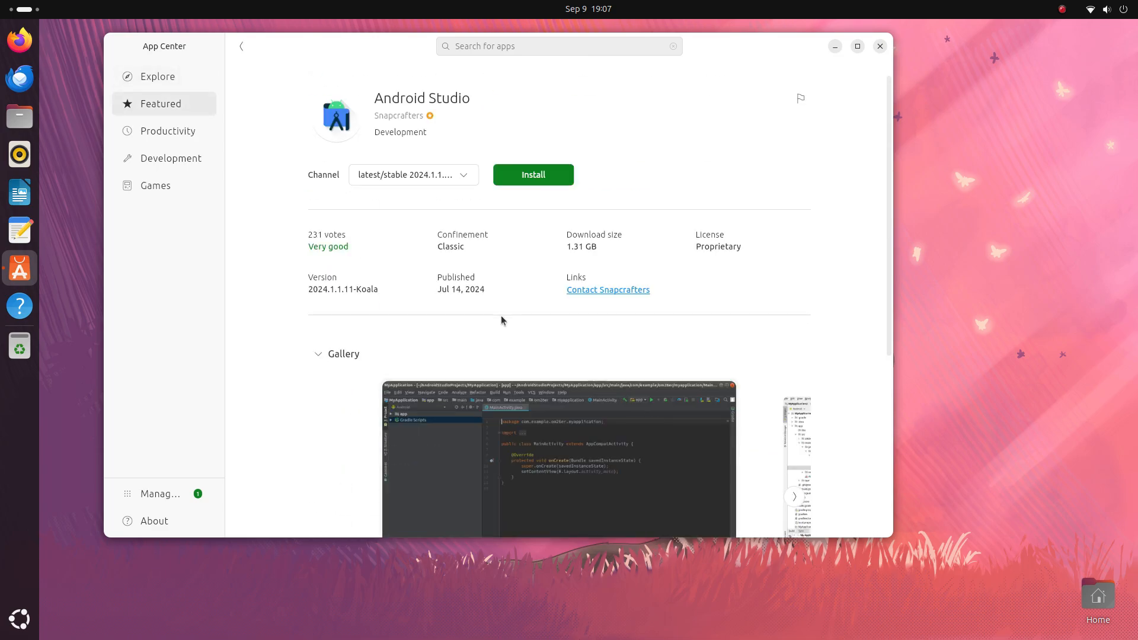
Step: Check Android Studio's release channels without changing them, then show Productivity apps
click(411, 175)
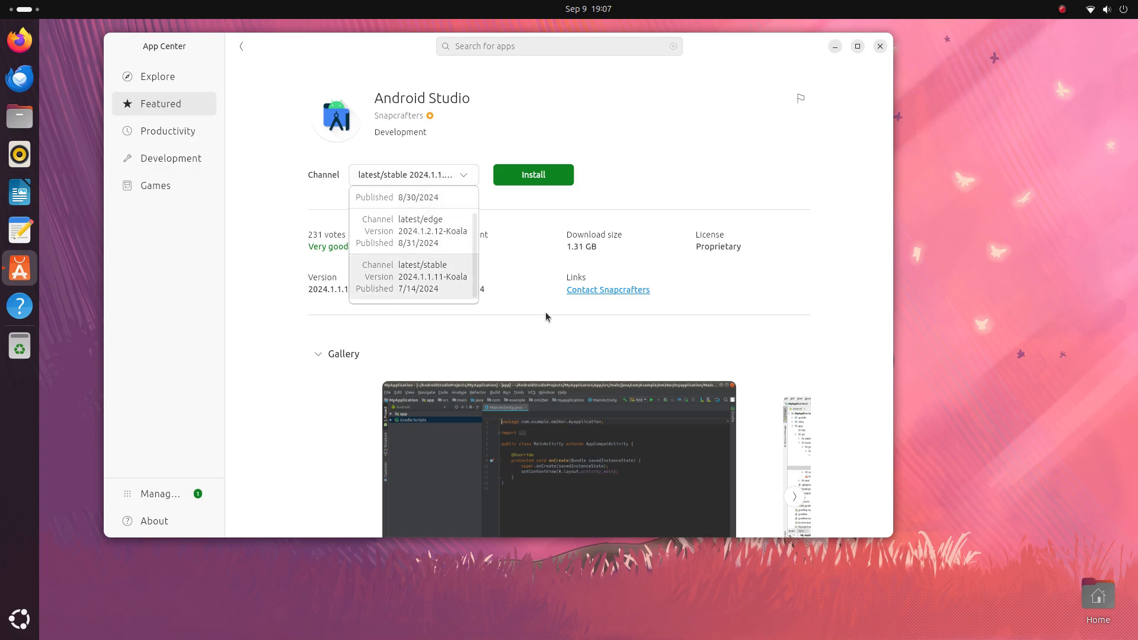
click(412, 276)
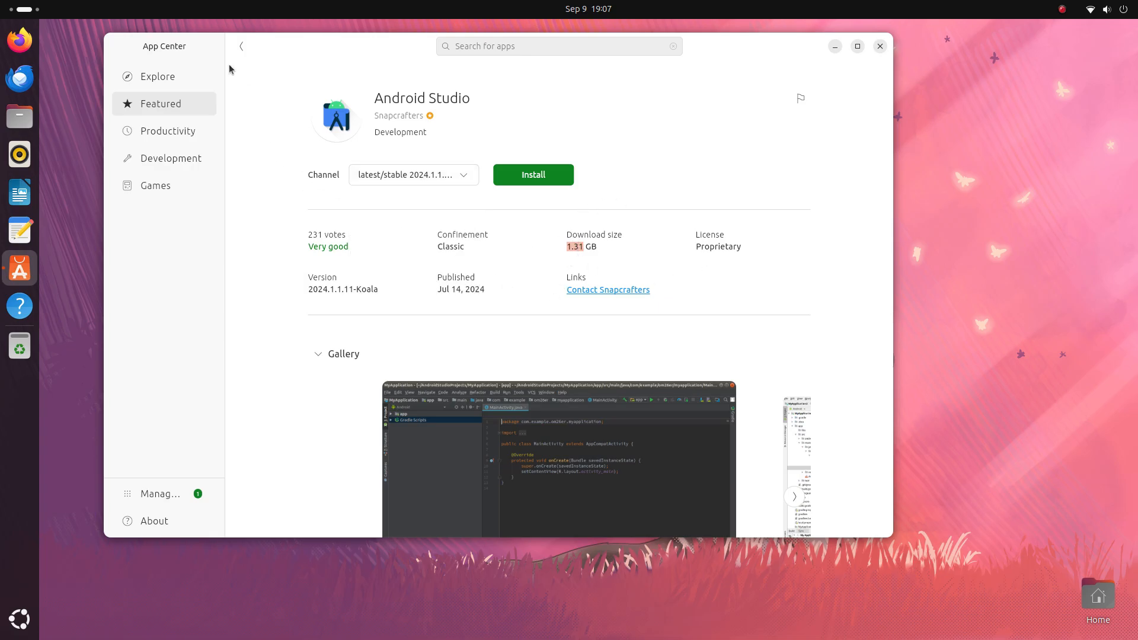
click(241, 46)
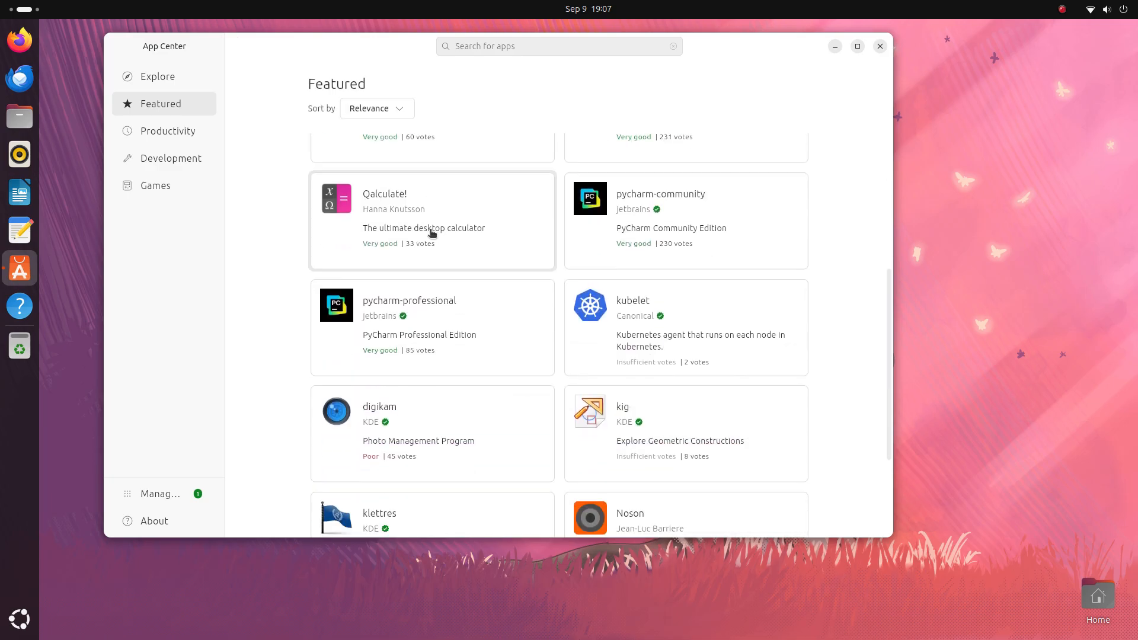
scroll(down, 3)
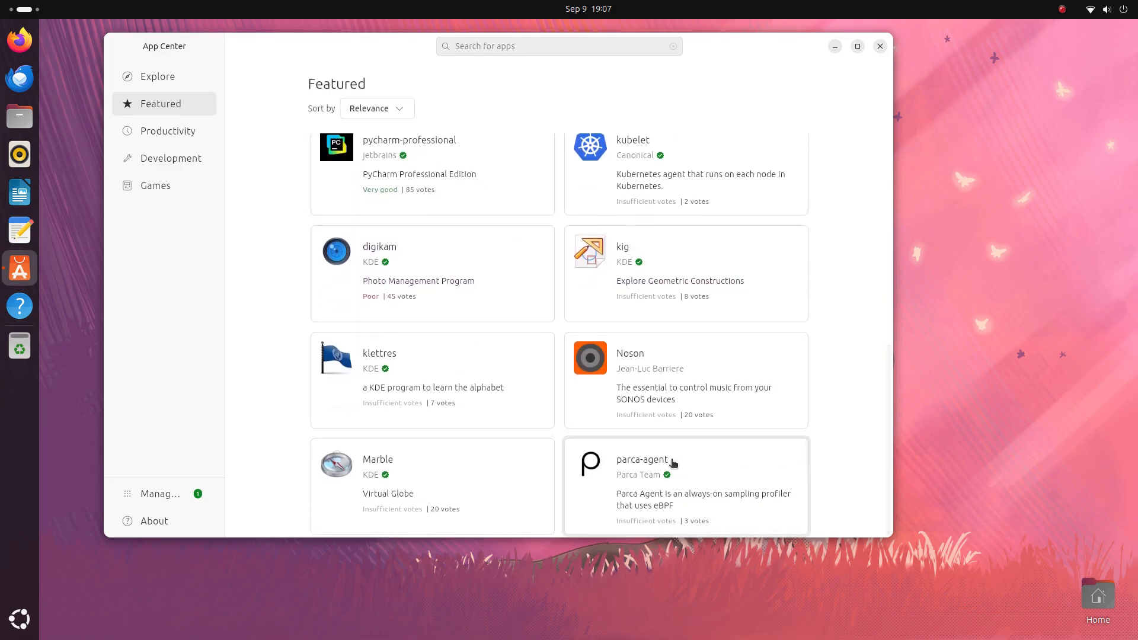
scroll(up, 3)
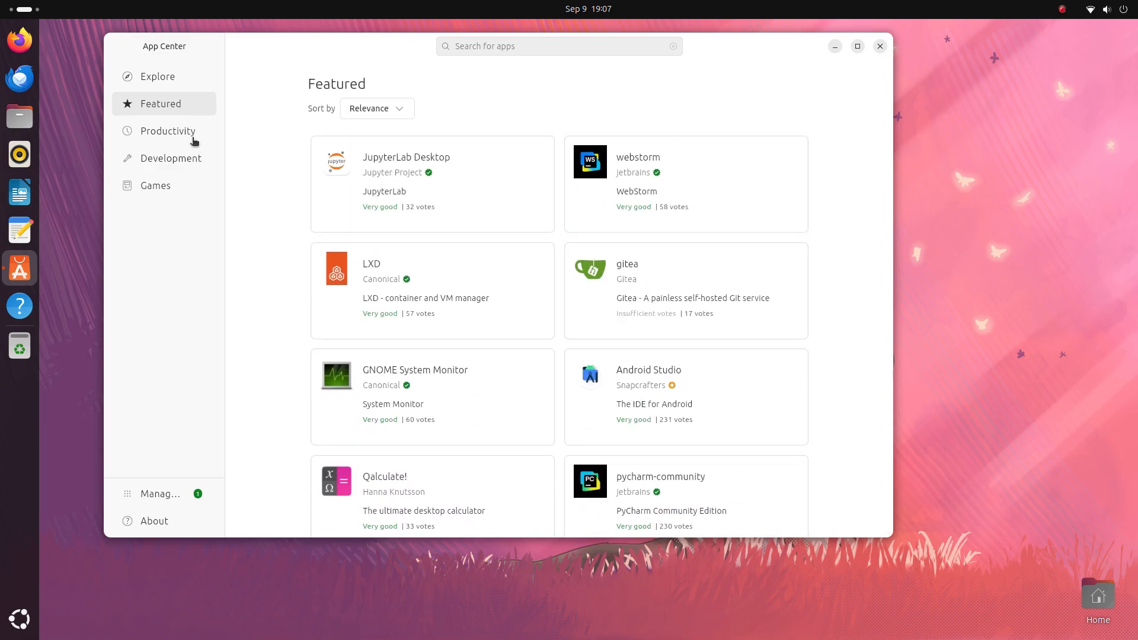
click(167, 131)
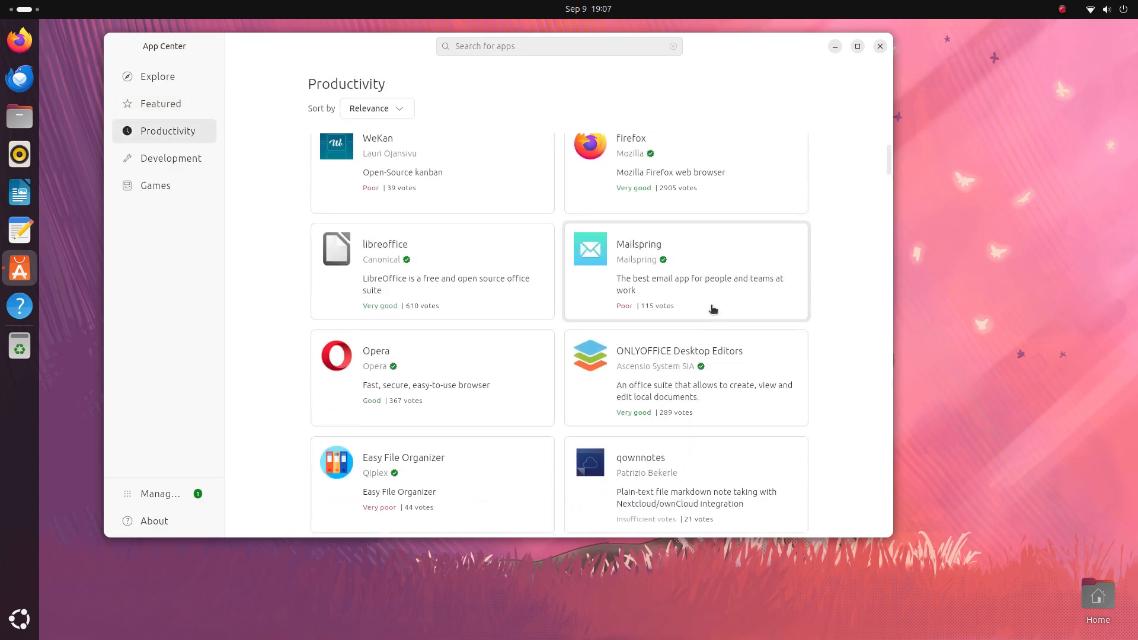
Step: View the Firefox and Opera app pages from the Productivity list
click(668, 145)
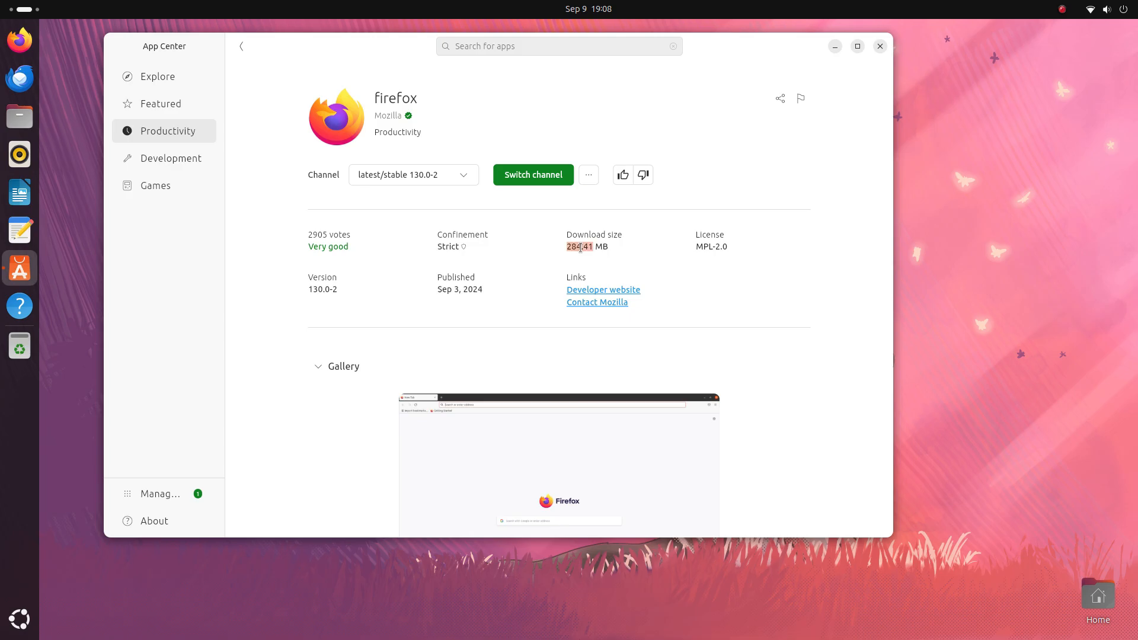
scroll(down, 3)
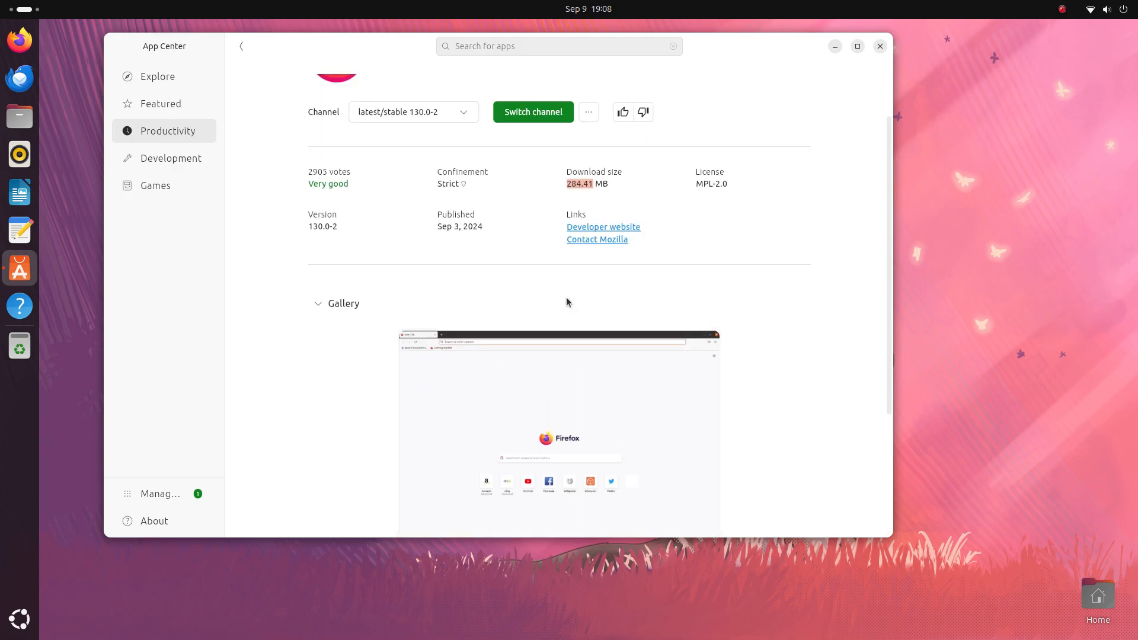
scroll(up, 3)
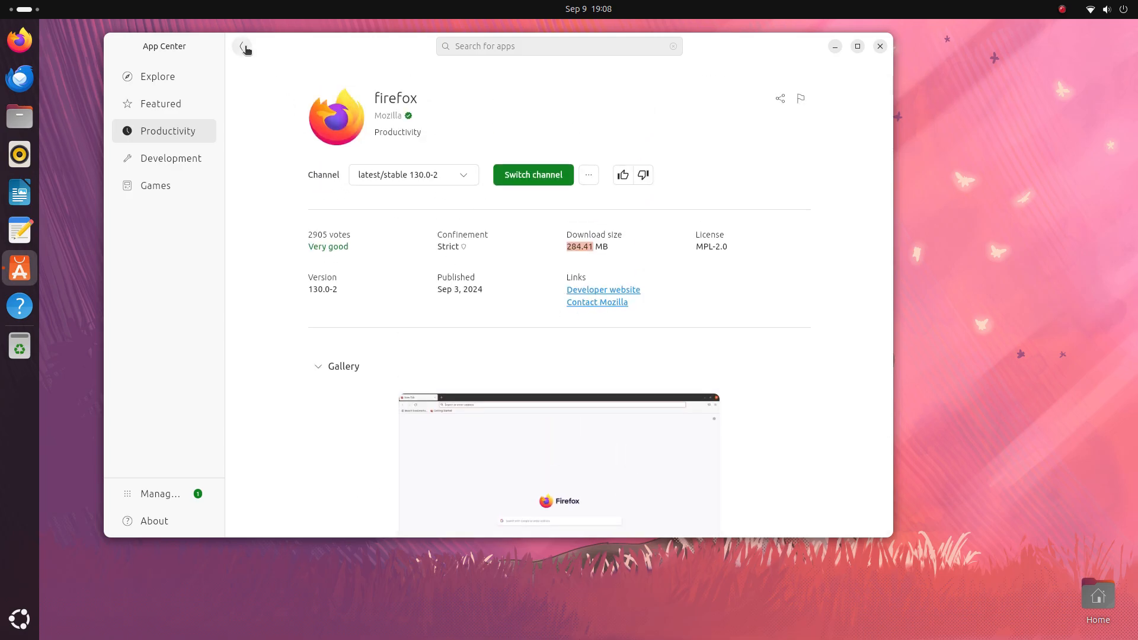
click(243, 47)
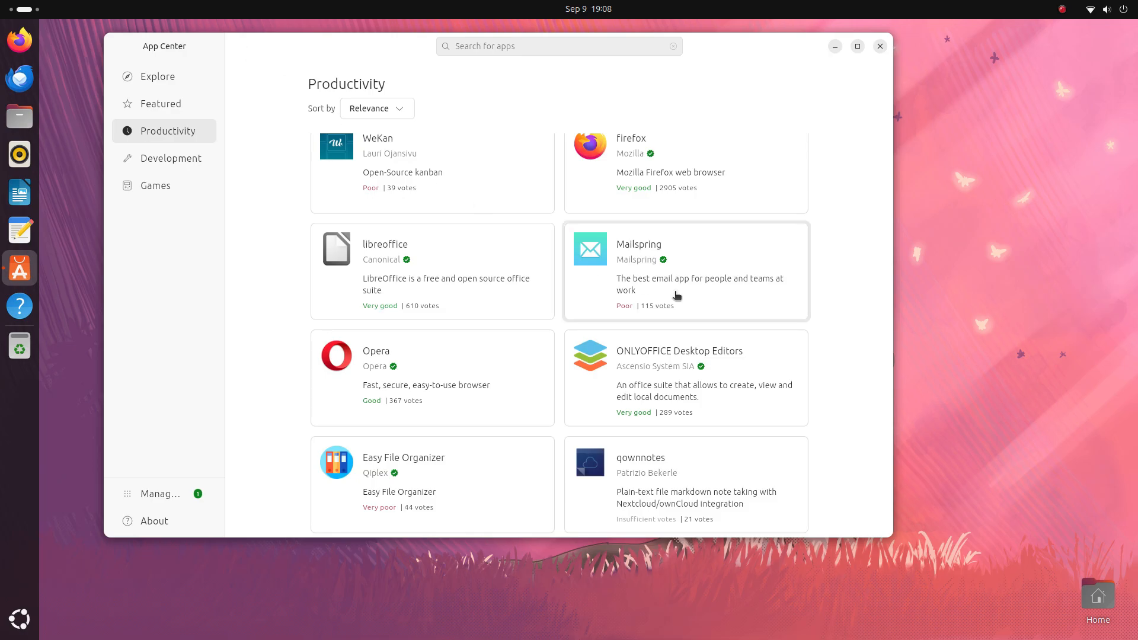
click(432, 377)
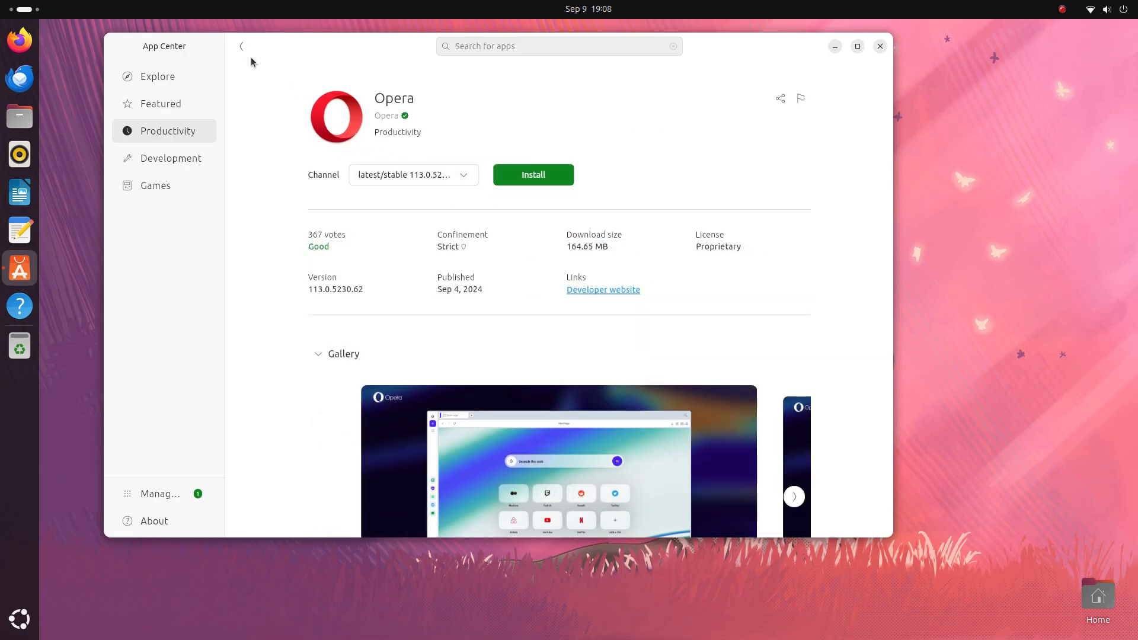
click(241, 46)
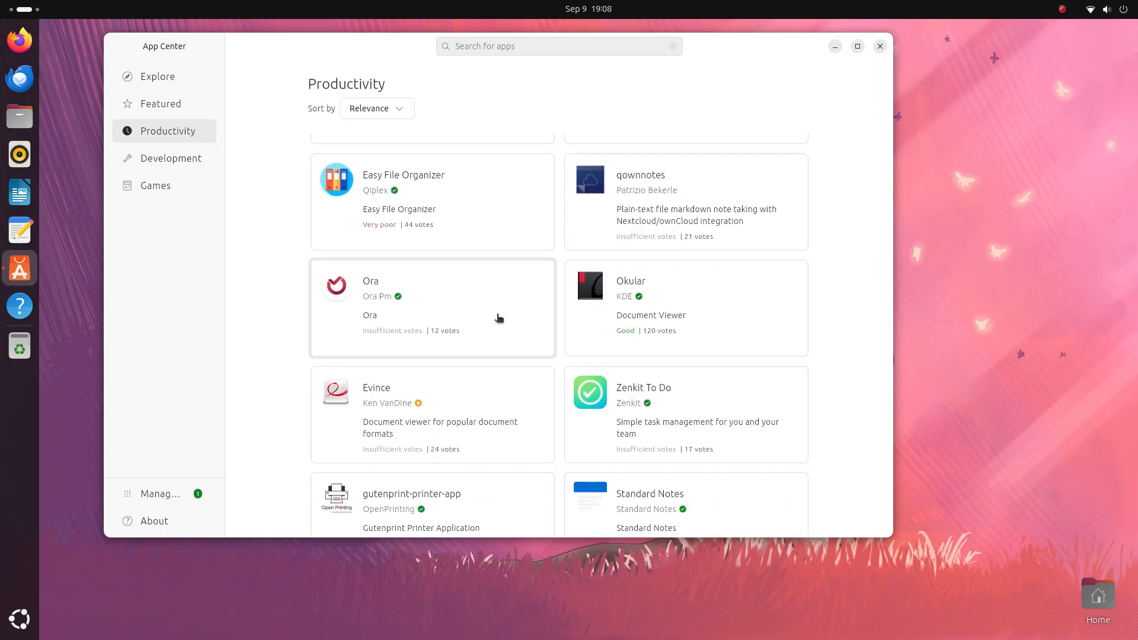
Step: View the Ora and Evince pages, then open 1Password's details page
click(432, 307)
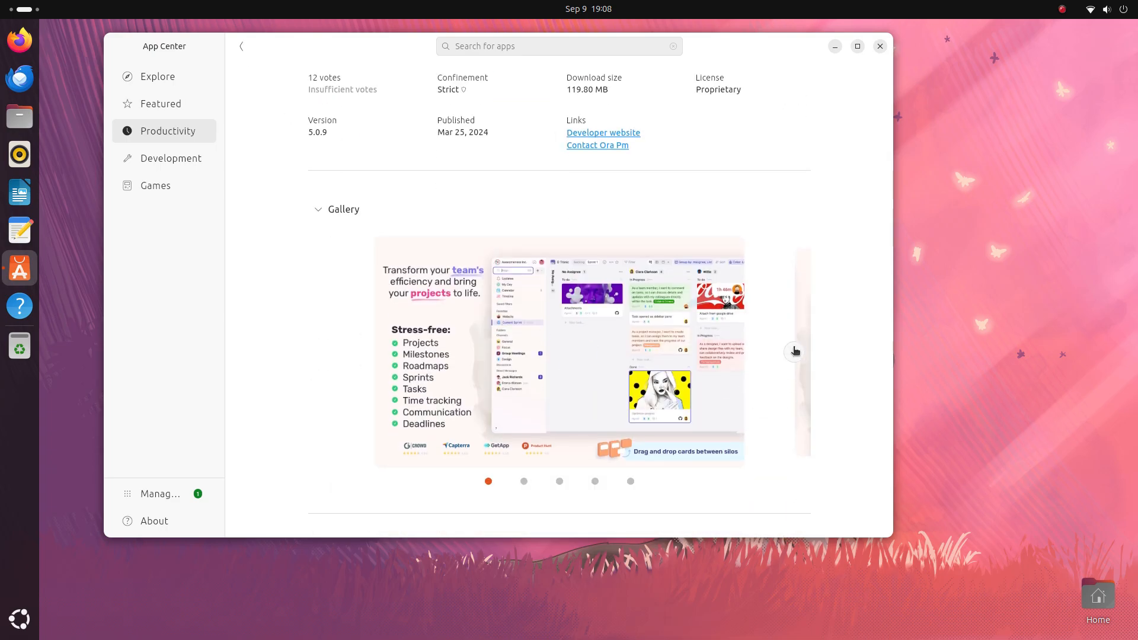
scroll(up, 3)
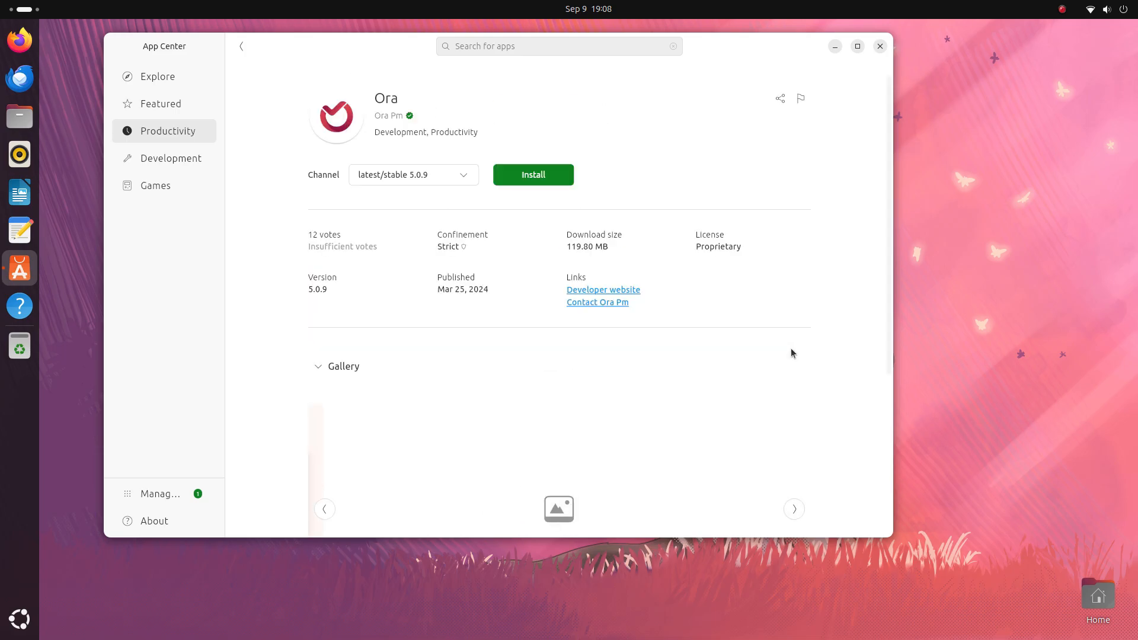
click(241, 45)
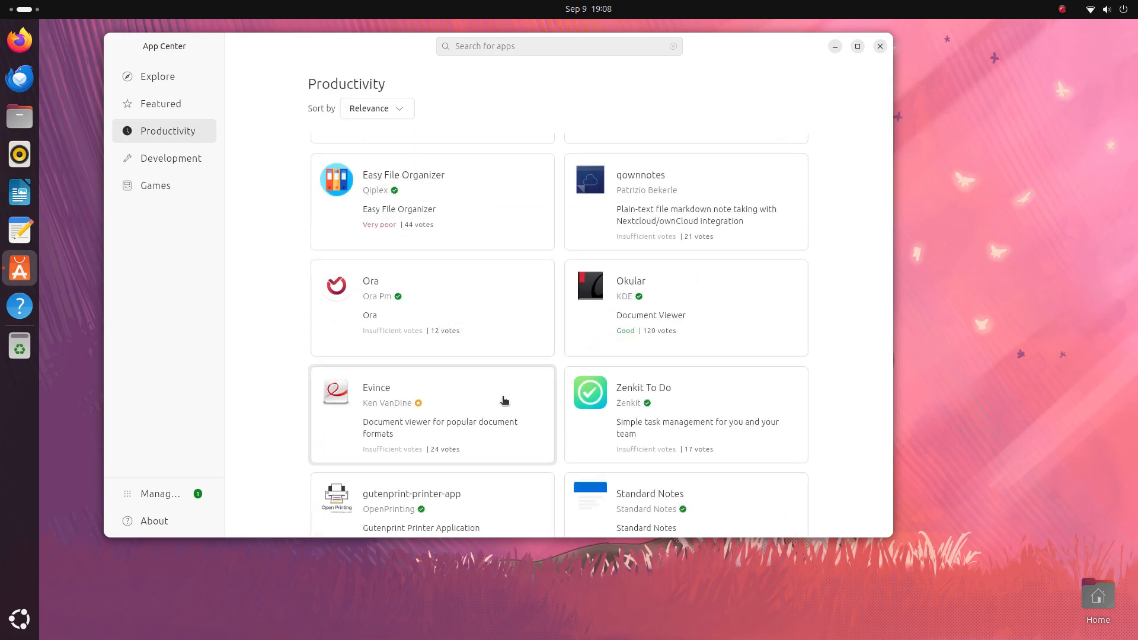
scroll(down, 3)
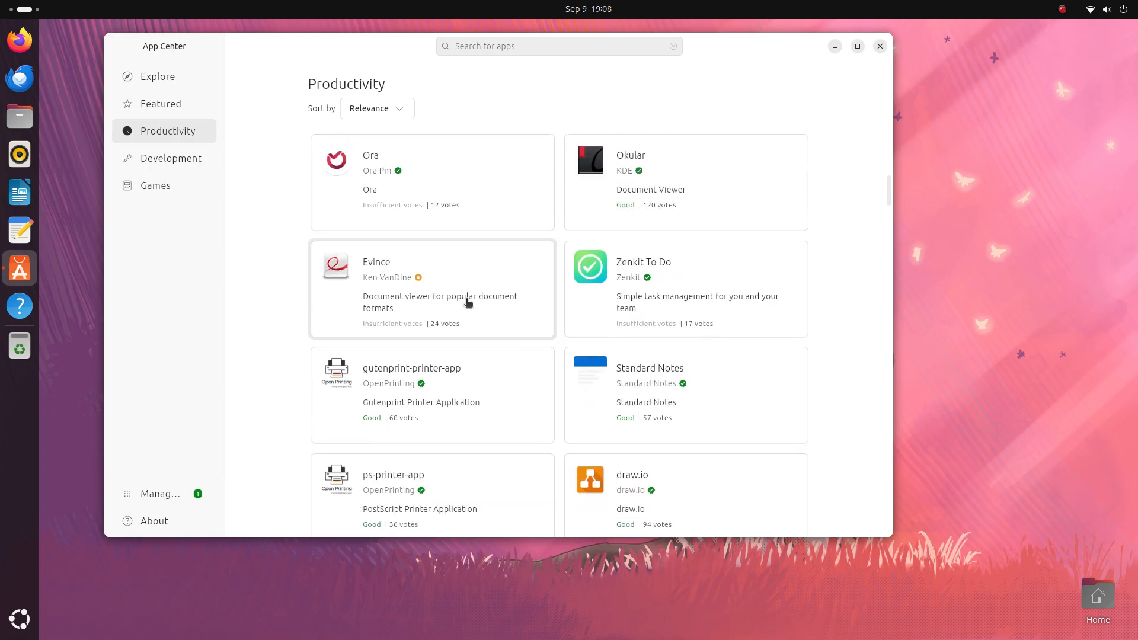
click(432, 289)
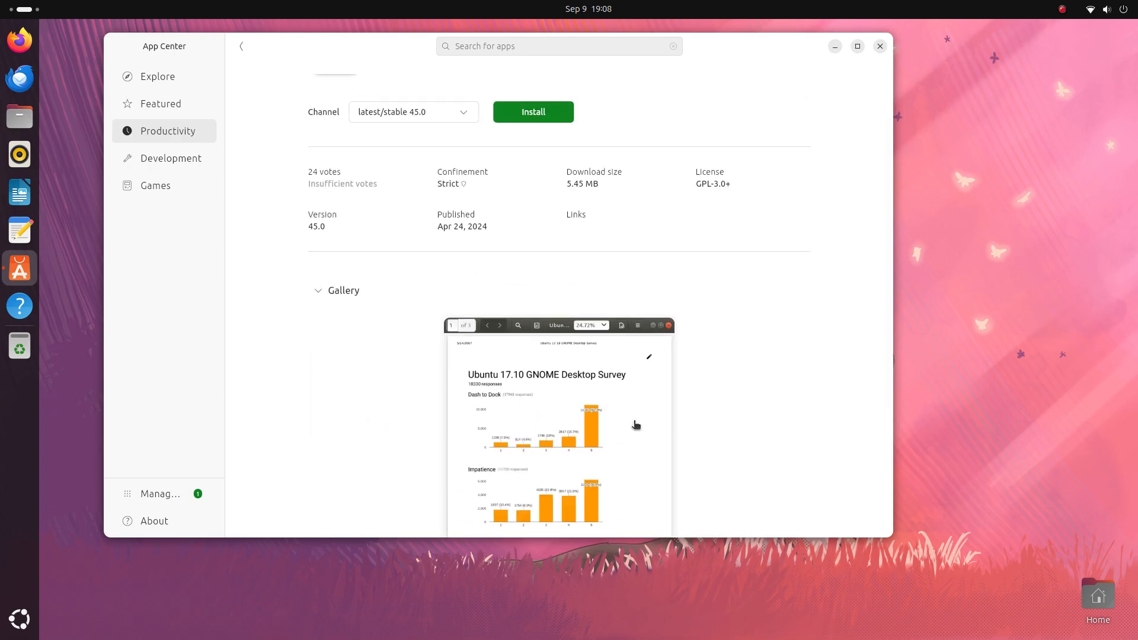
click(241, 46)
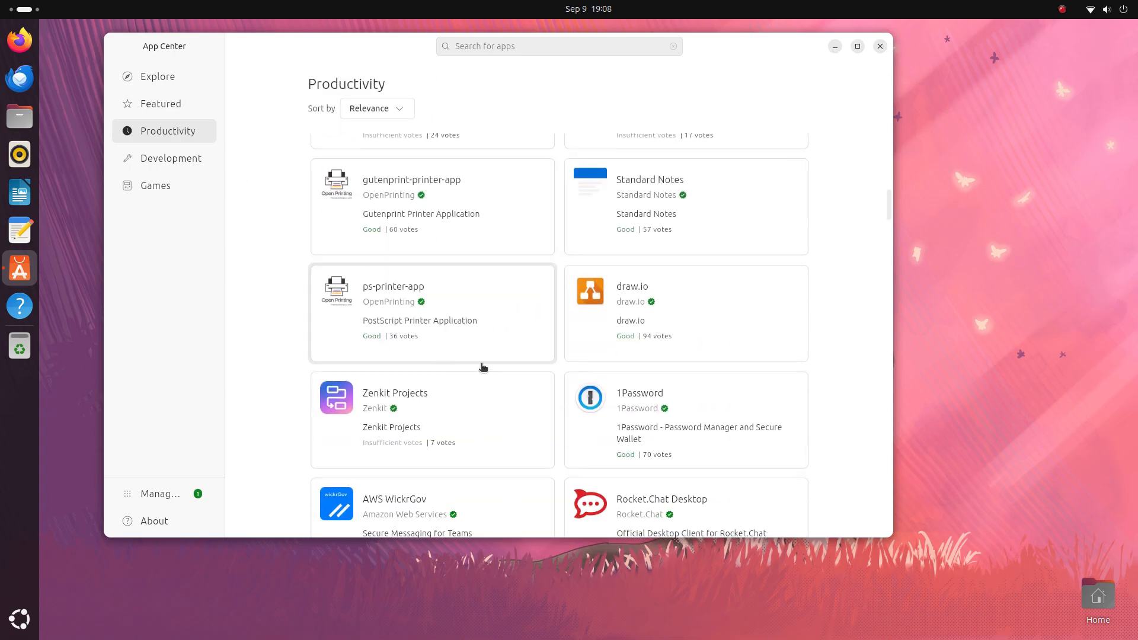
click(685, 420)
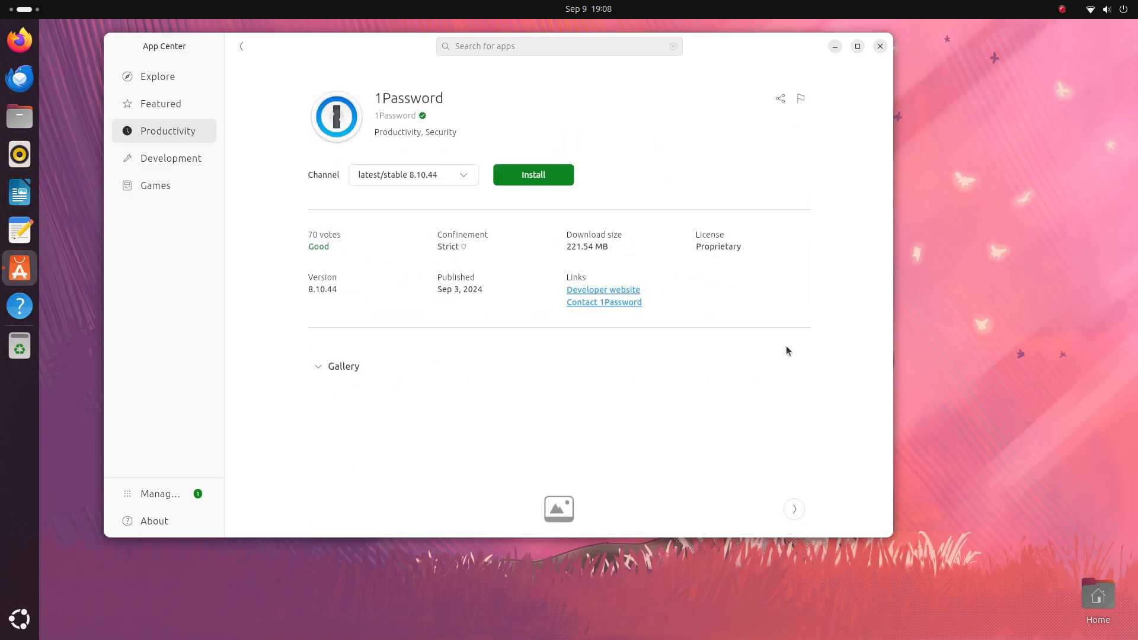
scroll(down, 3)
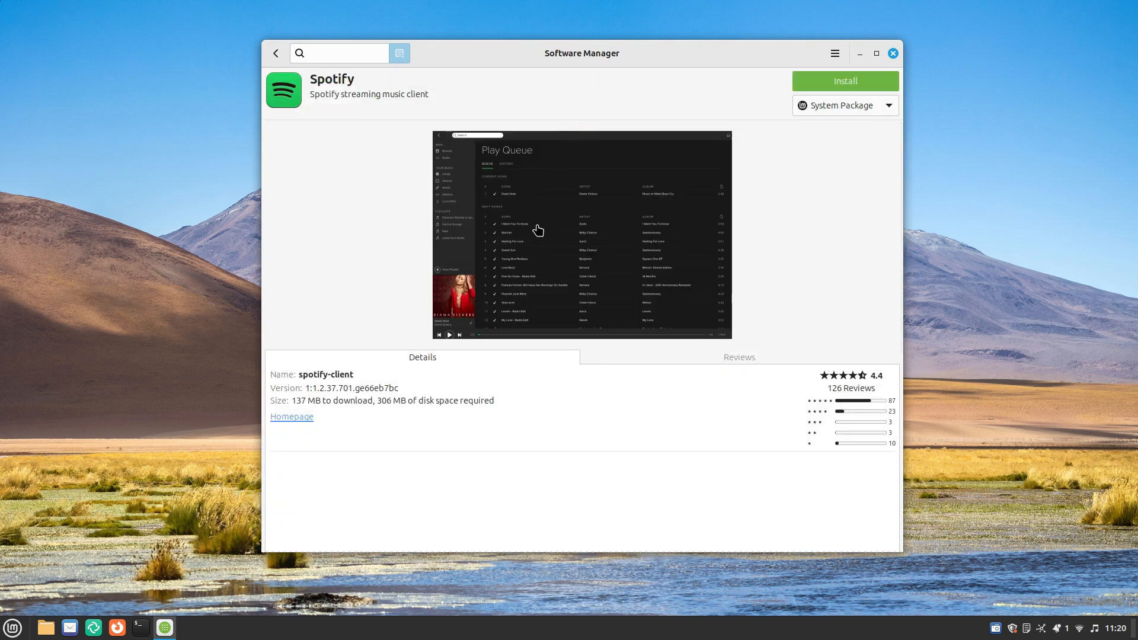
Step: View Spotify's reviews and Flatpak package, then open VLC's app page
click(737, 357)
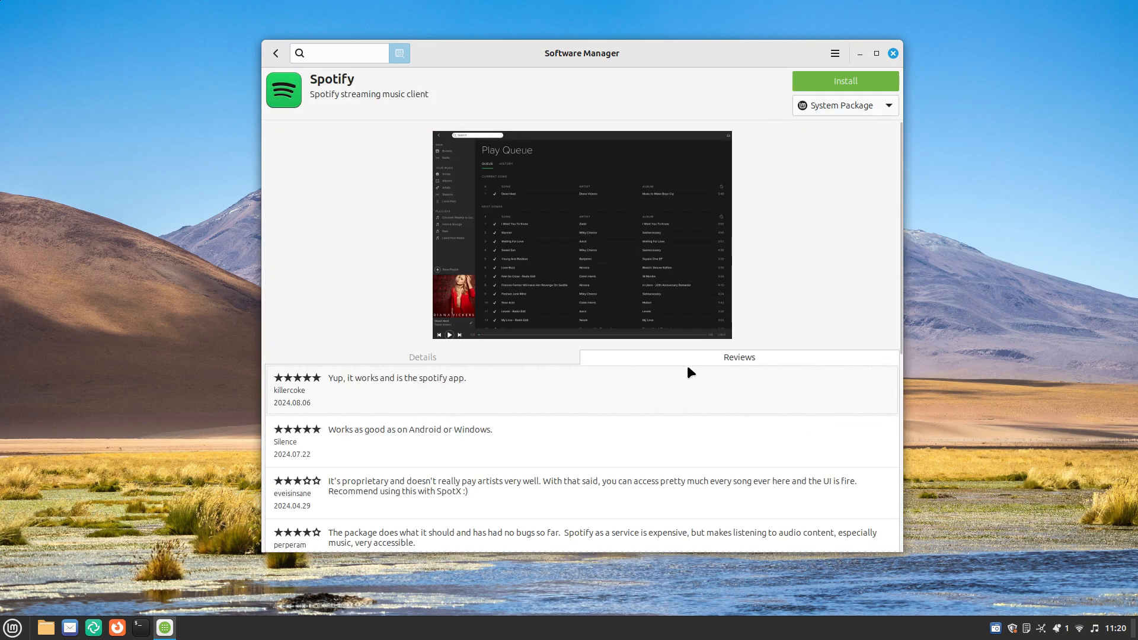
click(421, 357)
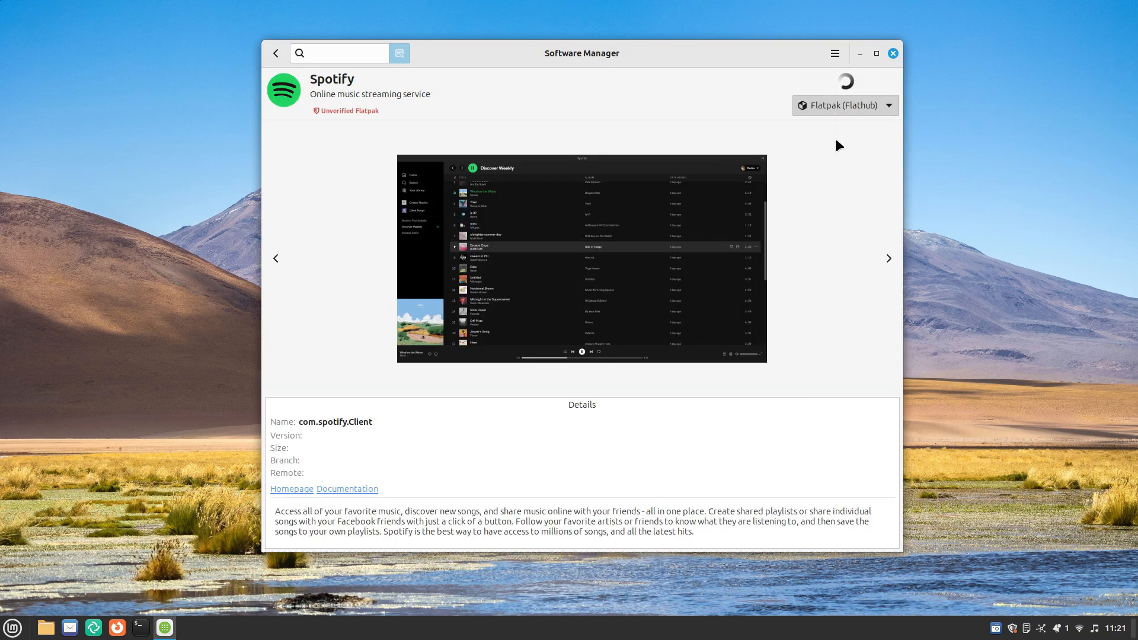
click(275, 53)
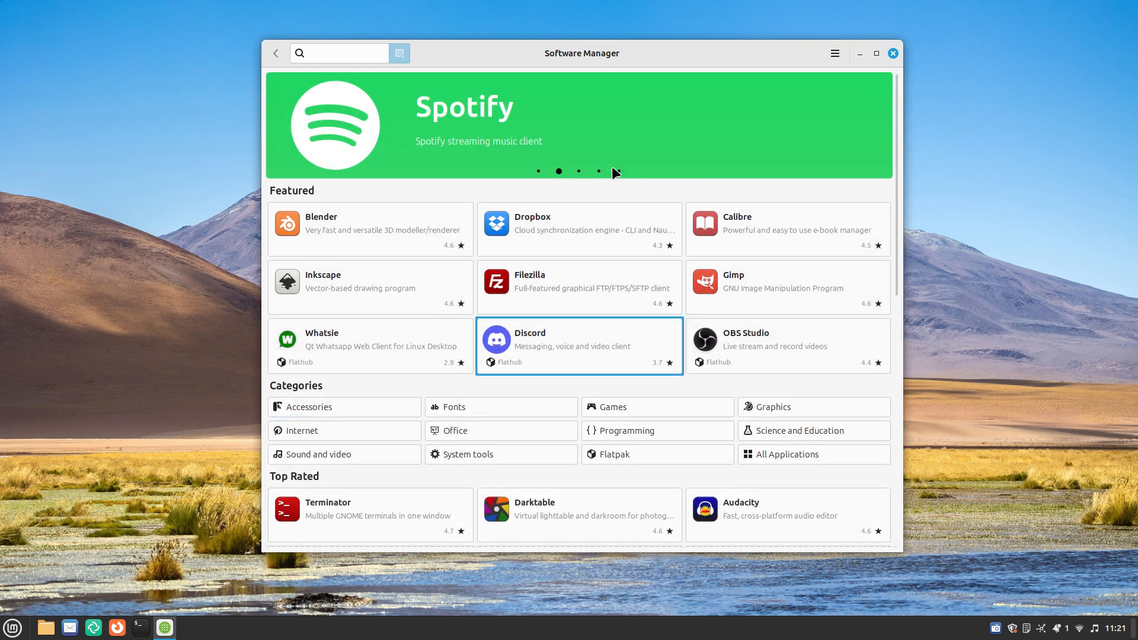
click(598, 171)
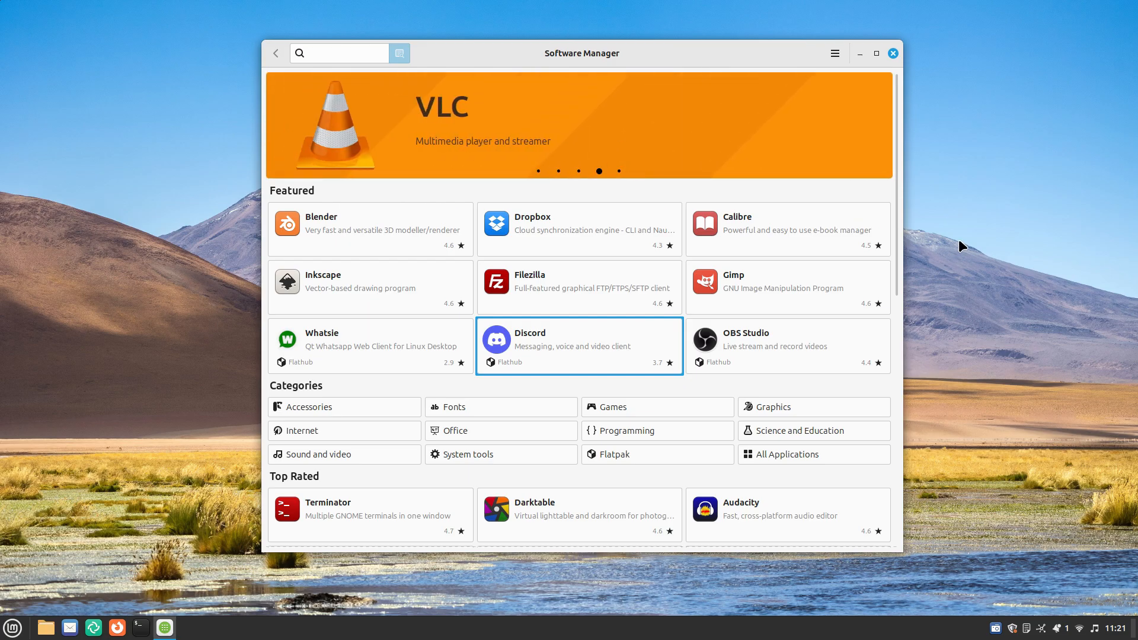
click(508, 123)
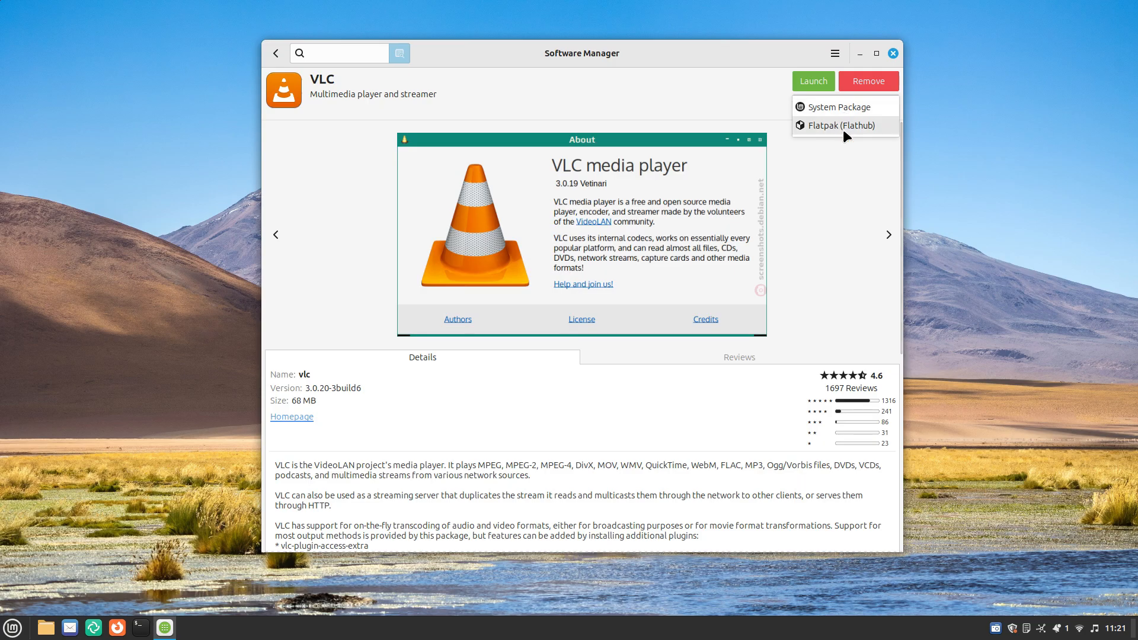
click(275, 53)
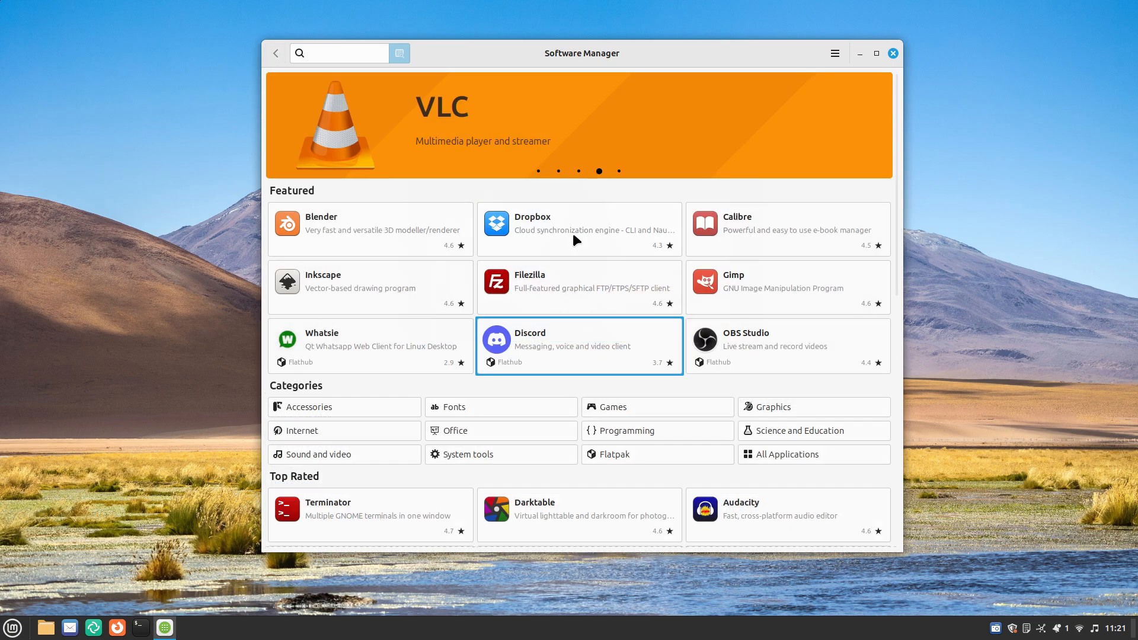
Step: Compare Blender's system and Flatpak download sizes, keeping the Flatpak package selected
click(370, 229)
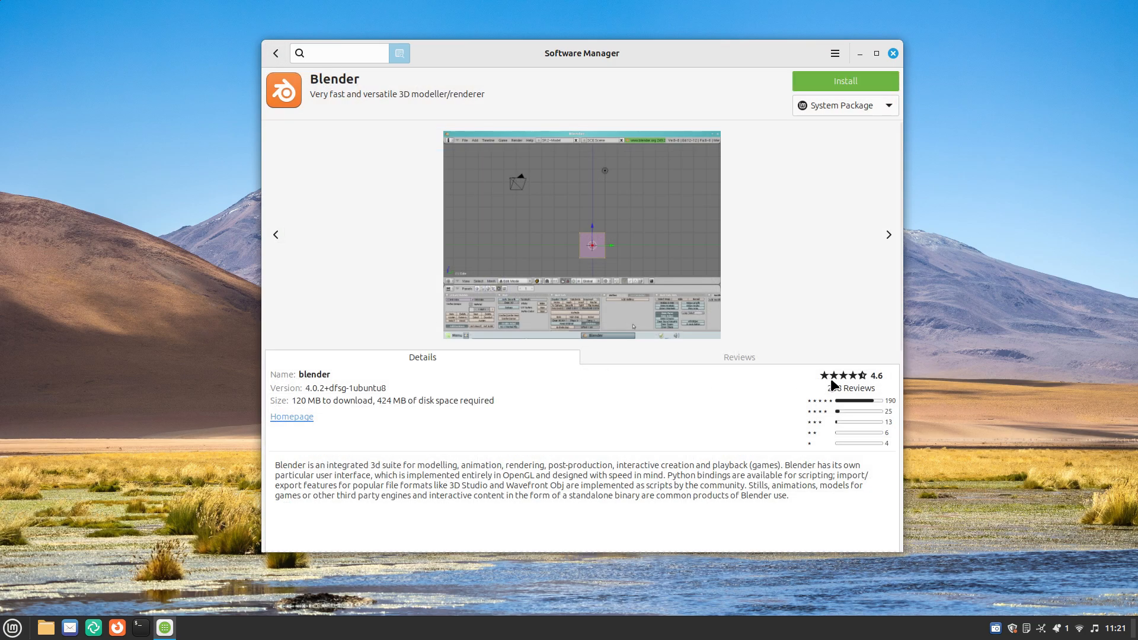
click(887, 234)
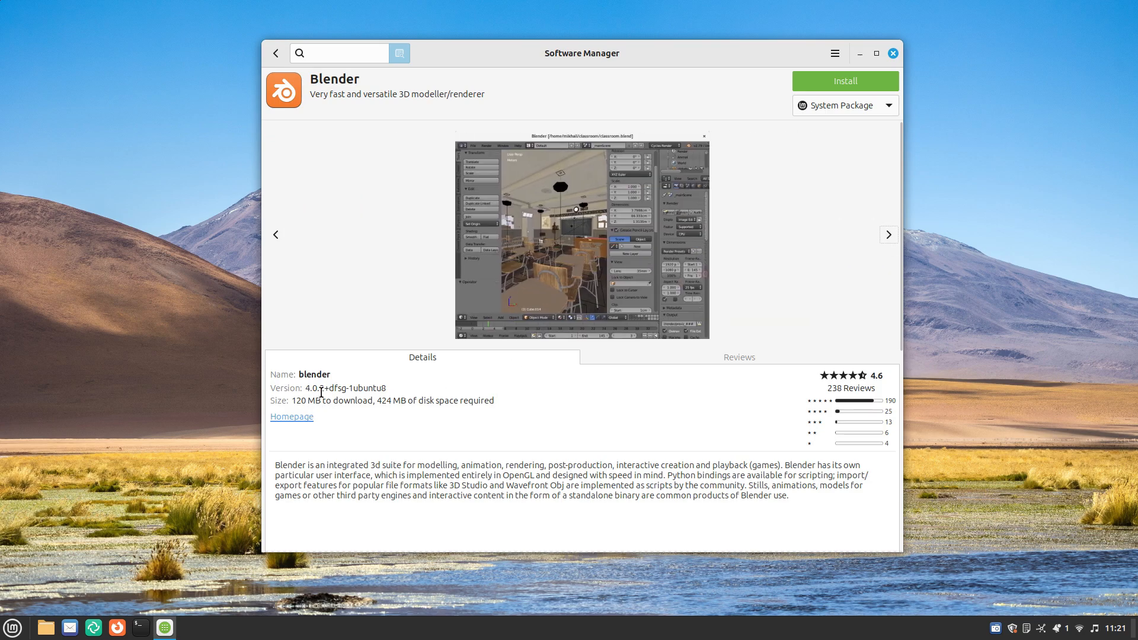
triple_click(392, 400)
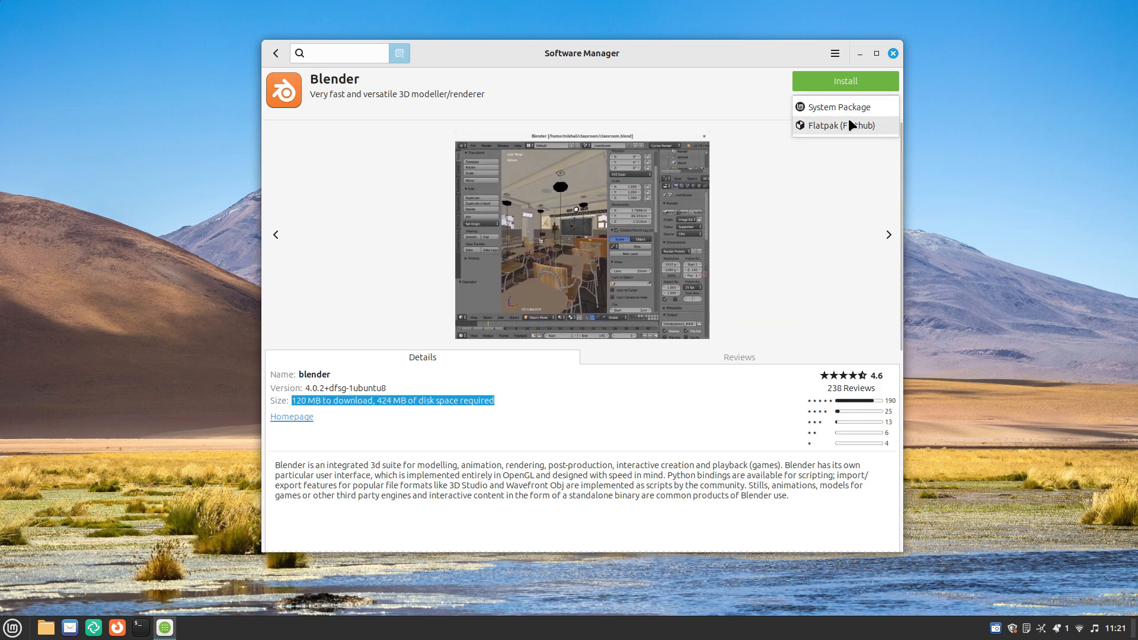
click(842, 125)
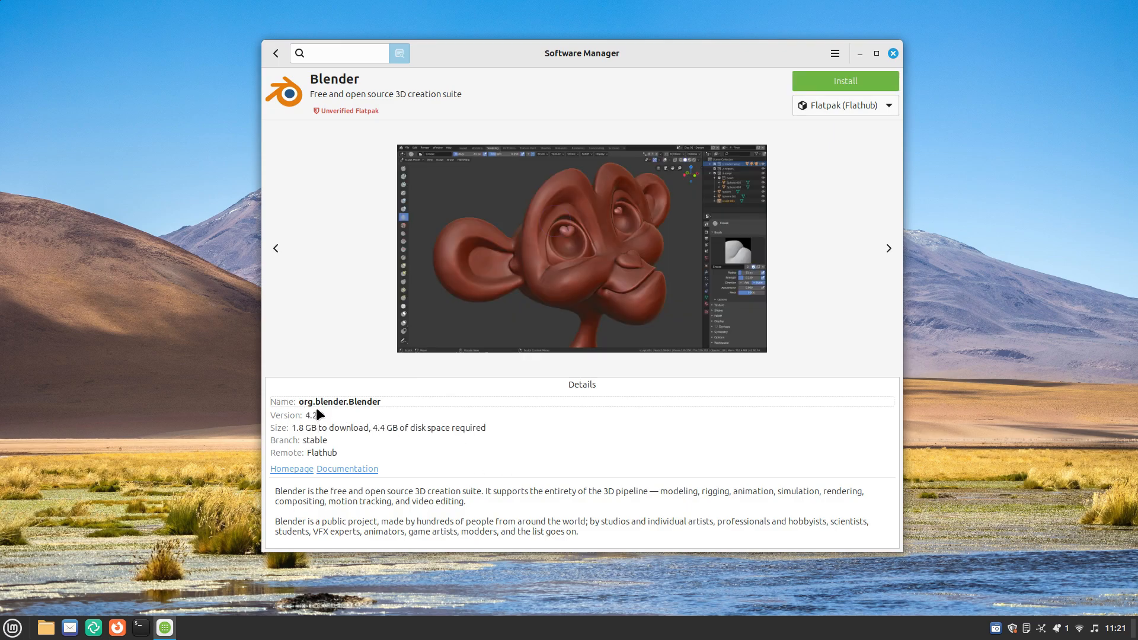
double_click(315, 427)
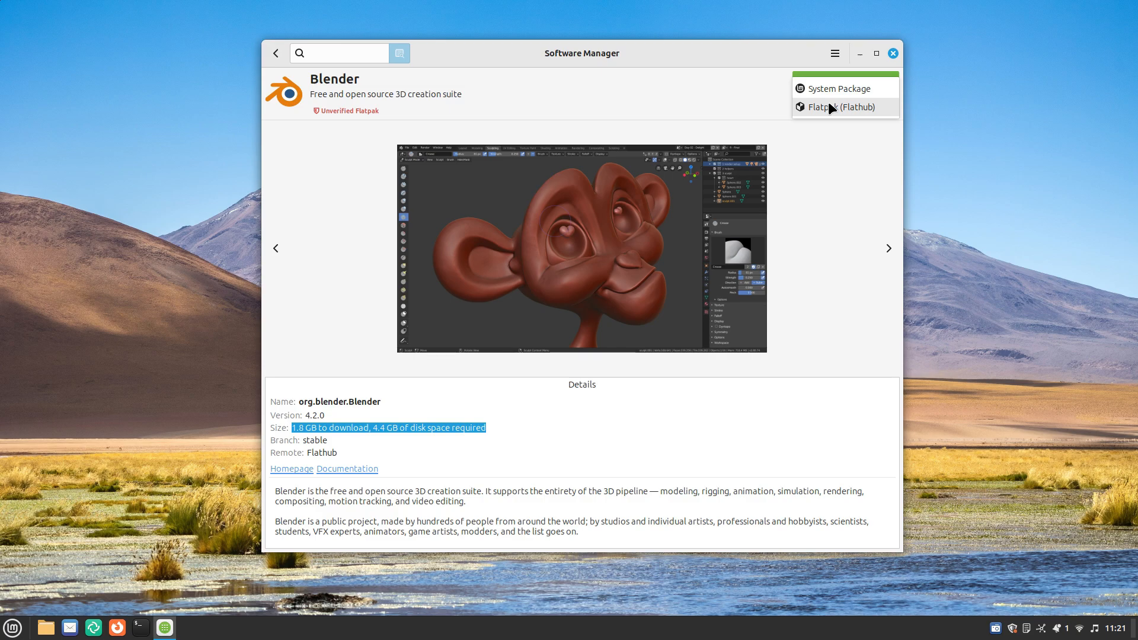
click(841, 87)
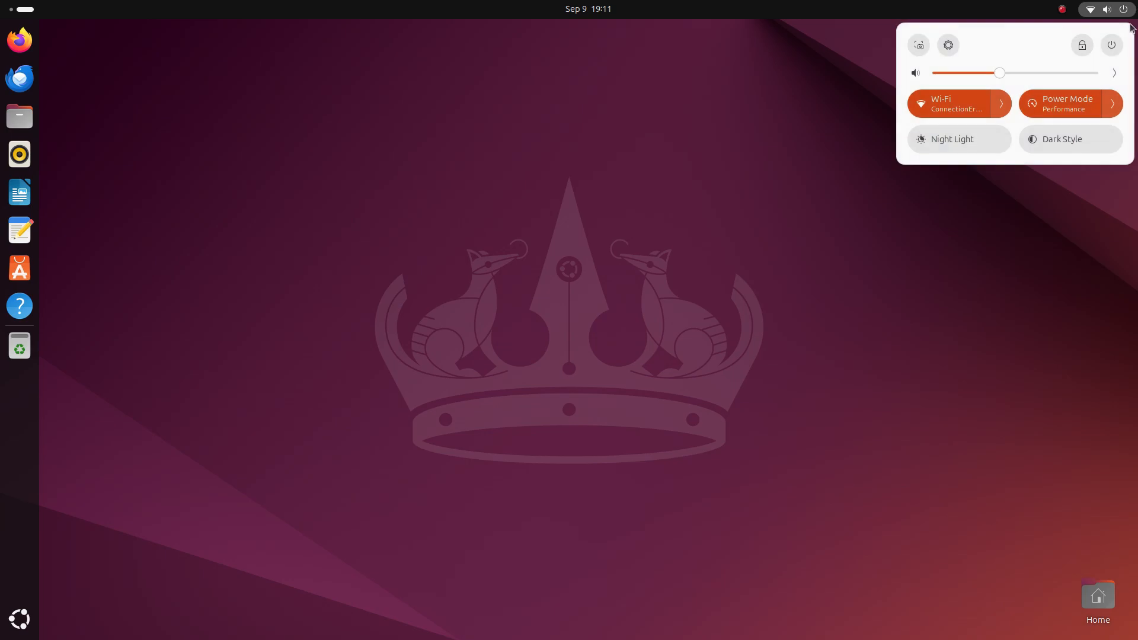
Step: Close, reopen and close Ubuntu's quick settings panel as the Mount Fuji wallpaper appears
click(1061, 139)
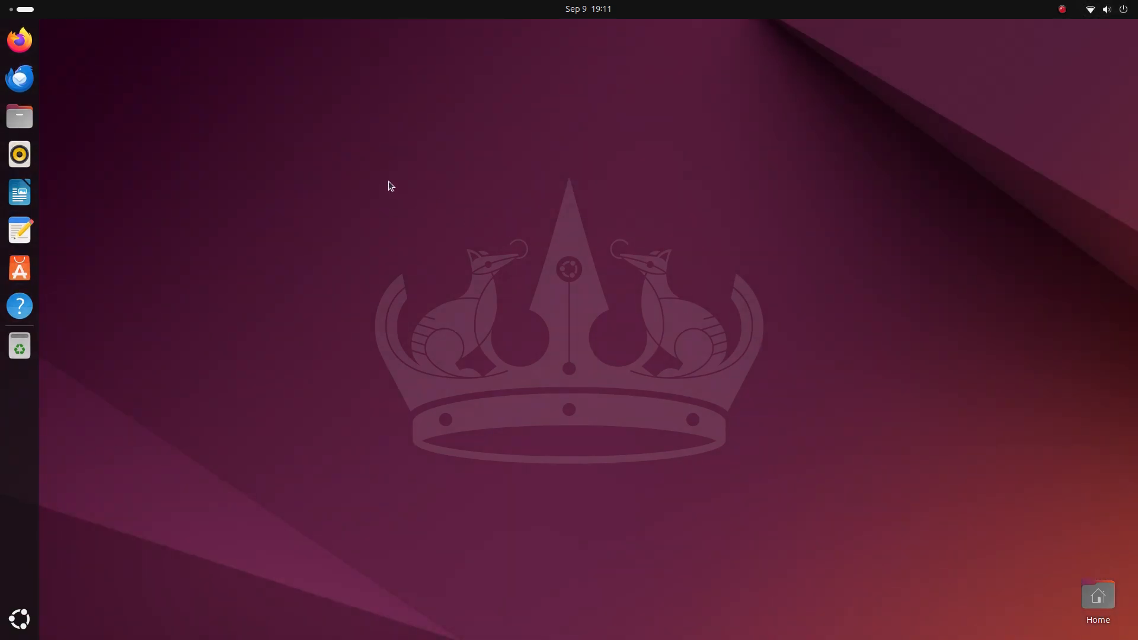
mouse_move(486, 351)
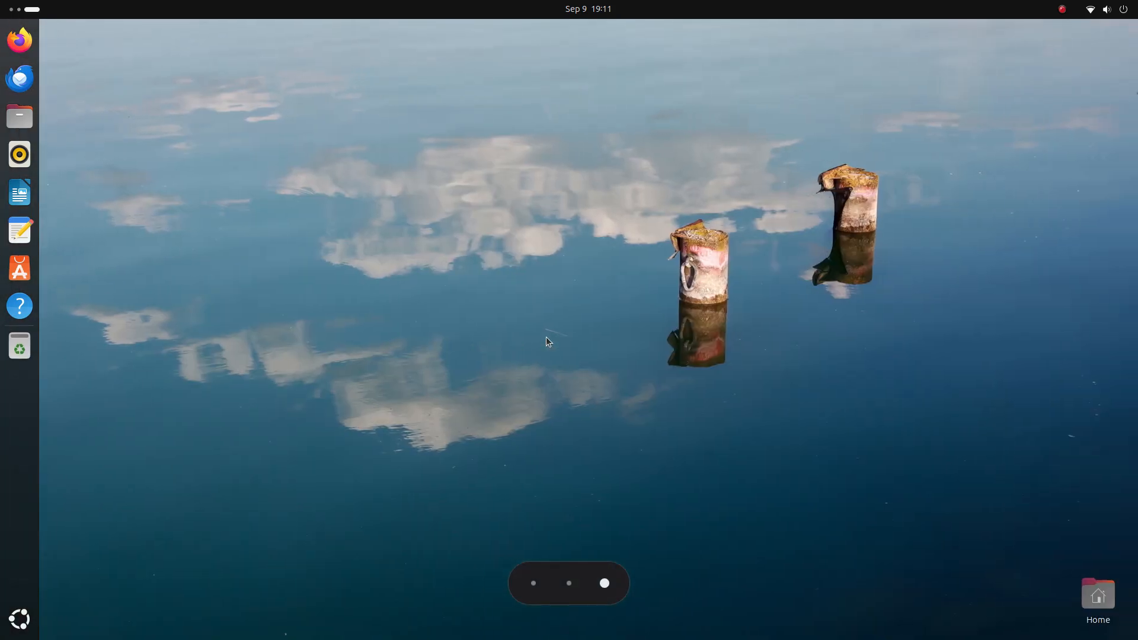
click(1102, 9)
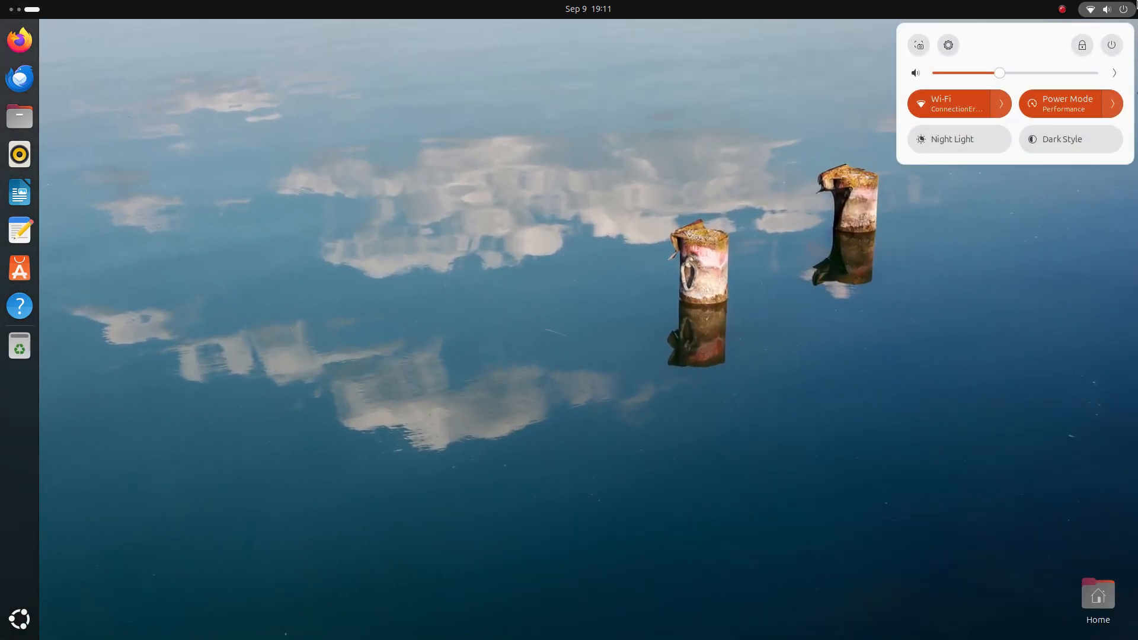
click(947, 45)
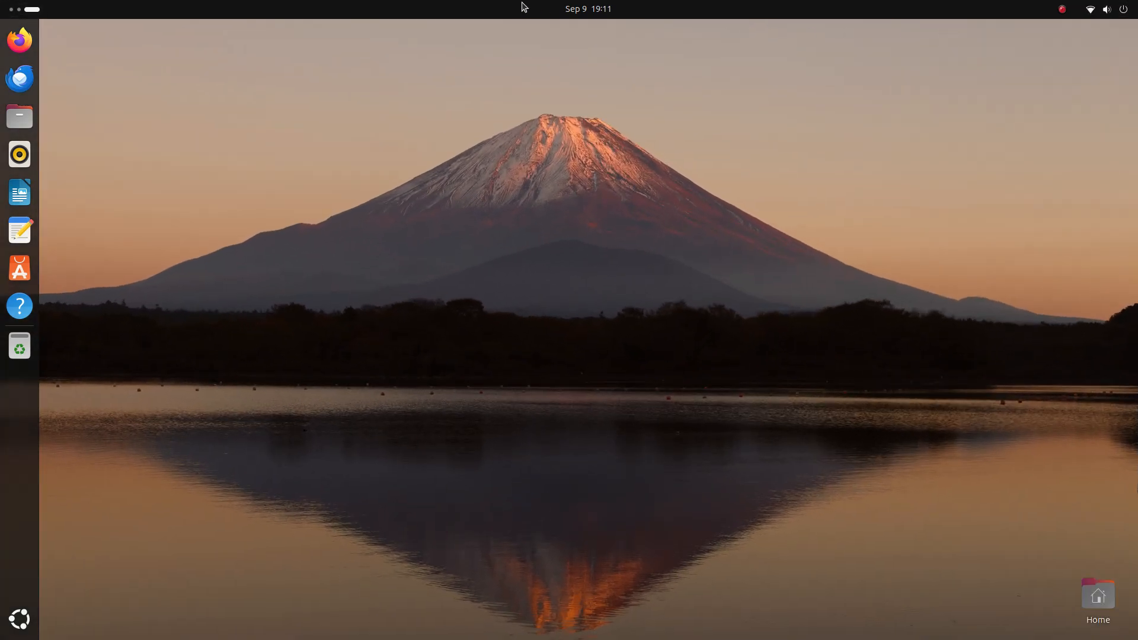
mouse_move(445, 355)
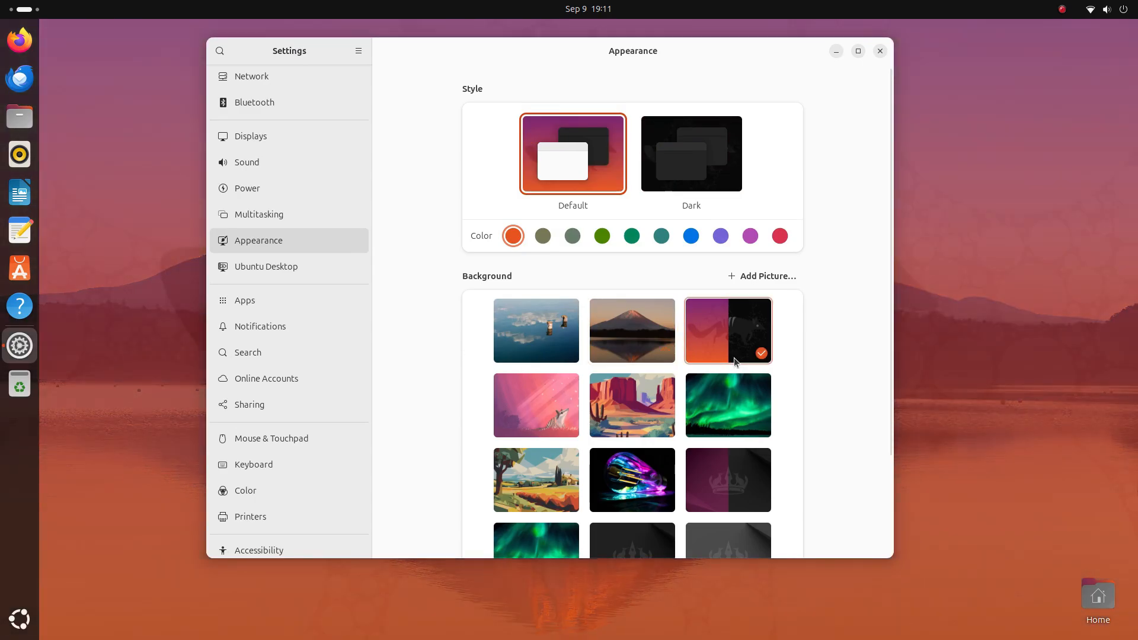
Step: Pick a new background, then open Settings and apply the green aurora photo
click(879, 51)
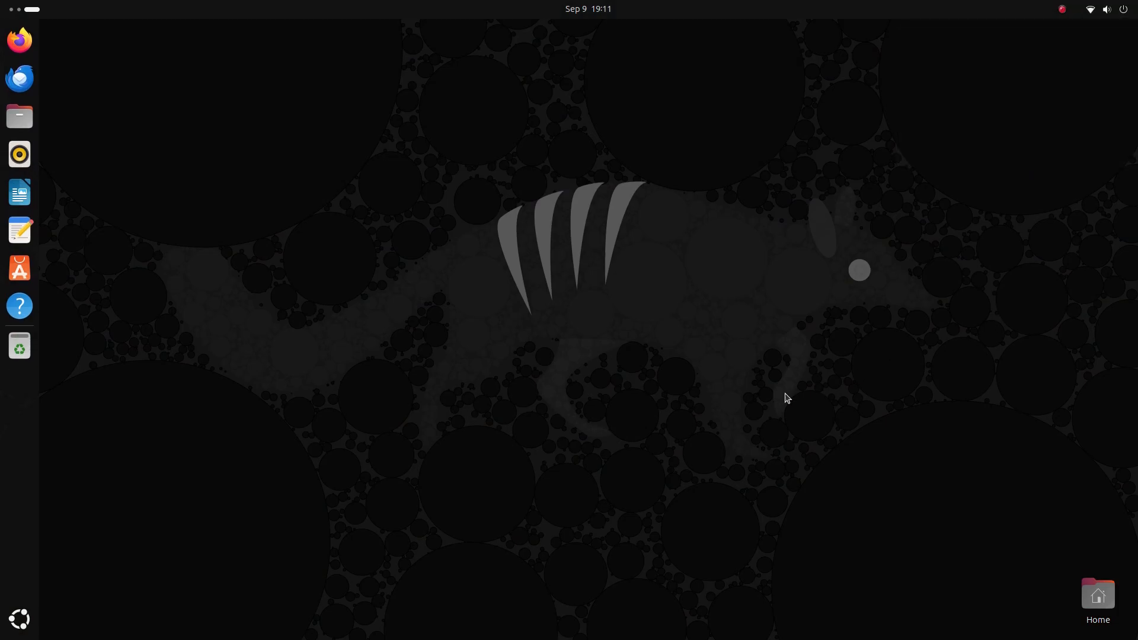
click(1107, 9)
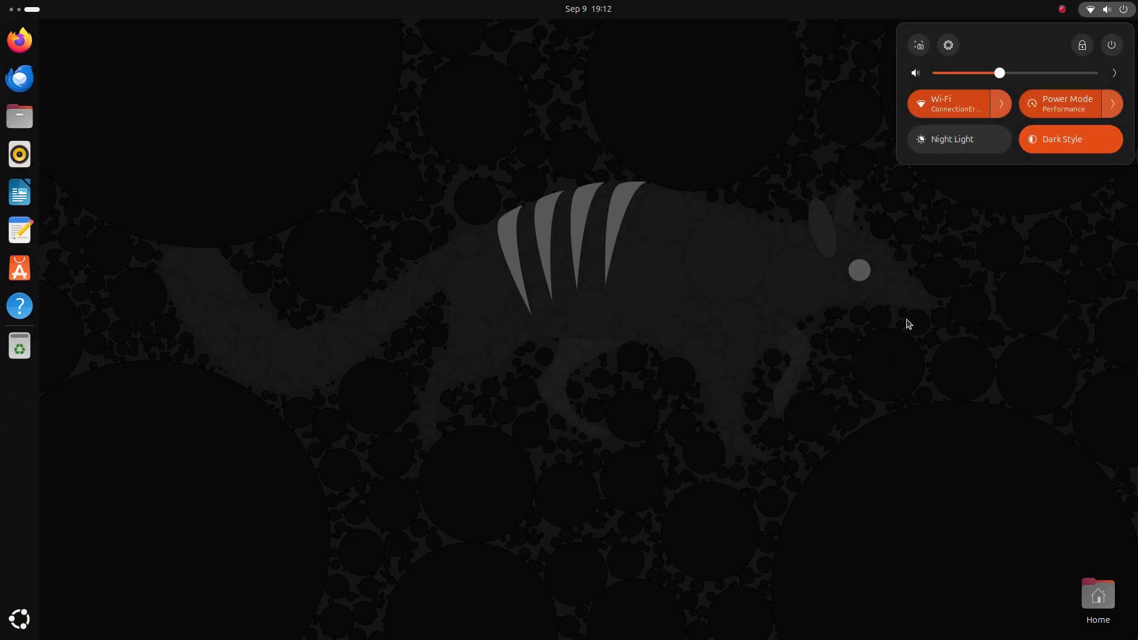
click(948, 45)
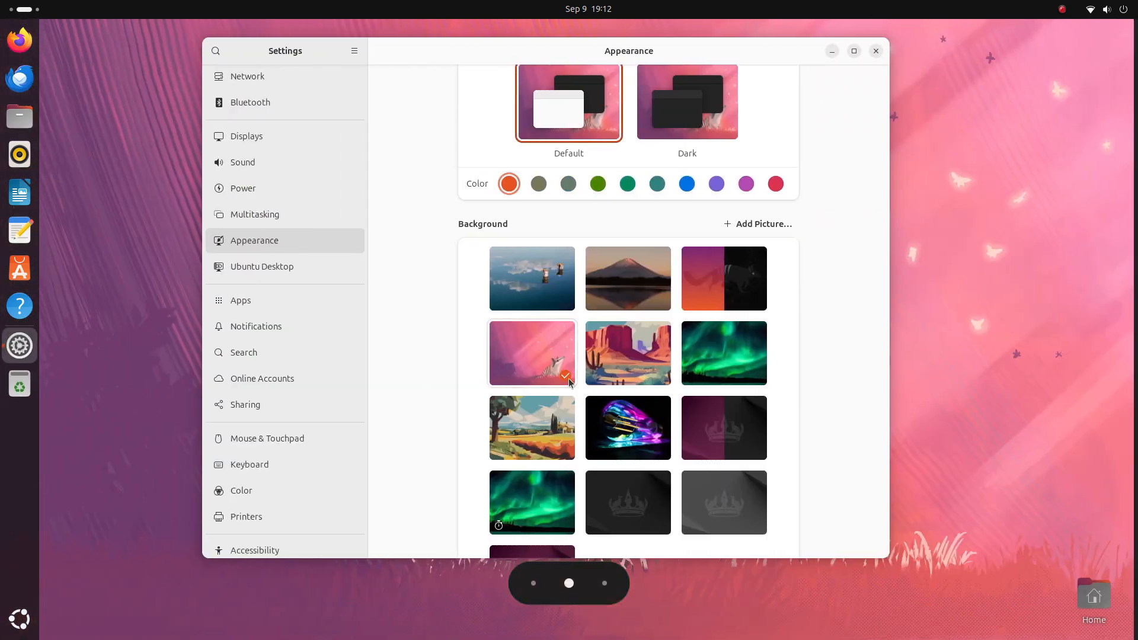
click(627, 354)
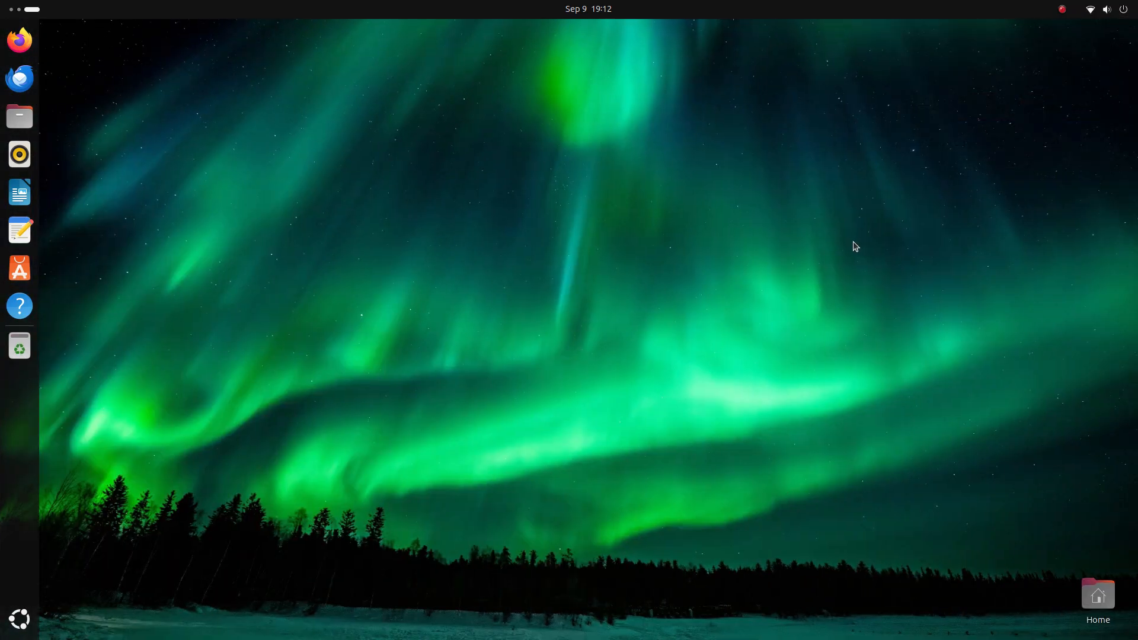
Step: Bring back the background choices and set the dark grey crown wallpaper
click(20, 345)
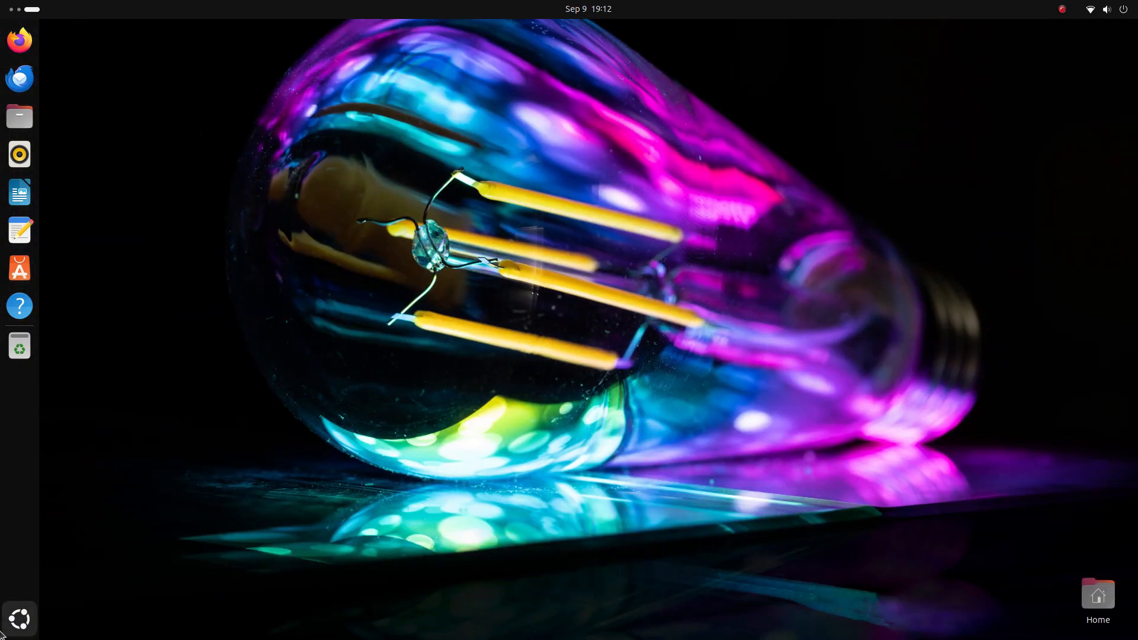
mouse_move(470, 408)
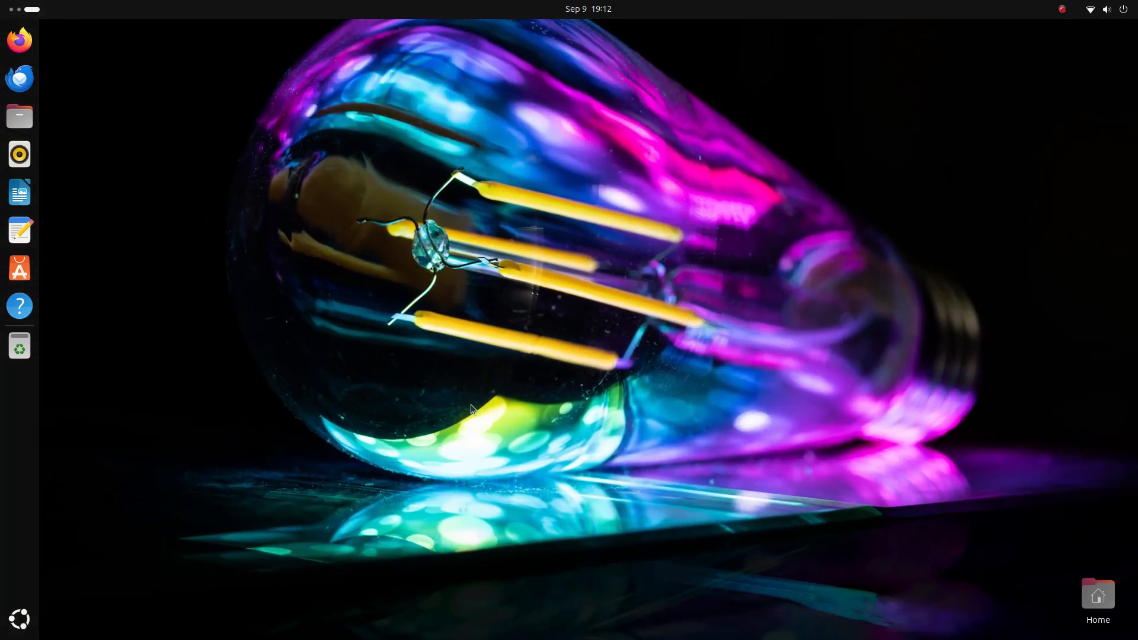
click(20, 345)
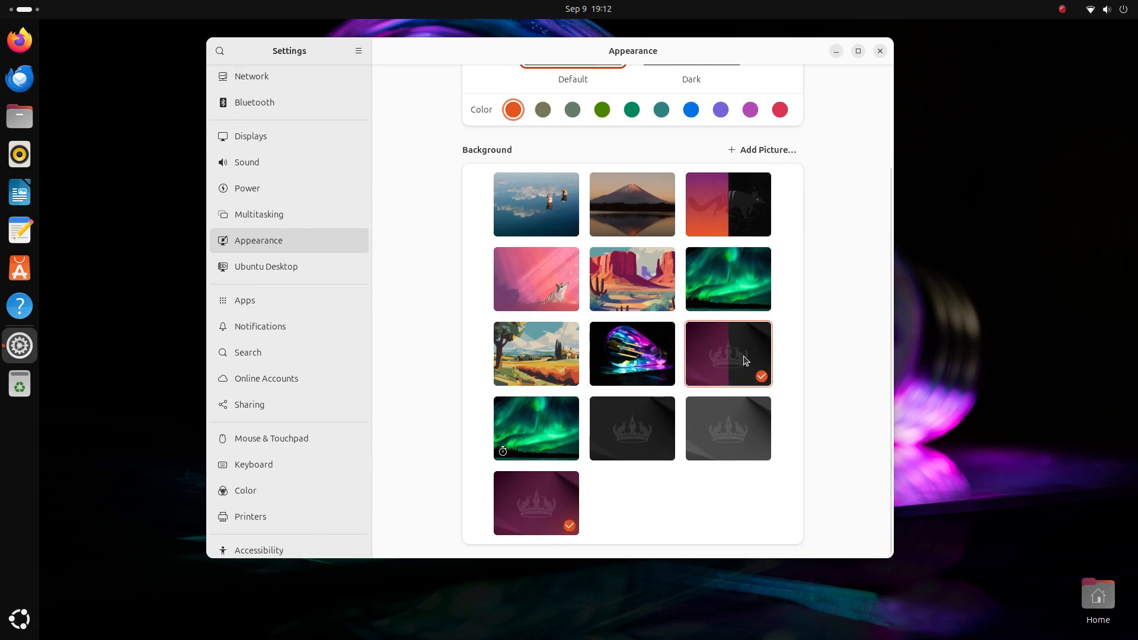
click(632, 428)
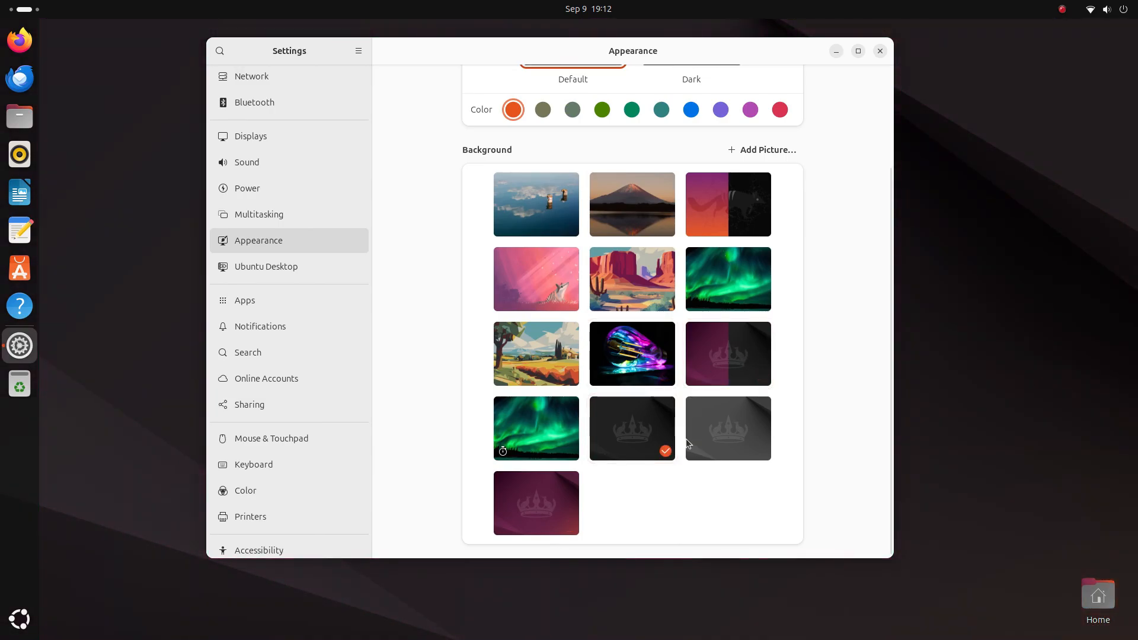
scroll(up, 3)
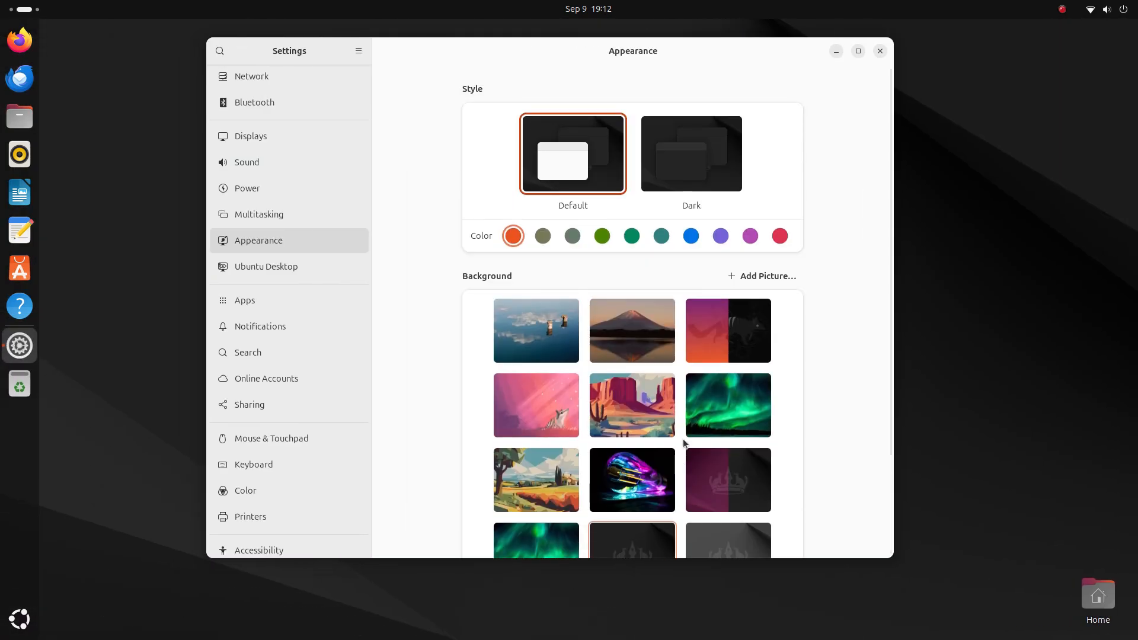
click(727, 330)
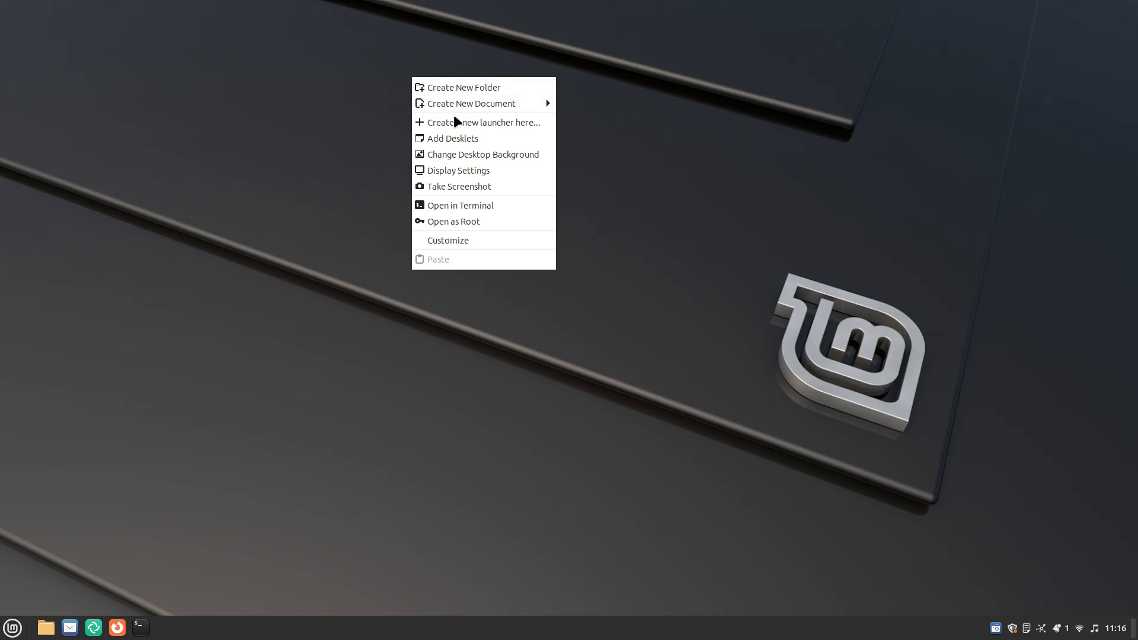
Step: Open Mint Backgrounds' Wilma collection and apply Blanket, Eclipse, then the CPU wallpaper
click(483, 154)
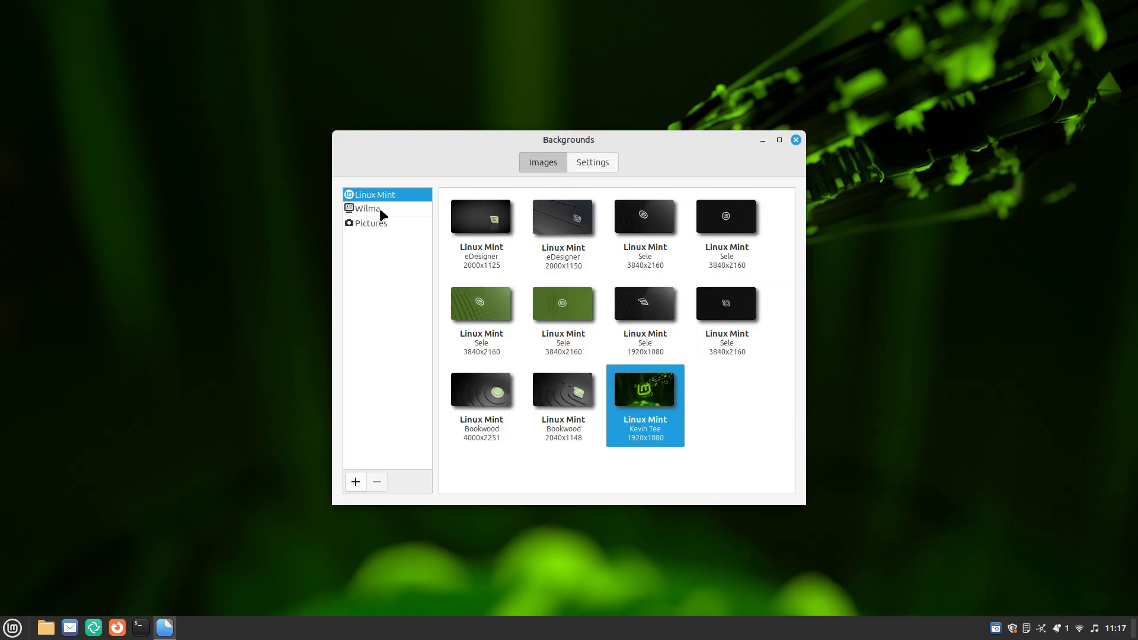
click(368, 208)
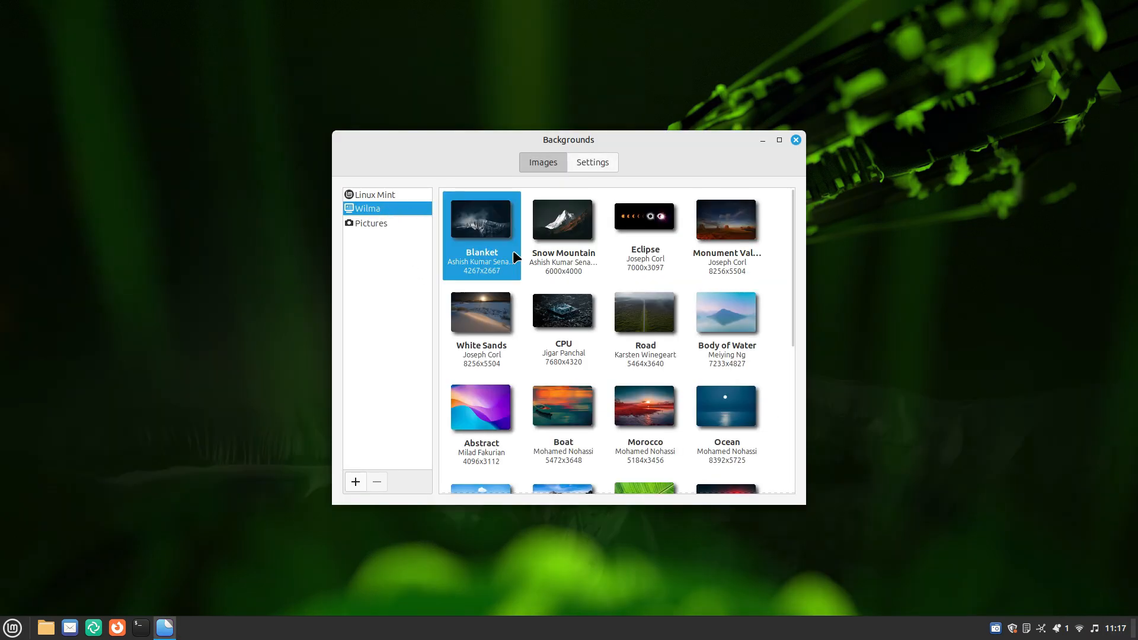
click(12, 627)
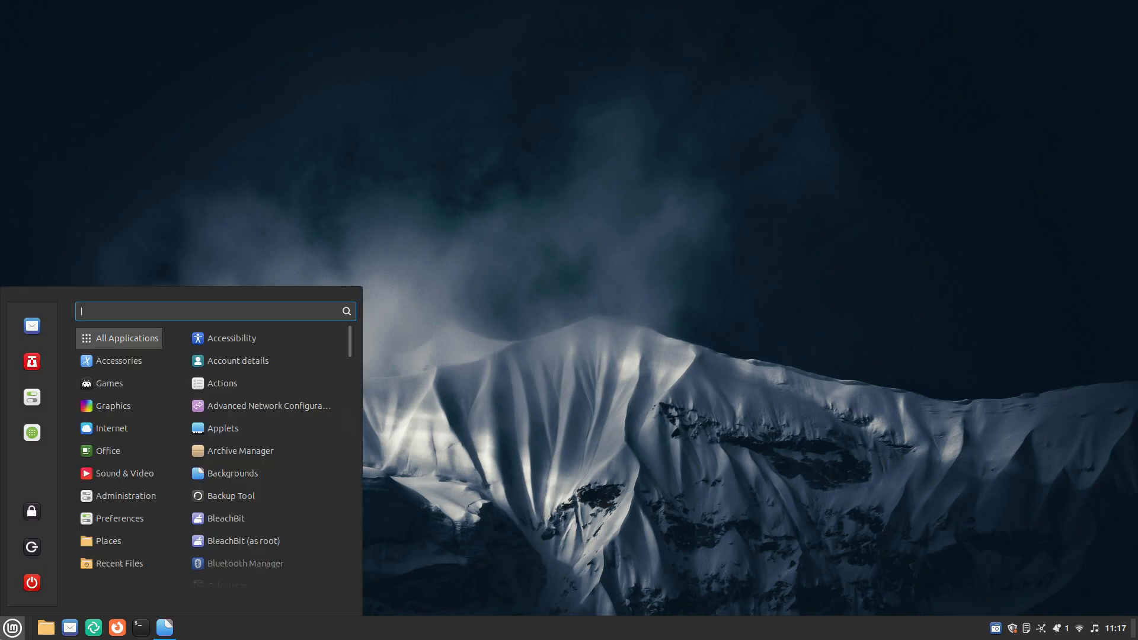
click(233, 472)
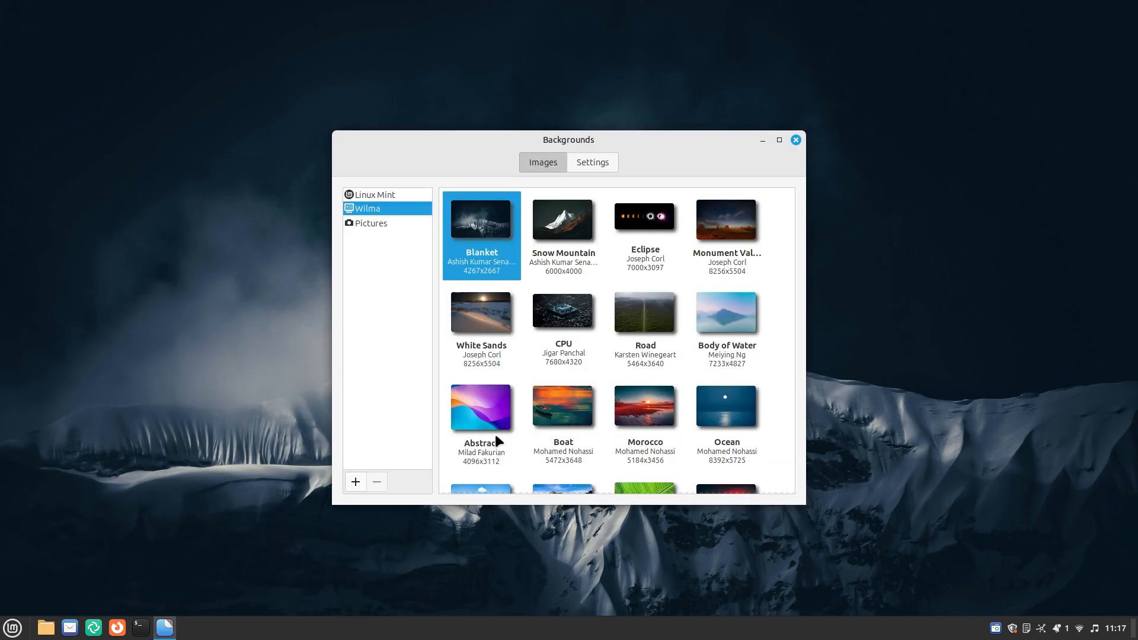
click(795, 140)
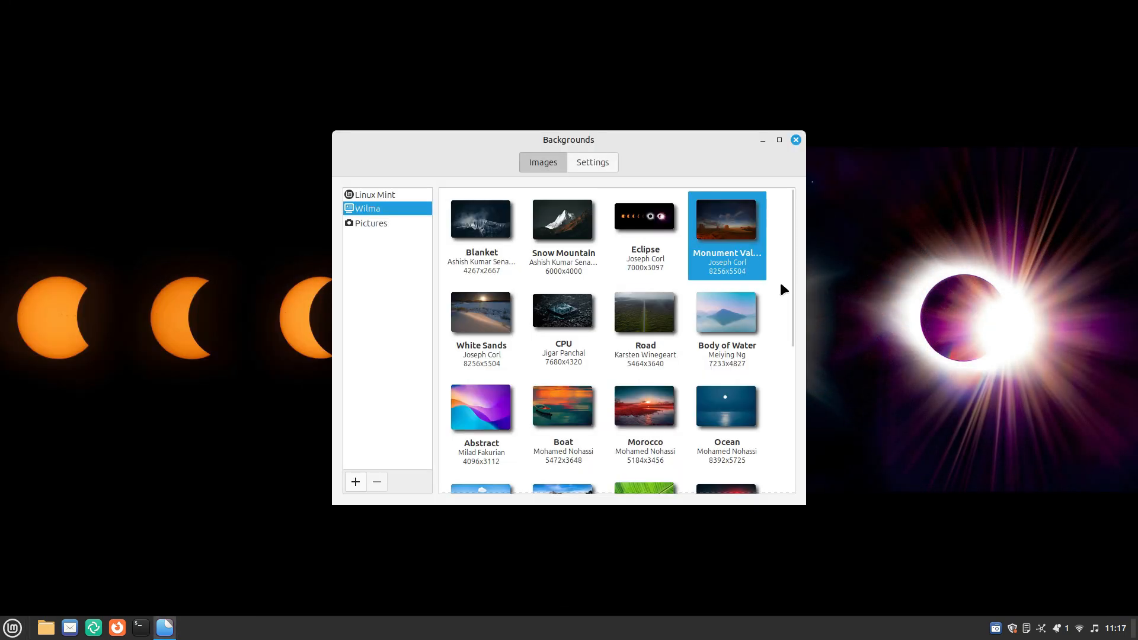
click(795, 140)
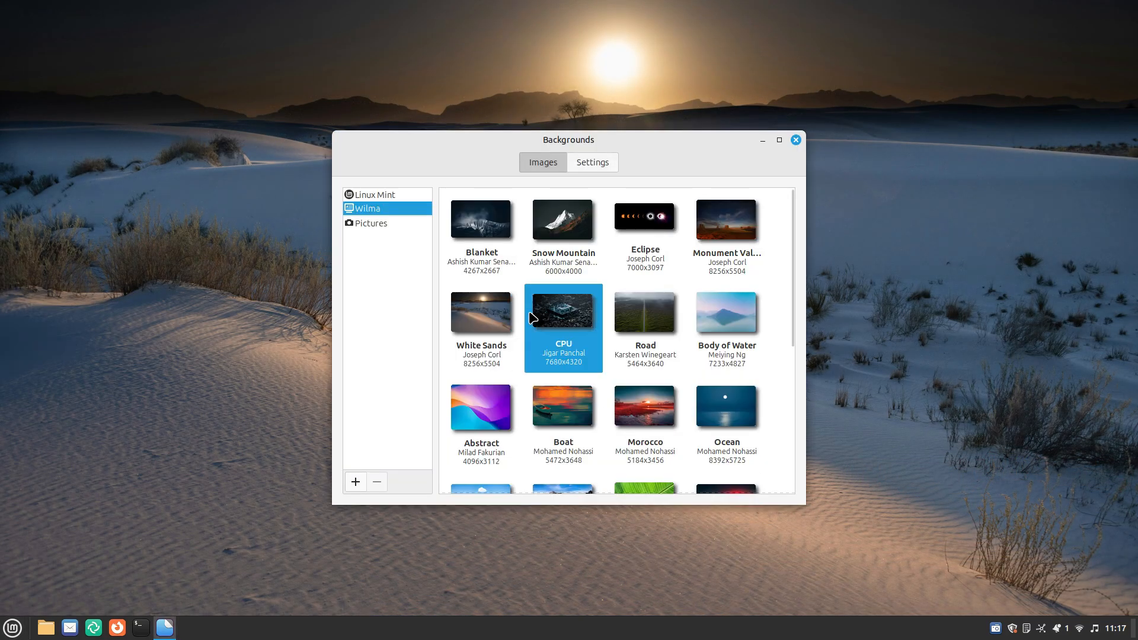
right_click(725, 352)
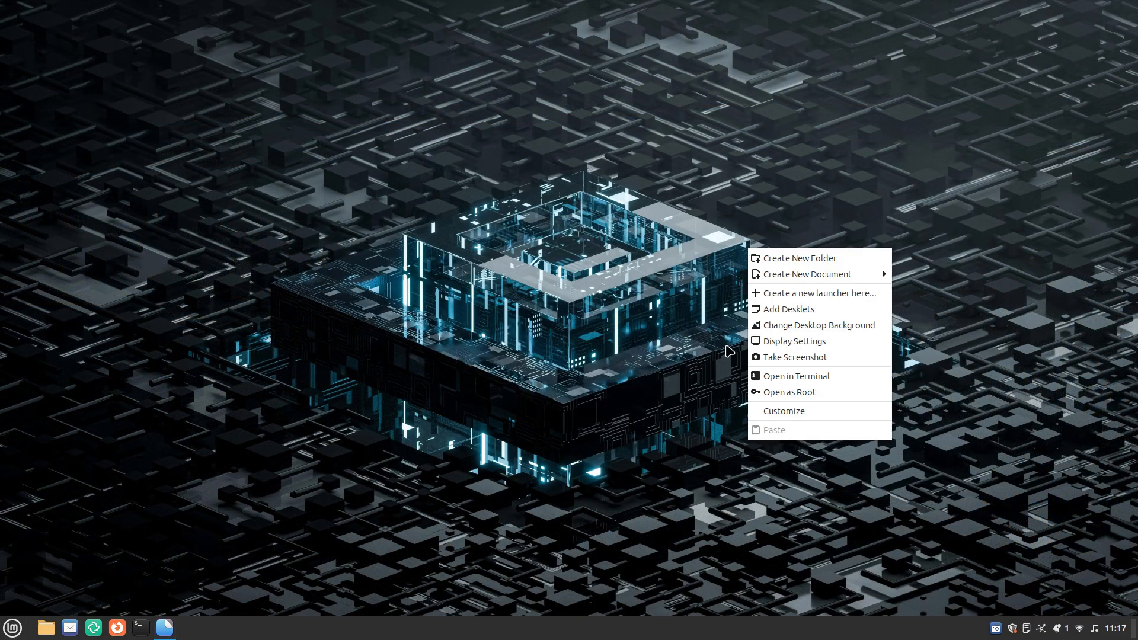
Step: Apply the Road and Body of Water wallpapers, then set the Morocco sunset lake background
click(816, 326)
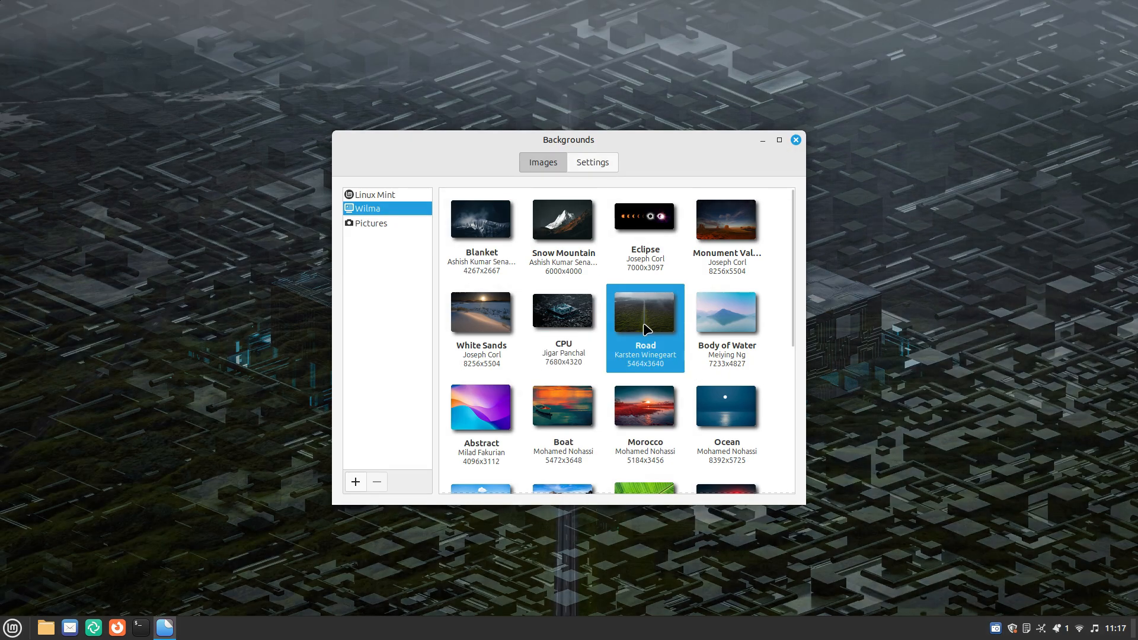
double_click(644, 313)
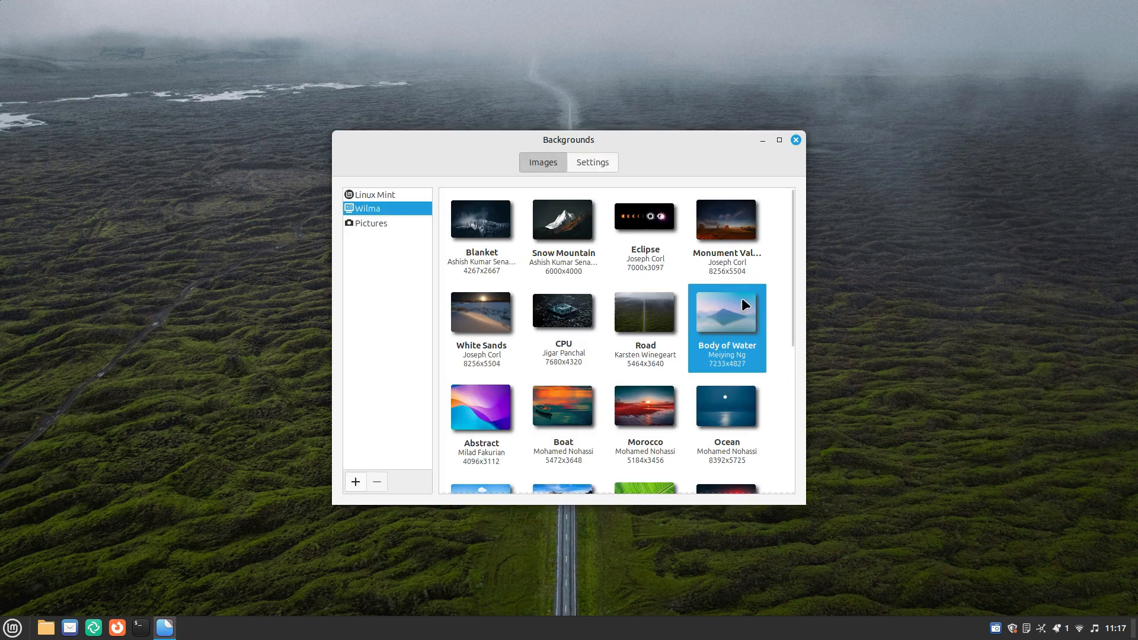
click(725, 312)
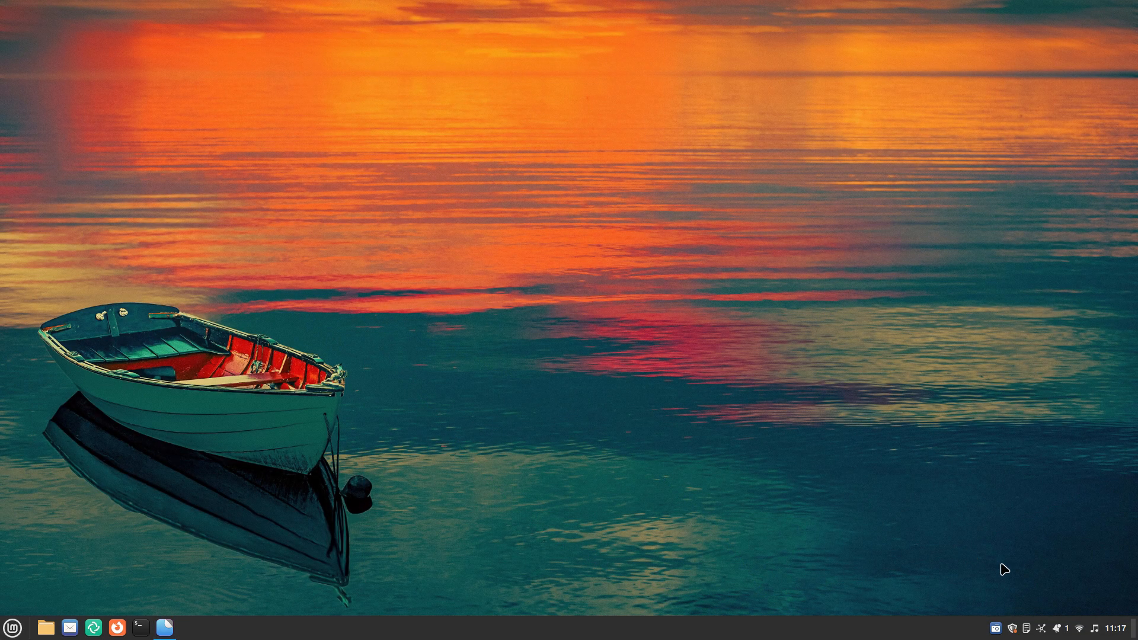
click(164, 627)
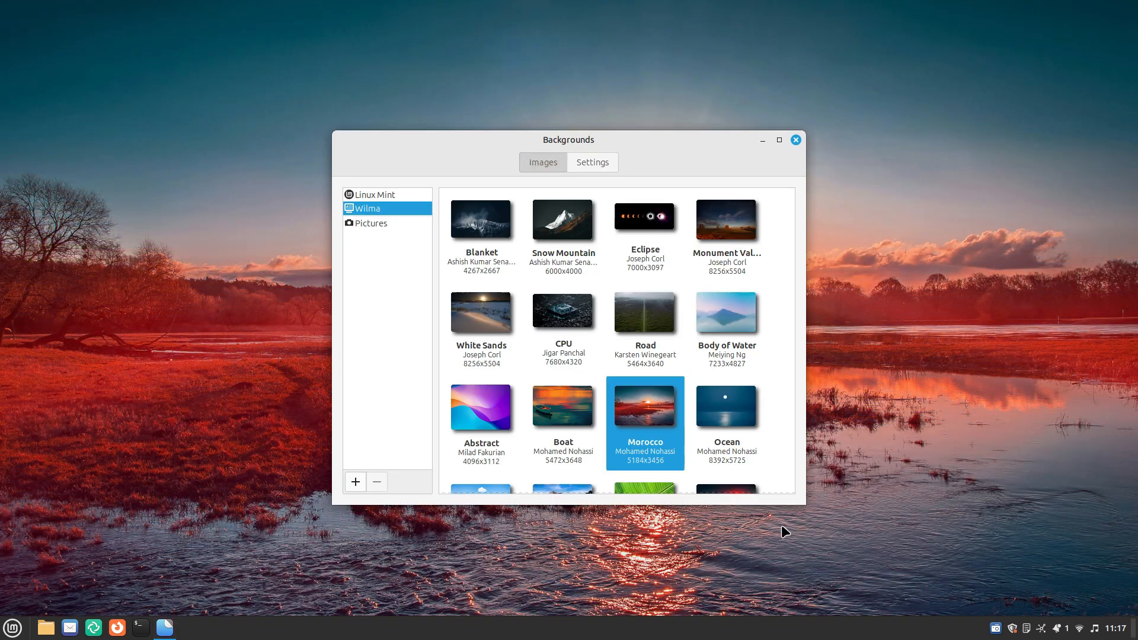
click(795, 139)
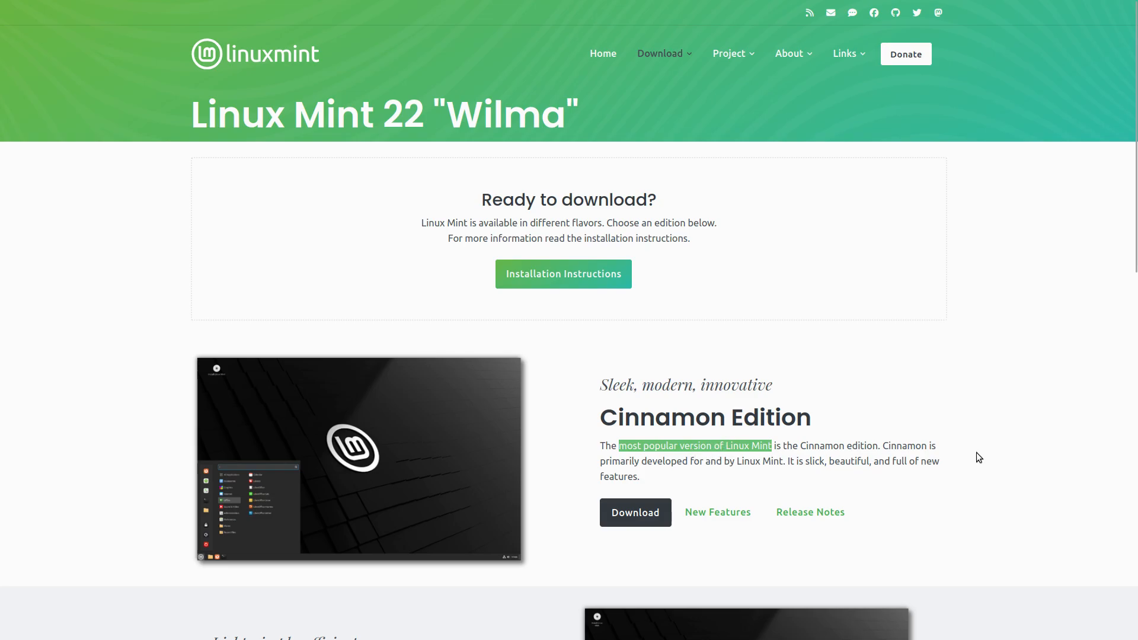
scroll(down, 3)
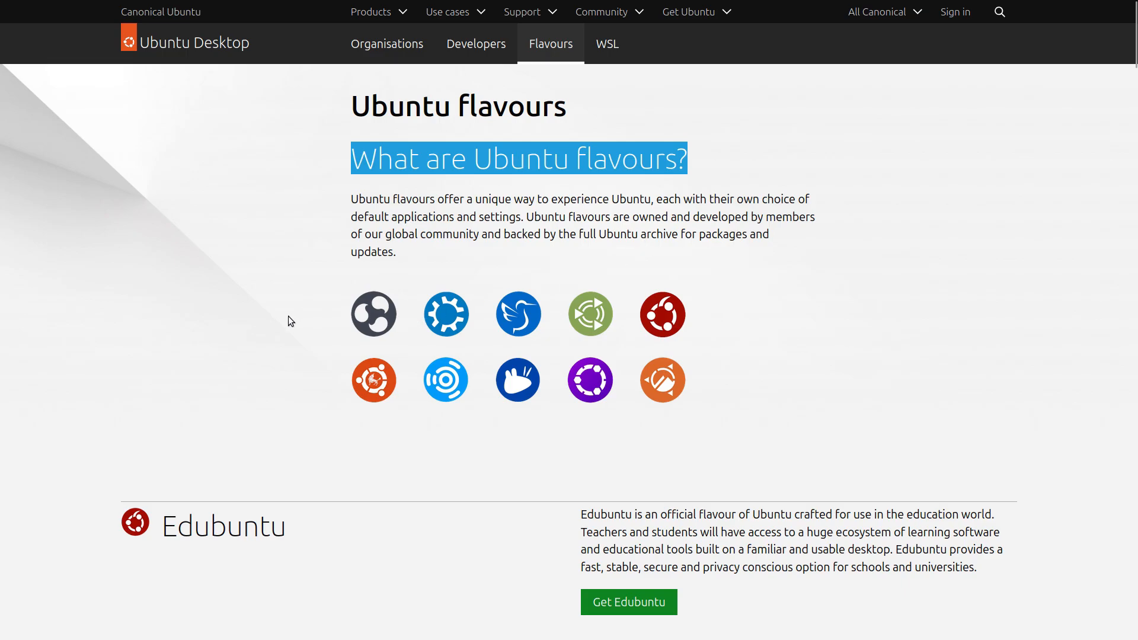
Step: Scroll the Ubuntu Flavours page past Ubuntu Cinnamon and Ubuntu Kylin down to Ubuntu MATE
click(479, 198)
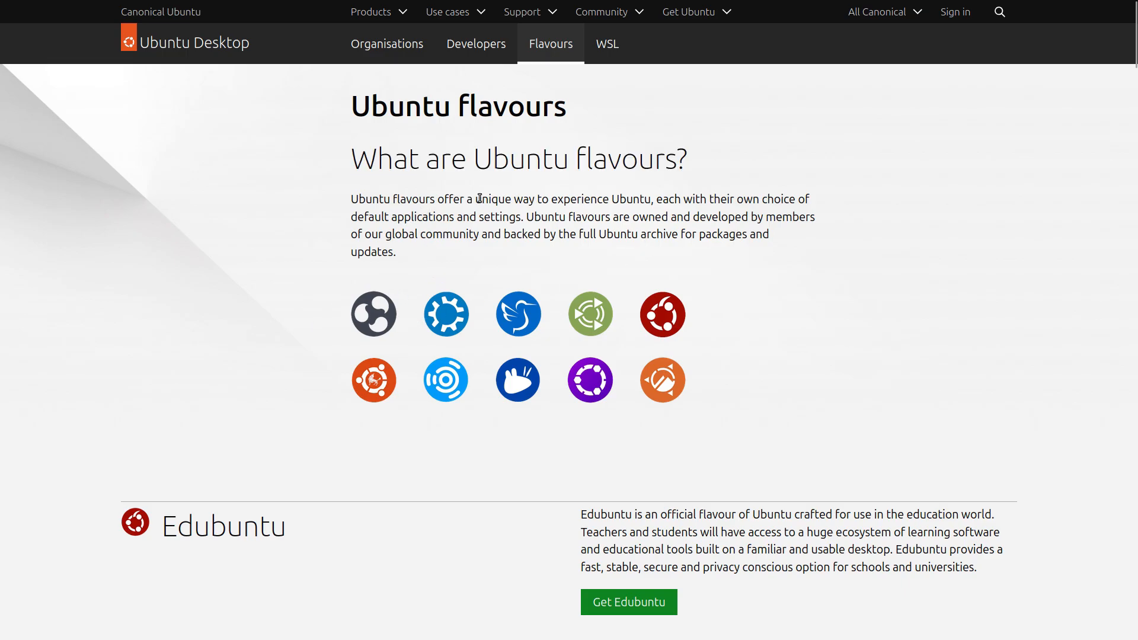
double_click(579, 198)
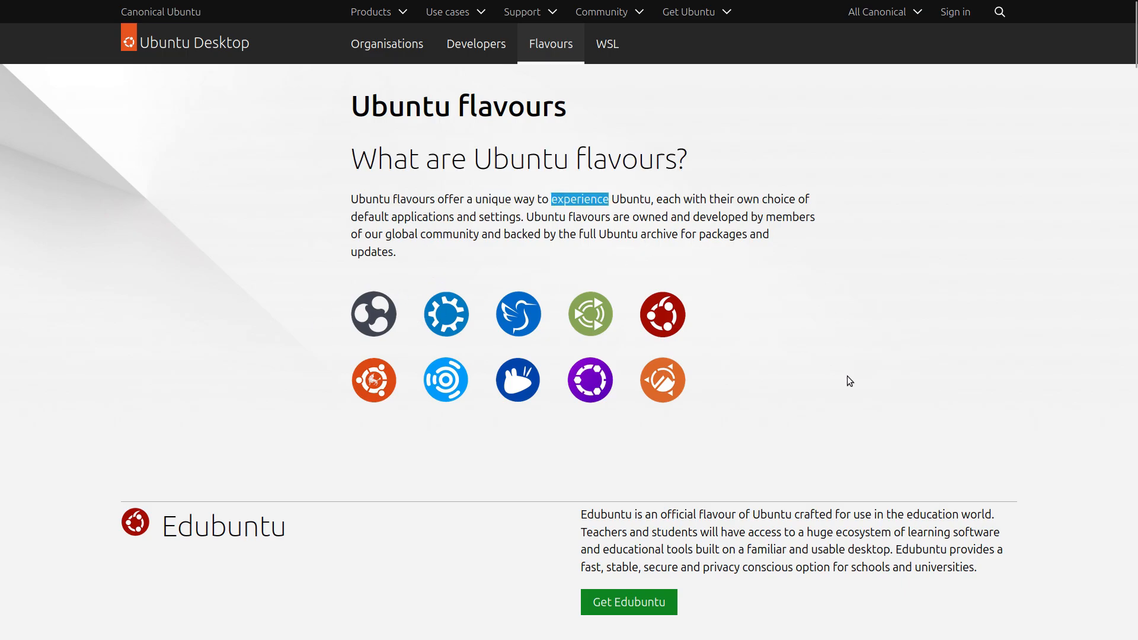
scroll(down, 3)
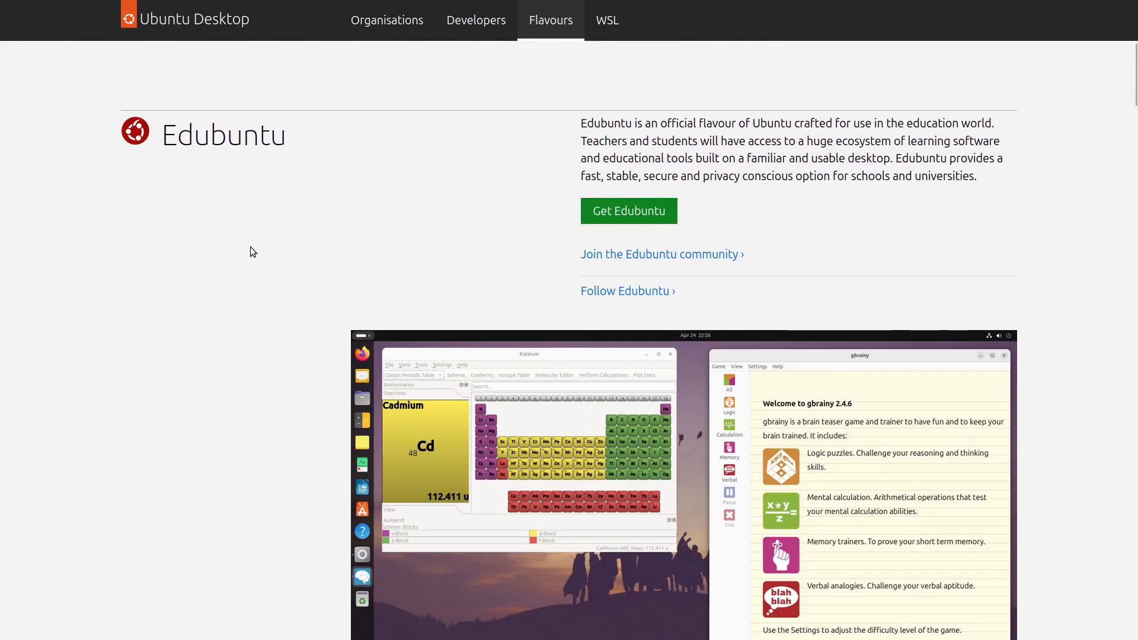
scroll(down, 3)
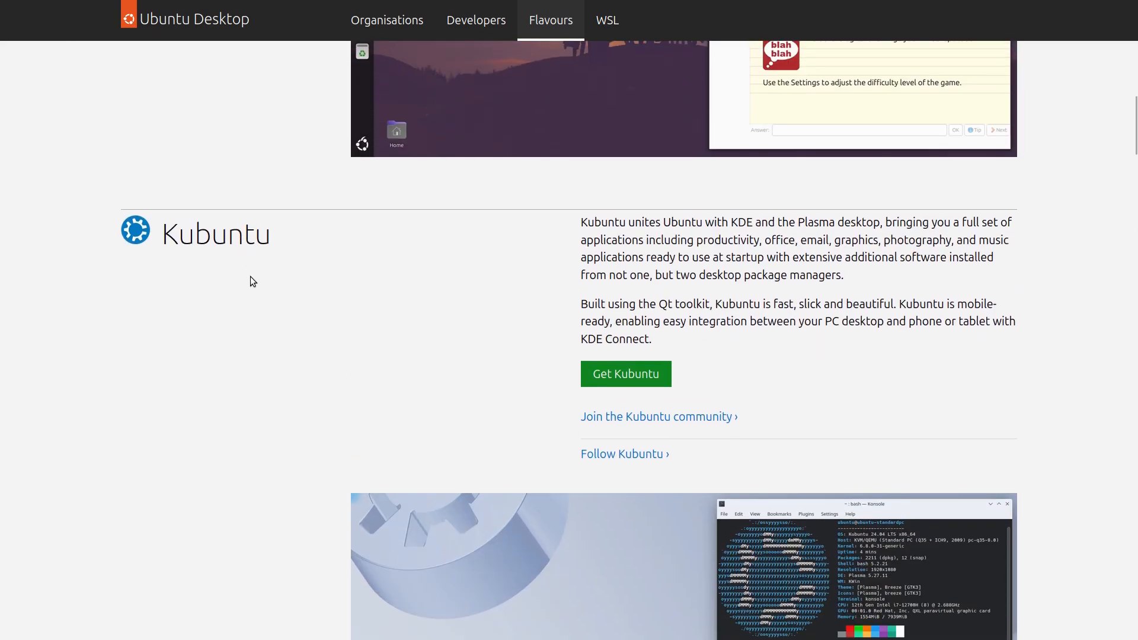
scroll(down, 3)
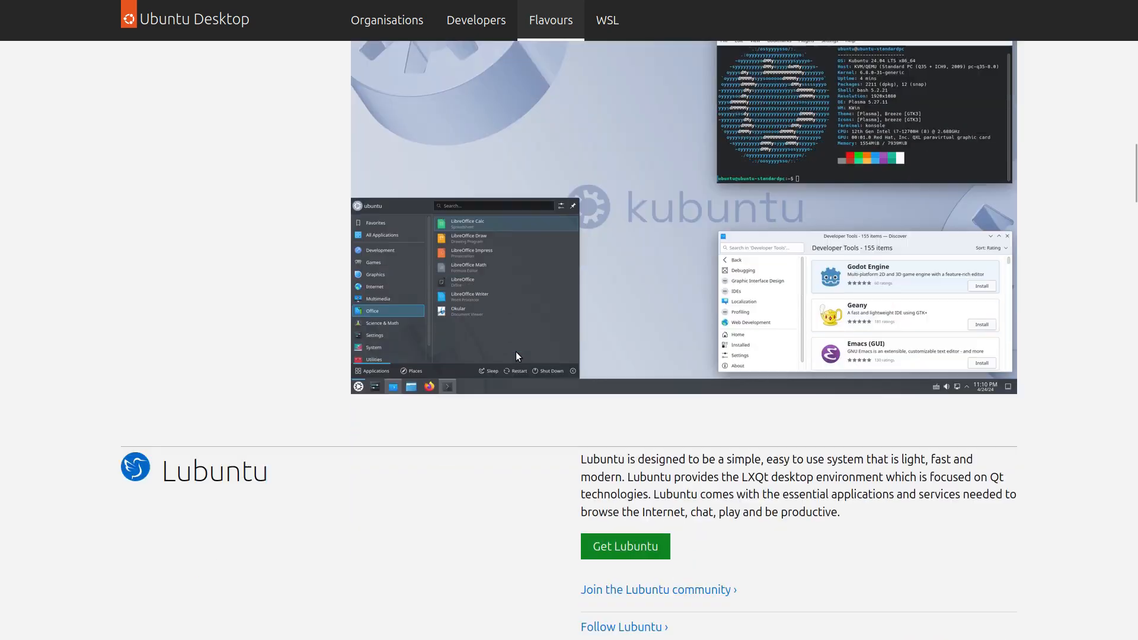
scroll(down, 3)
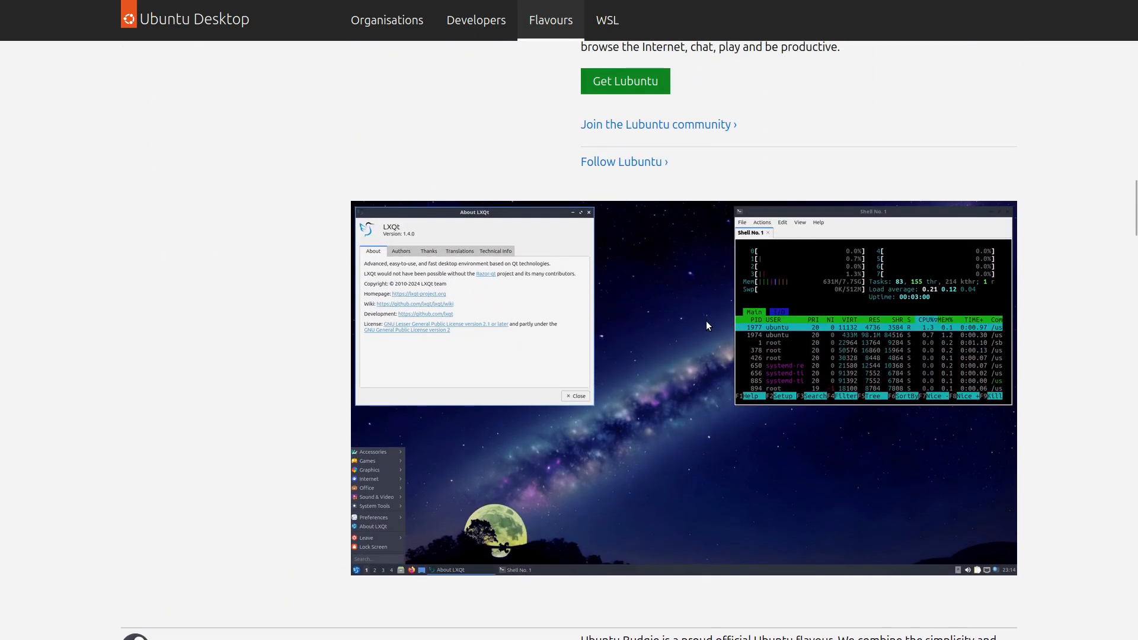
scroll(up, 3)
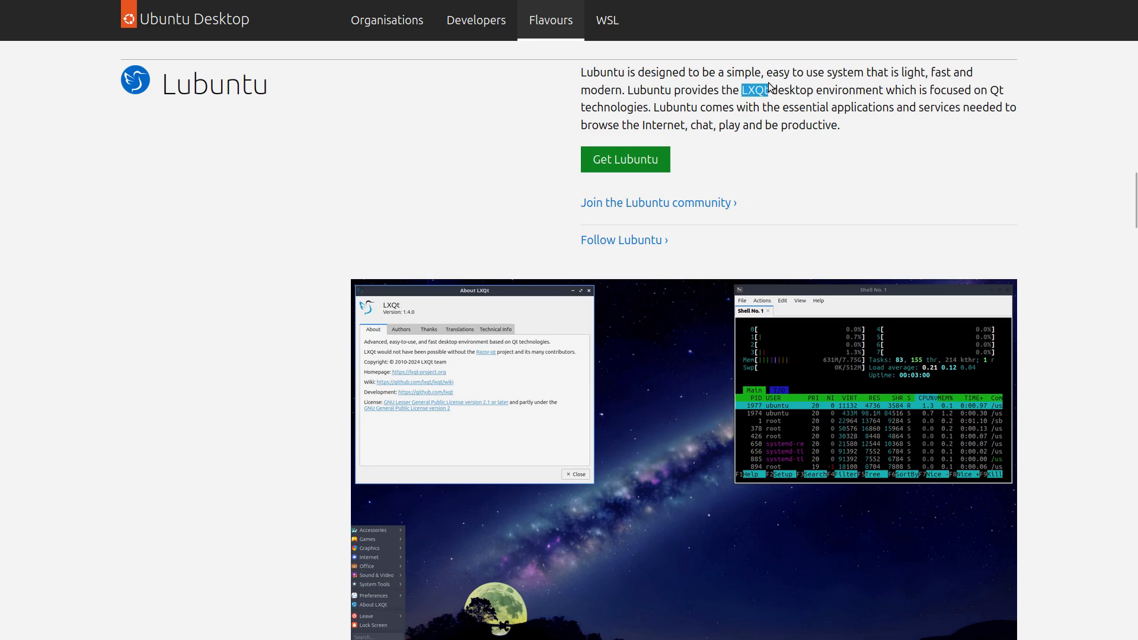
scroll(down, 3)
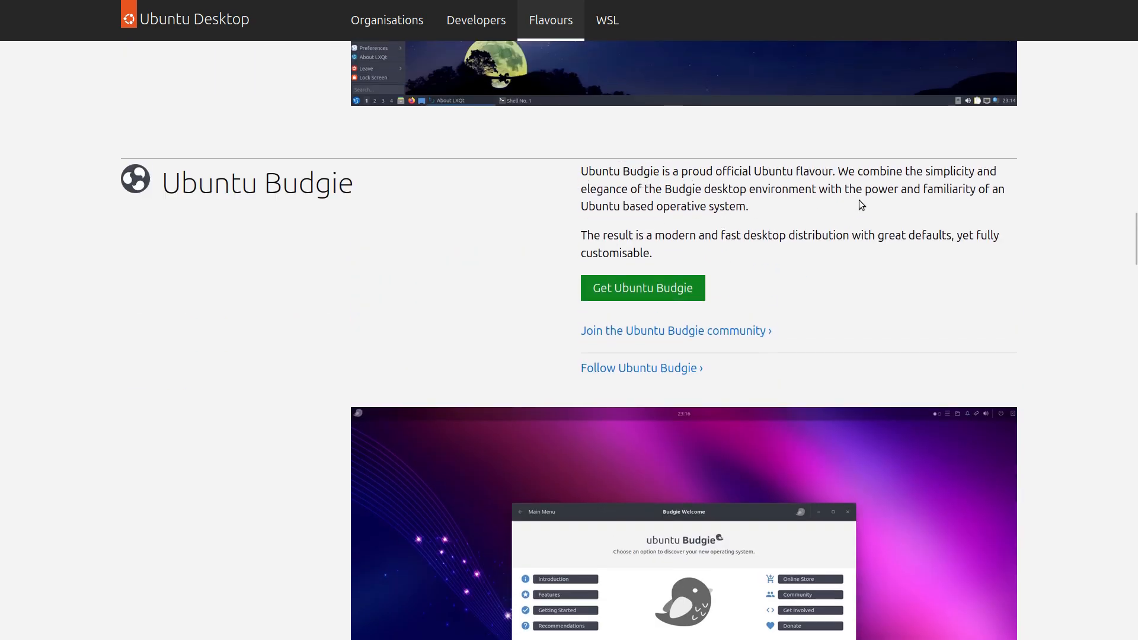
scroll(down, 3)
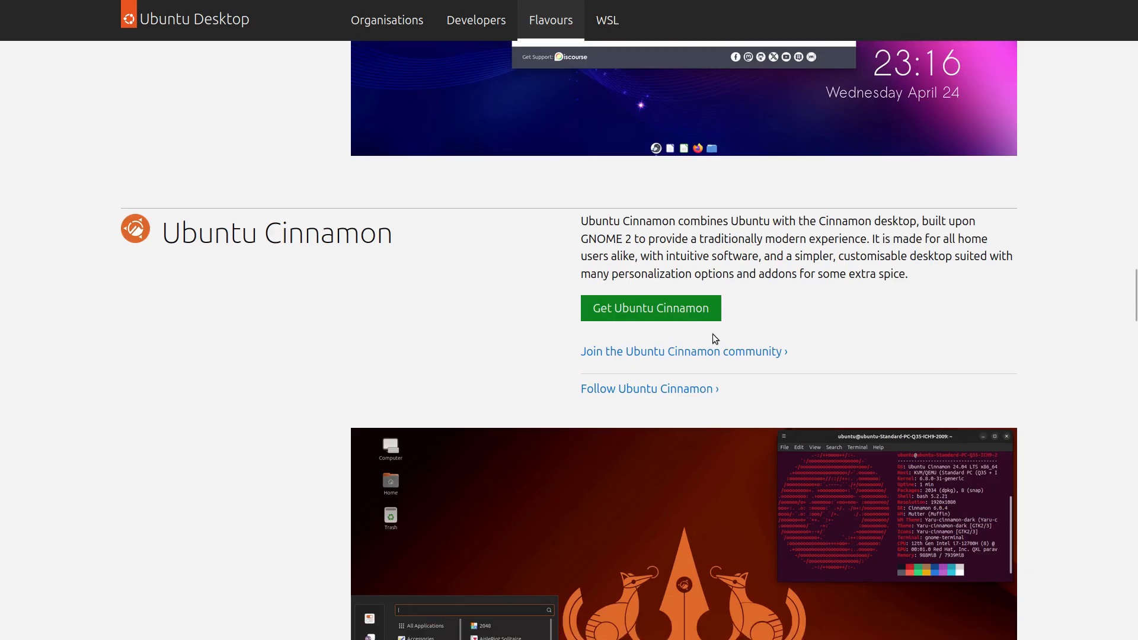
mouse_move(817, 445)
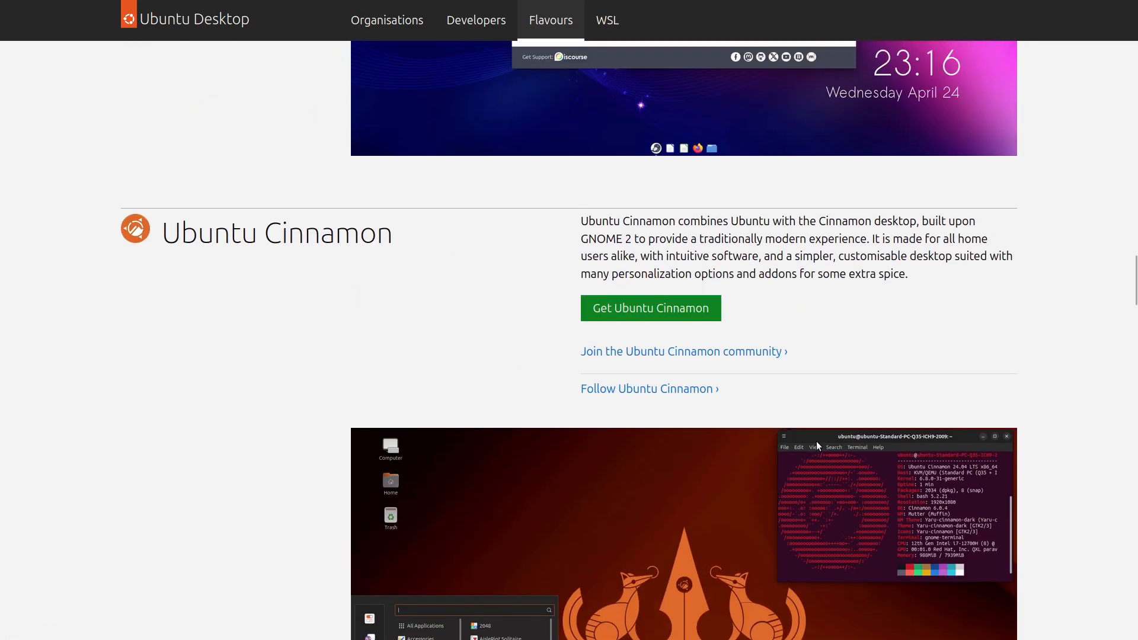
scroll(down, 3)
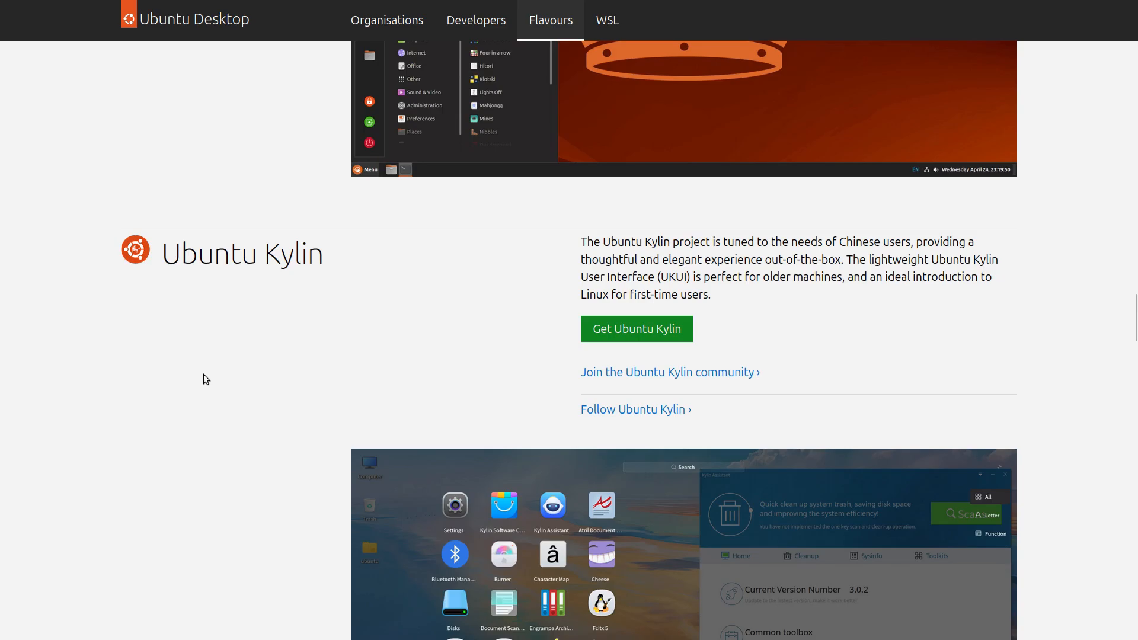
scroll(down, 3)
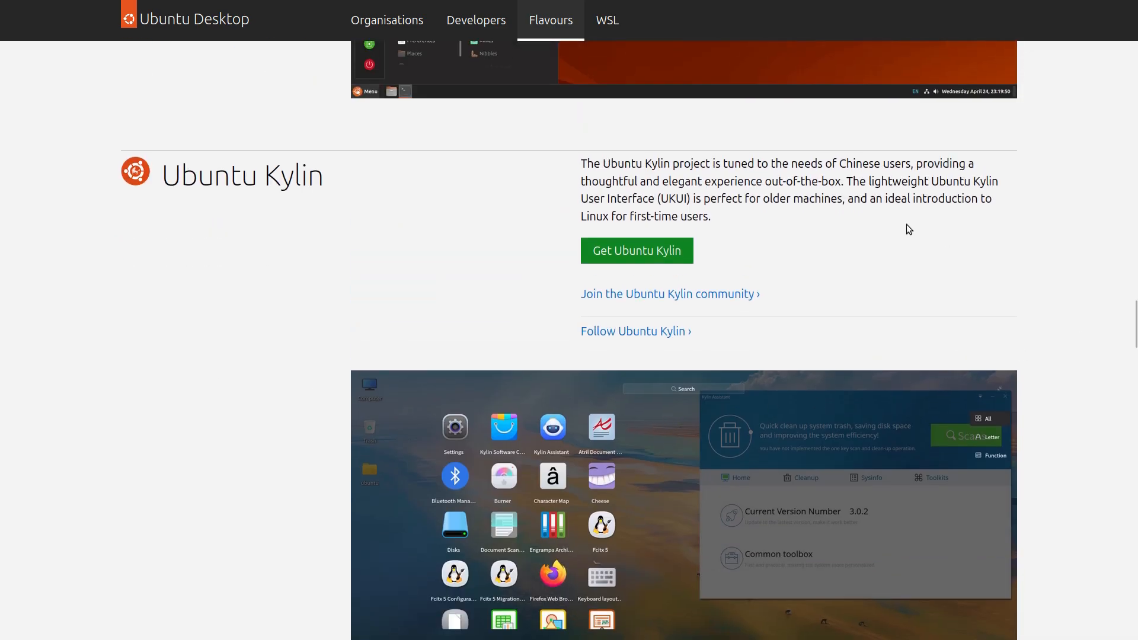
scroll(down, 3)
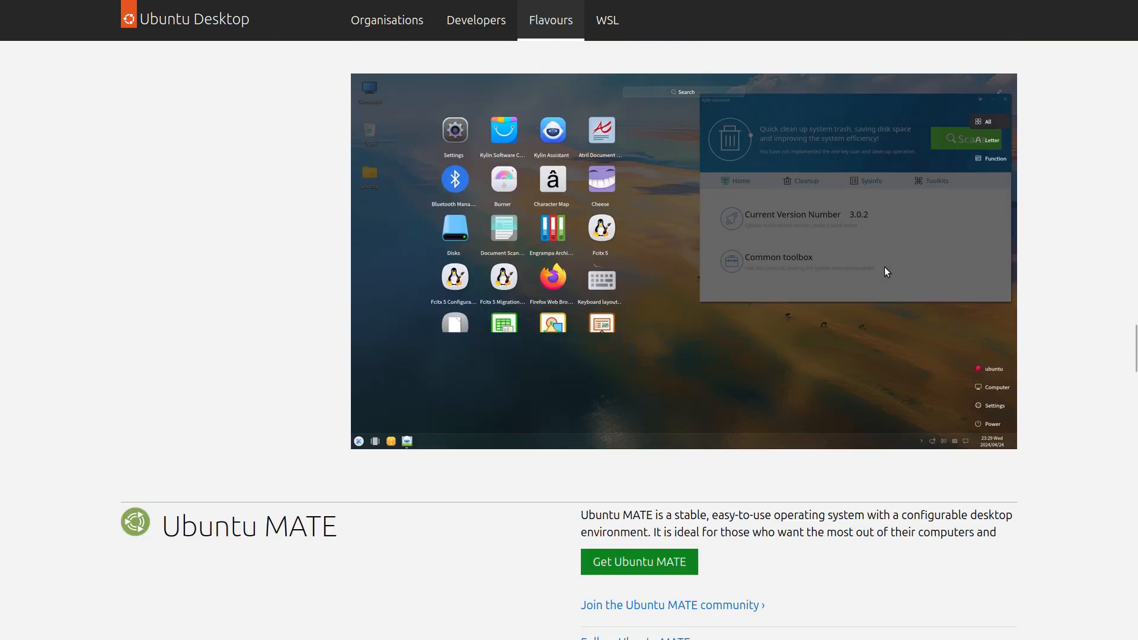
scroll(down, 3)
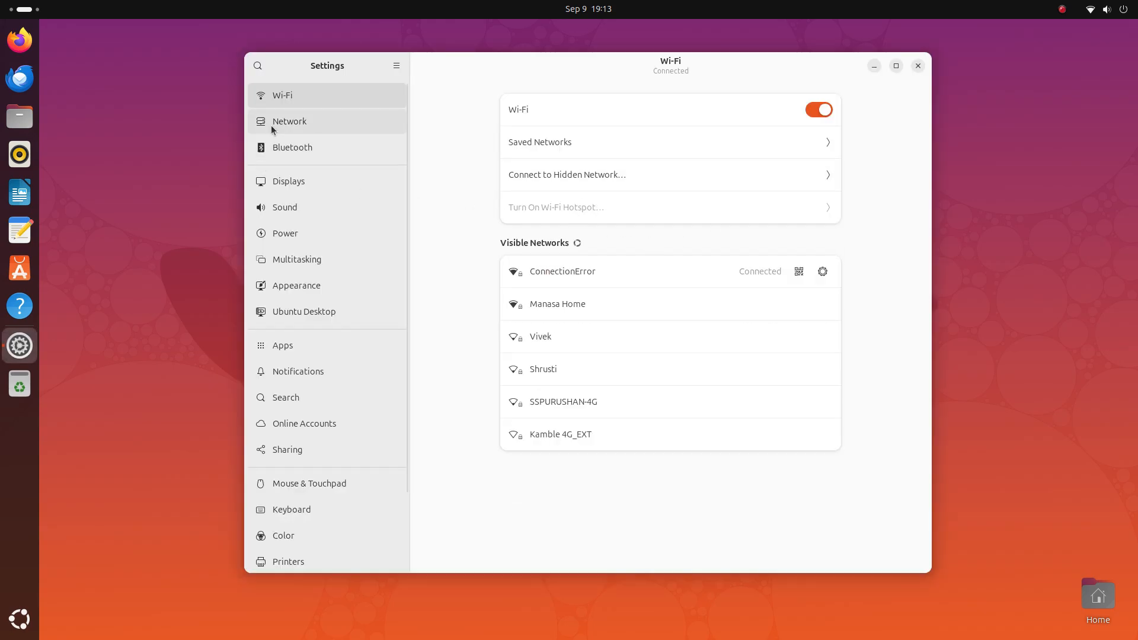
Step: Review the network and display settings, including a single monitor's page
click(289, 121)
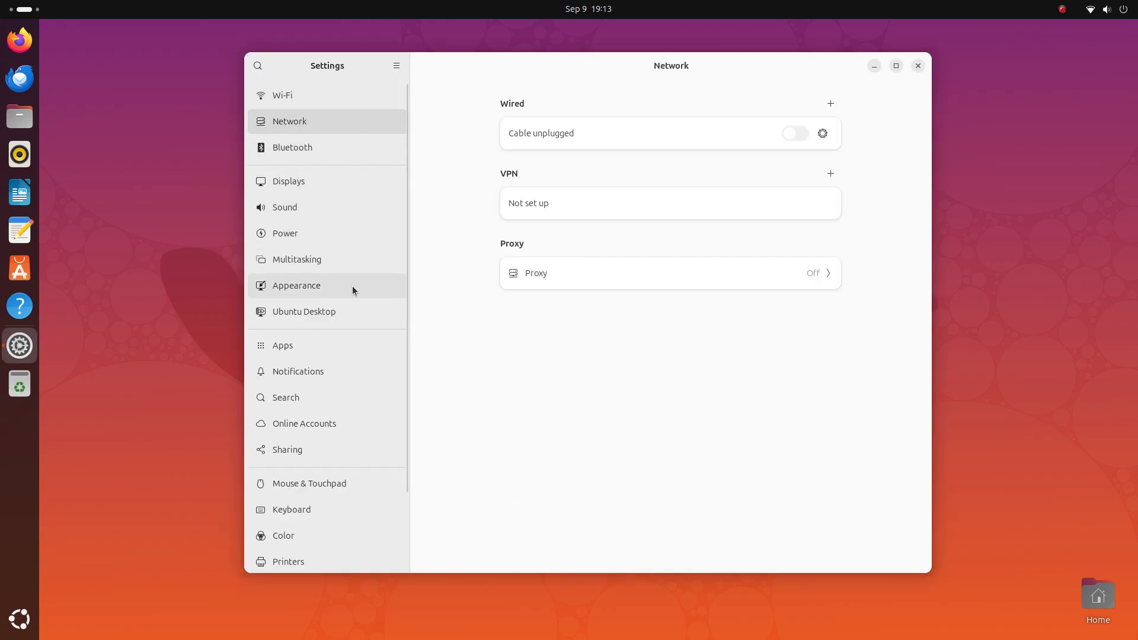
mouse_move(417, 177)
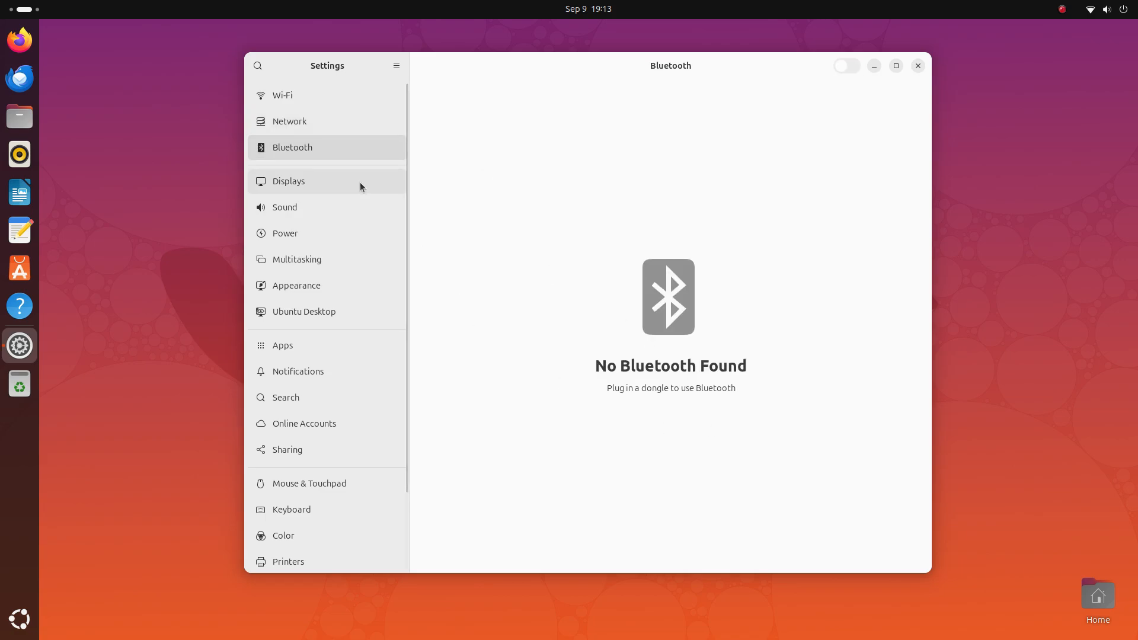
click(288, 181)
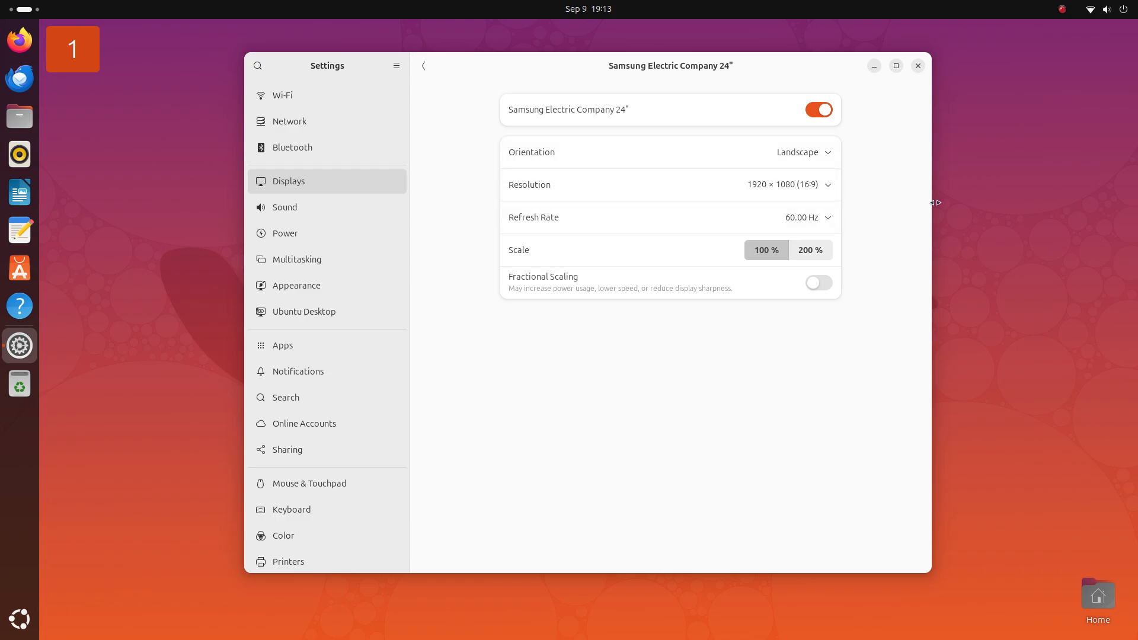
click(423, 65)
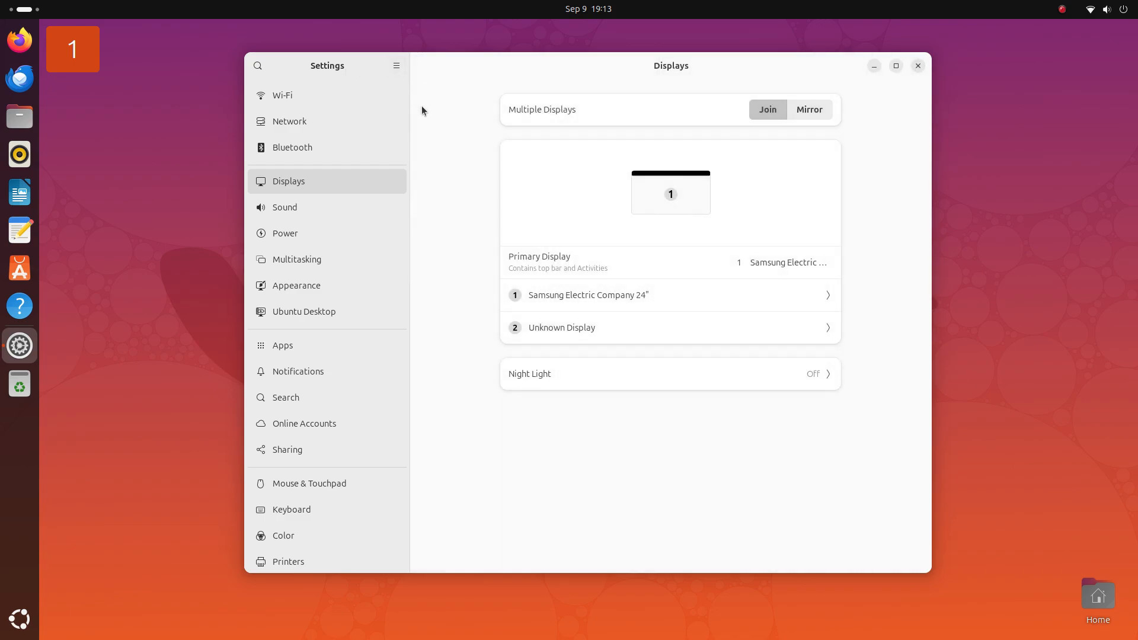
mouse_move(755, 284)
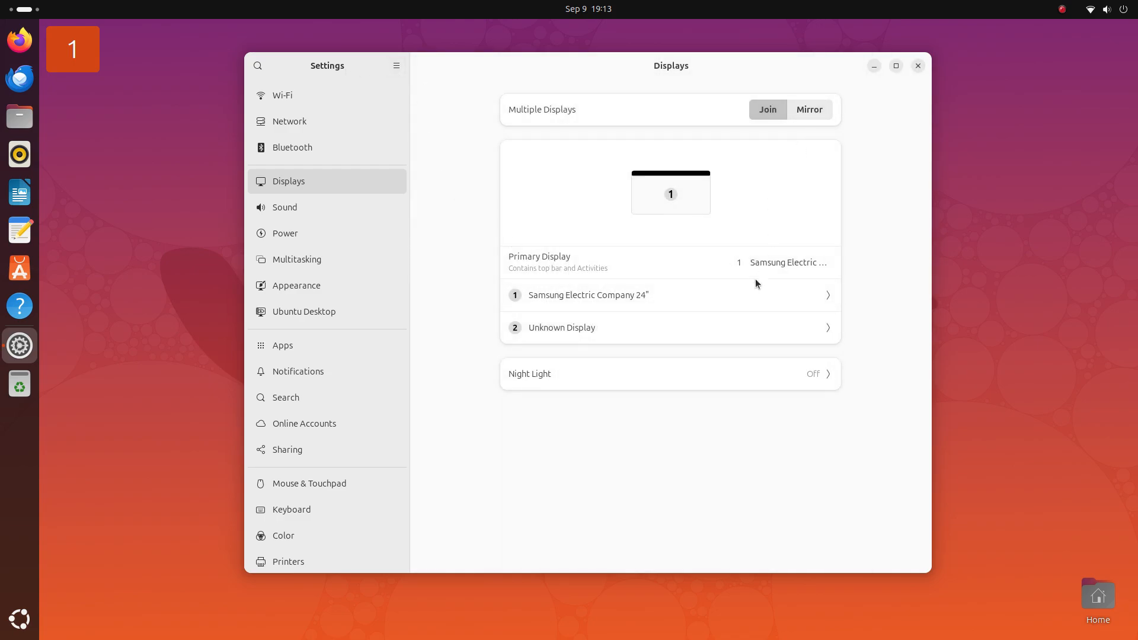
Step: Turn Night Light on and back off, then show the Sound settings
click(668, 374)
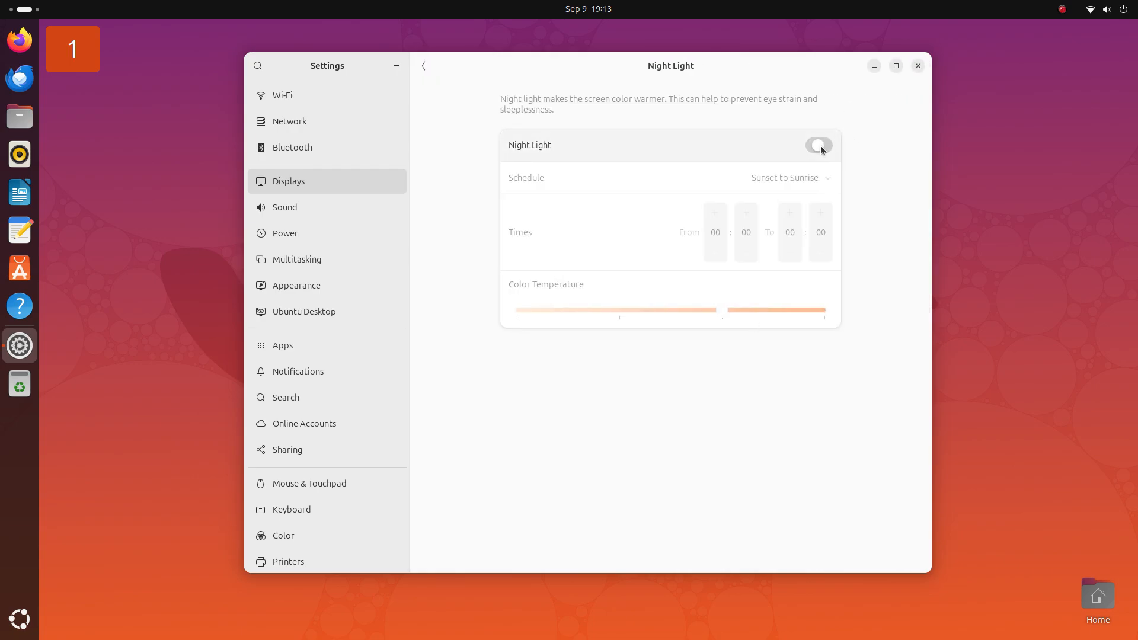
click(818, 145)
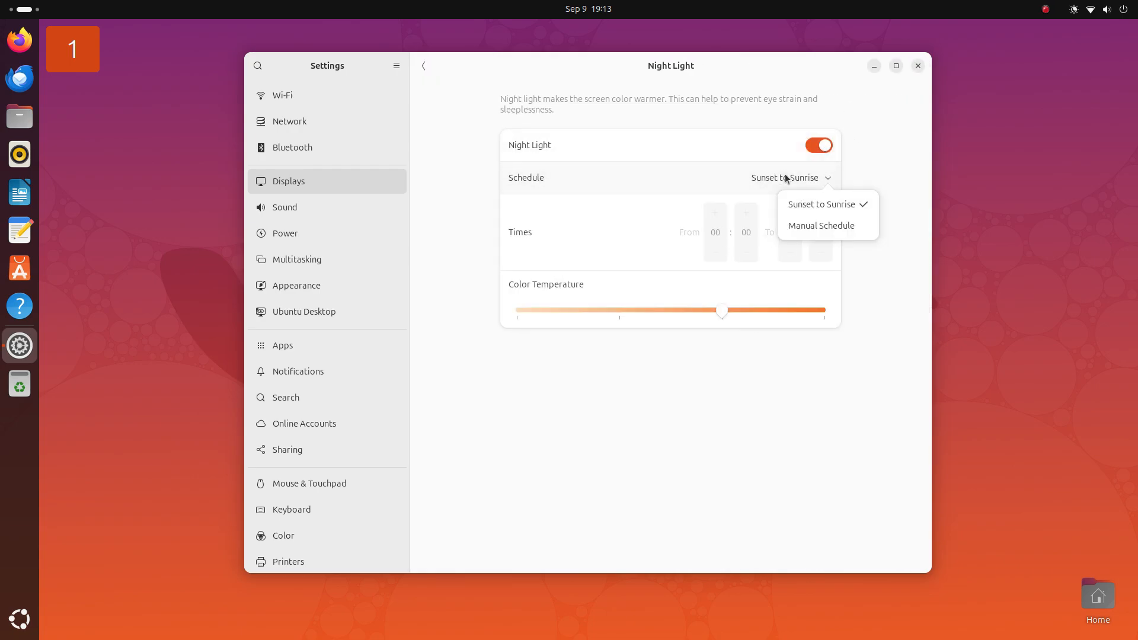
click(818, 145)
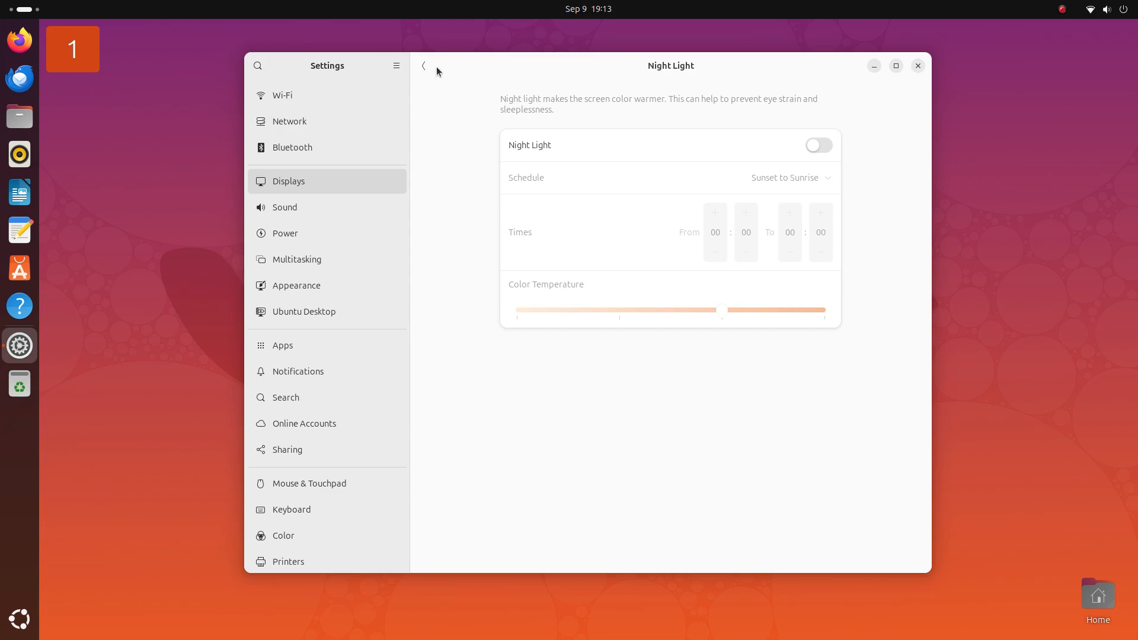
click(284, 207)
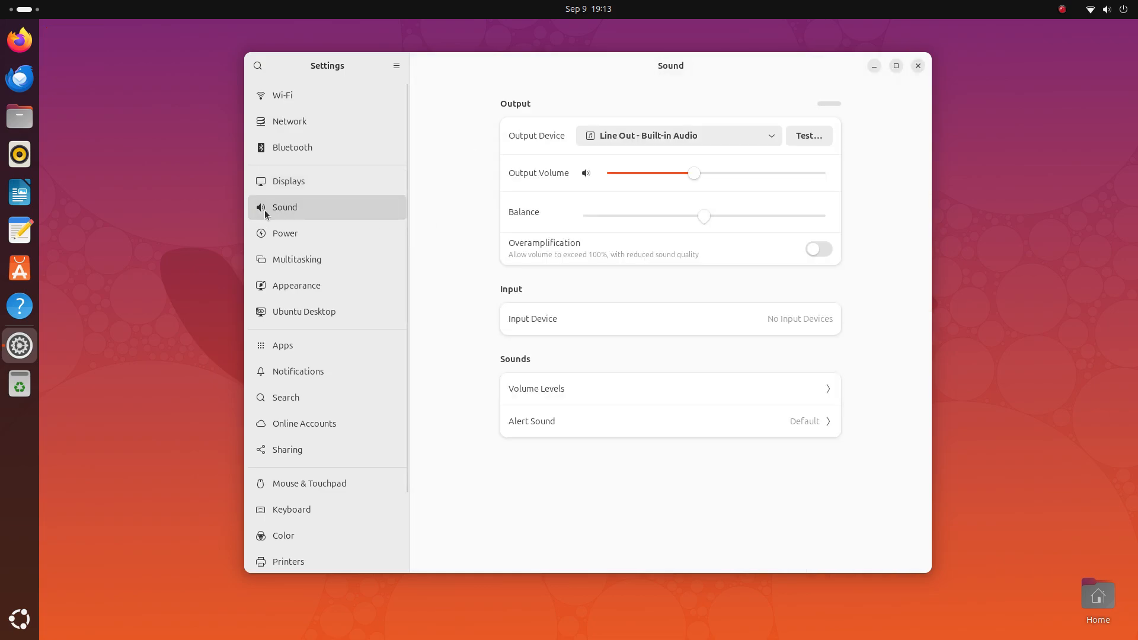
Step: Play a test sound on one speaker, then switch on Overamplification for volume above 100%
click(808, 136)
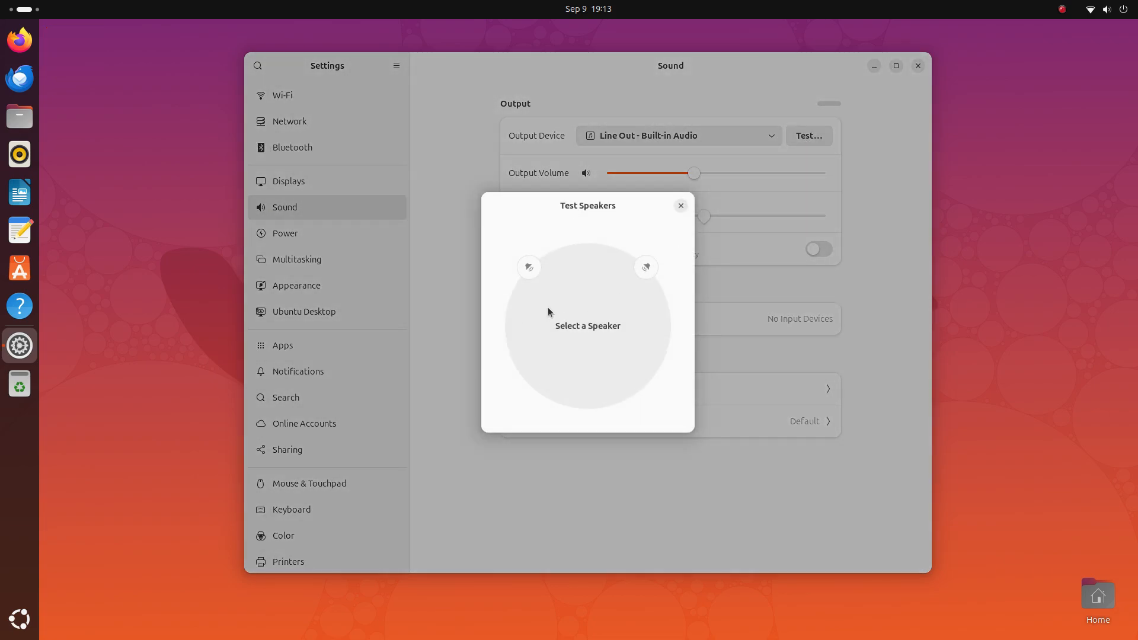
click(646, 267)
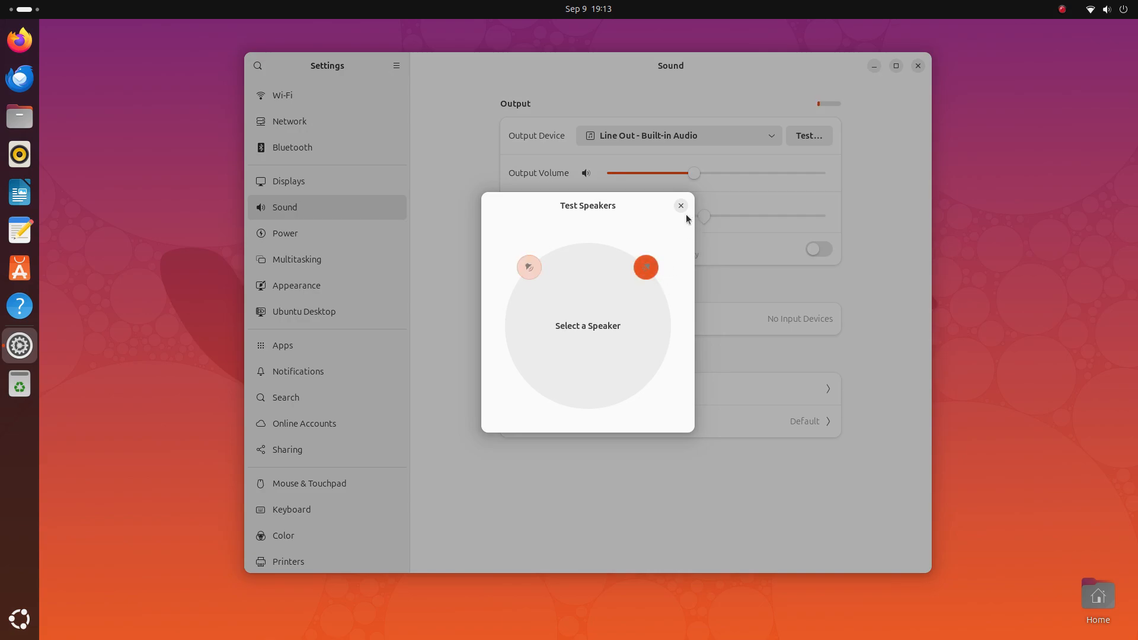
click(680, 205)
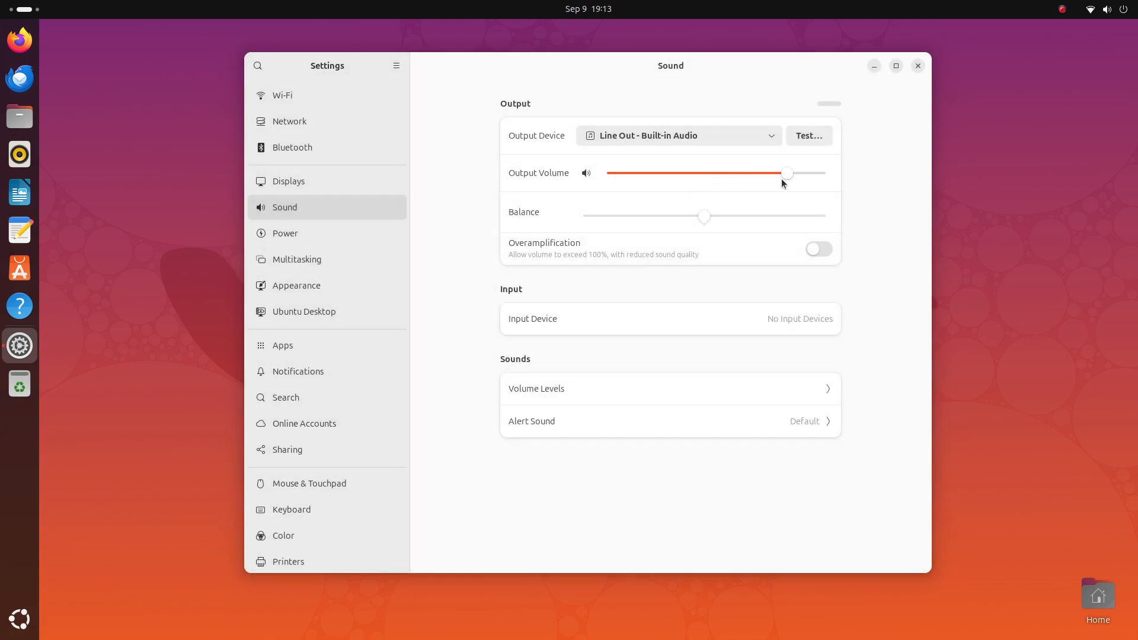
click(817, 249)
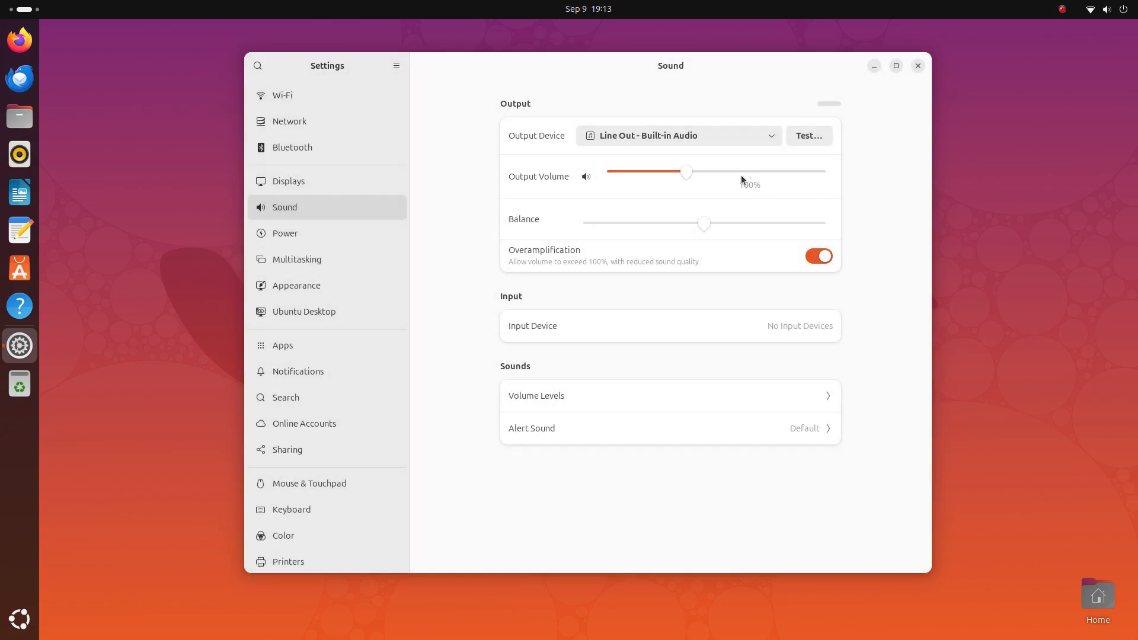
click(817, 256)
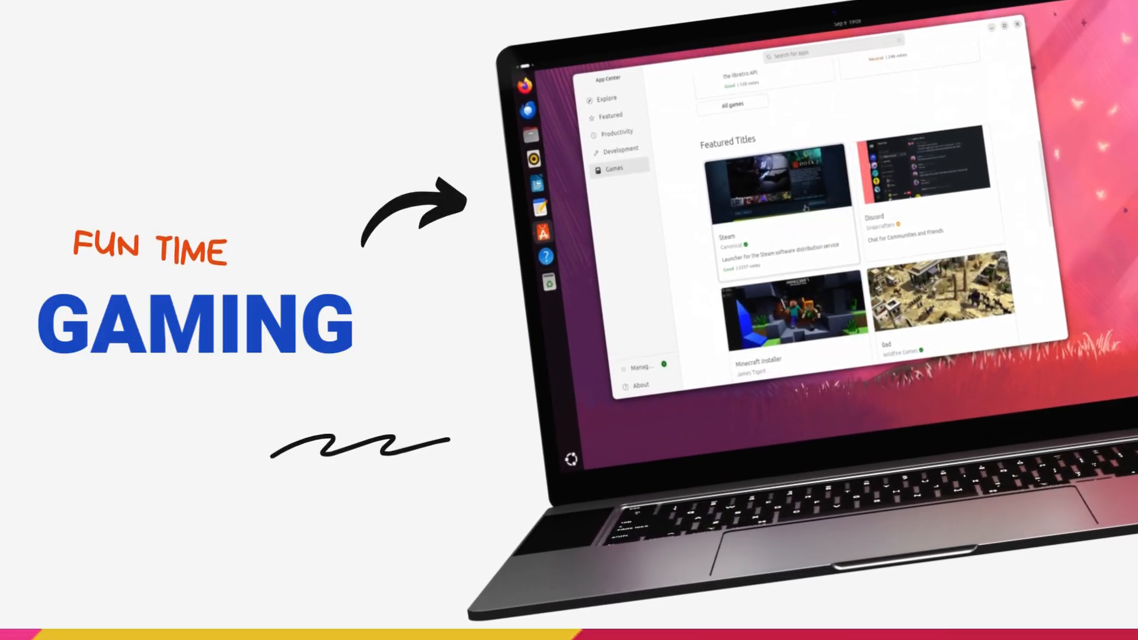
click(939, 313)
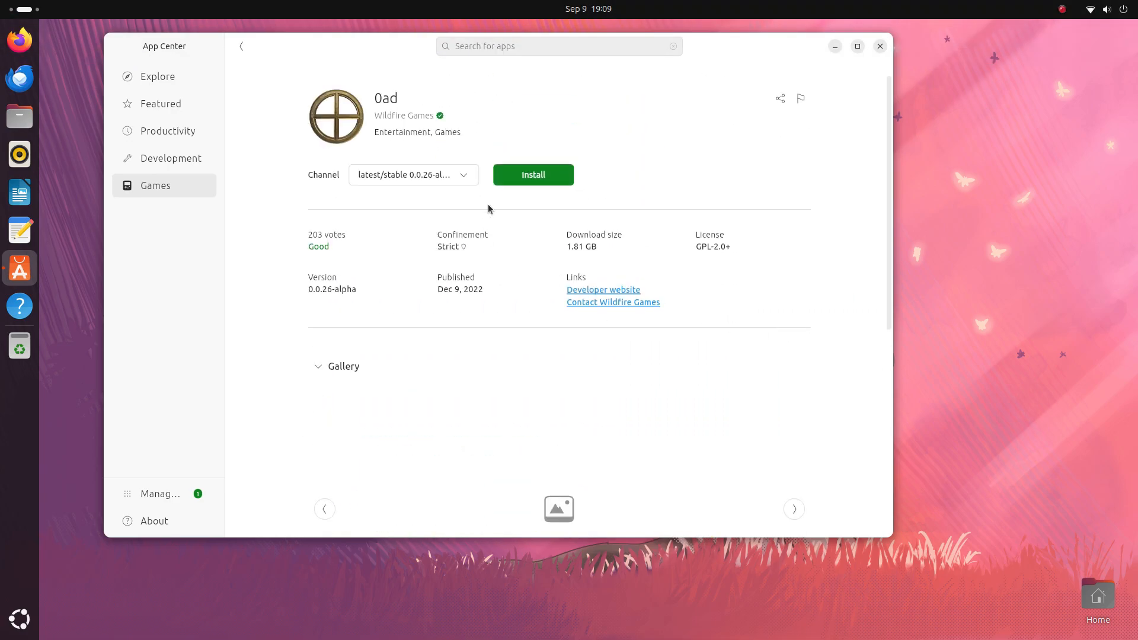
Step: Return to Games, scroll Top Games and Featured Titles, and open Steam's page
click(242, 46)
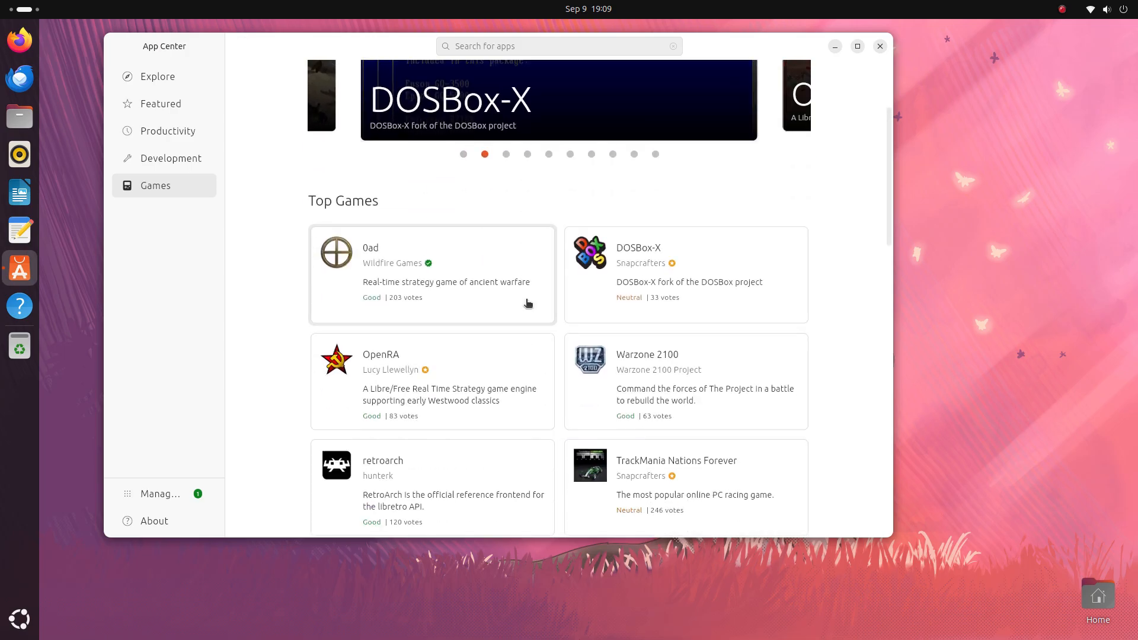
scroll(down, 3)
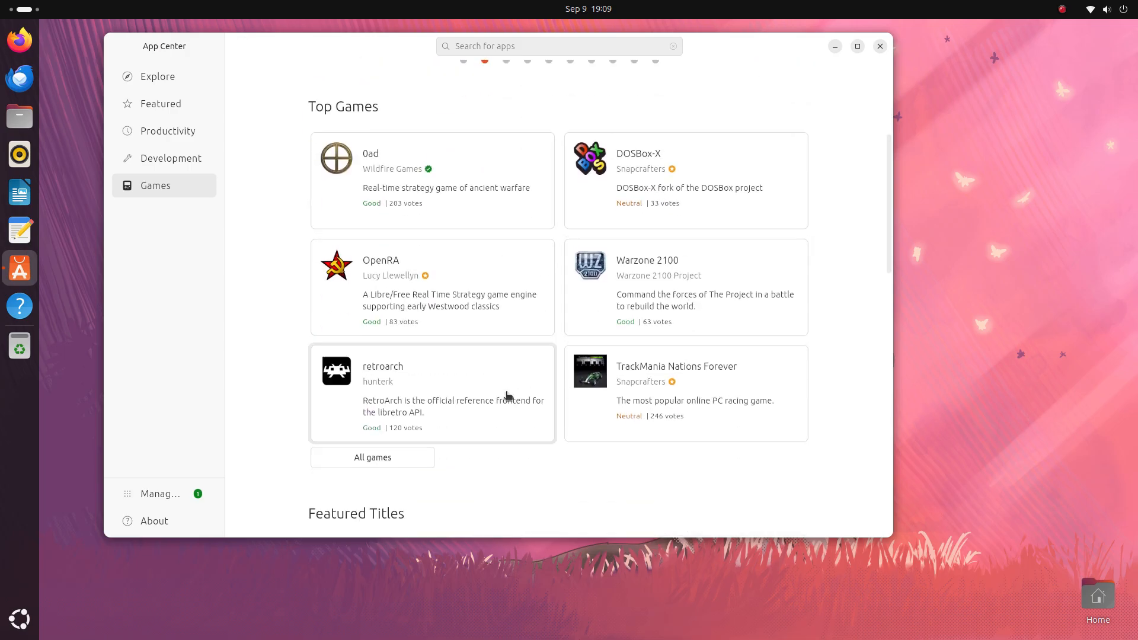
scroll(down, 3)
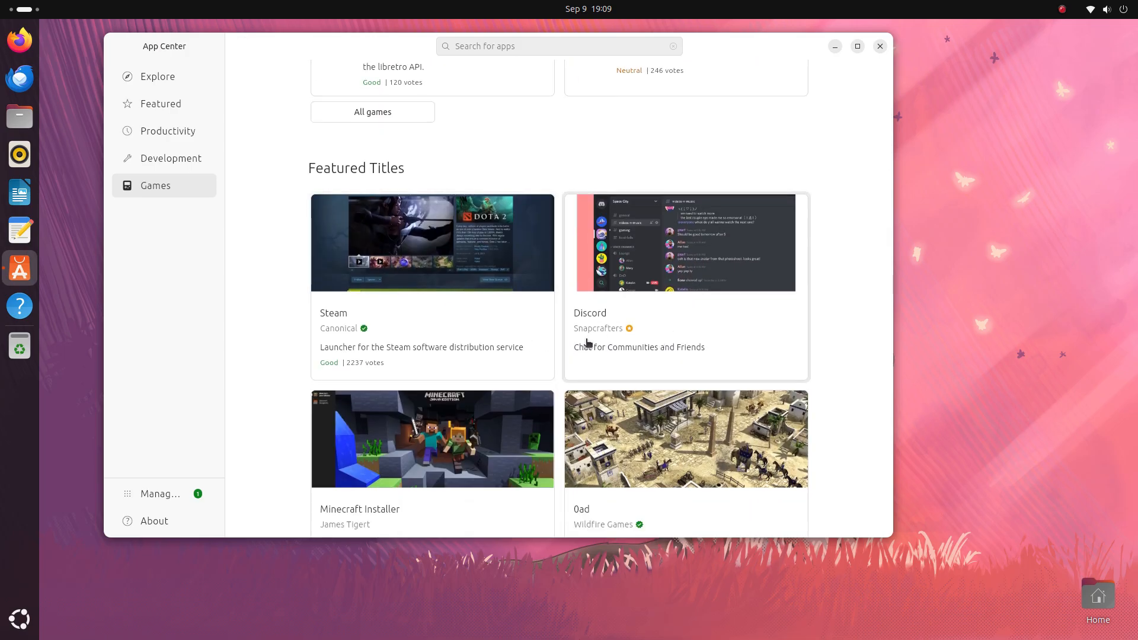
click(158, 76)
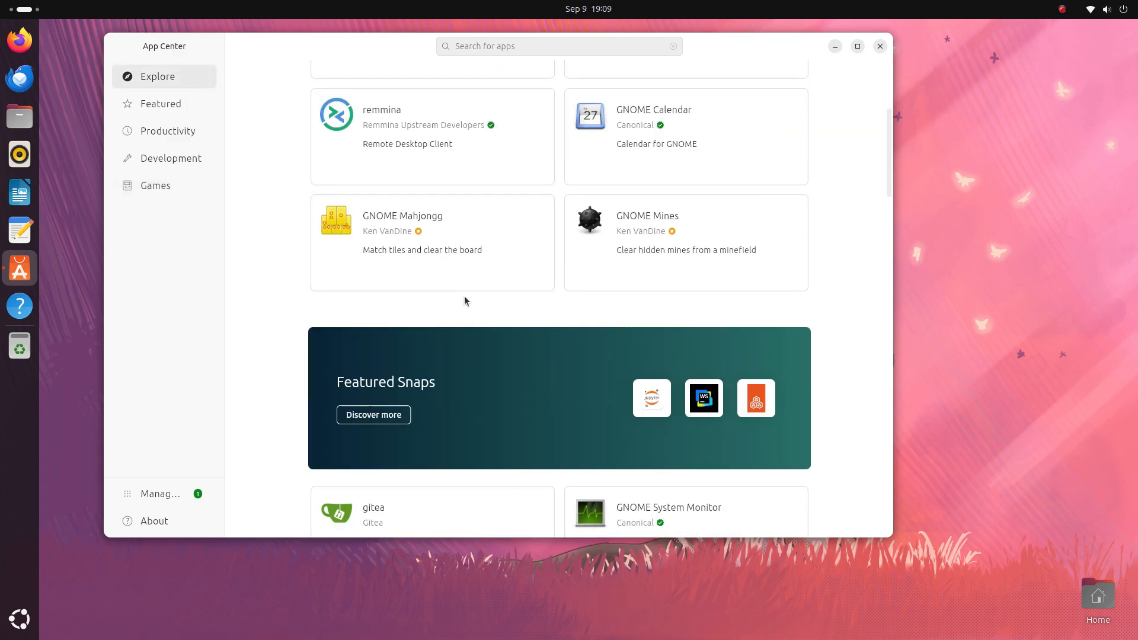
scroll(down, 3)
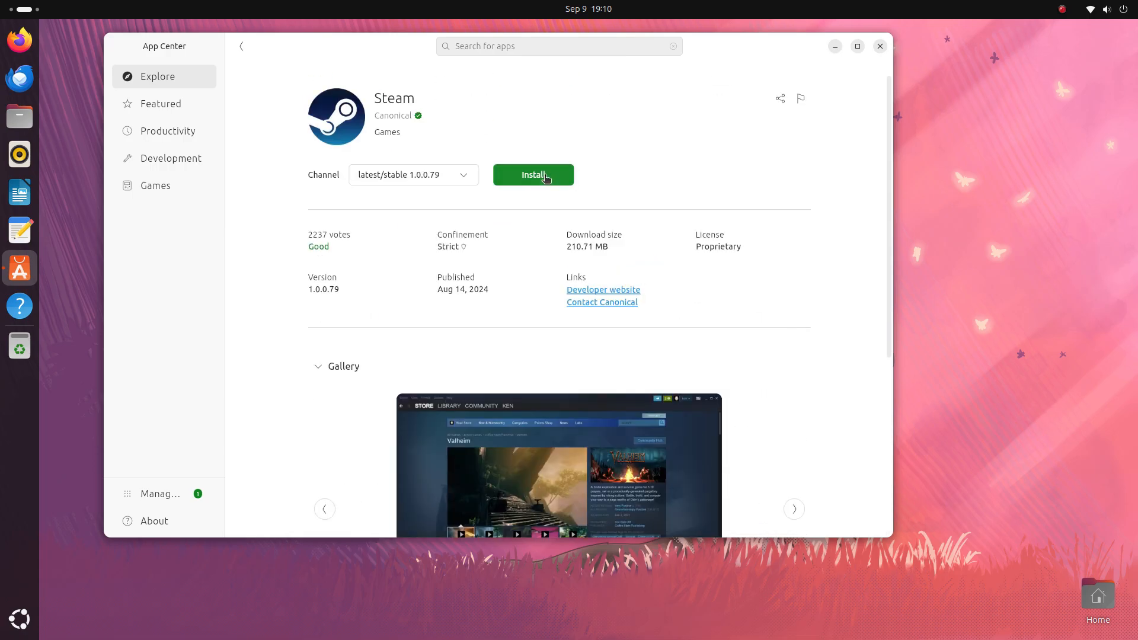
mouse_move(411, 185)
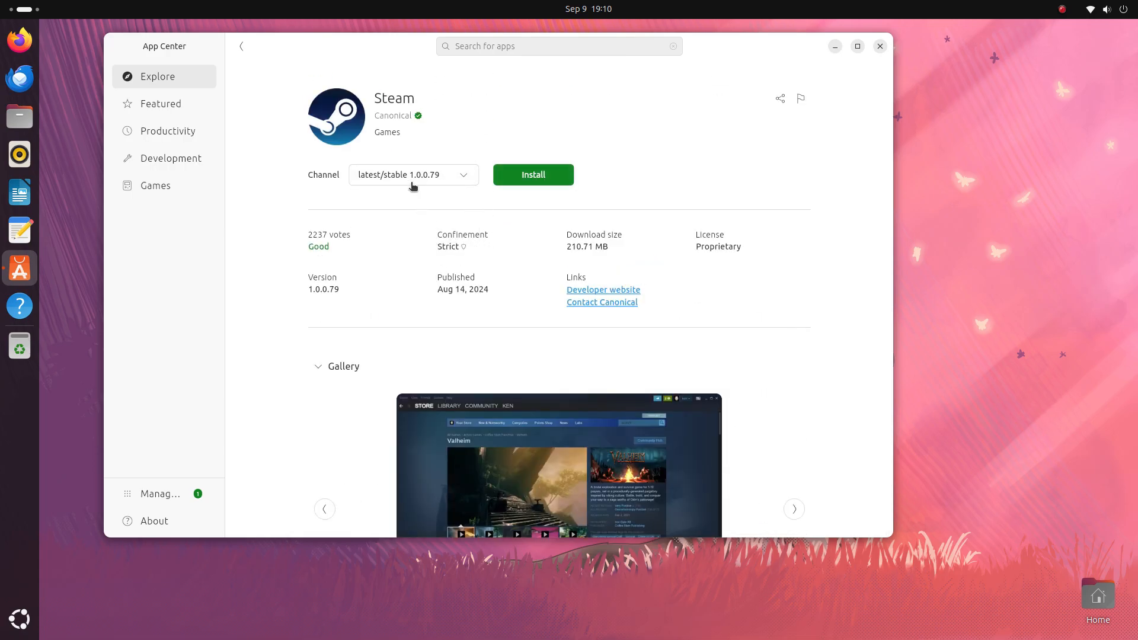
mouse_move(270, 78)
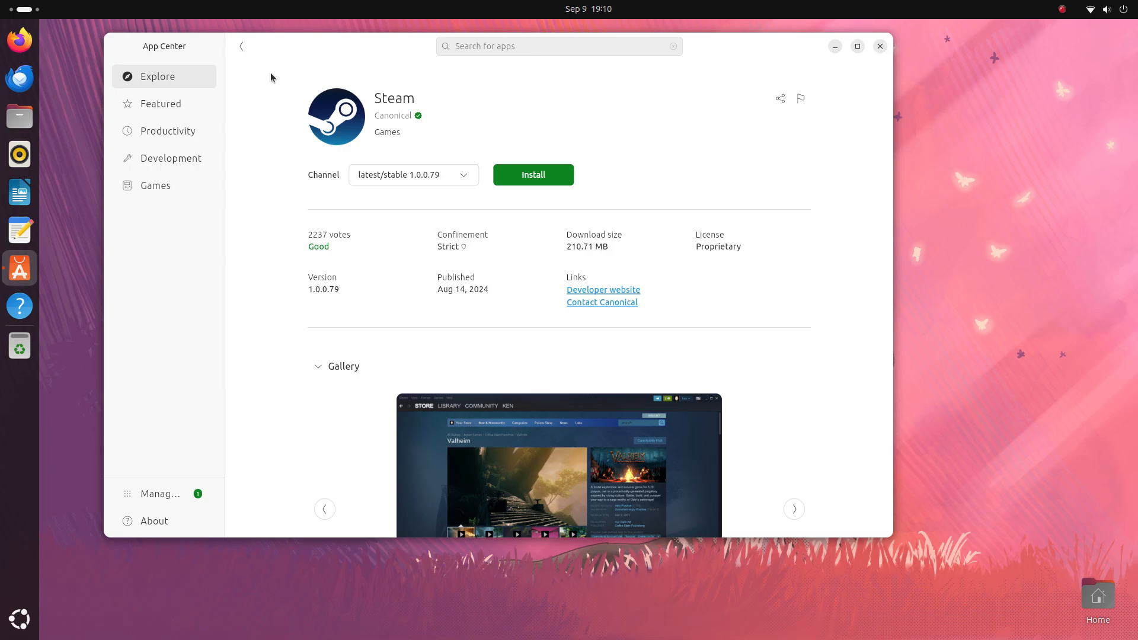
click(241, 46)
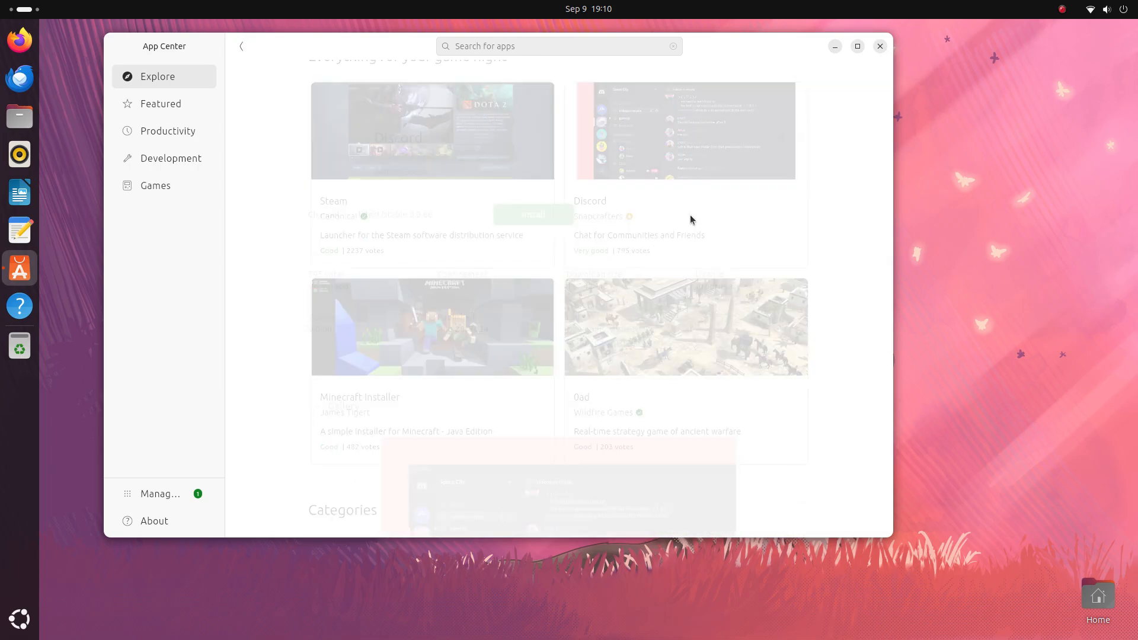
click(684, 131)
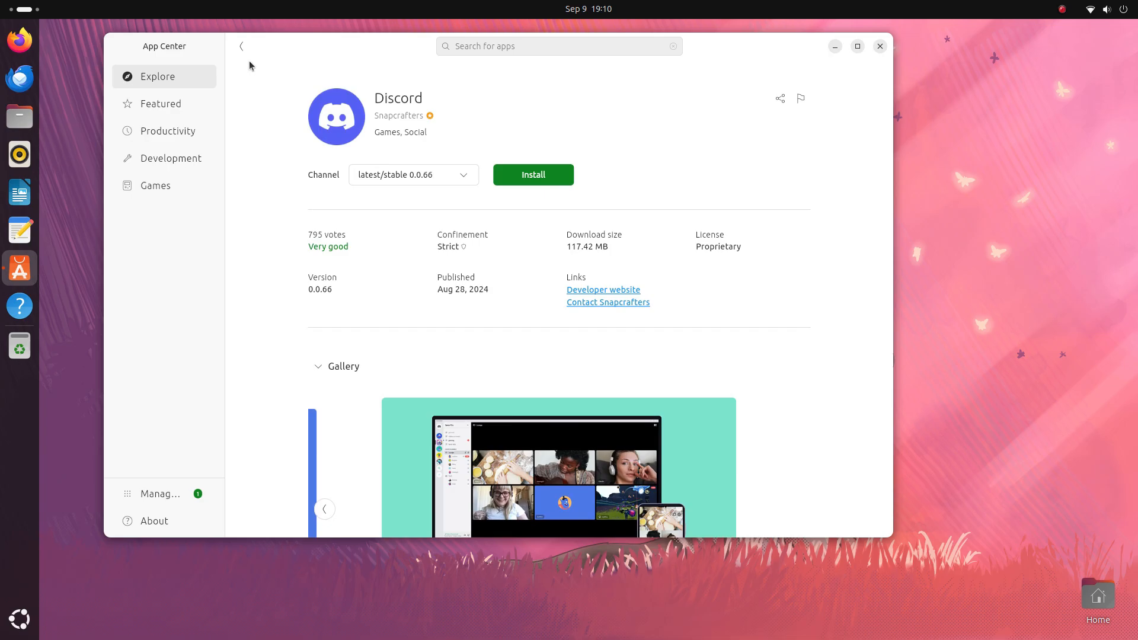
click(241, 45)
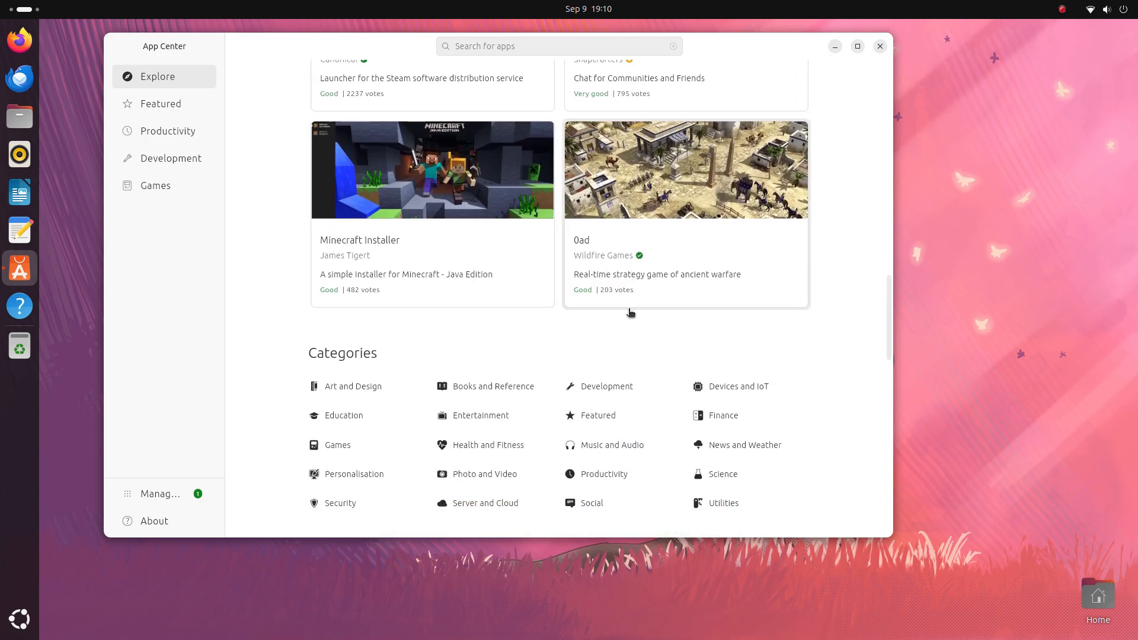
scroll(down, 3)
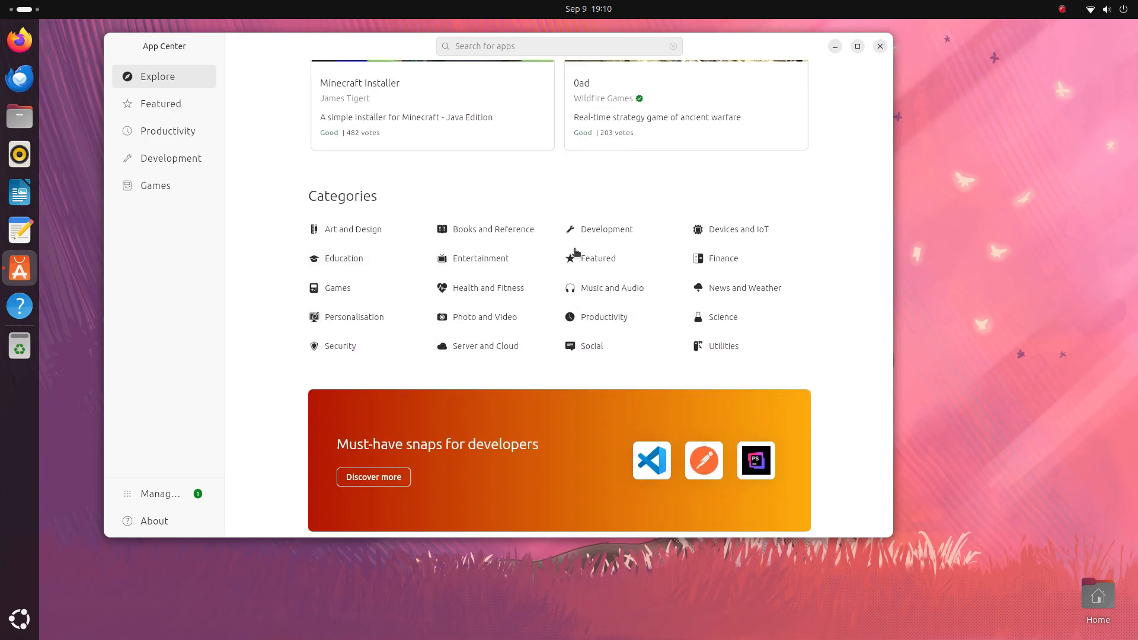
mouse_move(721, 262)
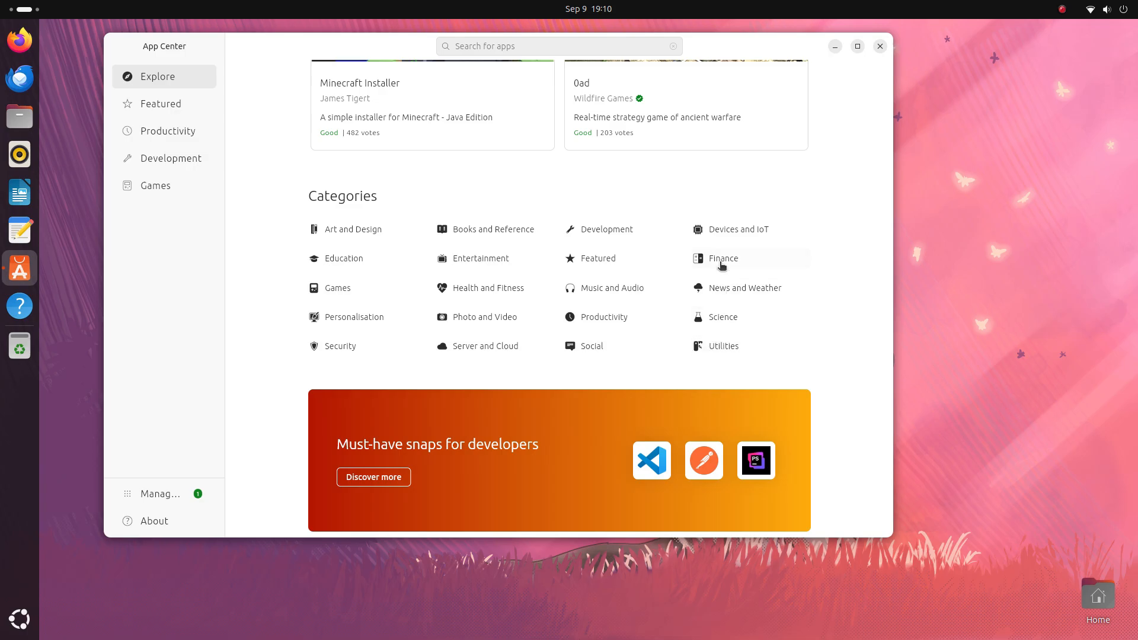
scroll(down, 3)
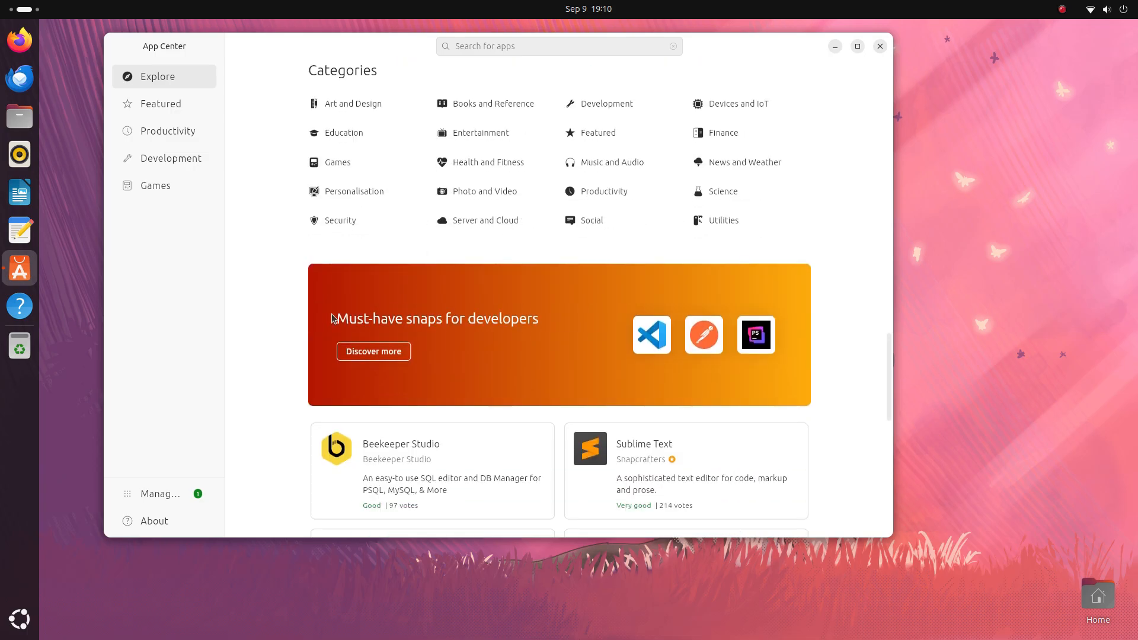
scroll(down, 3)
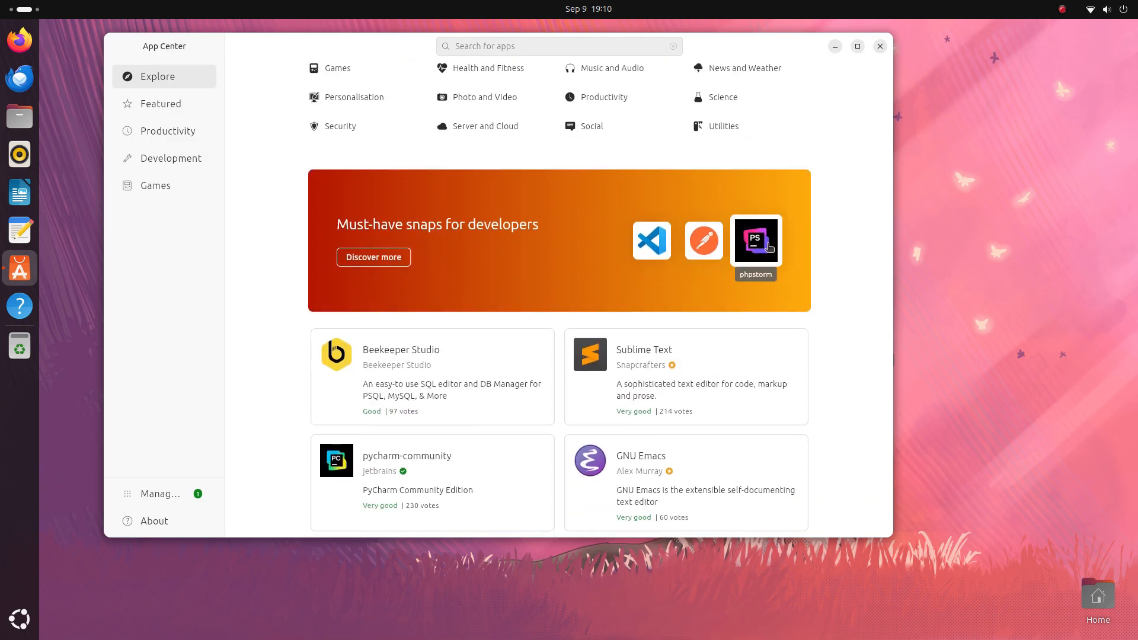
scroll(down, 3)
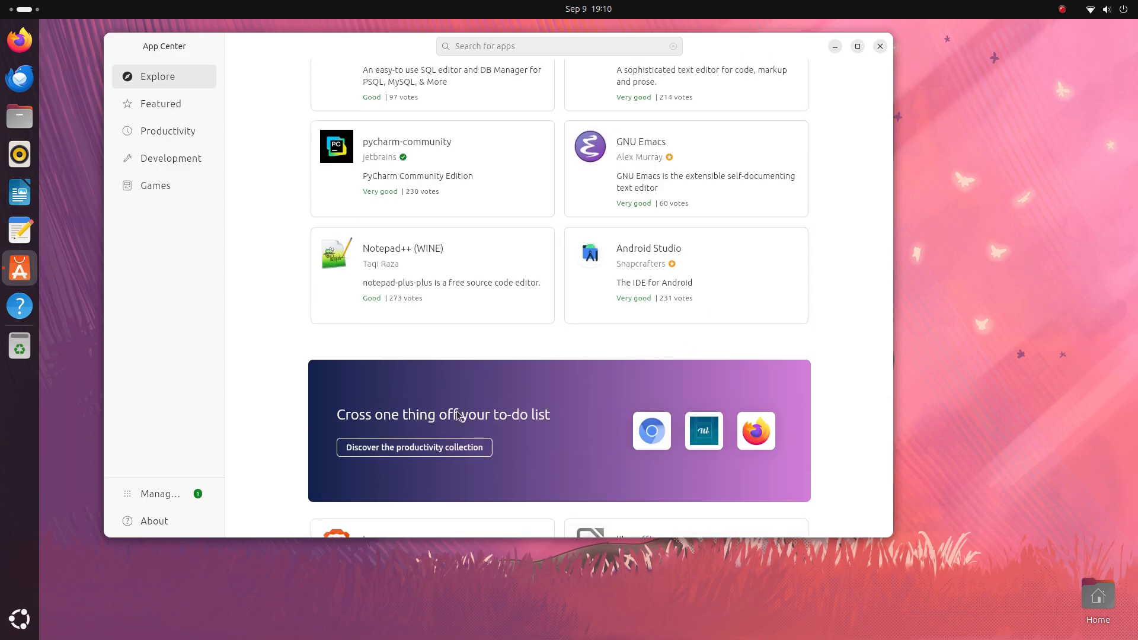
scroll(down, 3)
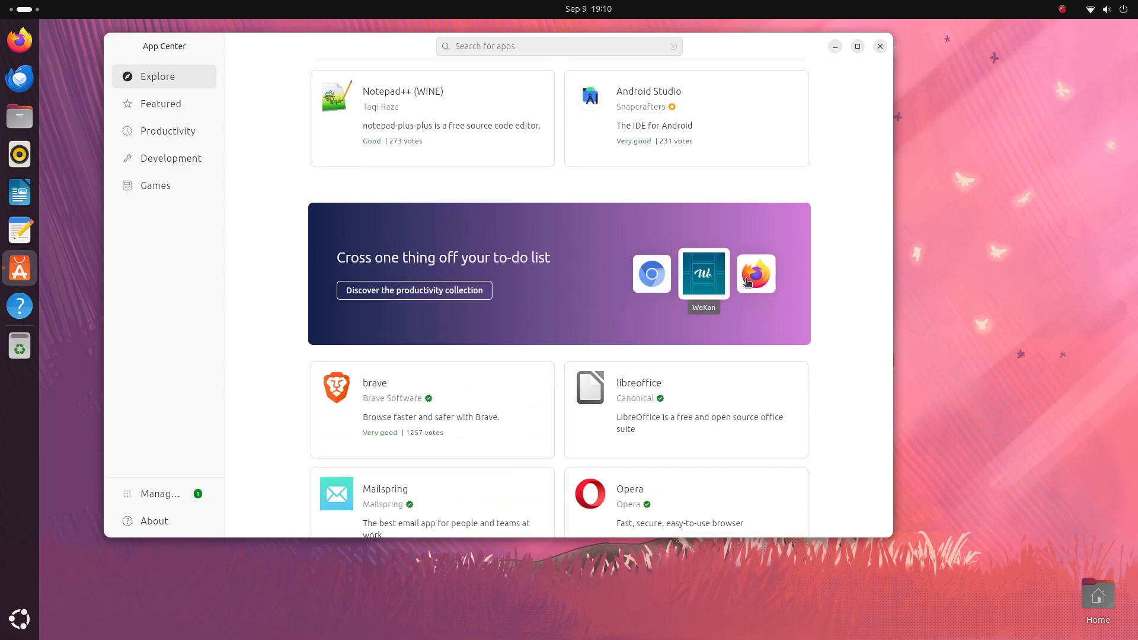
click(168, 130)
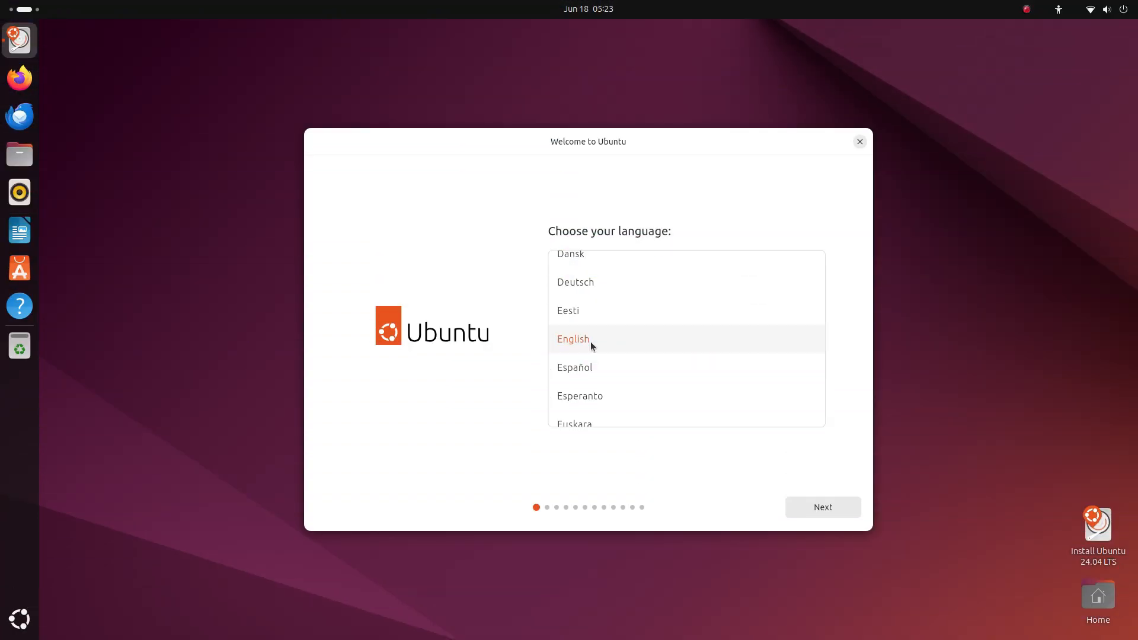
Step: Keep English and the English (US) keyboard layout, testing it by typing 'hello'
scroll(up, 3)
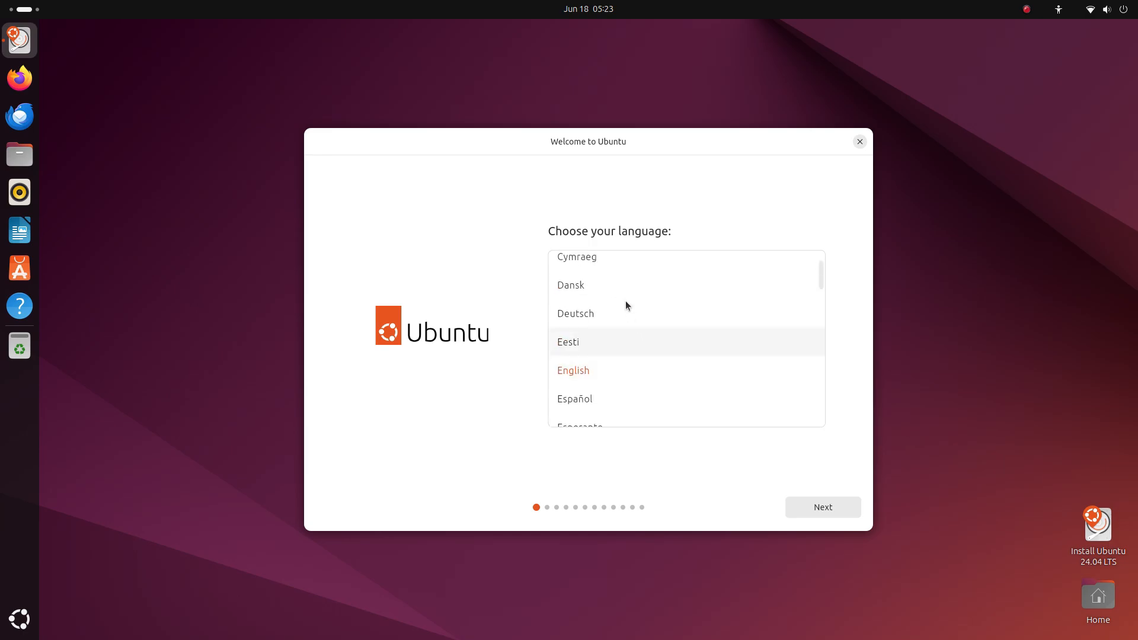
mouse_move(619, 370)
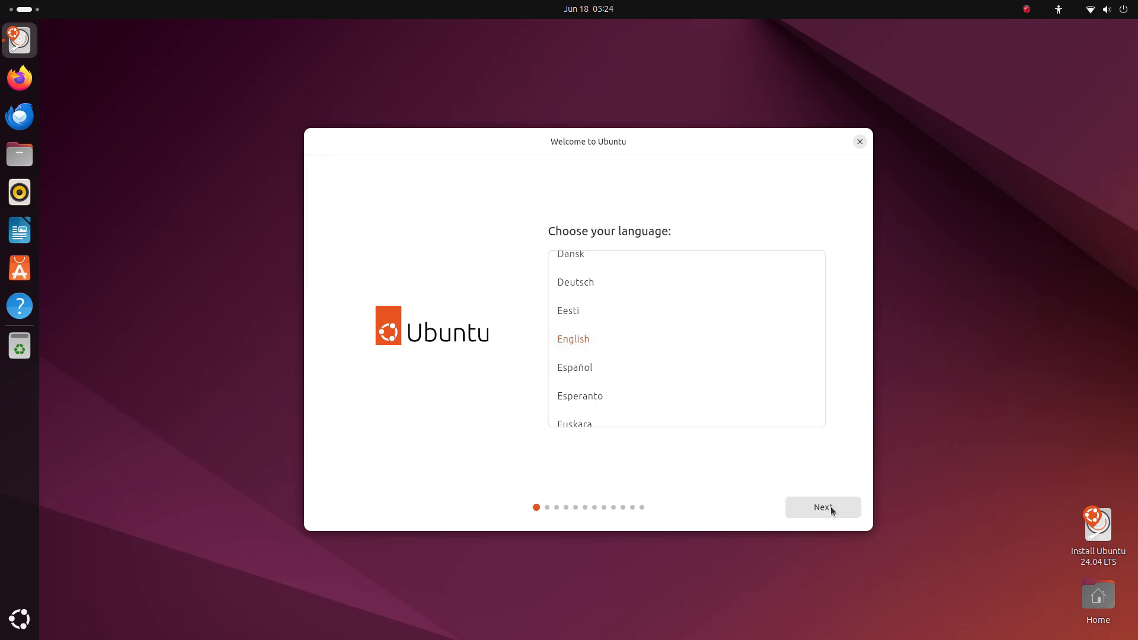
click(822, 506)
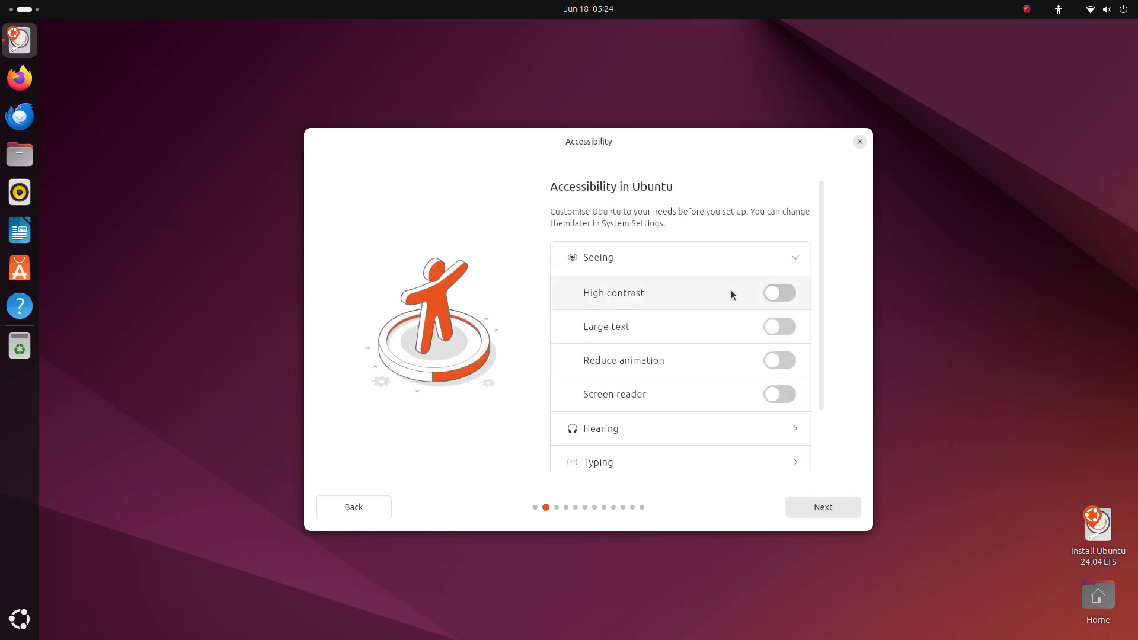
click(822, 506)
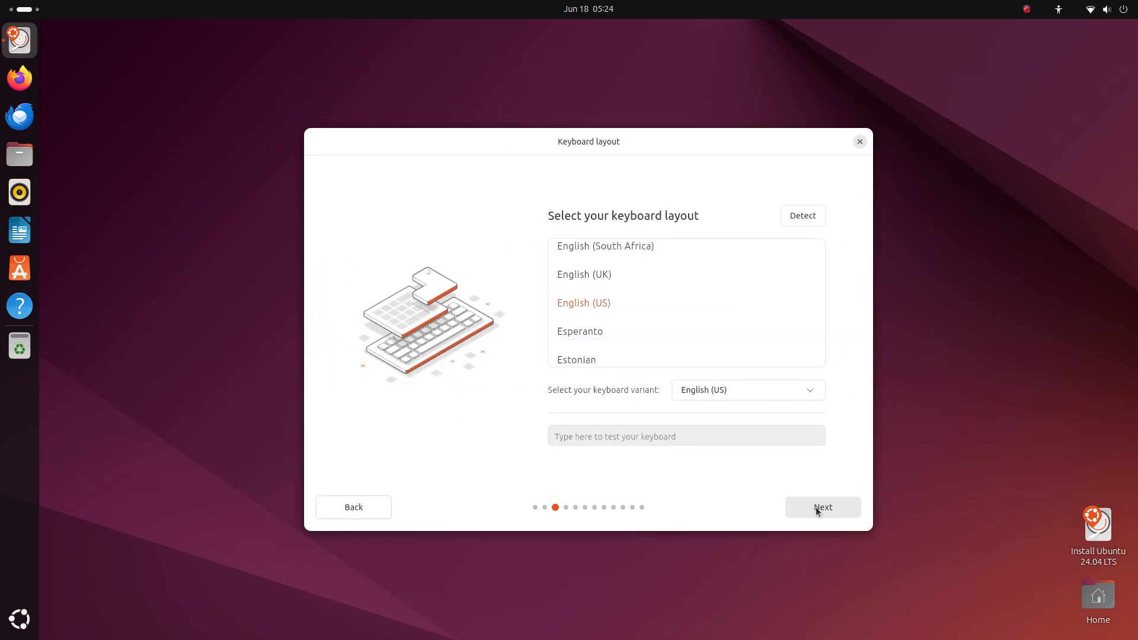
mouse_move(689, 463)
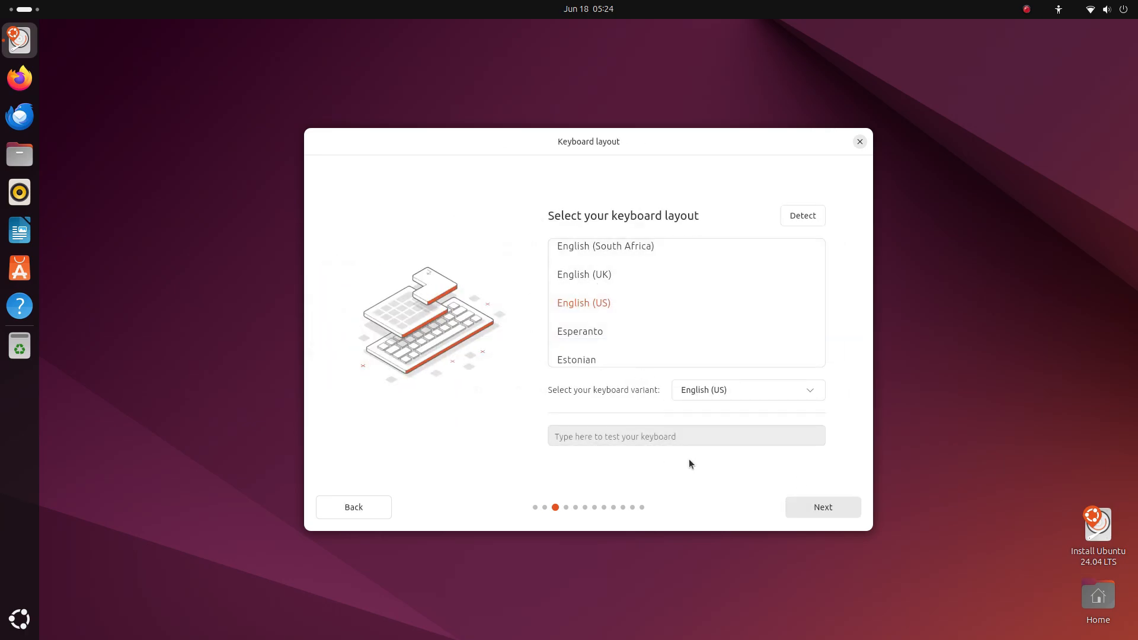
text(hello)
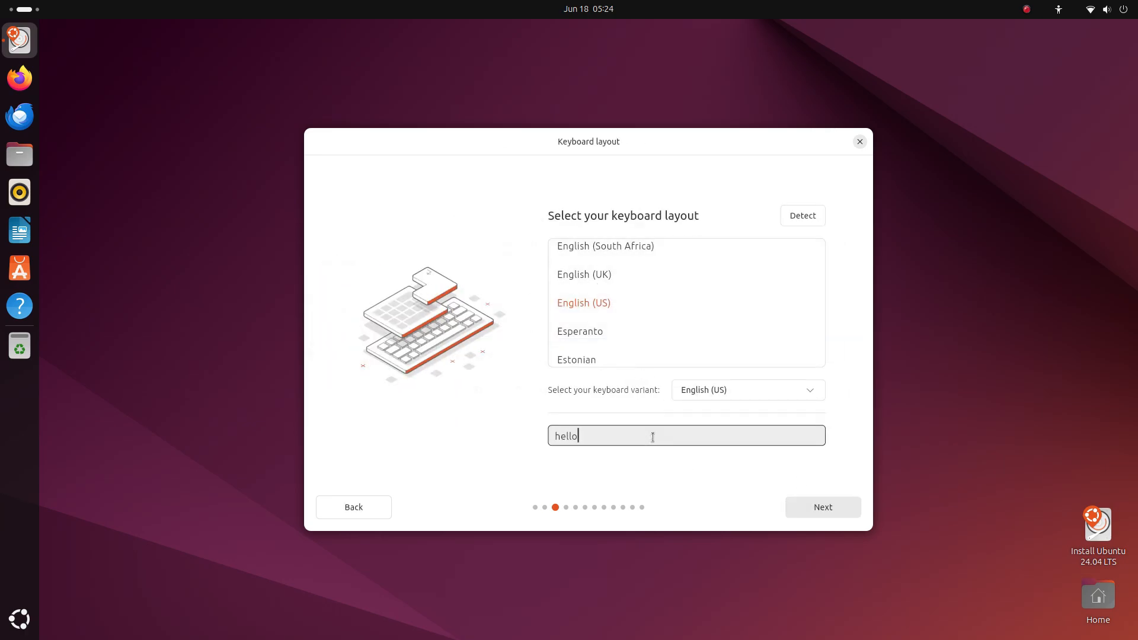
click(822, 507)
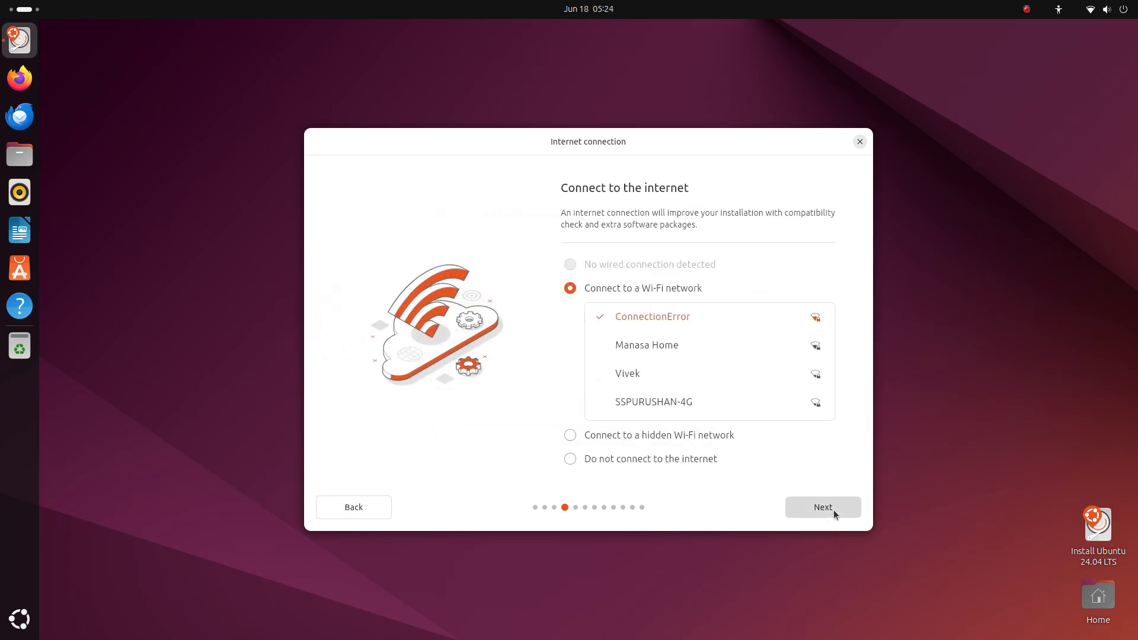
Step: Choose the Wi-Fi internet connection option and continue
click(570, 458)
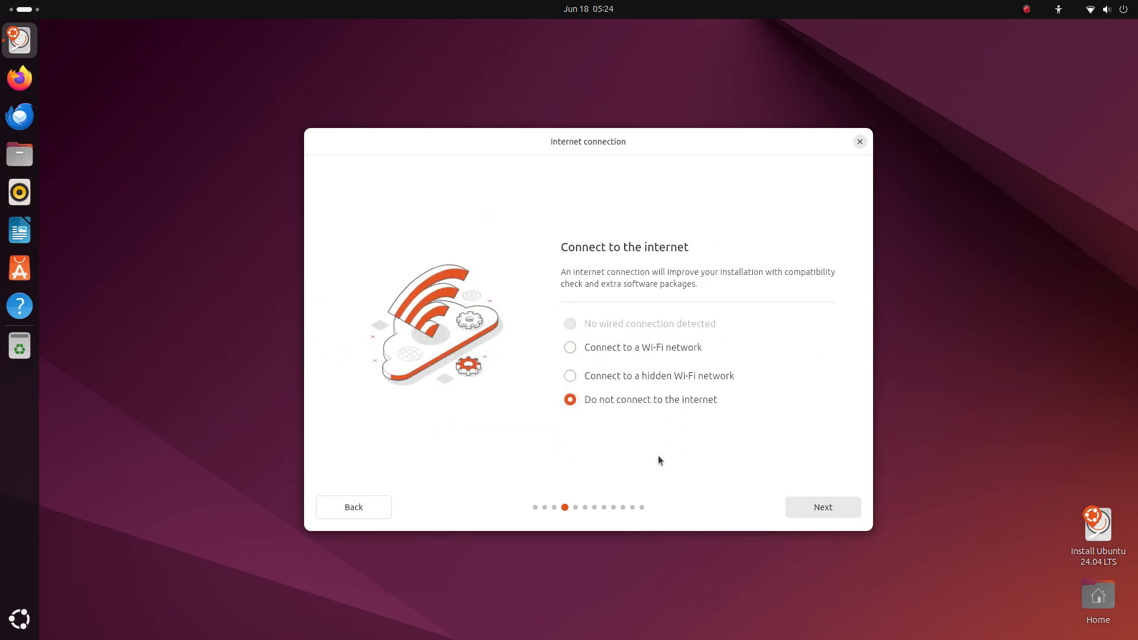
click(570, 347)
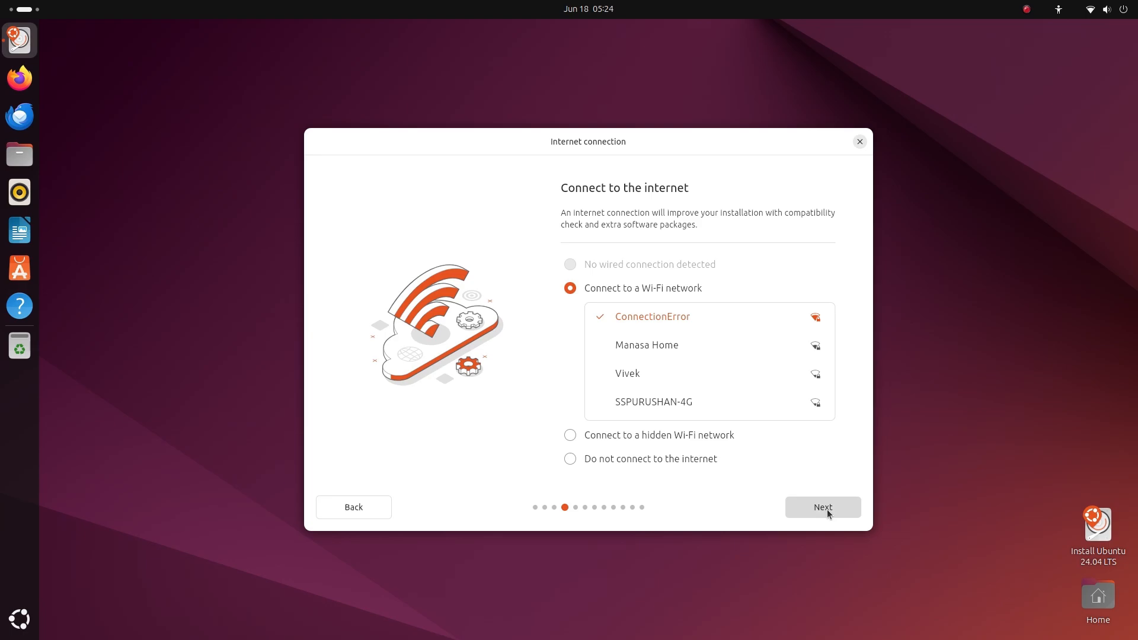
click(822, 507)
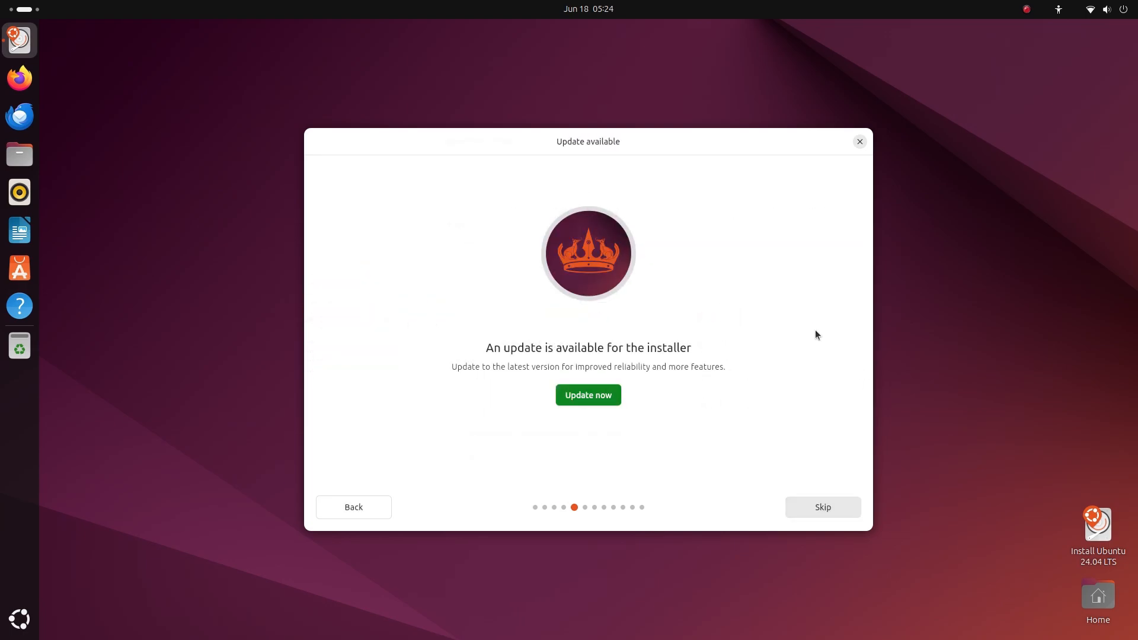
mouse_move(527, 444)
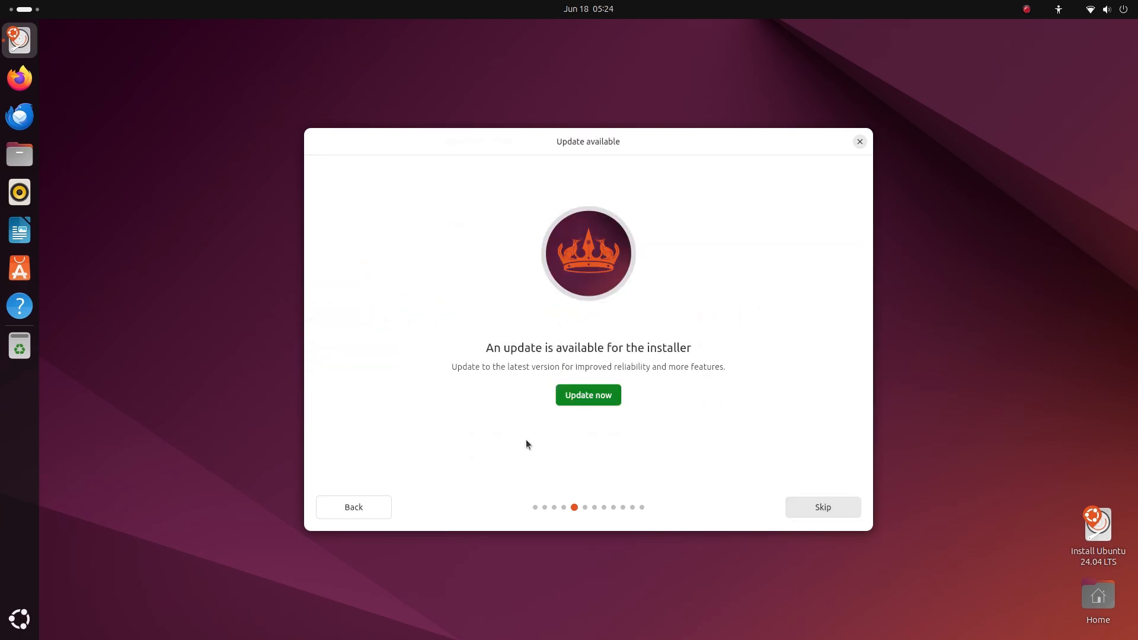
mouse_move(729, 369)
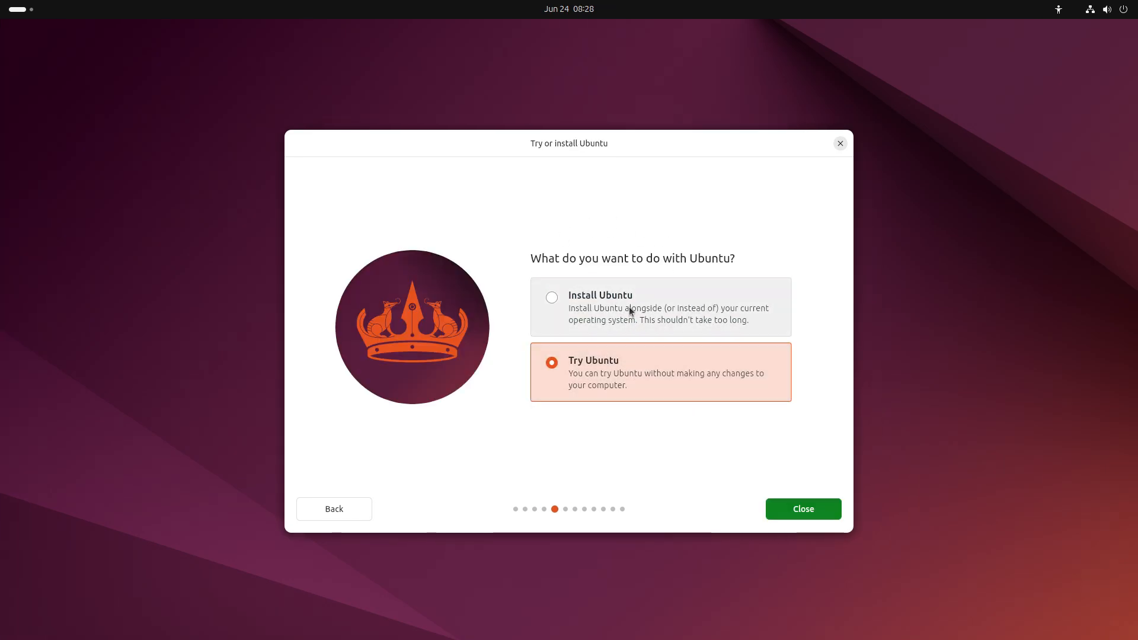
Step: Select Install Ubuntu rather than Try Ubuntu and proceed
click(551, 297)
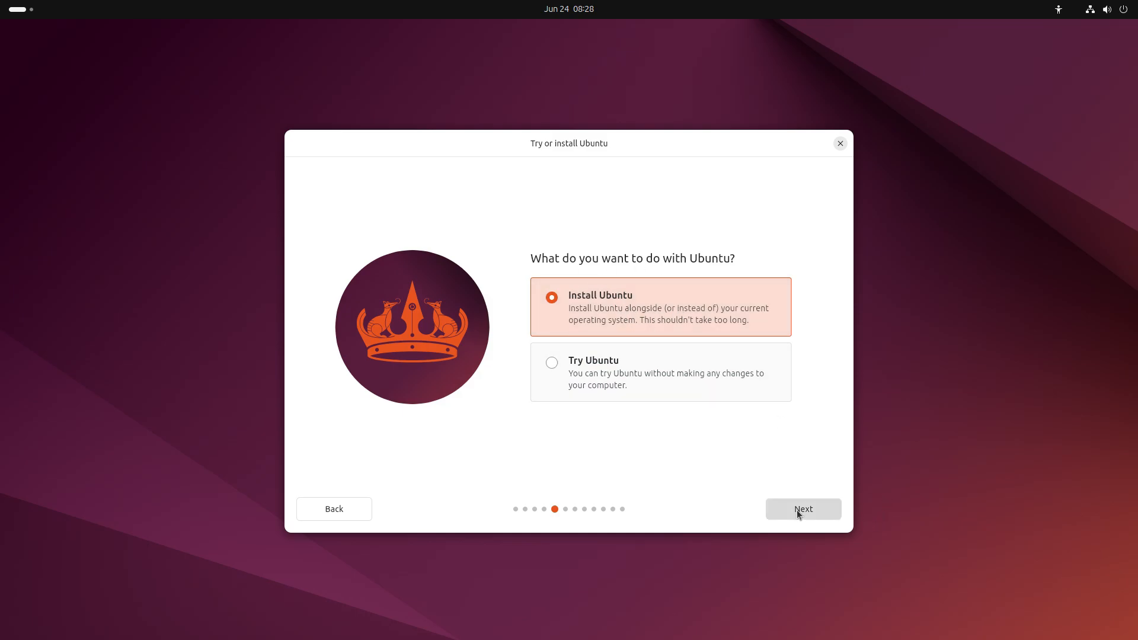
click(802, 509)
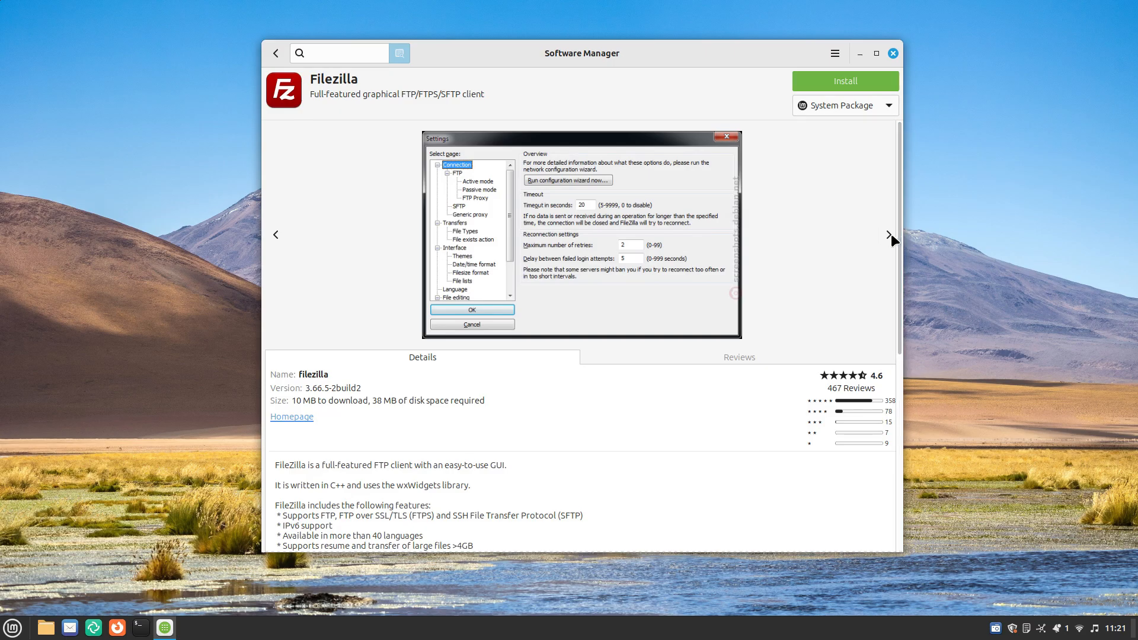
Step: Page through Discord's screenshots and return to the Software Manager home page
click(275, 53)
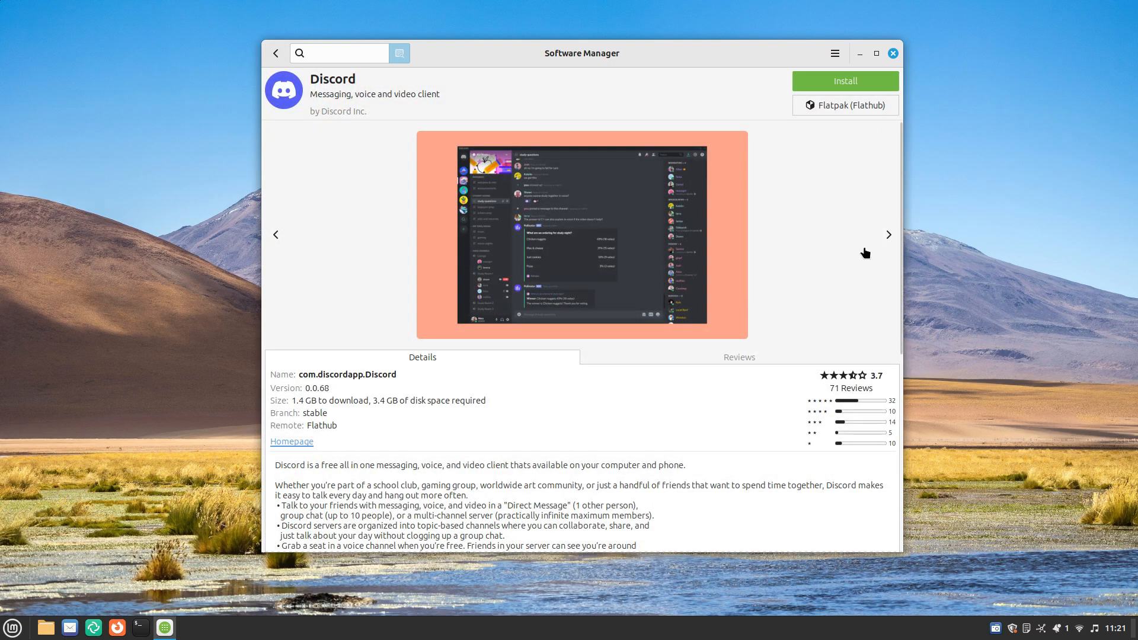
click(888, 235)
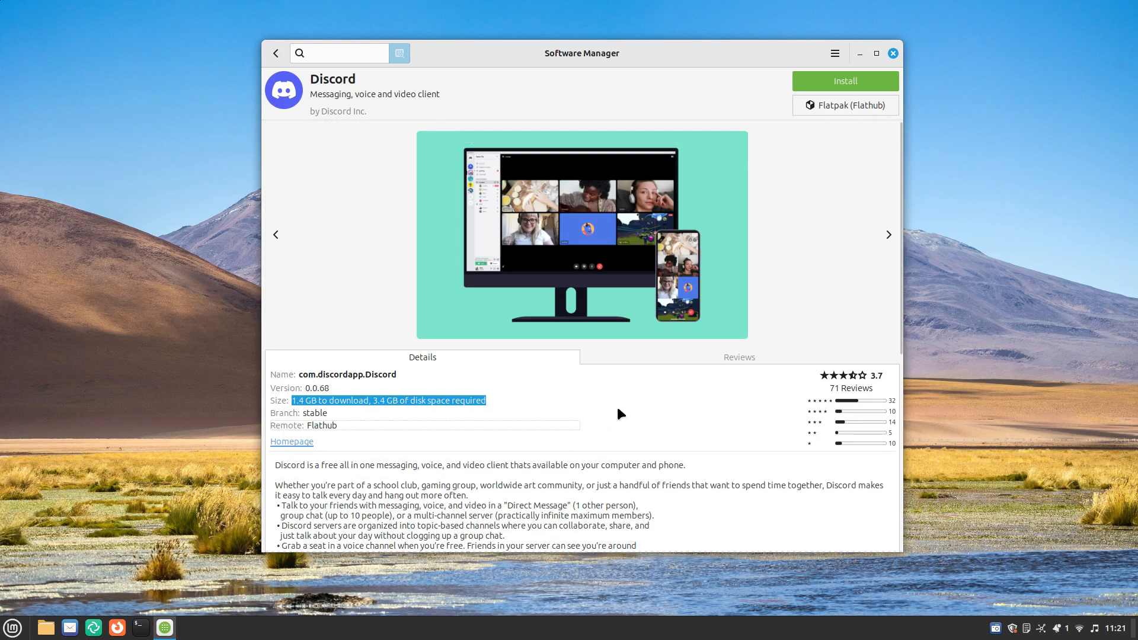
click(738, 357)
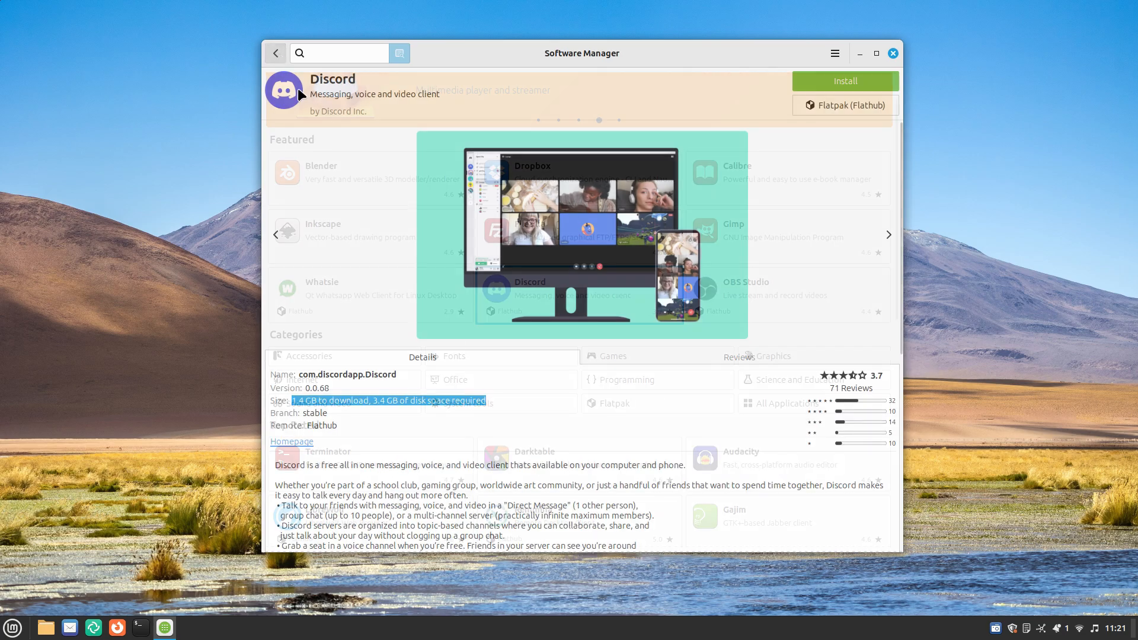
click(275, 53)
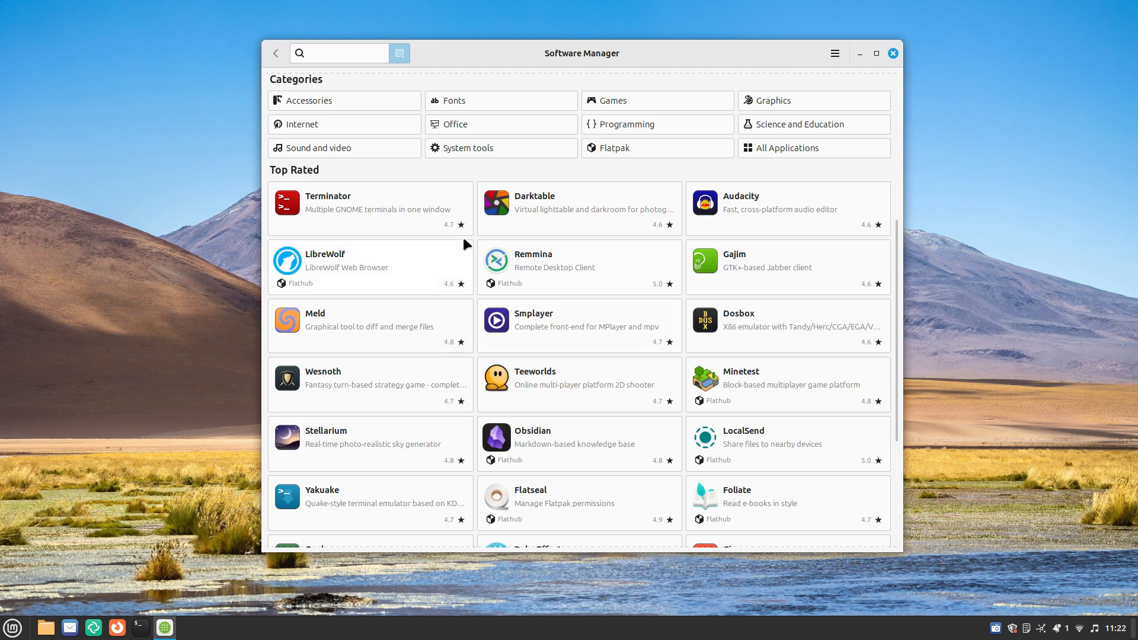
Step: View Darktable's Flatpak version, then open LibreWolf from Top Rated
click(578, 208)
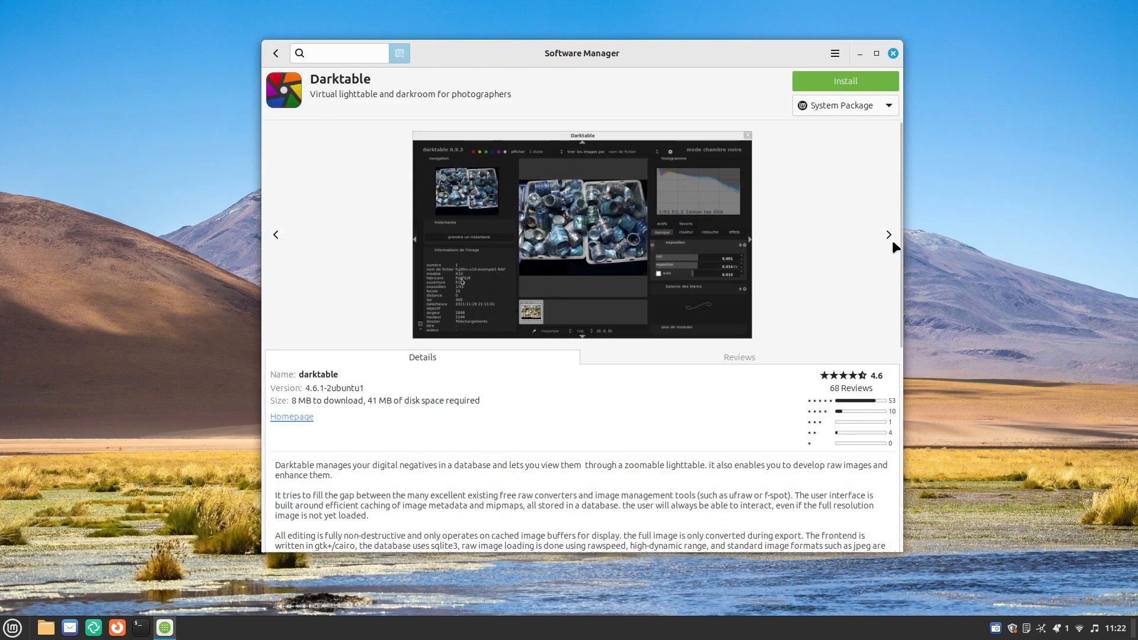
click(888, 234)
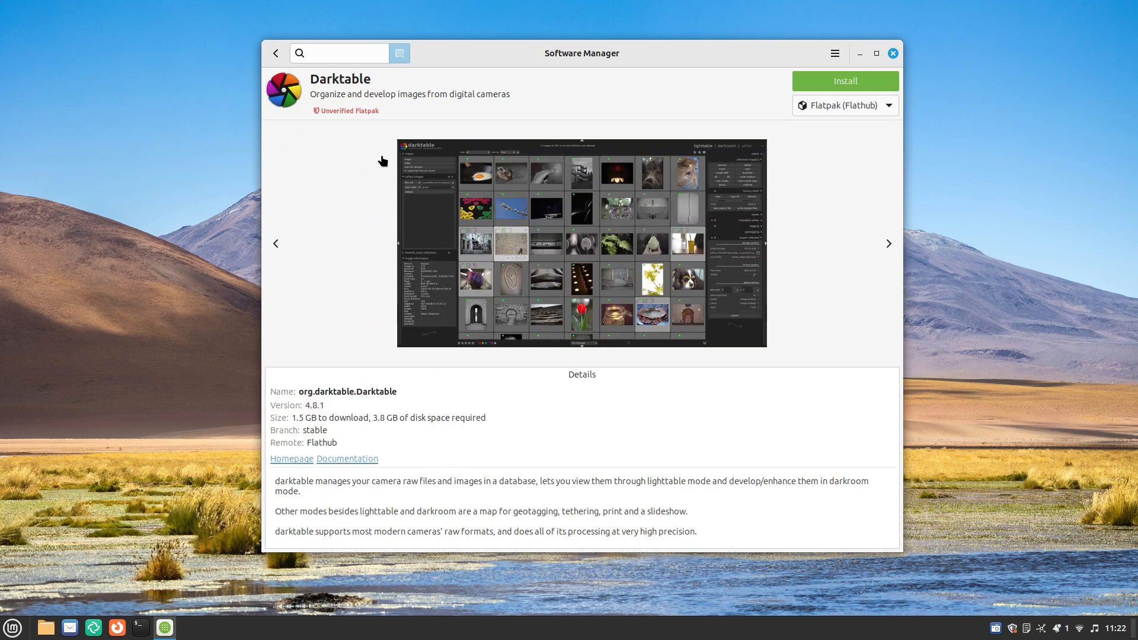
click(275, 52)
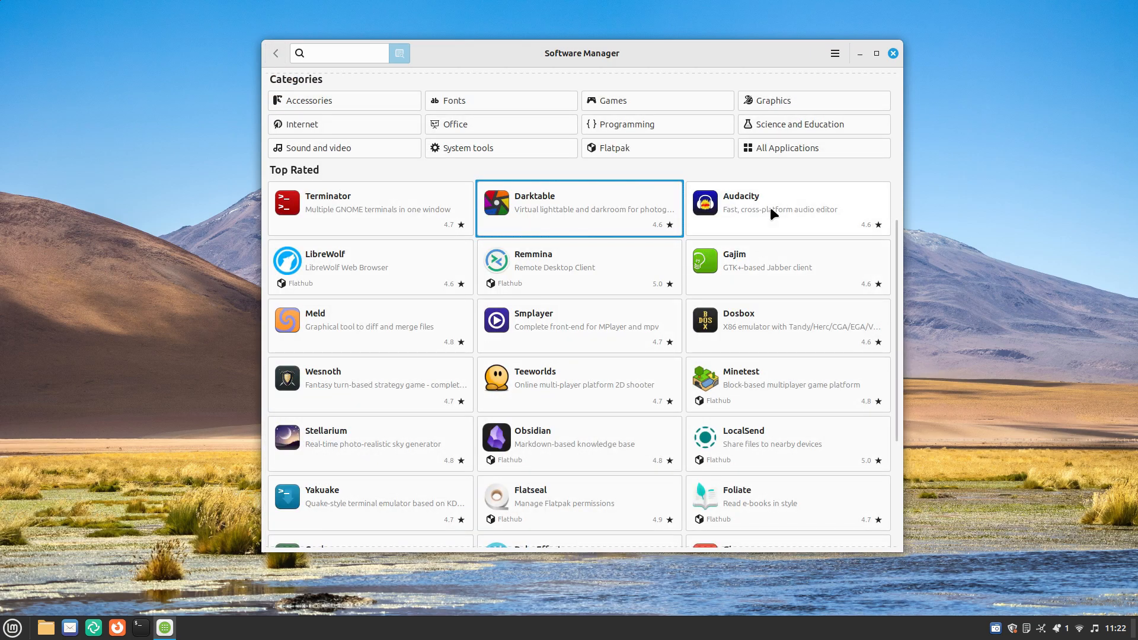
click(786, 208)
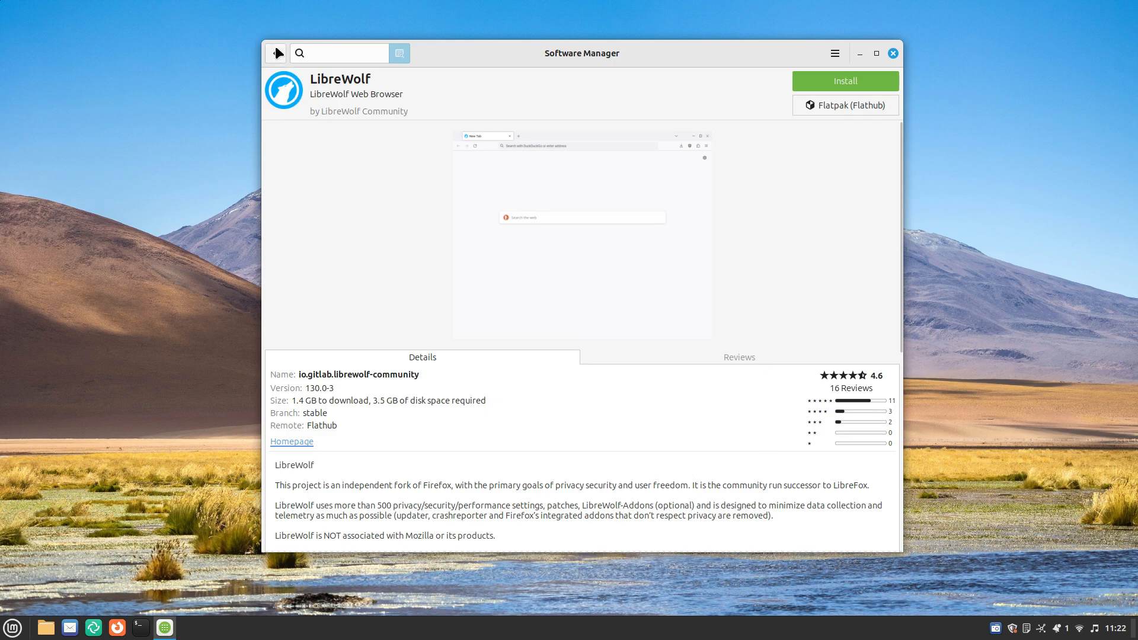
click(275, 53)
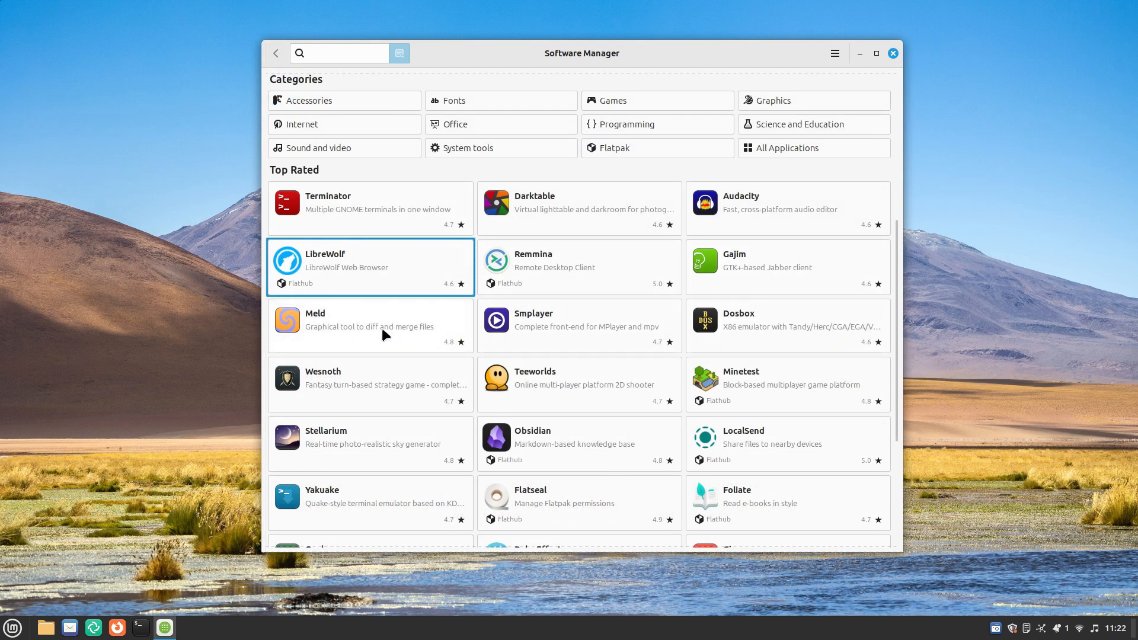
click(787, 325)
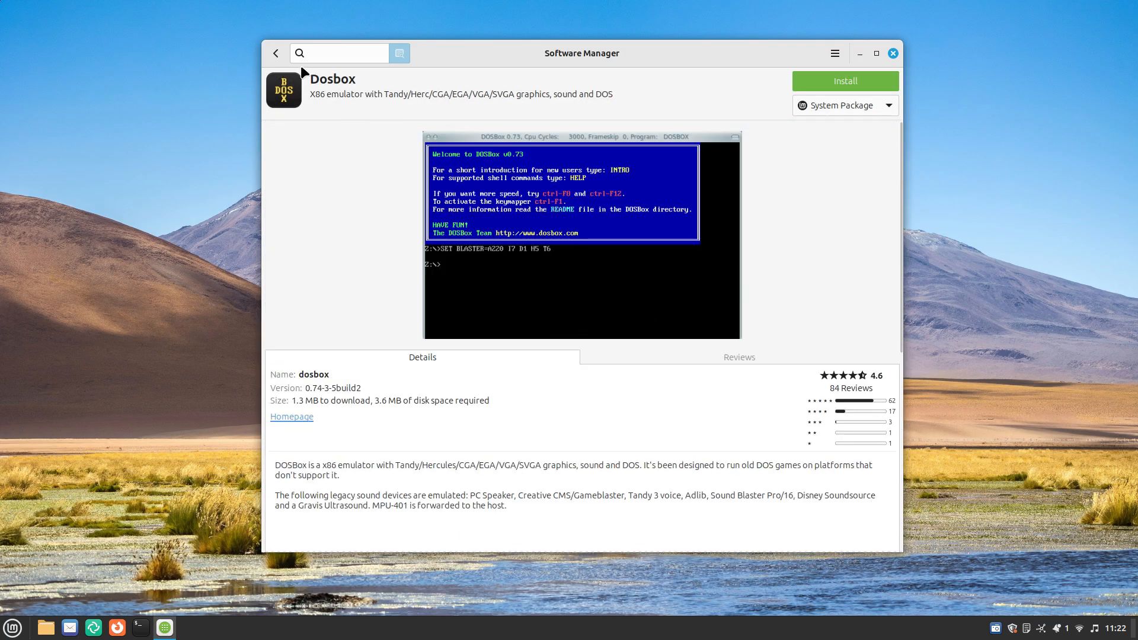
click(276, 53)
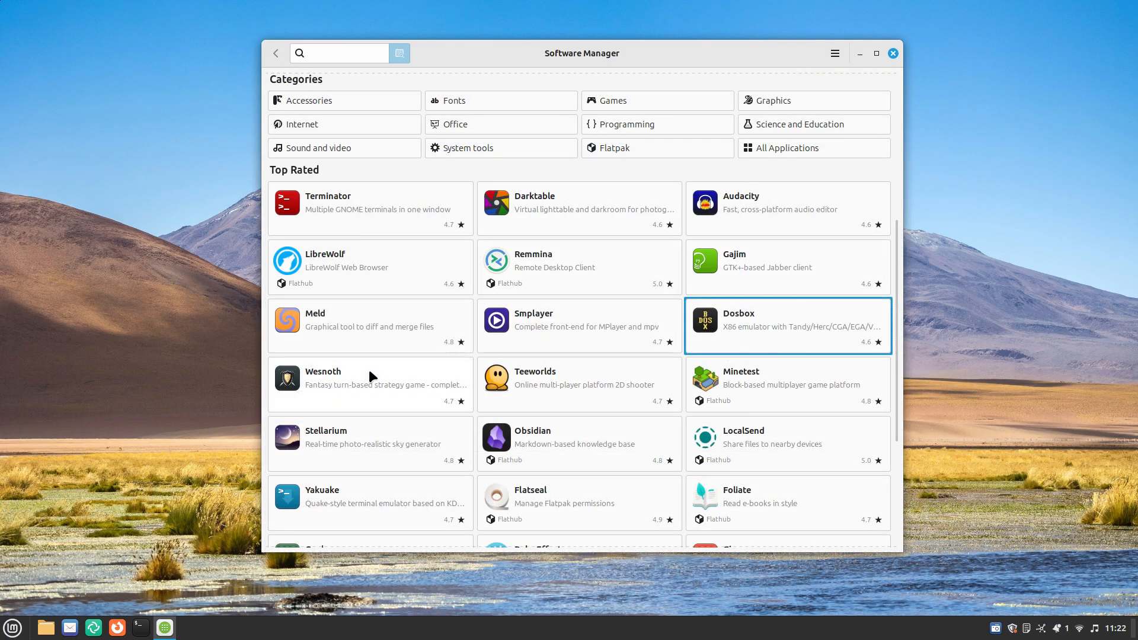
click(788, 384)
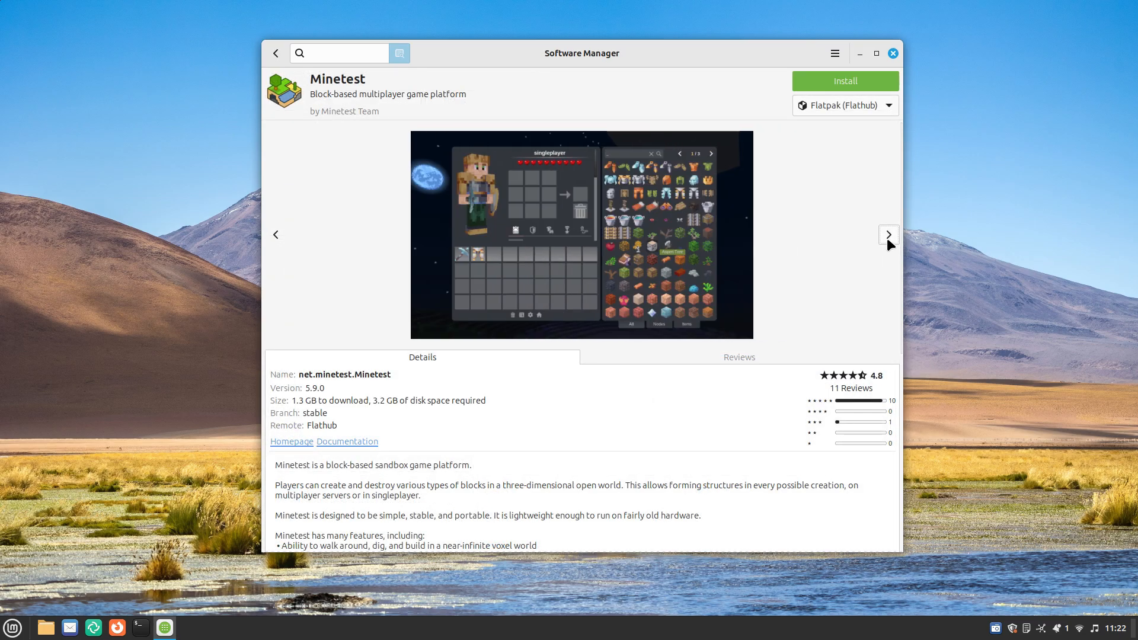
click(888, 235)
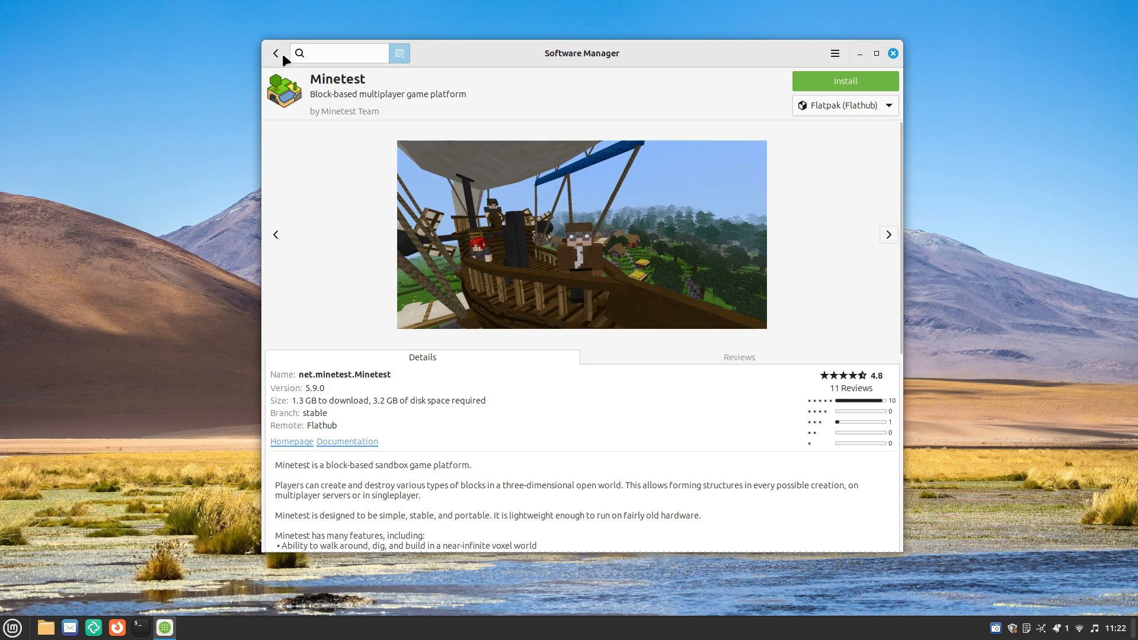
click(276, 52)
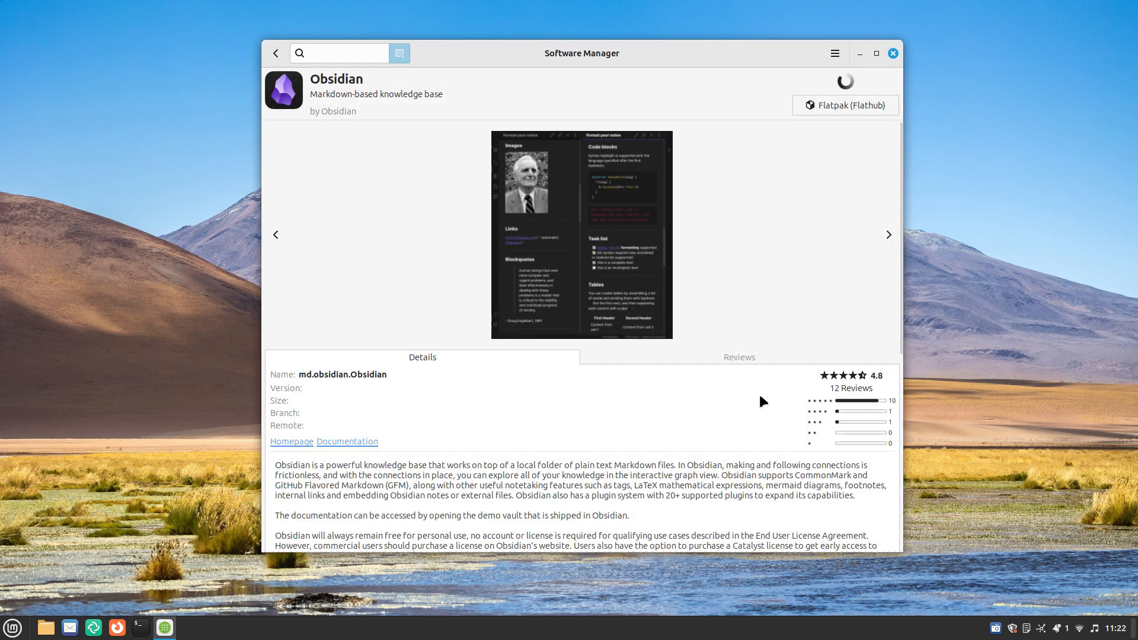
click(889, 234)
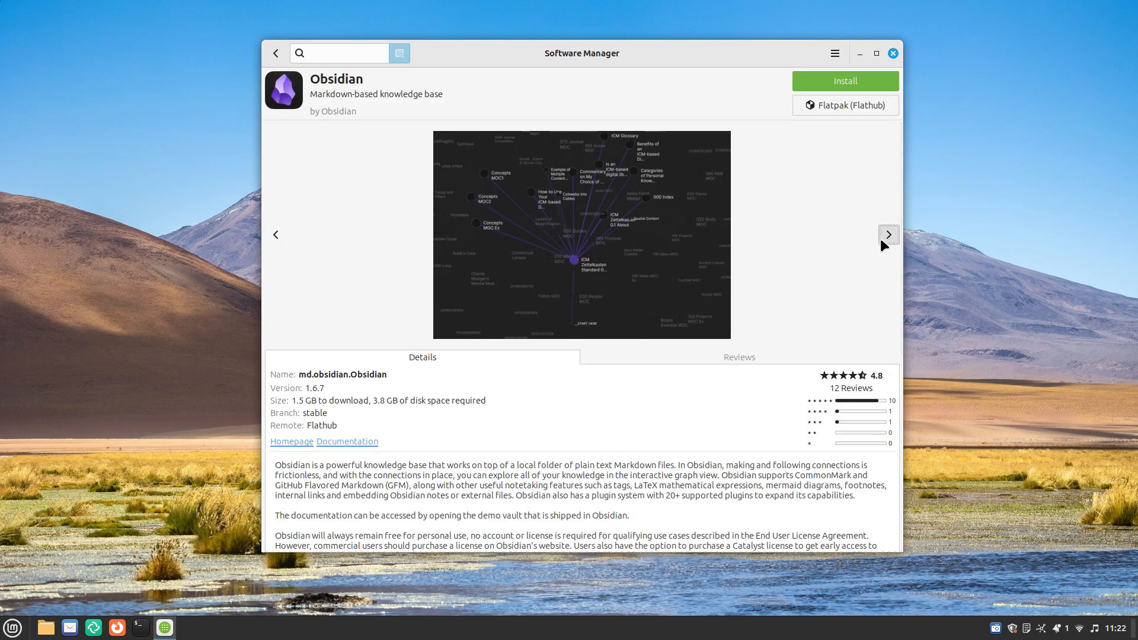
click(888, 235)
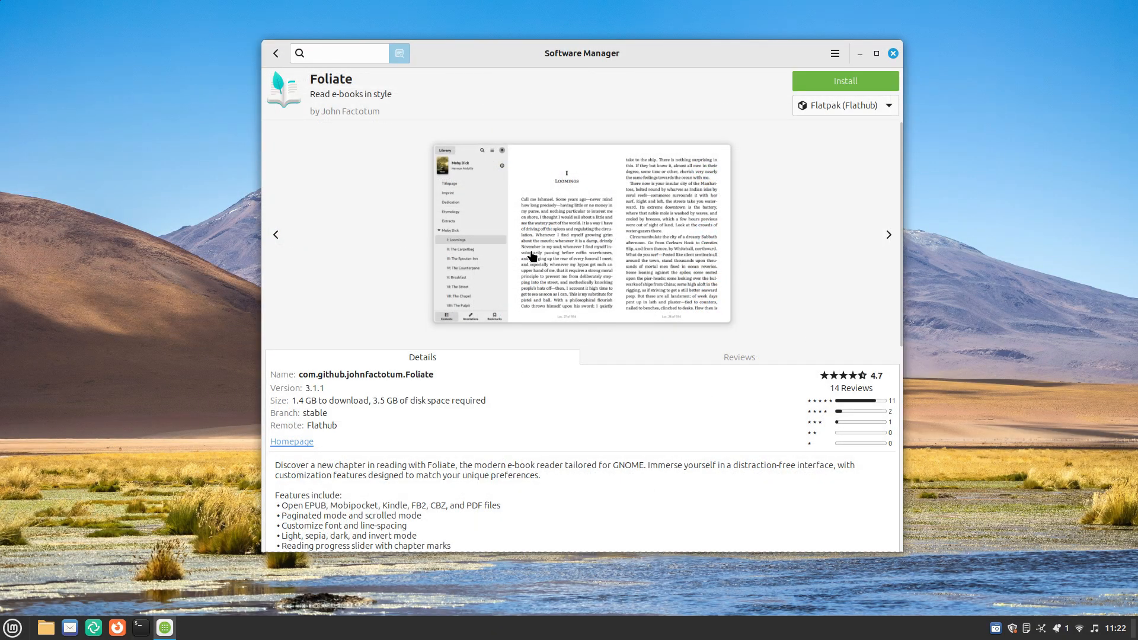
mouse_move(421, 395)
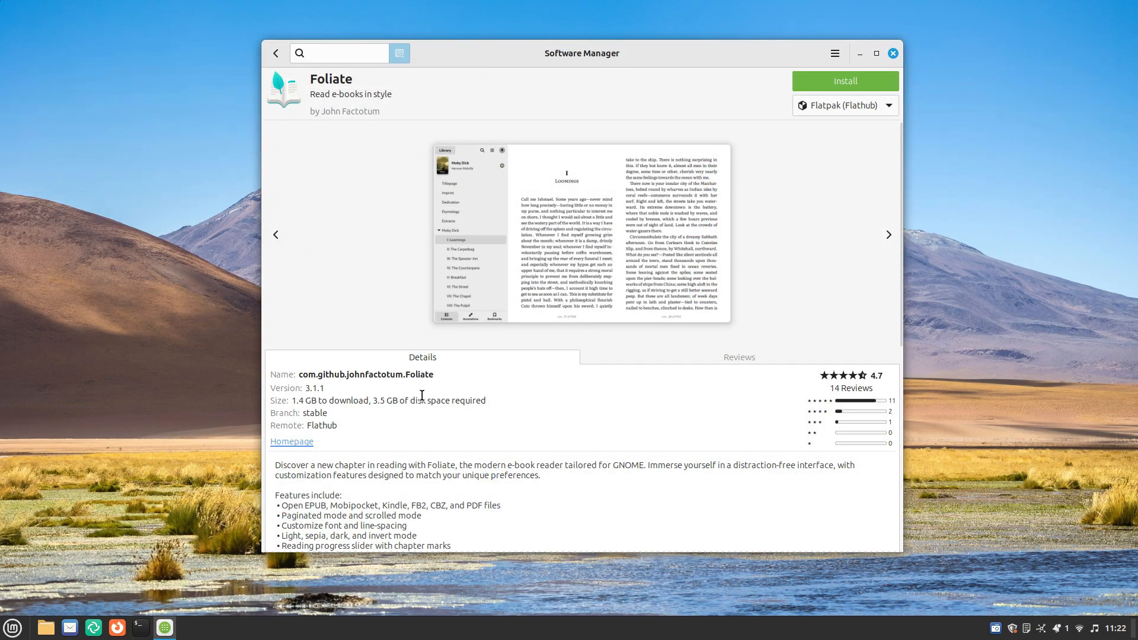
click(888, 235)
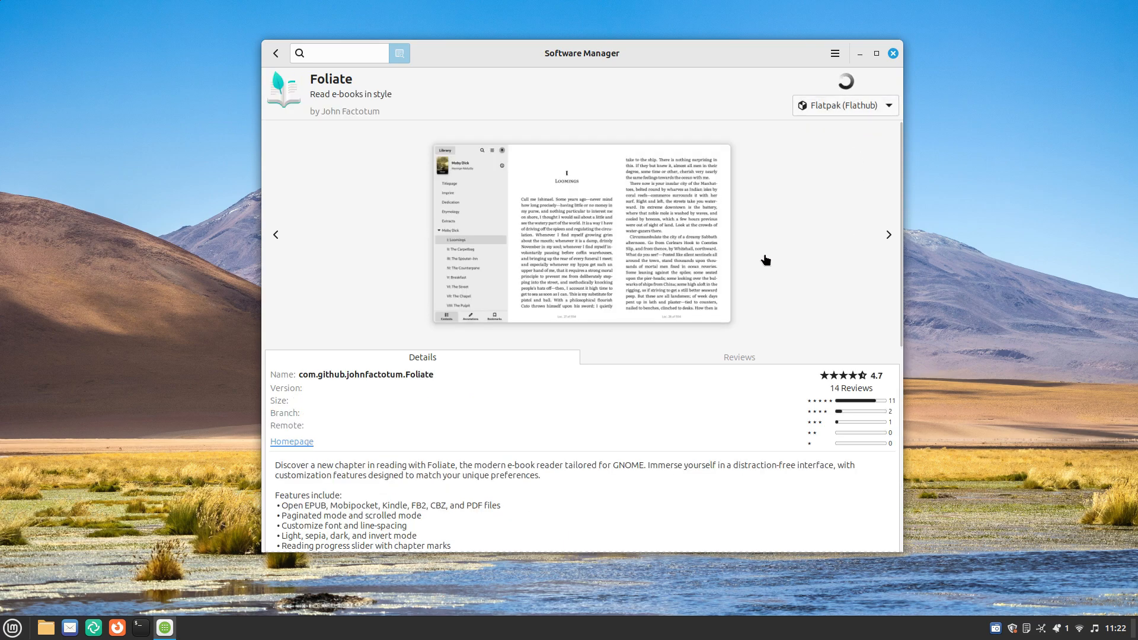
click(275, 53)
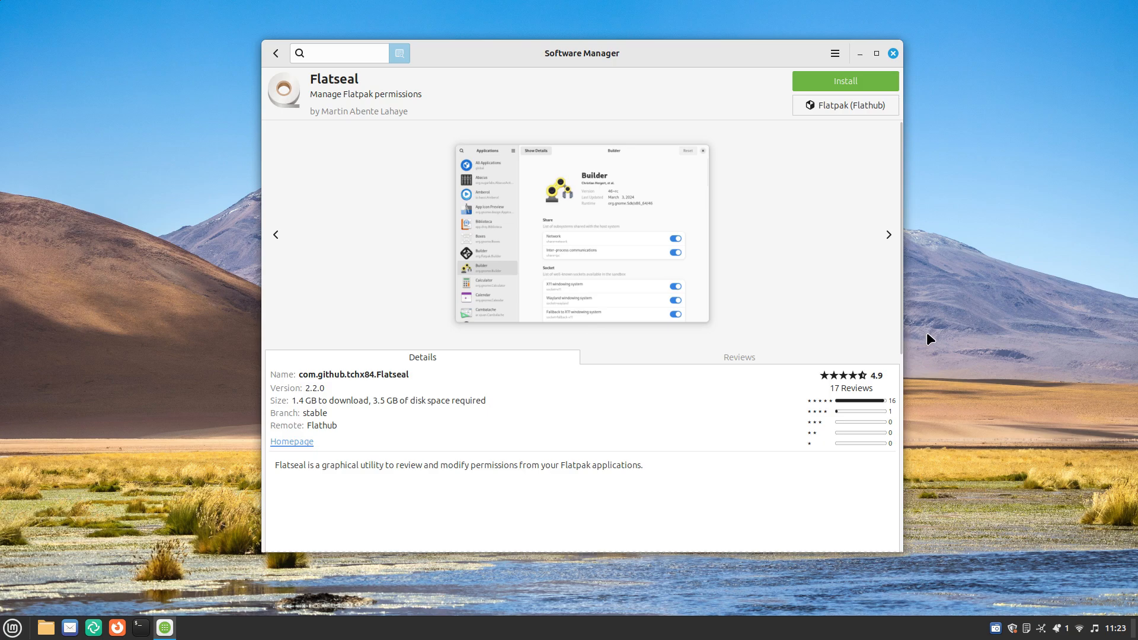
click(889, 235)
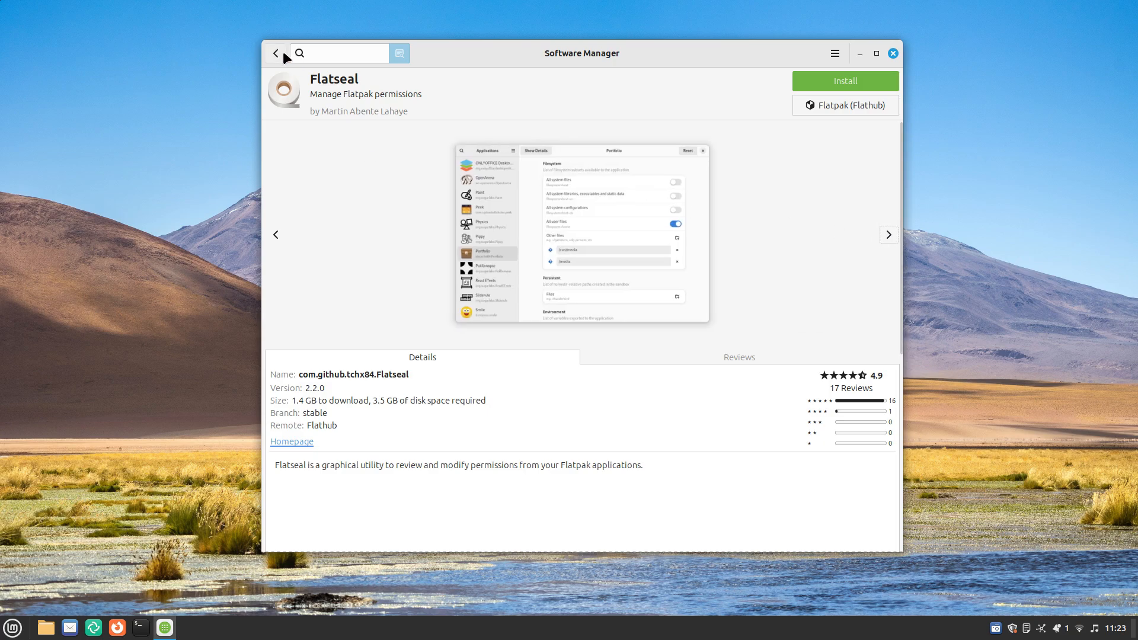
click(275, 53)
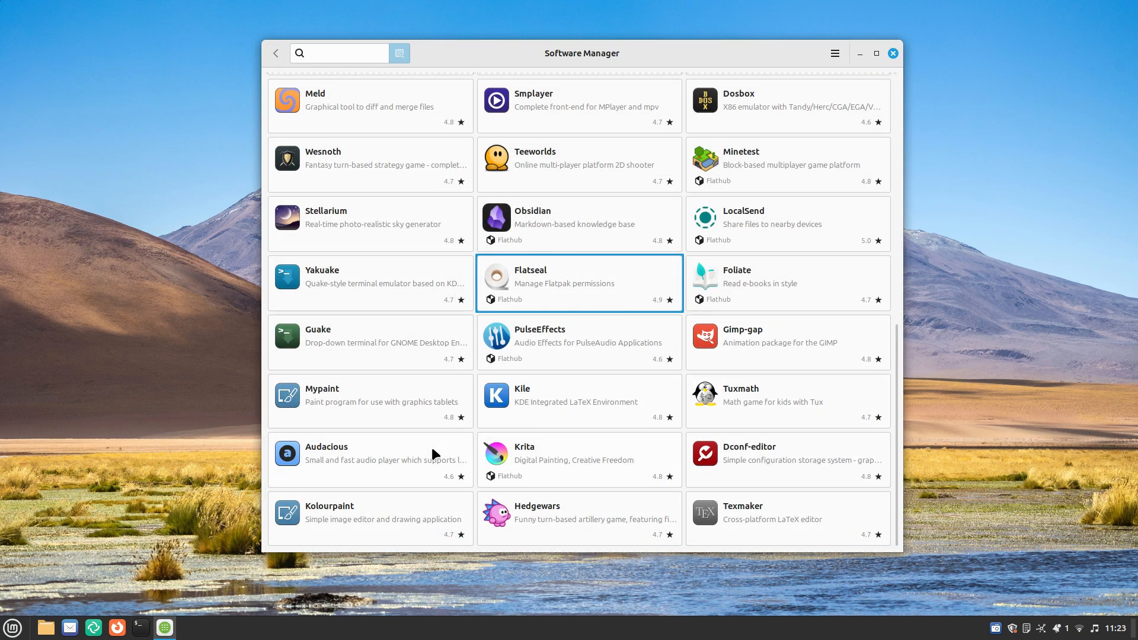
click(579, 517)
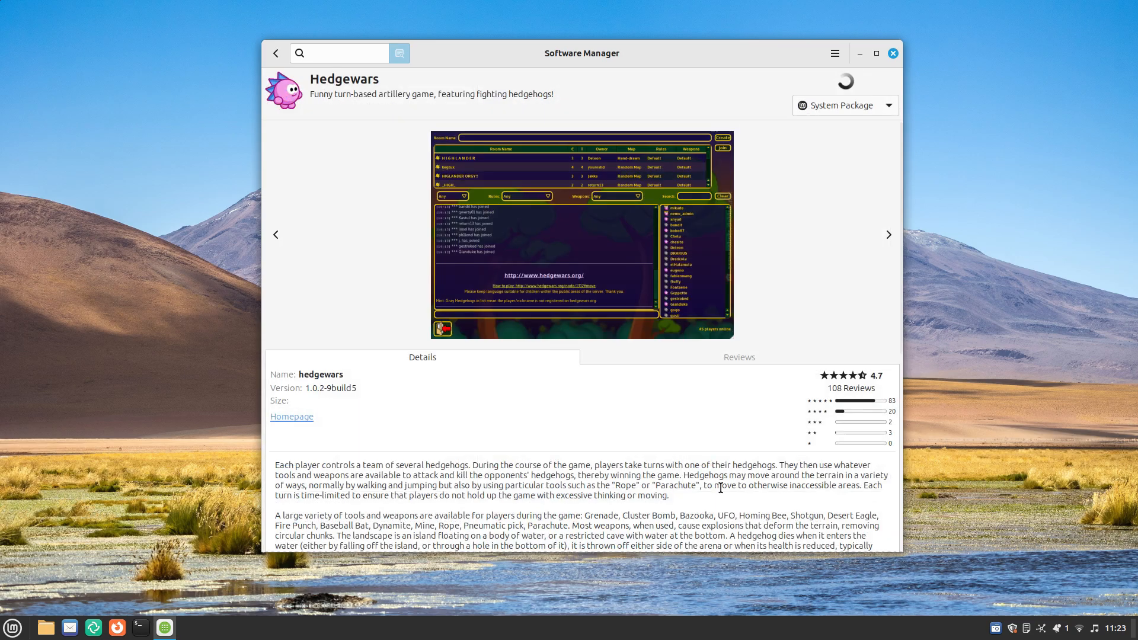
click(888, 235)
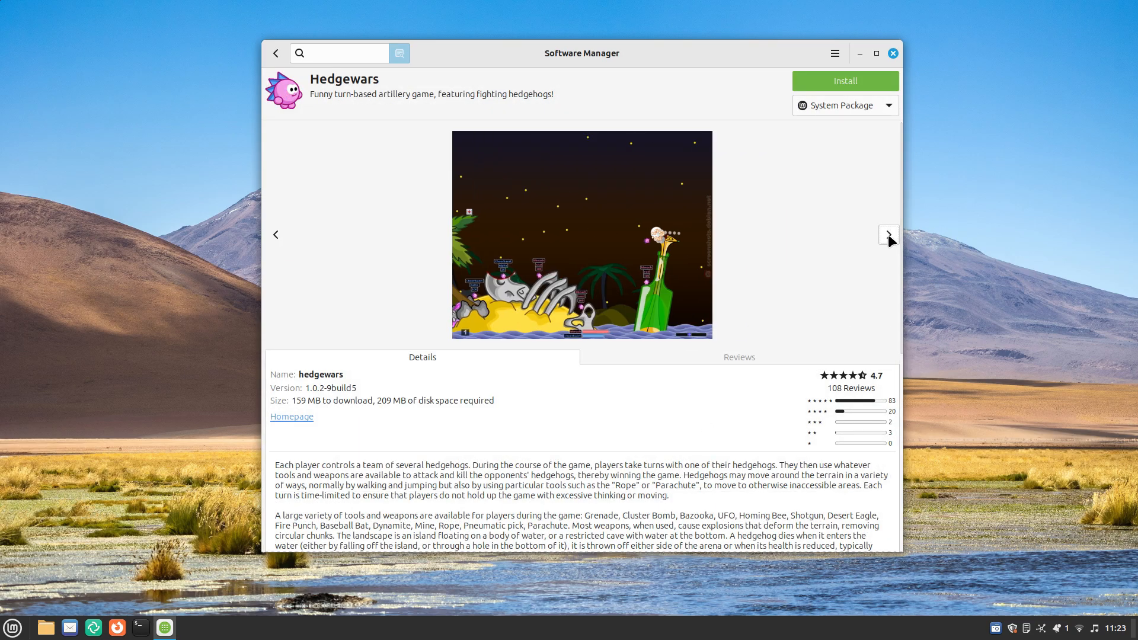
click(888, 234)
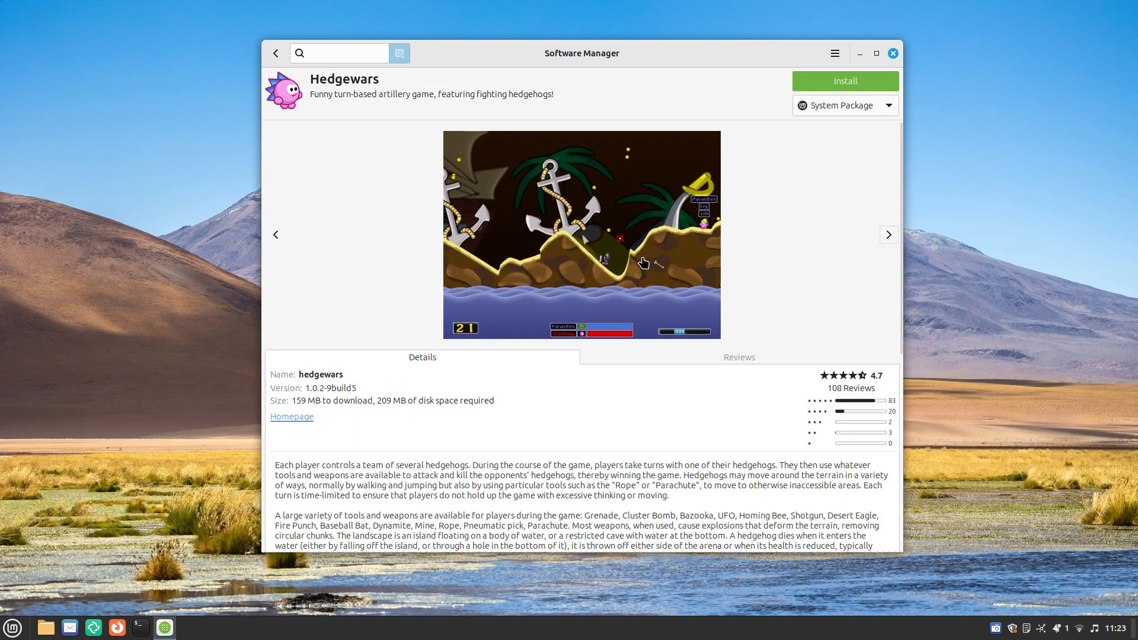
click(275, 52)
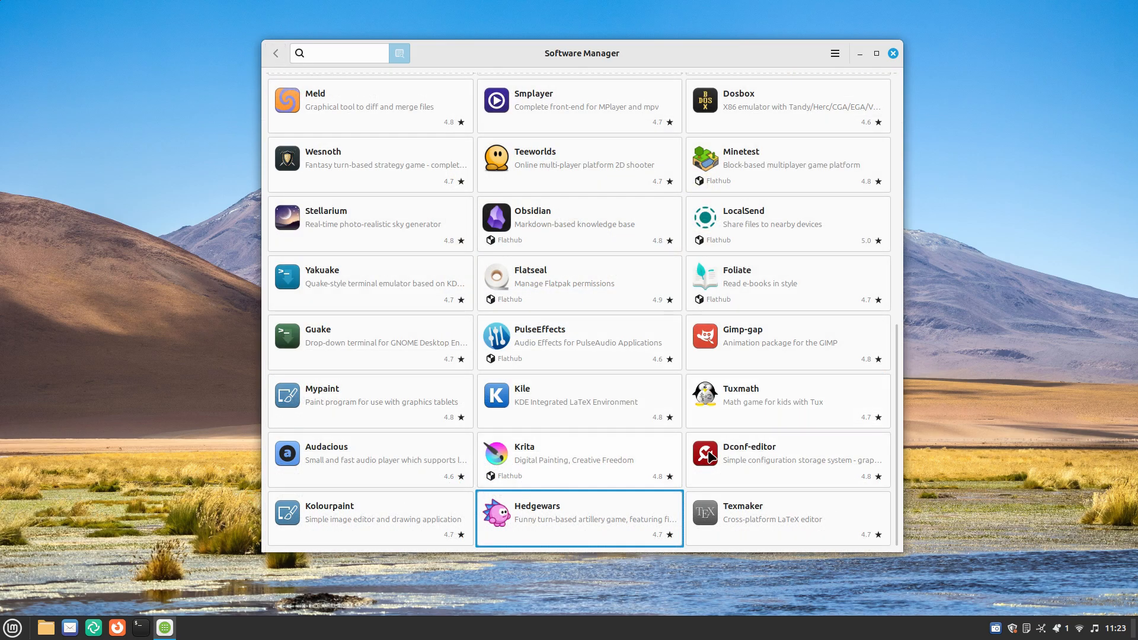
scroll(up, 3)
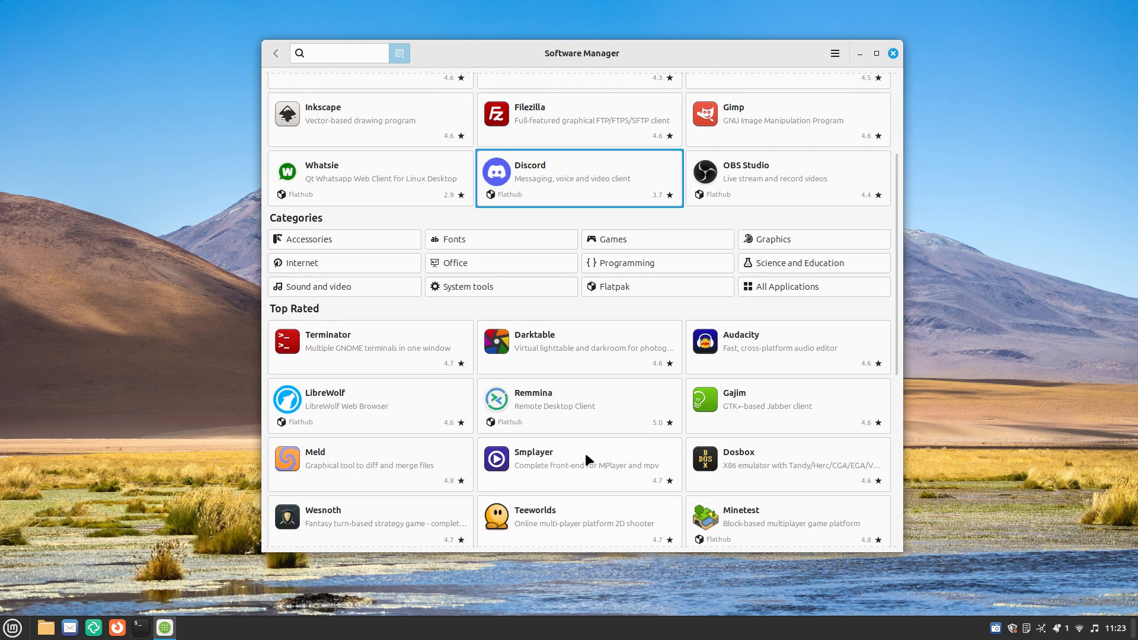
scroll(up, 3)
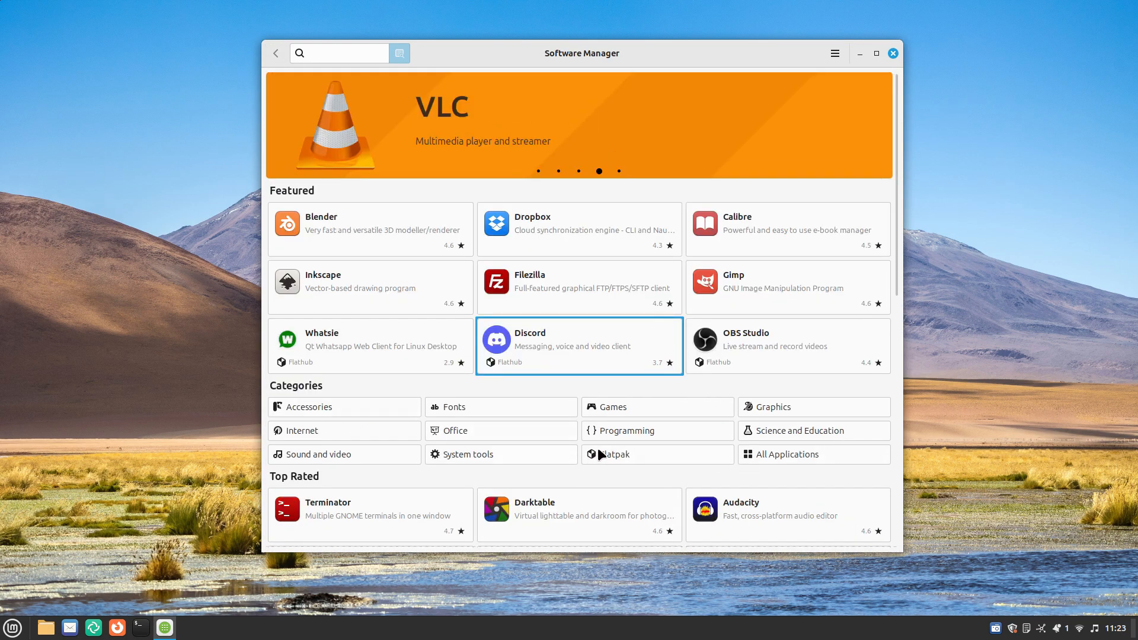
Step: Open the Flatpak category and scroll through its apps
click(612, 455)
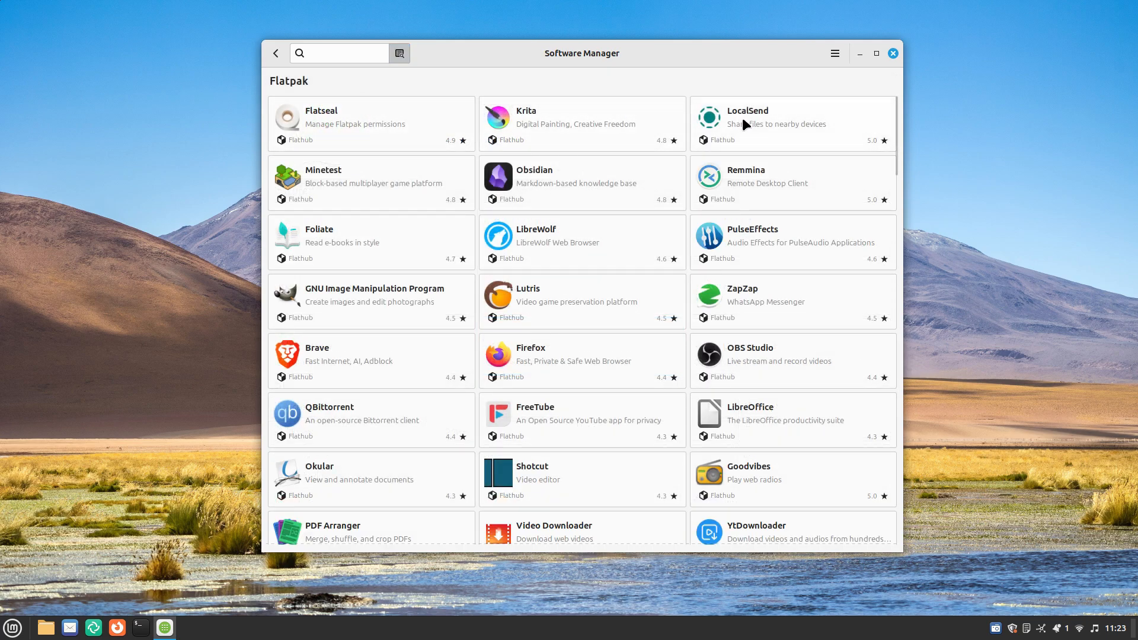
mouse_move(627, 243)
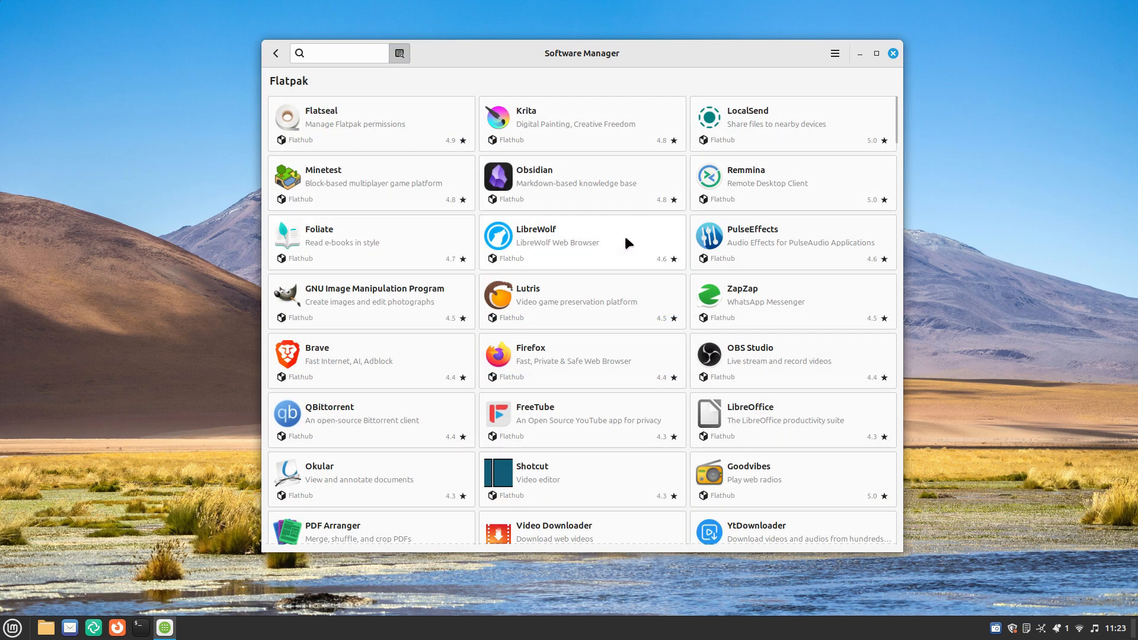
scroll(down, 3)
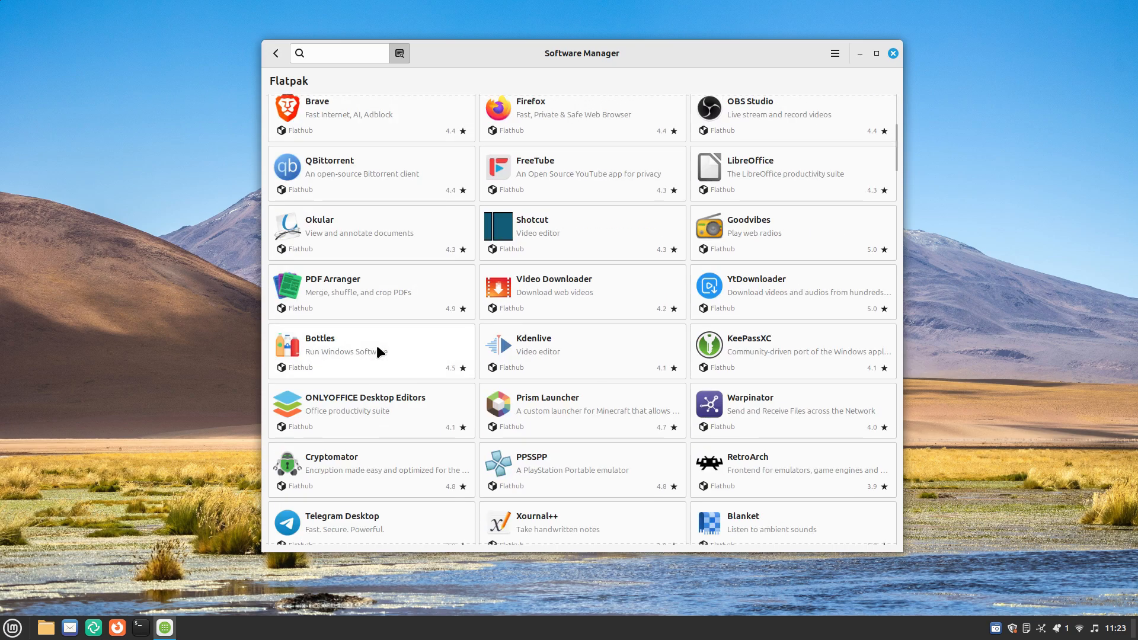
scroll(down, 3)
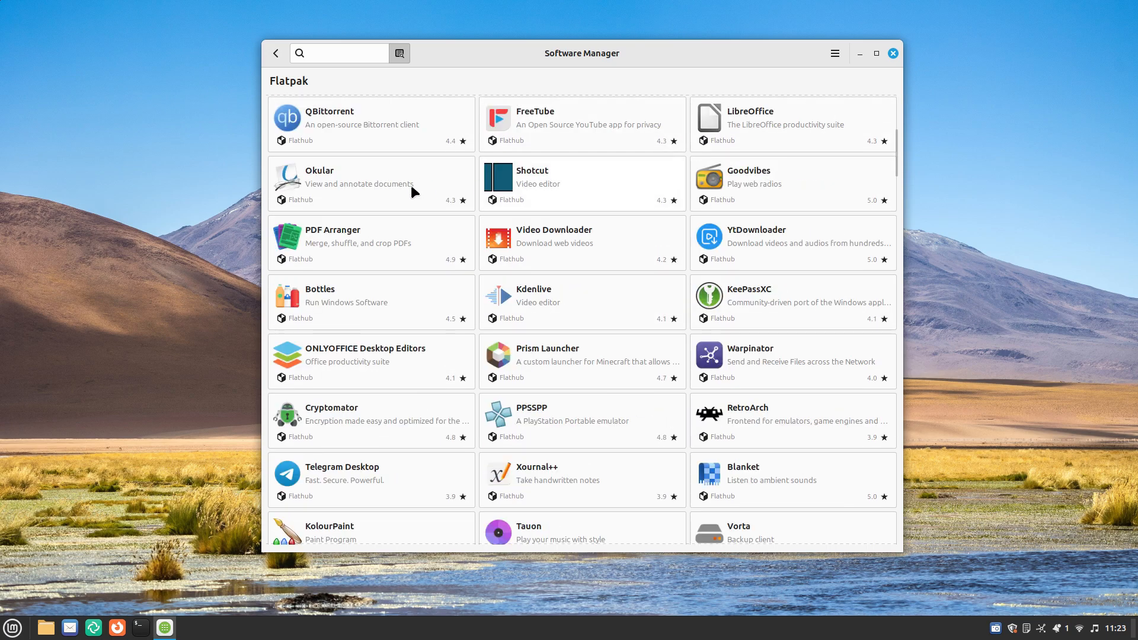
mouse_move(405, 259)
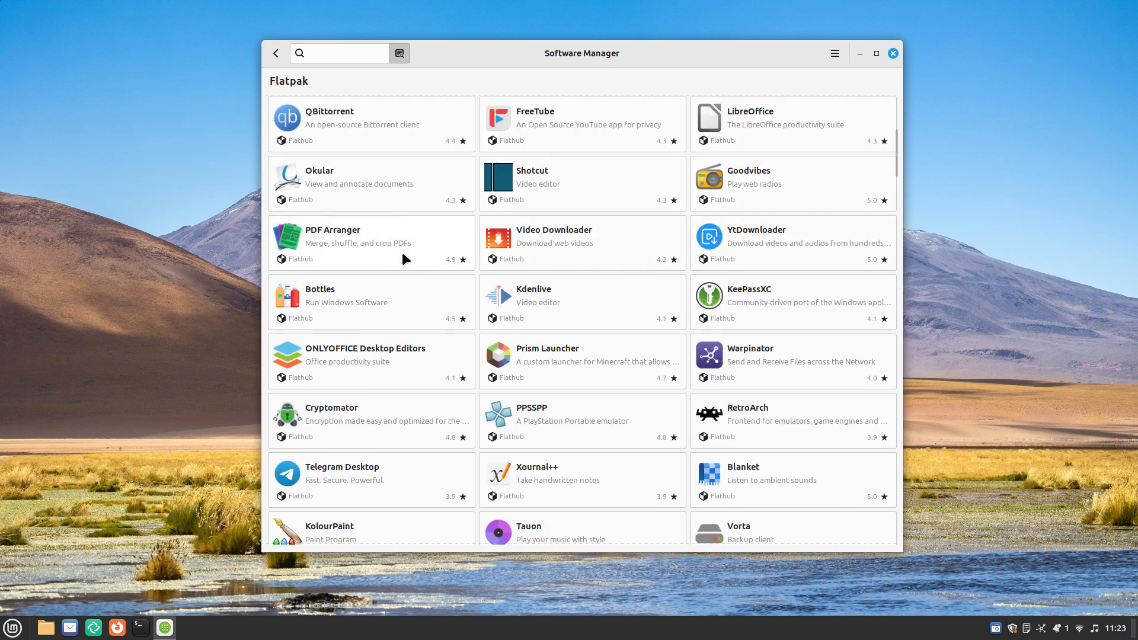
scroll(down, 3)
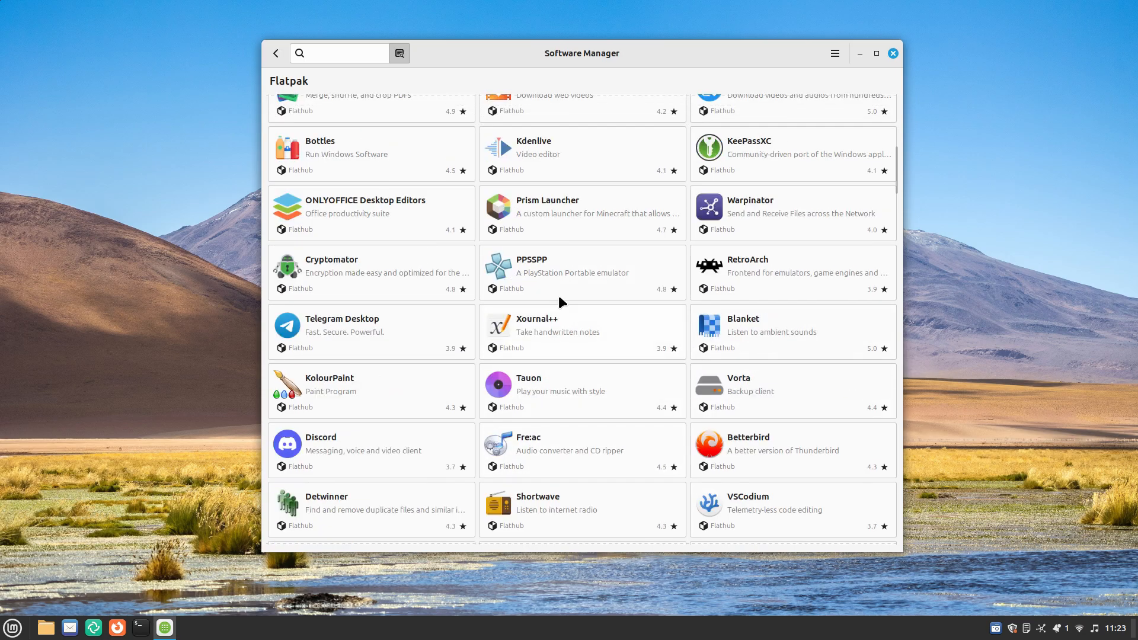
Step: View PPSSPP's screenshots, then open Blanket's details page
click(581, 272)
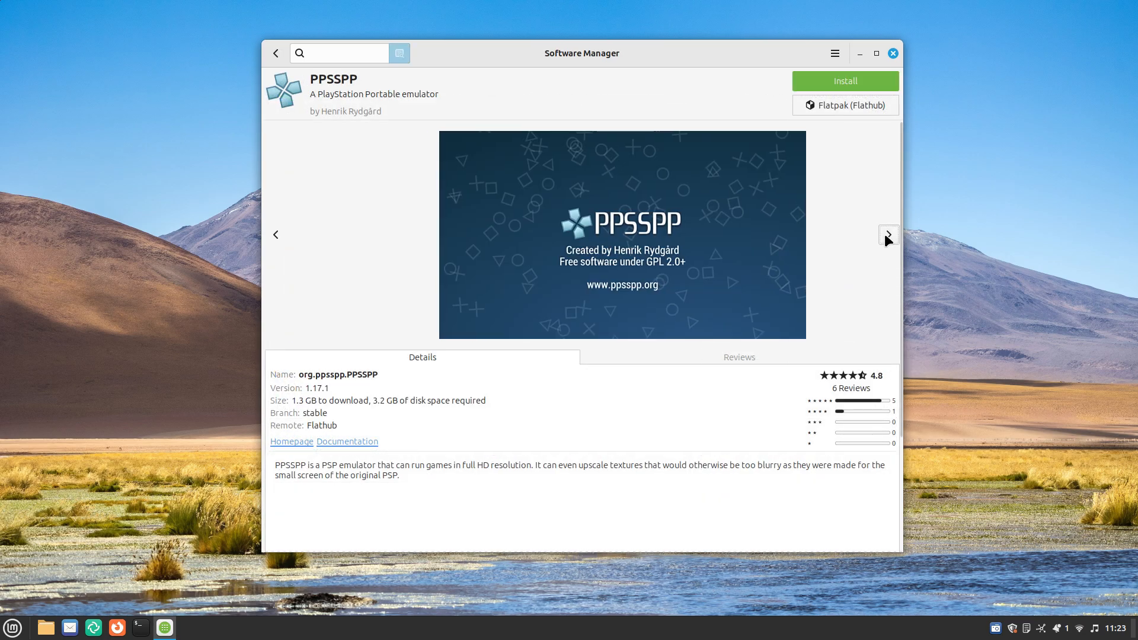
click(889, 235)
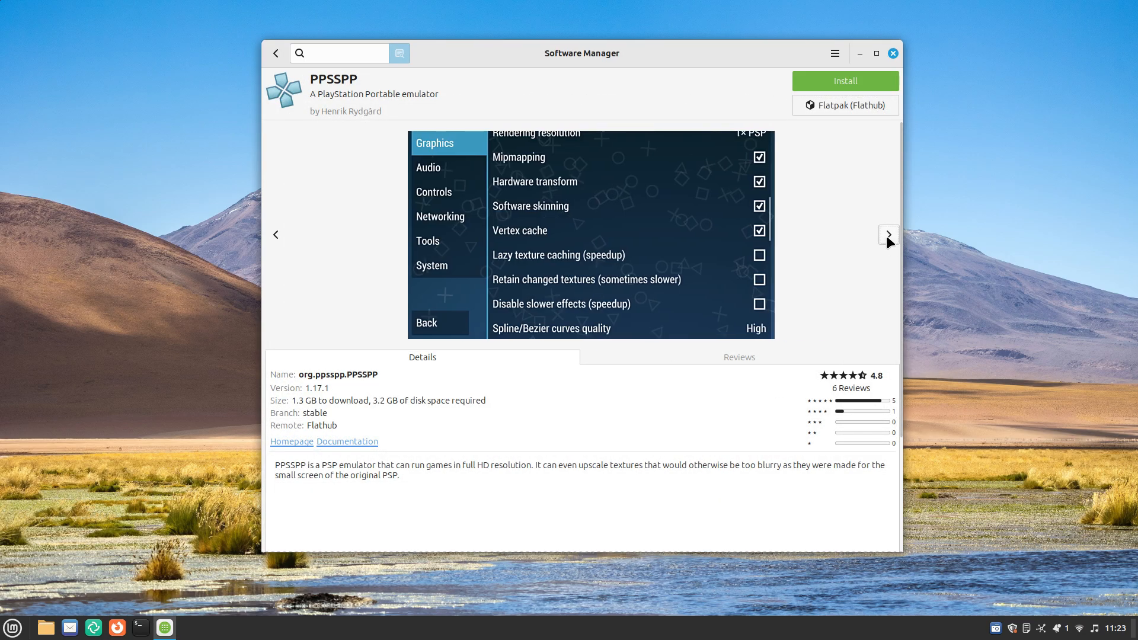
click(275, 53)
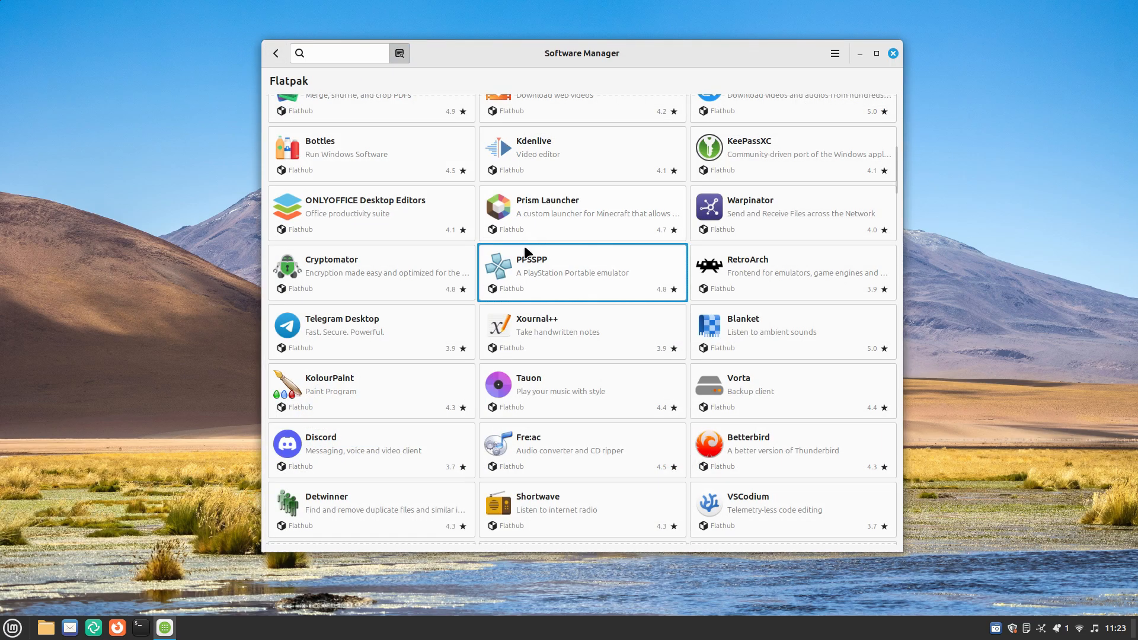
click(791, 332)
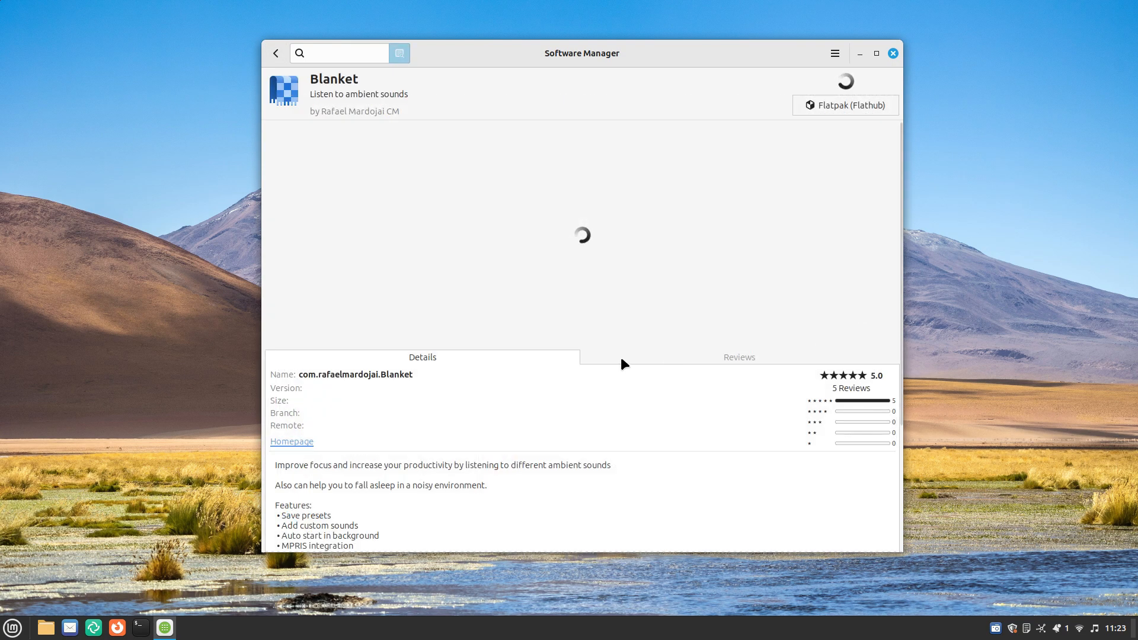